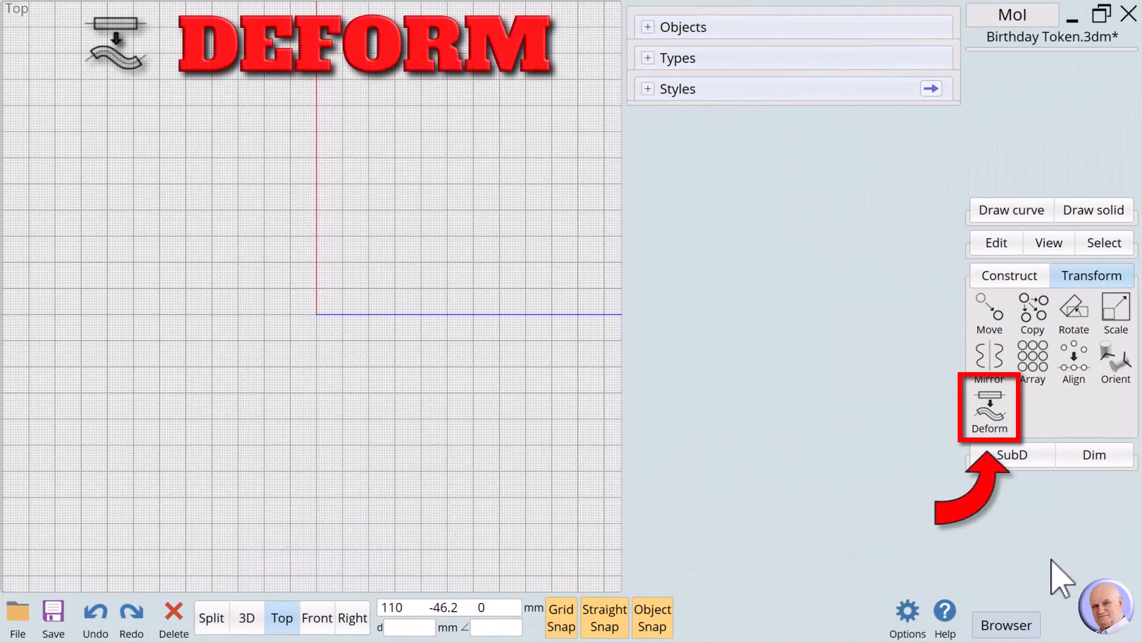
mouse_move(1011, 455)
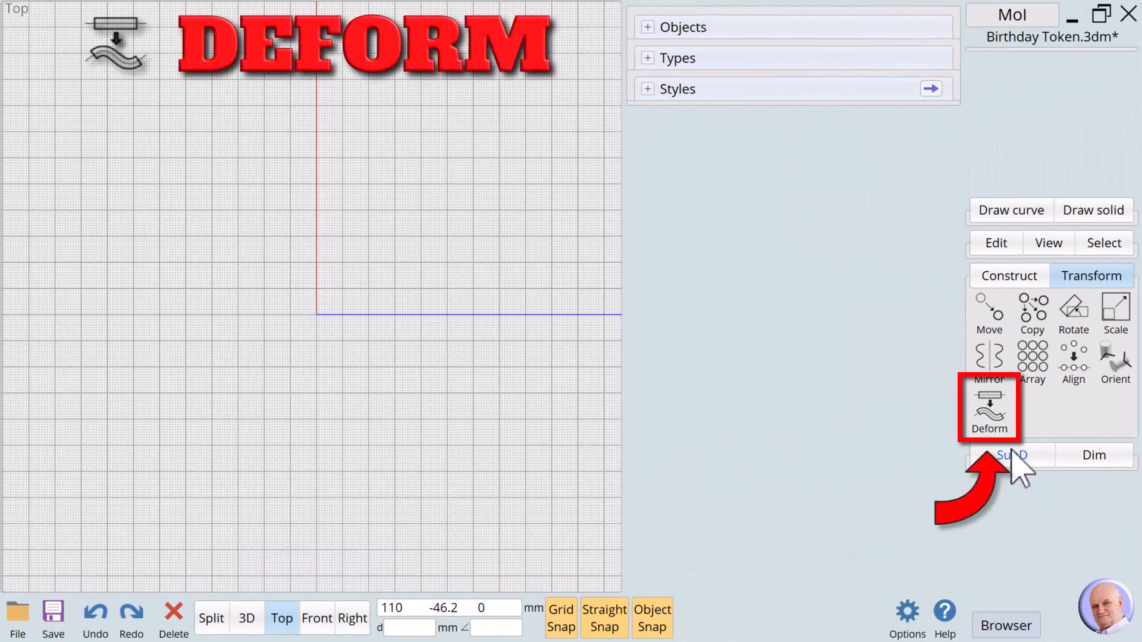
Step: Start the Twist command from the Deform tools so it awaits objects
click(988, 408)
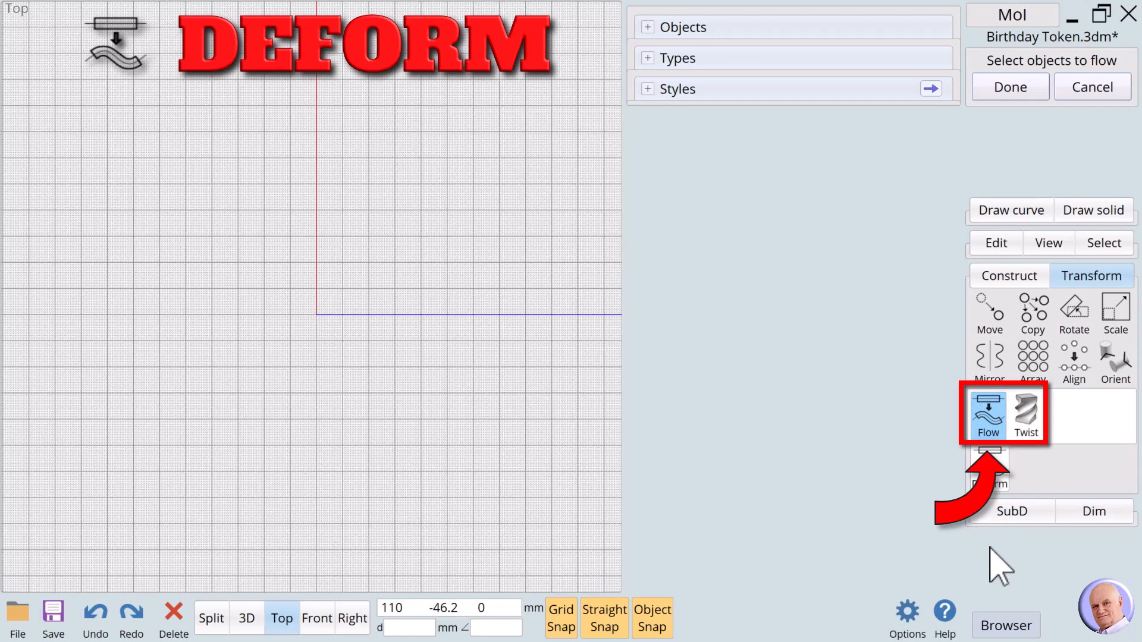
mouse_move(1048, 444)
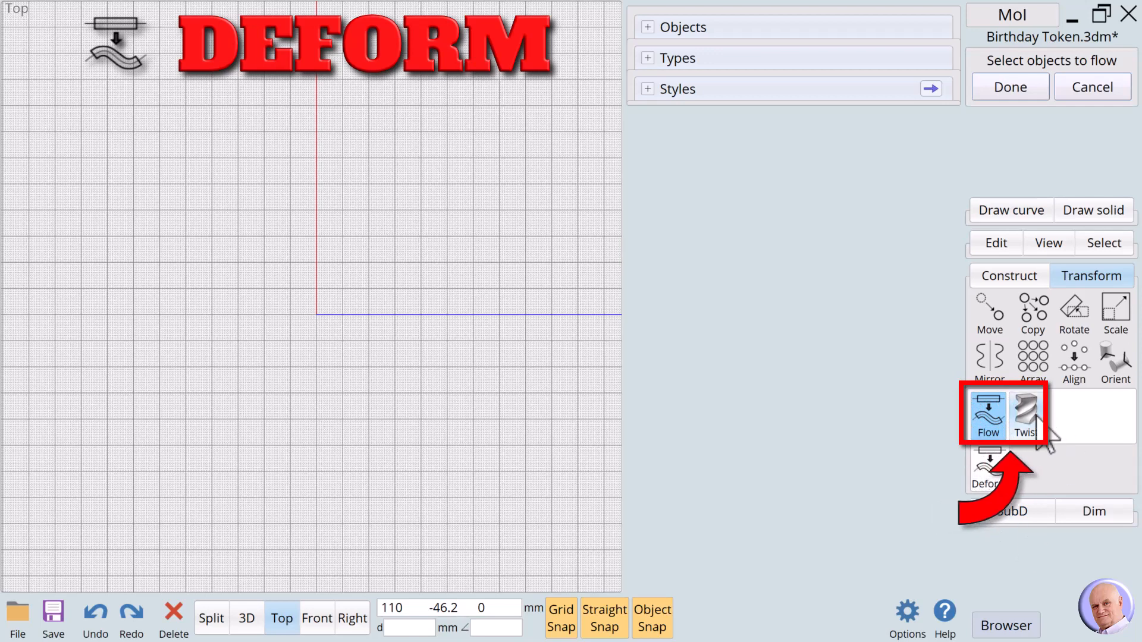
click(1025, 415)
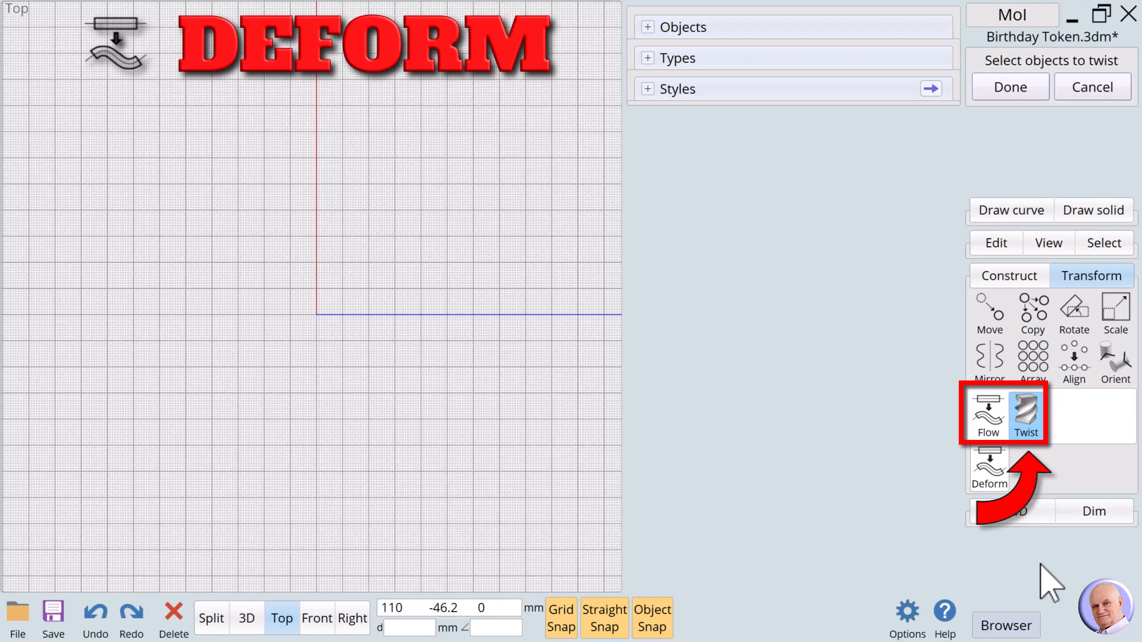
mouse_move(1035, 571)
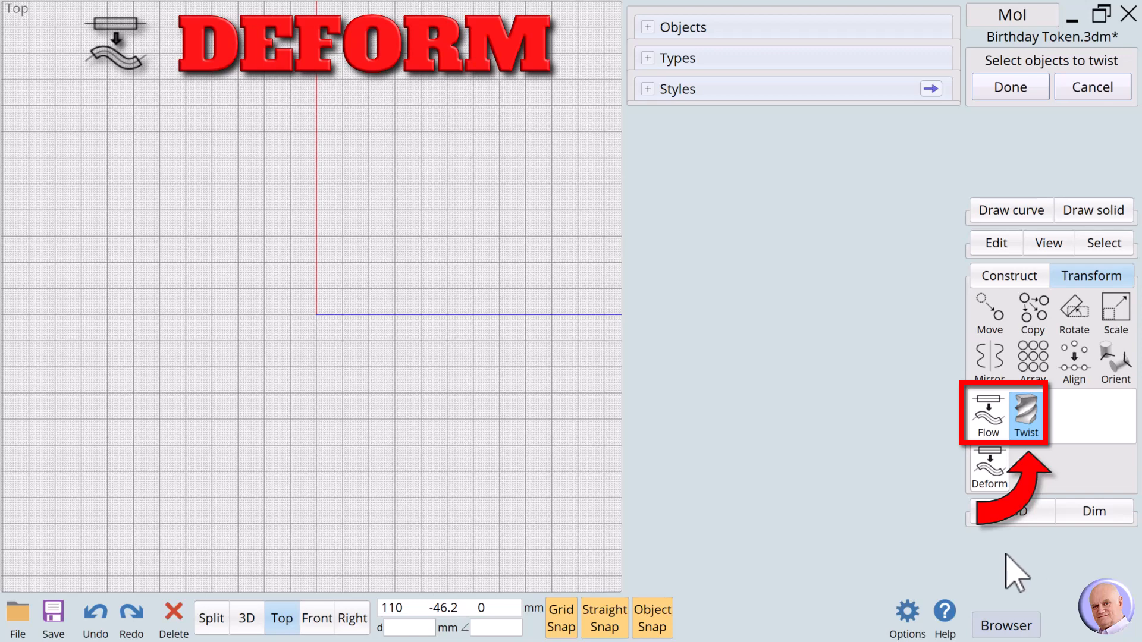
mouse_move(1001, 568)
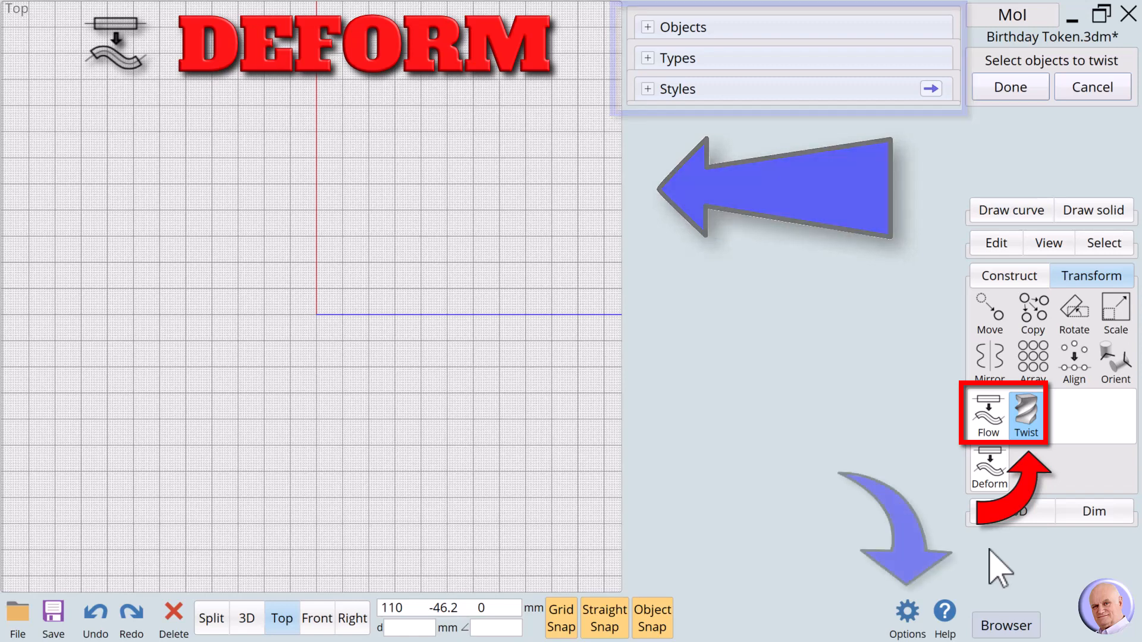
Step: Set the scene browser position to Opposite in Options
click(906, 612)
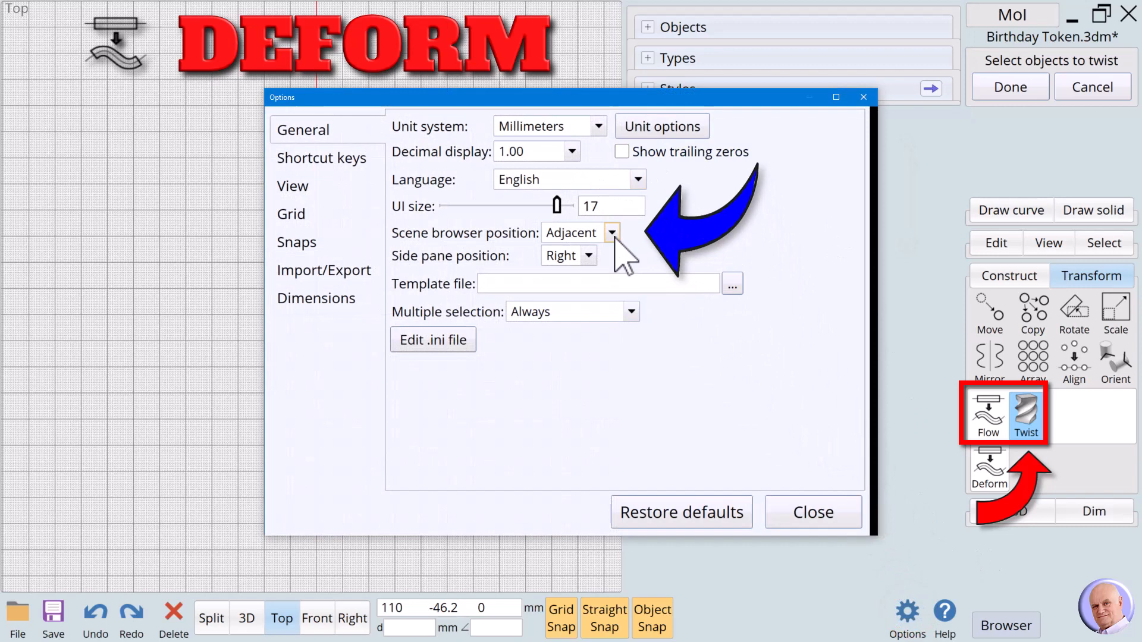
click(611, 233)
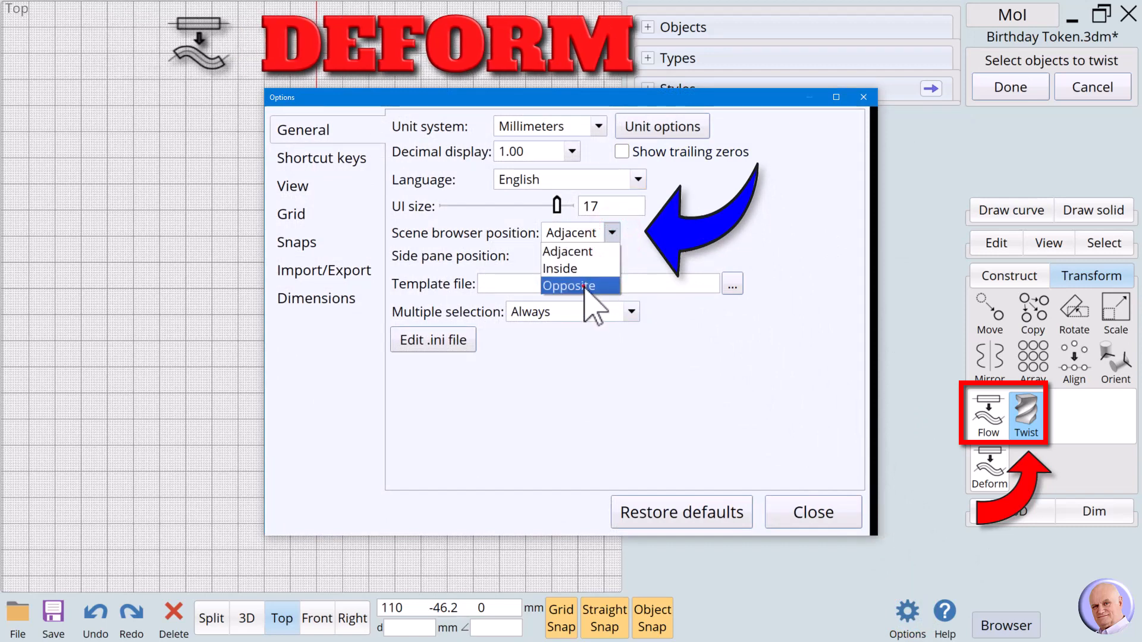
click(567, 285)
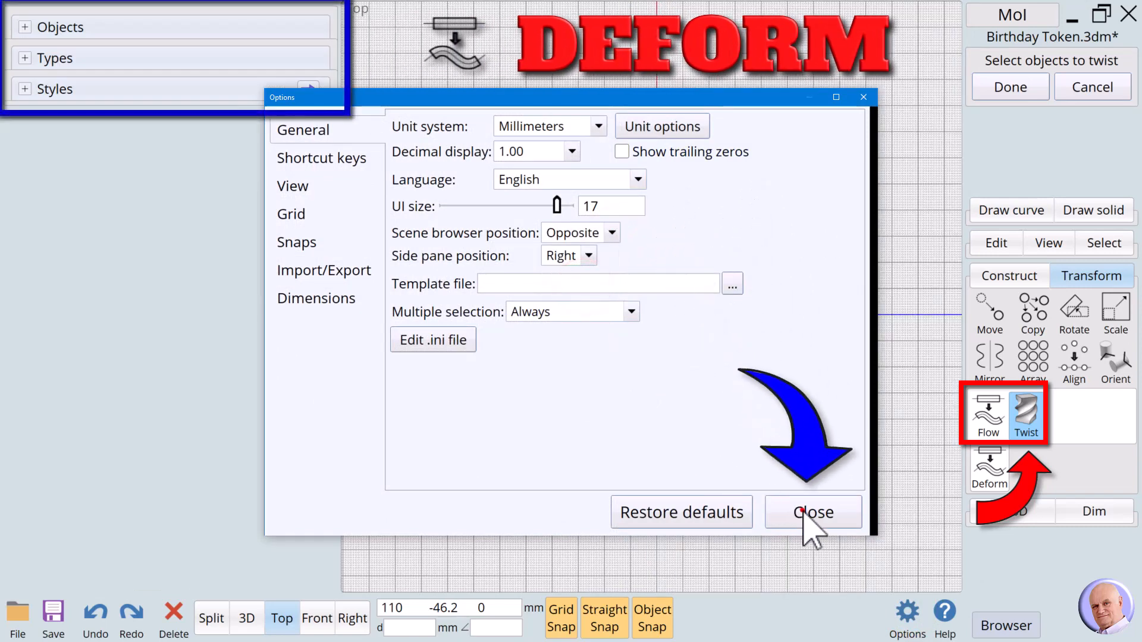
click(813, 512)
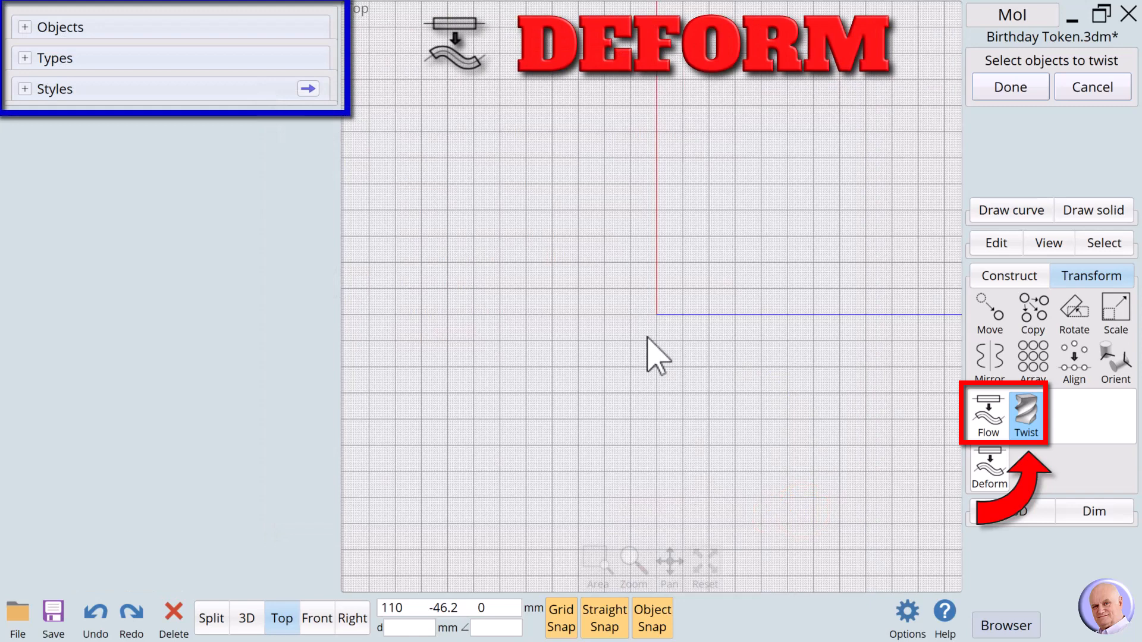
Step: Expand the Objects list in the relocated scene browser
click(24, 27)
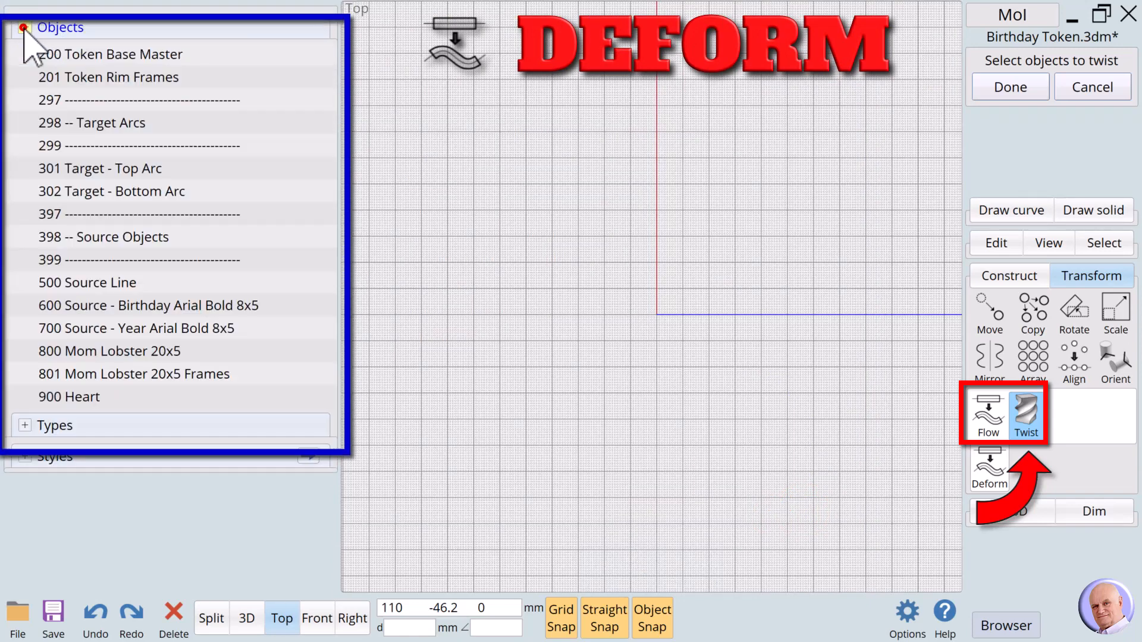
click(148, 305)
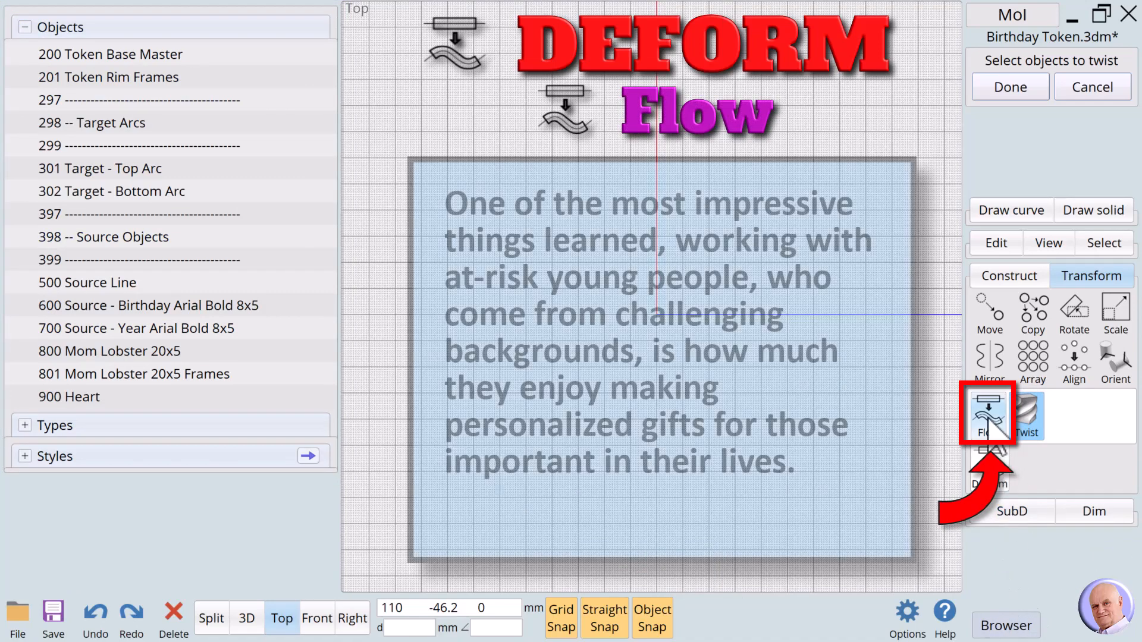
Step: Start the Flow command in place of Twist, then cancel it
click(986, 415)
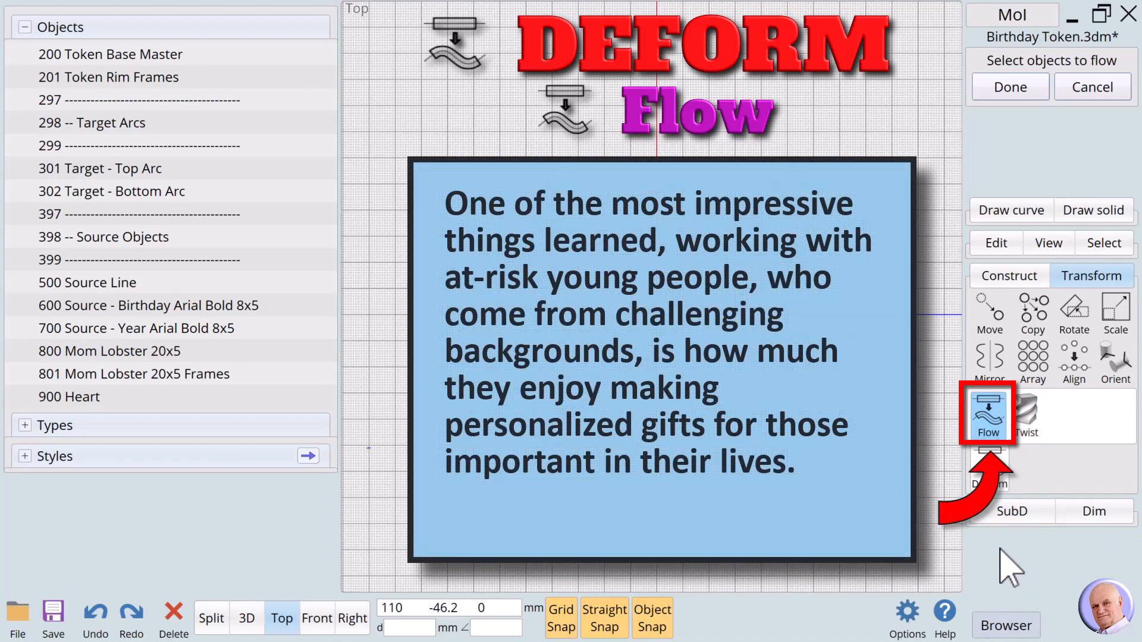
click(1092, 87)
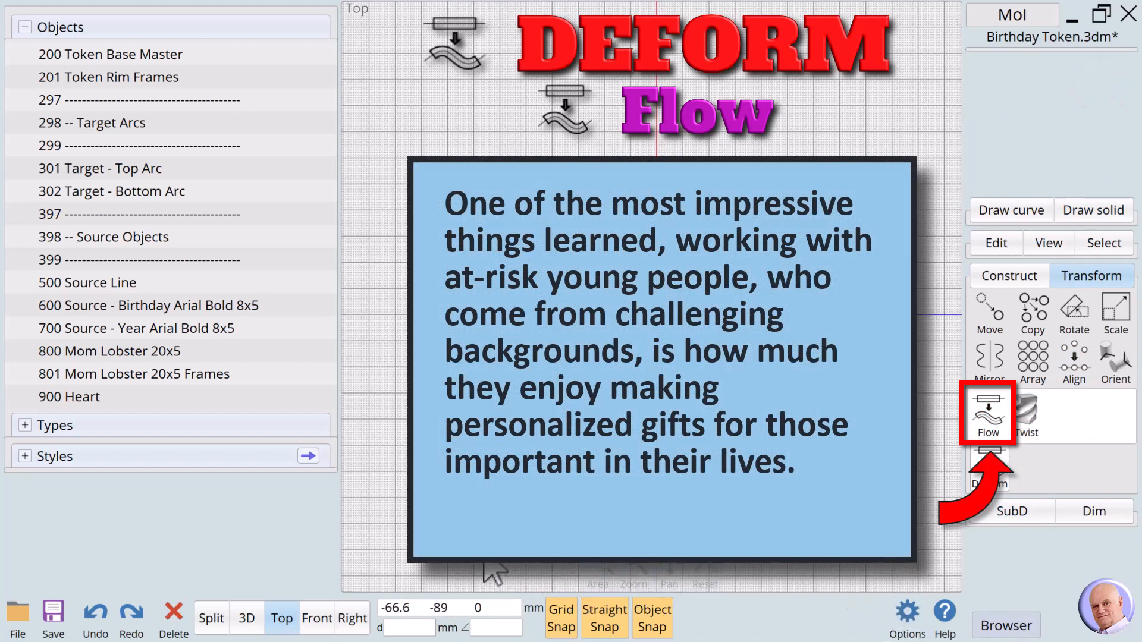
mouse_move(492, 573)
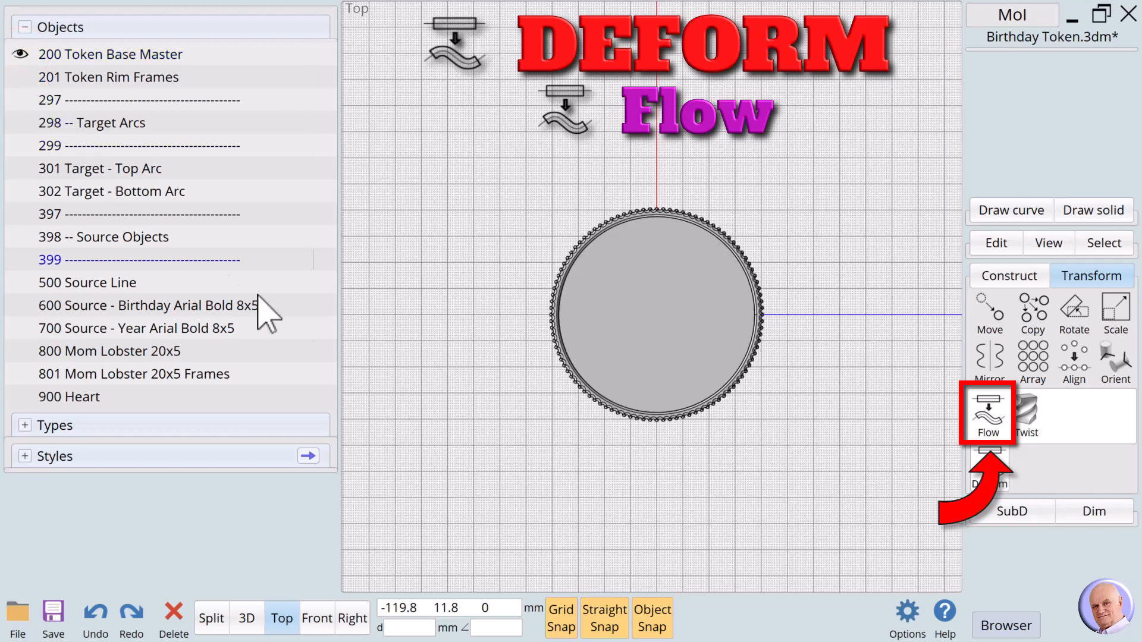
mouse_move(812, 532)
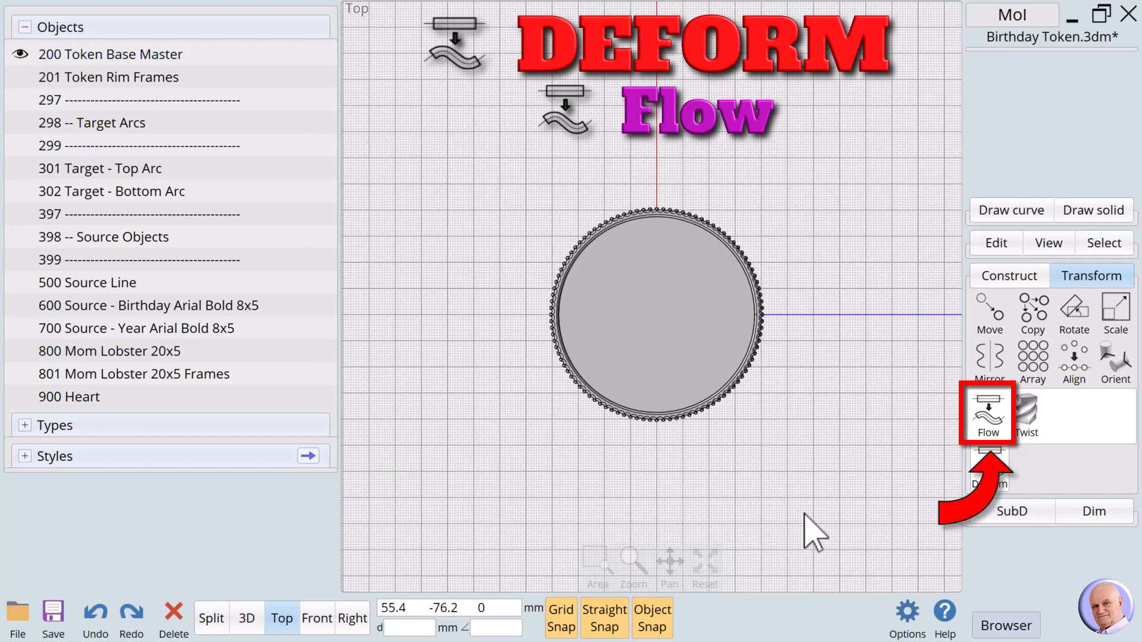
mouse_move(820, 466)
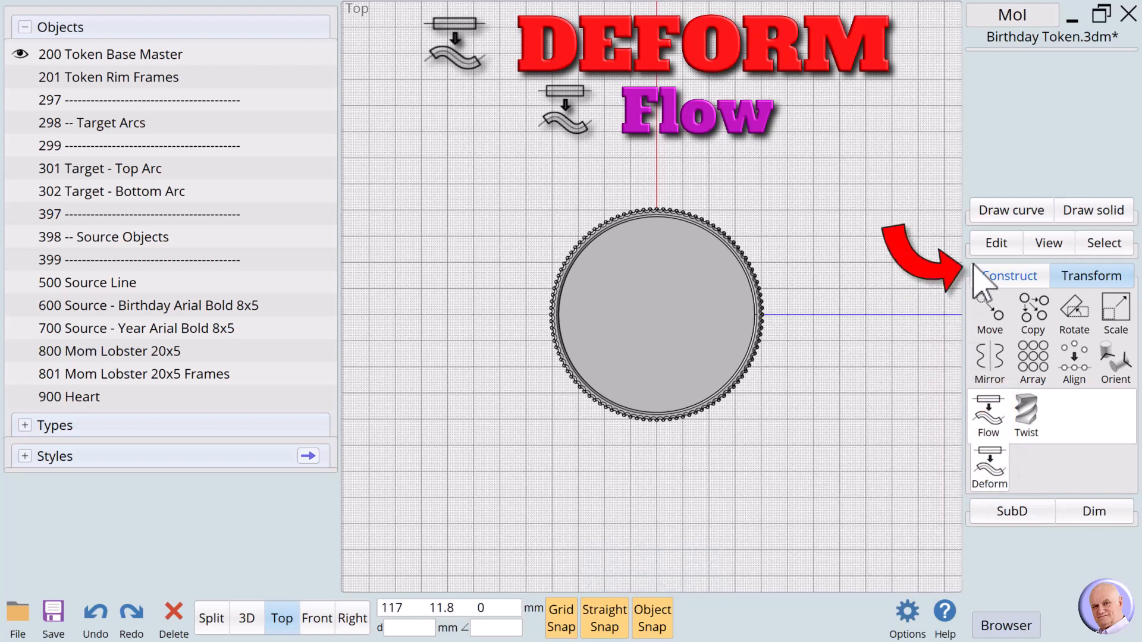
Step: Rename the token base master coin to '100 Mom Coin' via the Edit palette
click(996, 243)
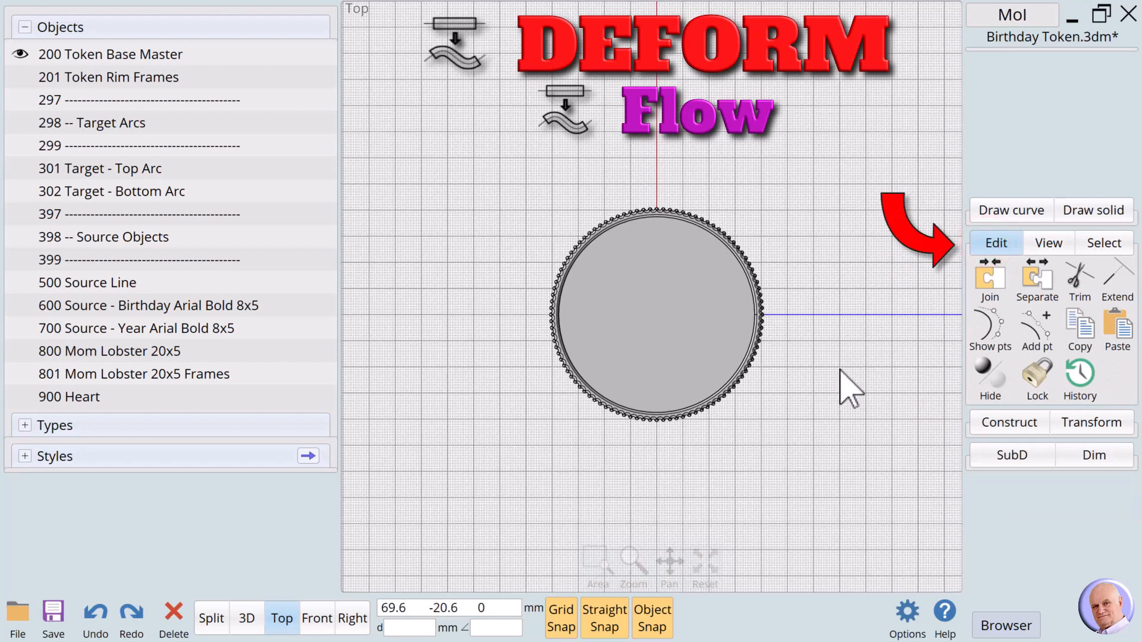
click(663, 342)
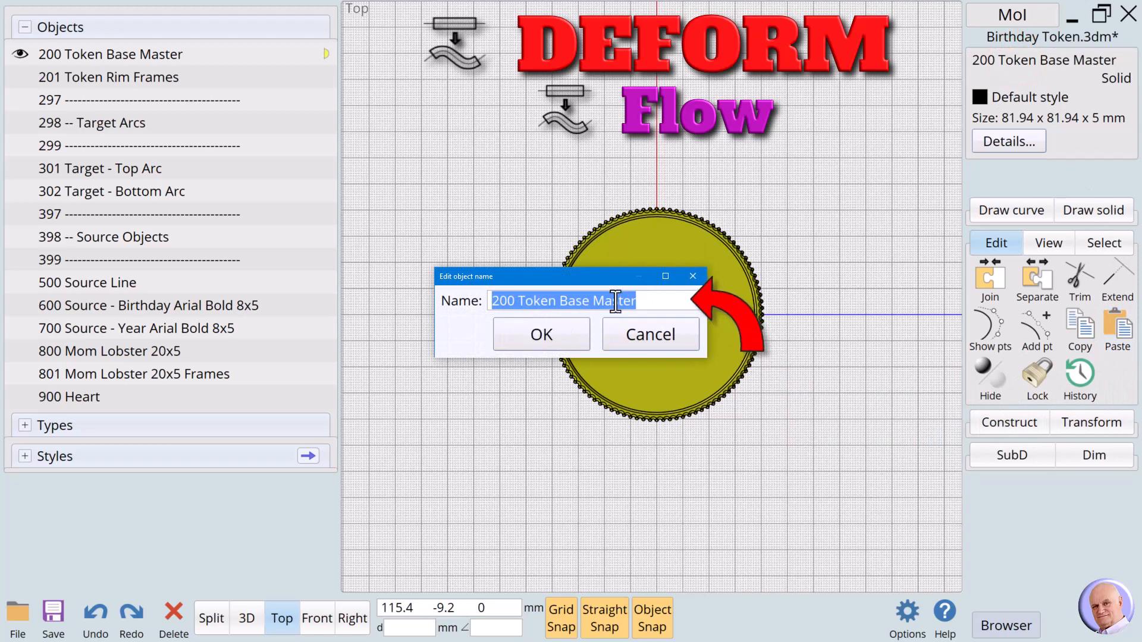
text(1)
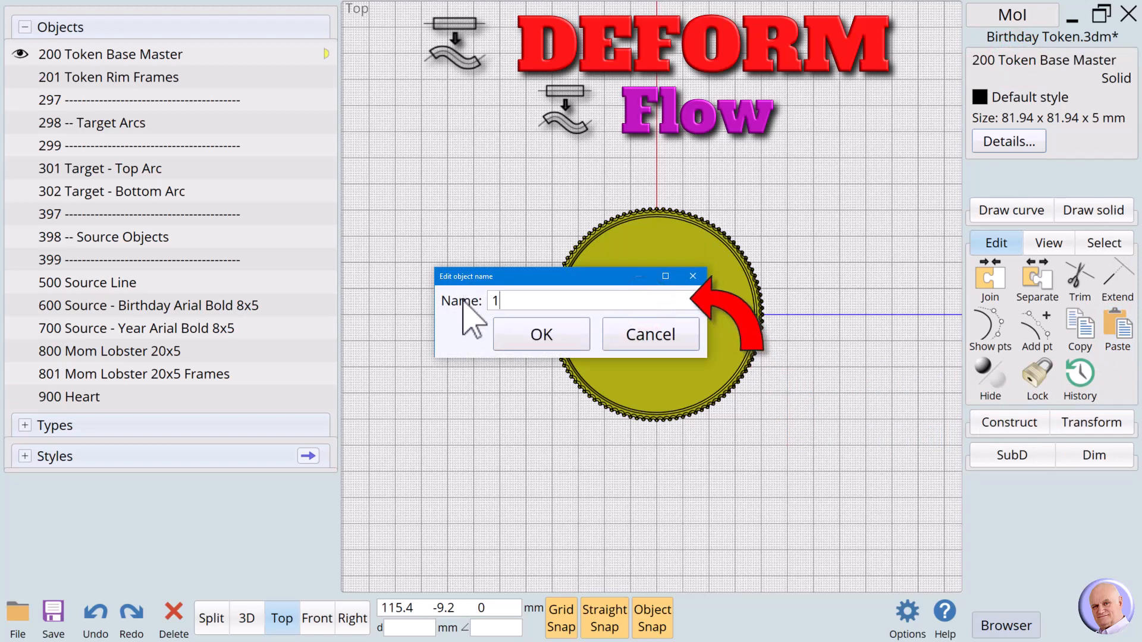
text(00 M)
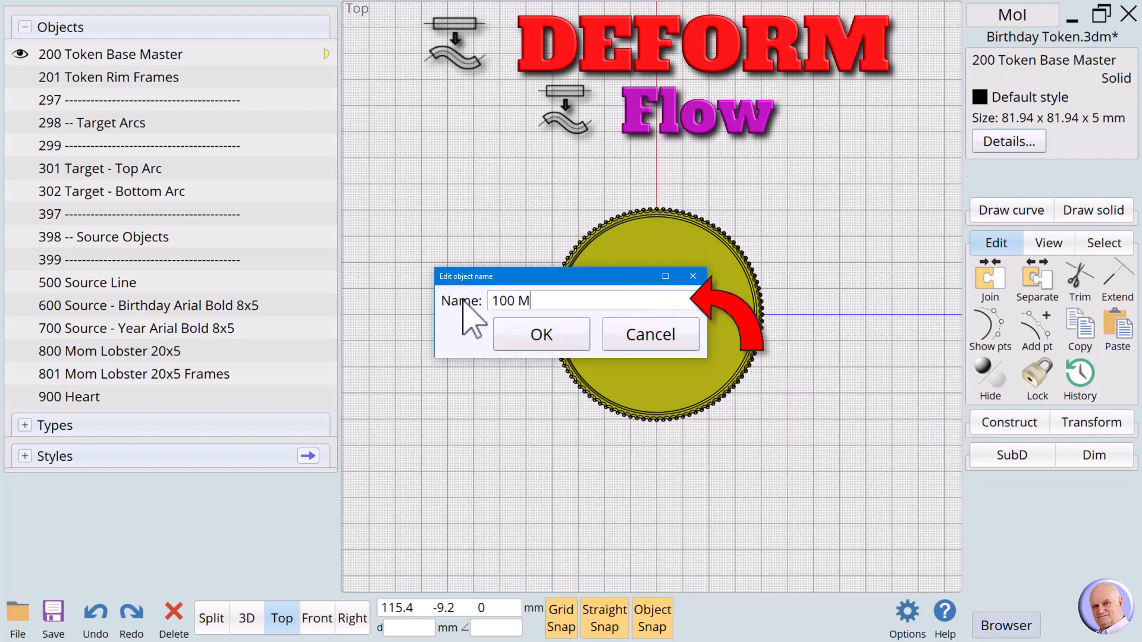
text(om Coi)
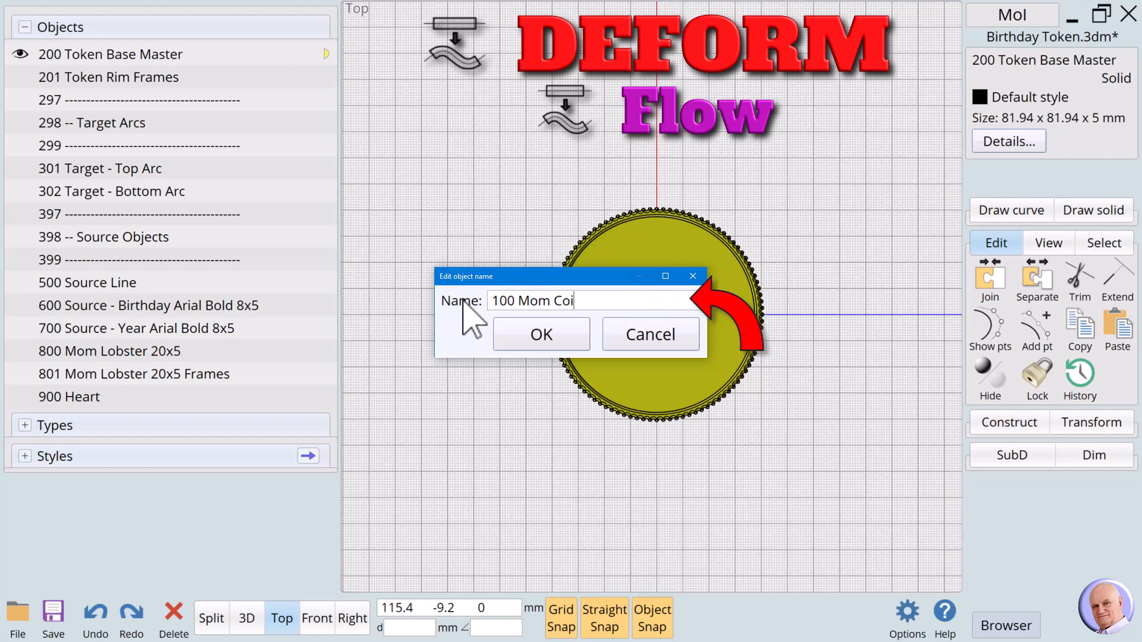
click(541, 334)
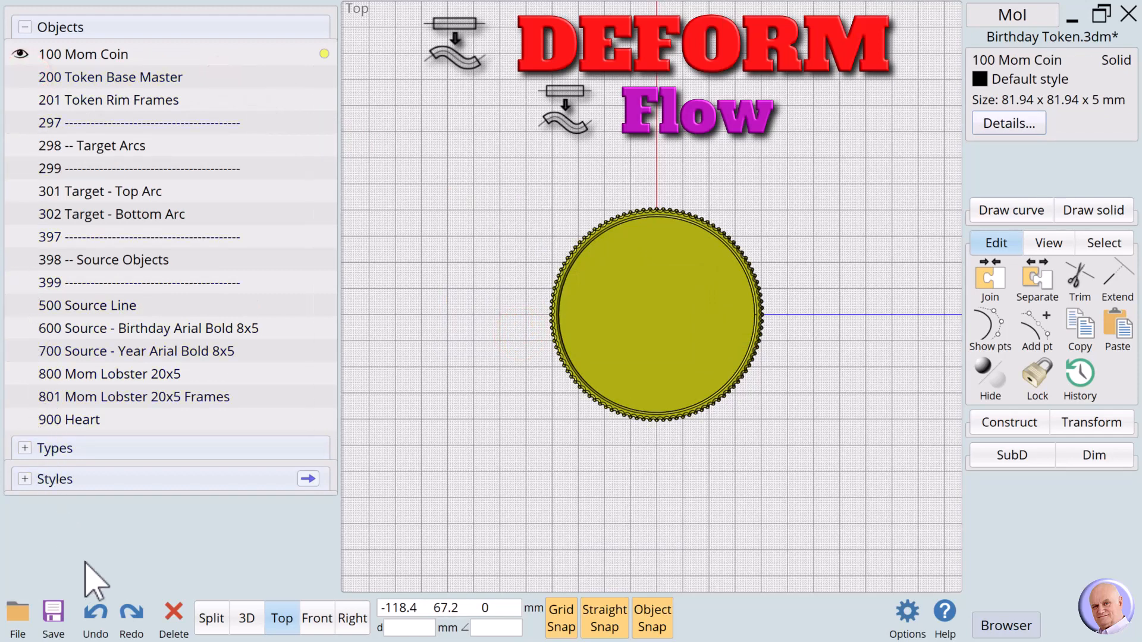
mouse_move(88, 575)
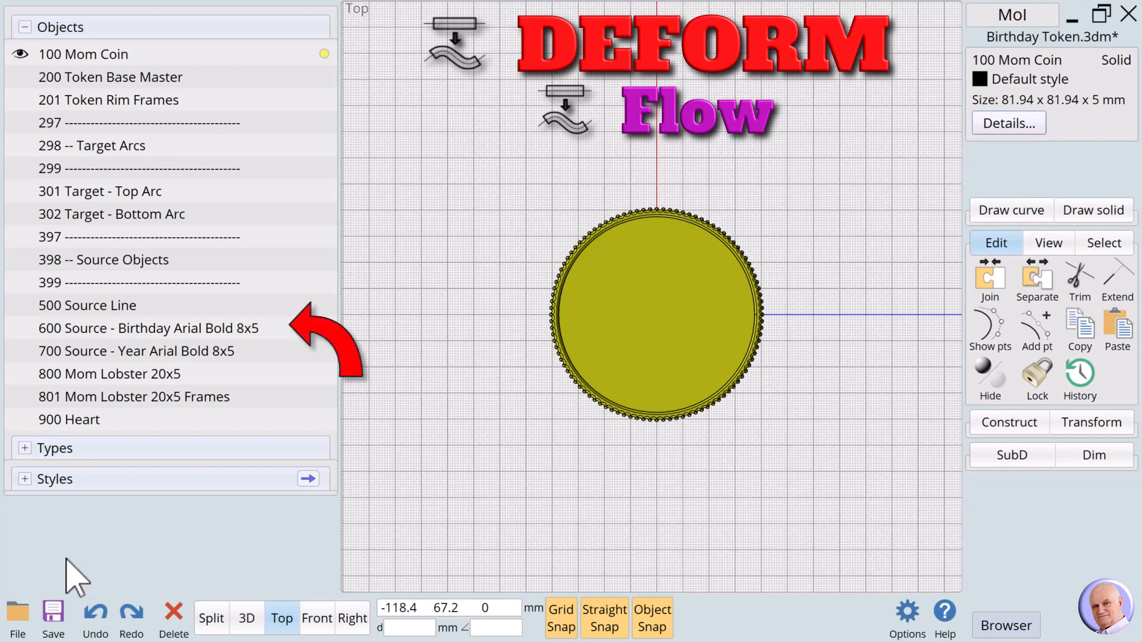
Step: Show the hidden text, year and heart objects and rename the Mom lettering 'xx'
click(148, 327)
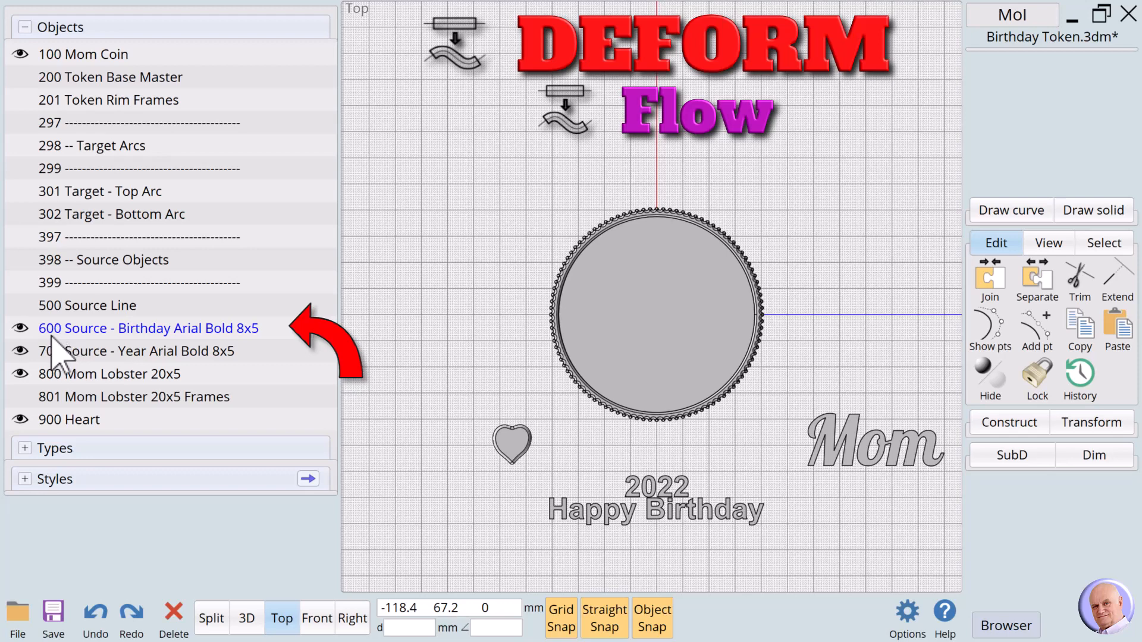
mouse_move(314, 367)
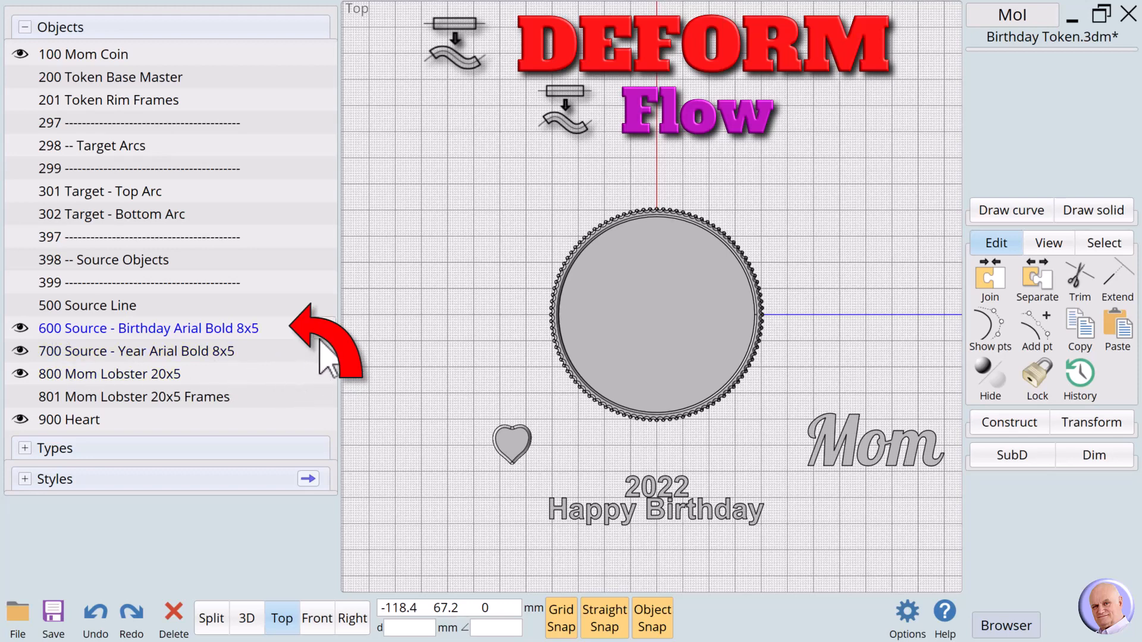
click(109, 373)
text(xx)
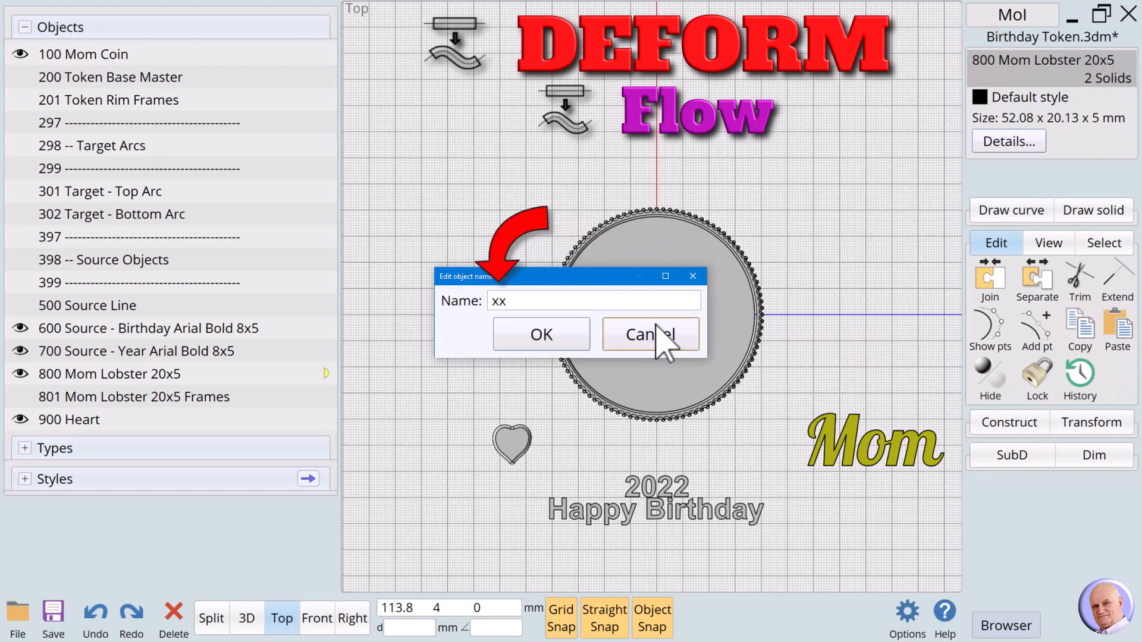
click(541, 334)
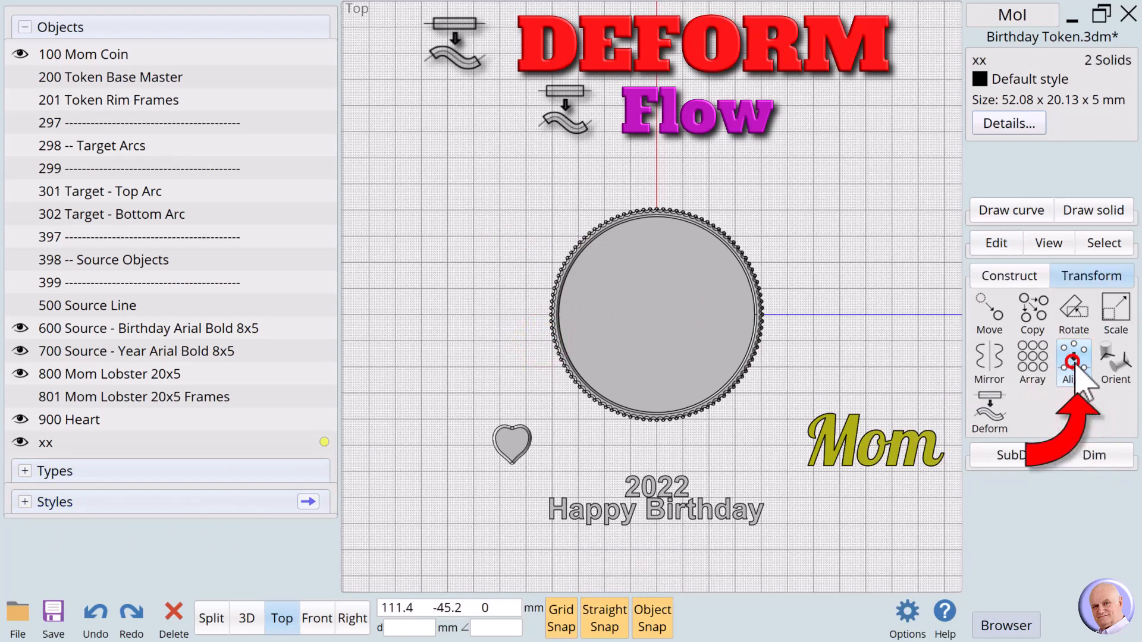
Step: Align the Mom lettering to the coin's centre with 'Move as group' kept on
click(1072, 364)
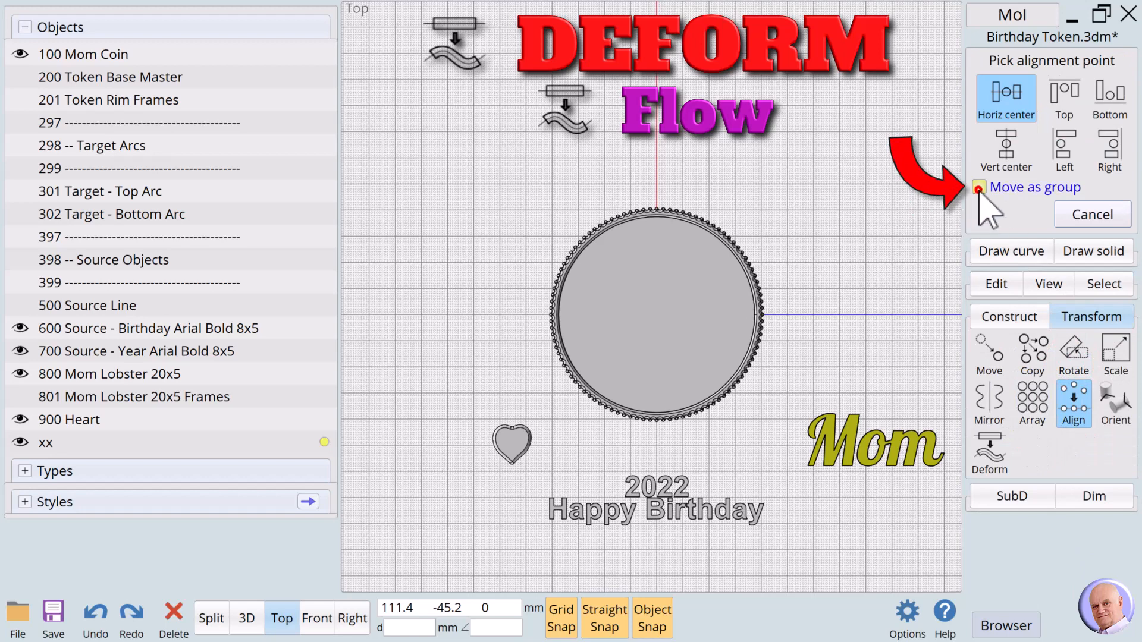
click(979, 187)
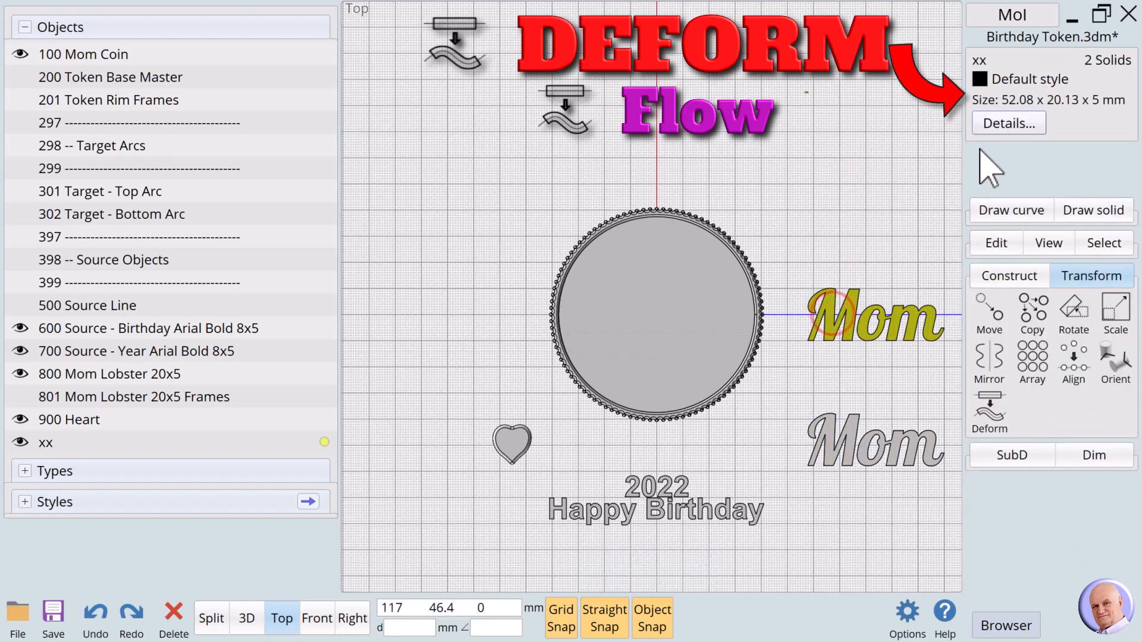
click(1073, 406)
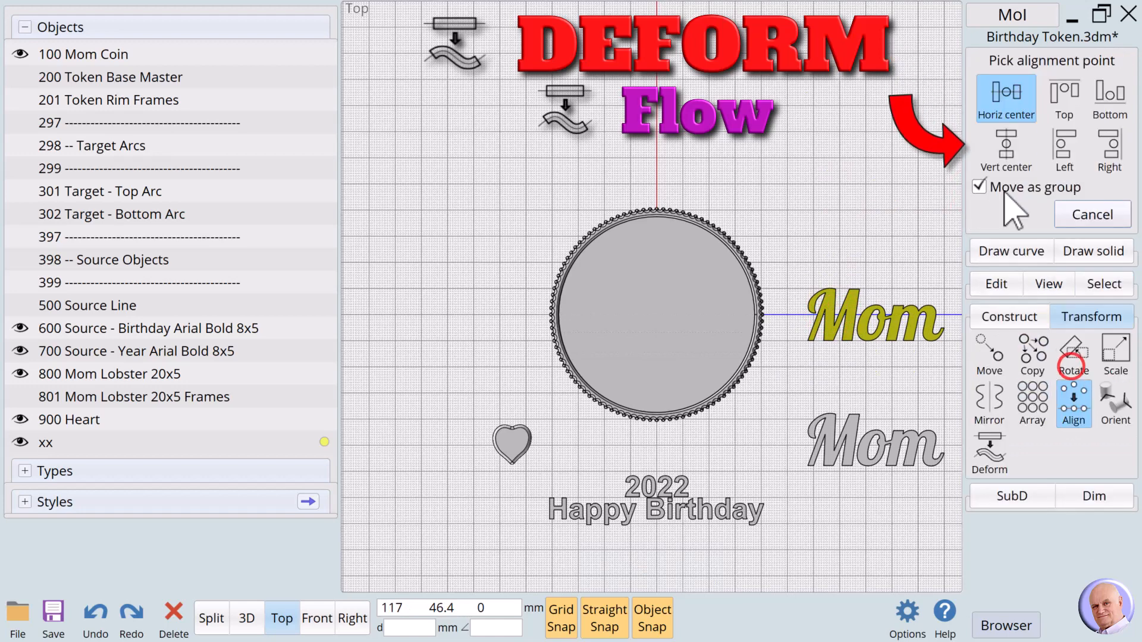
click(1006, 150)
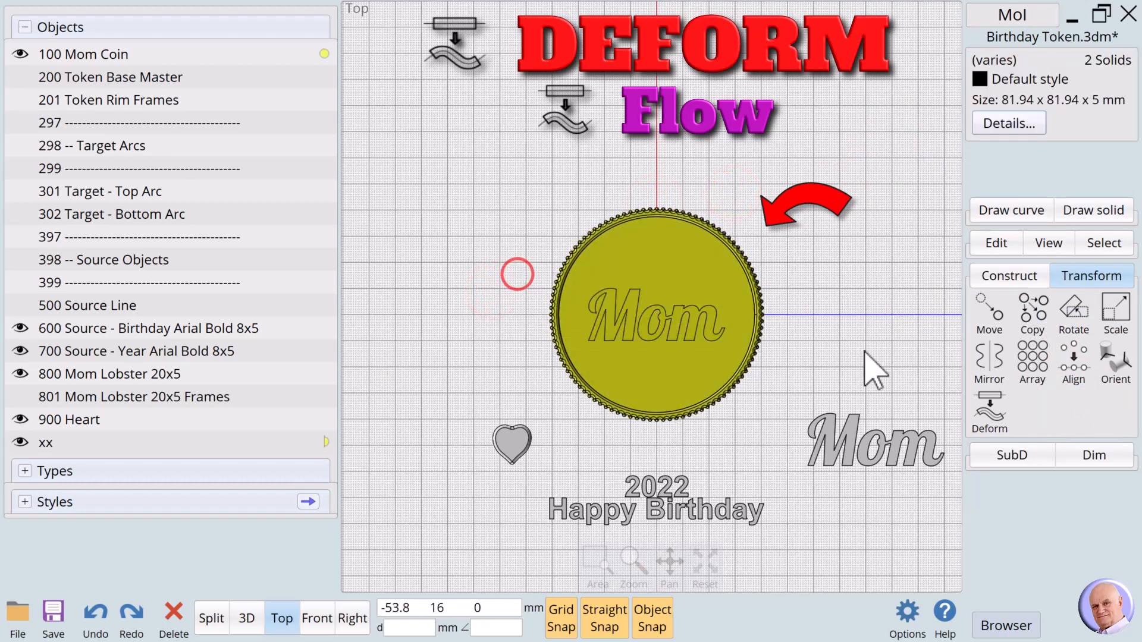
Step: Boolean Union the centred lettering into 100 Mom Coin as one solid
click(1009, 275)
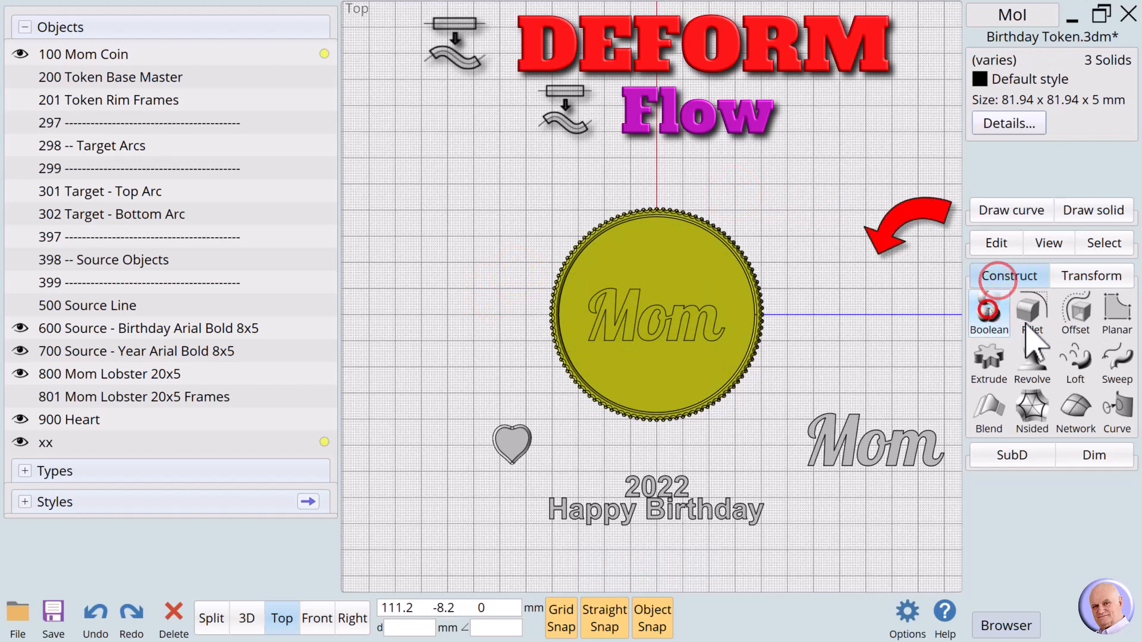
click(989, 314)
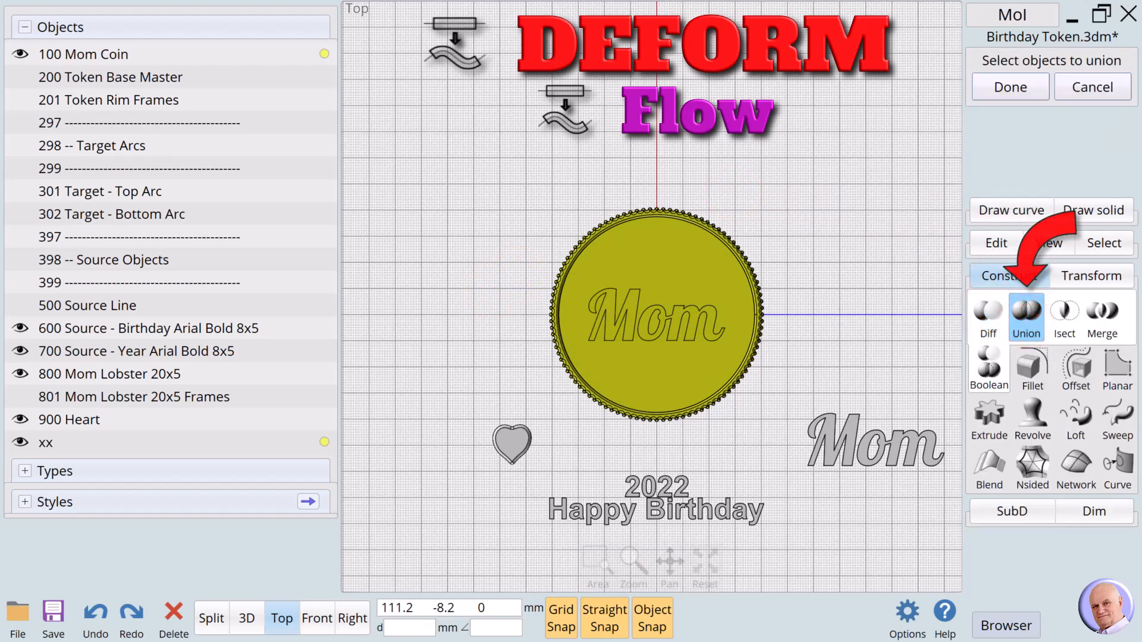
click(1008, 86)
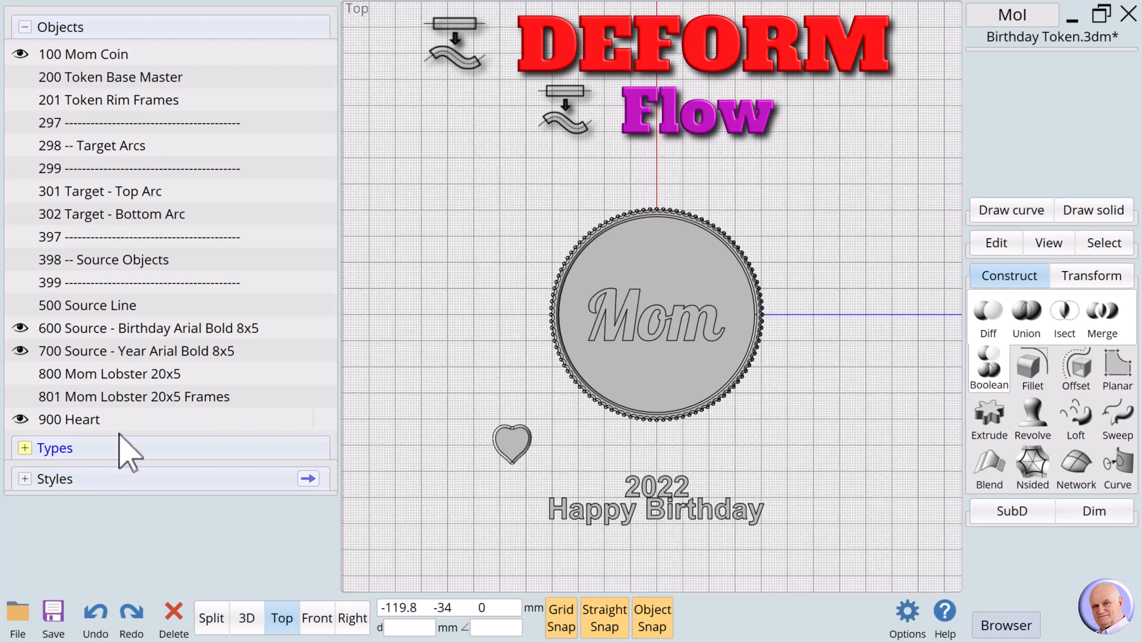
Step: Show the '301 Target - Top Arc' curve in the Objects list
click(111, 214)
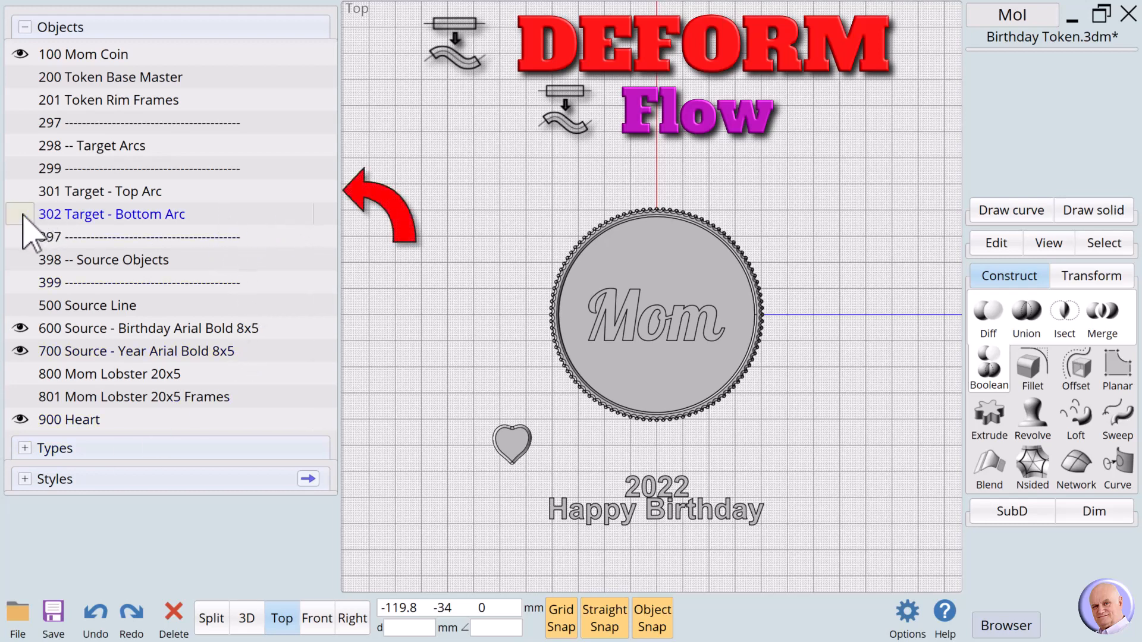
click(100, 191)
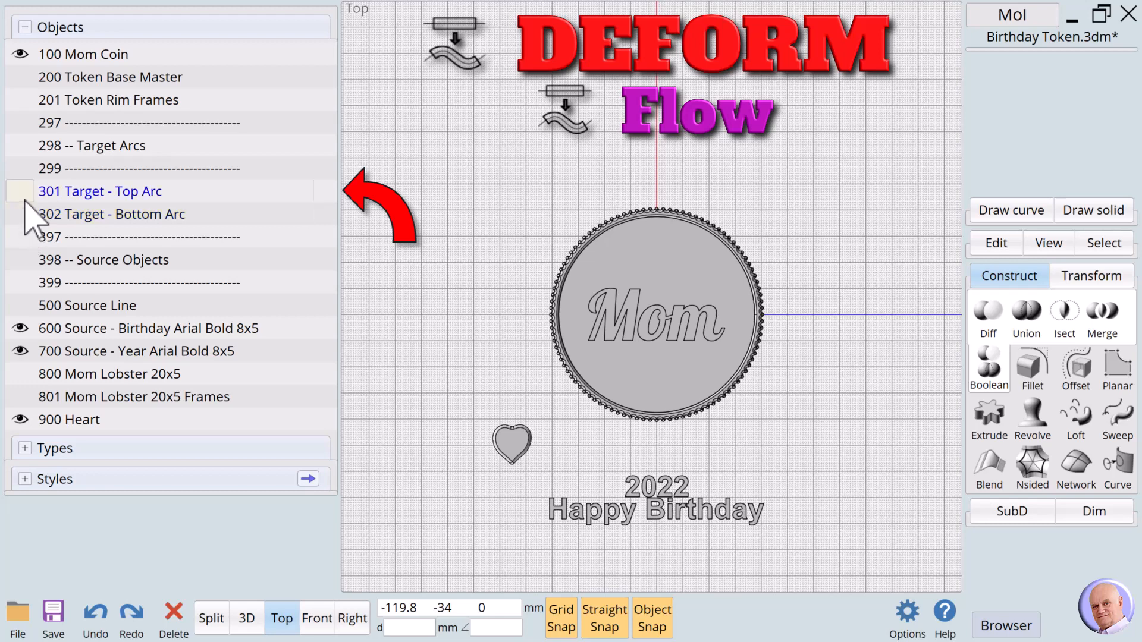
click(20, 191)
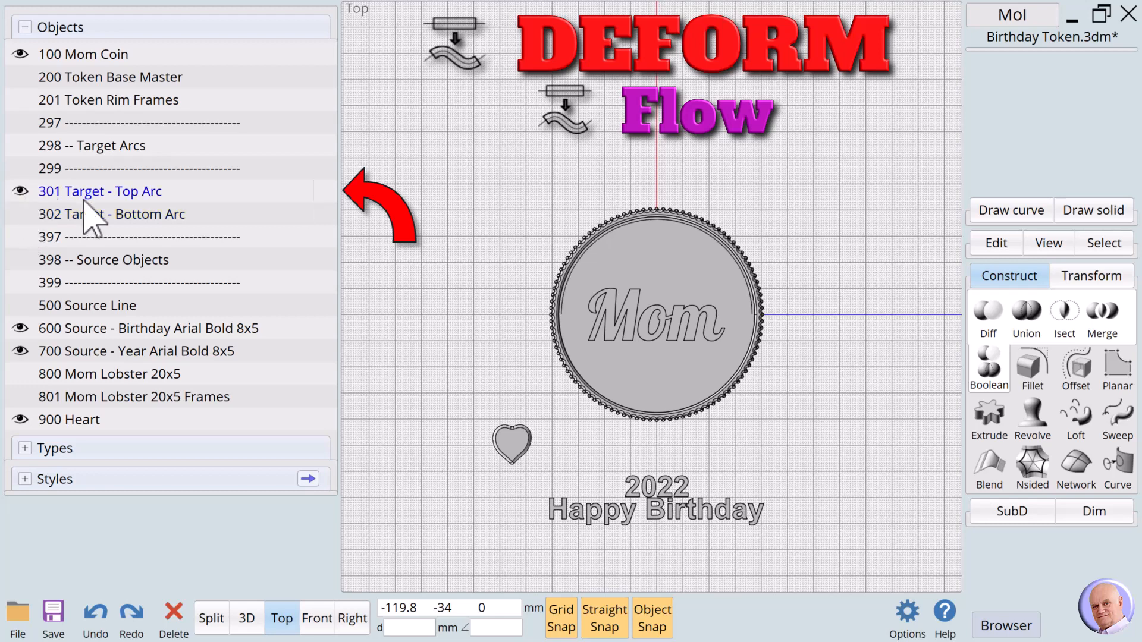
click(100, 191)
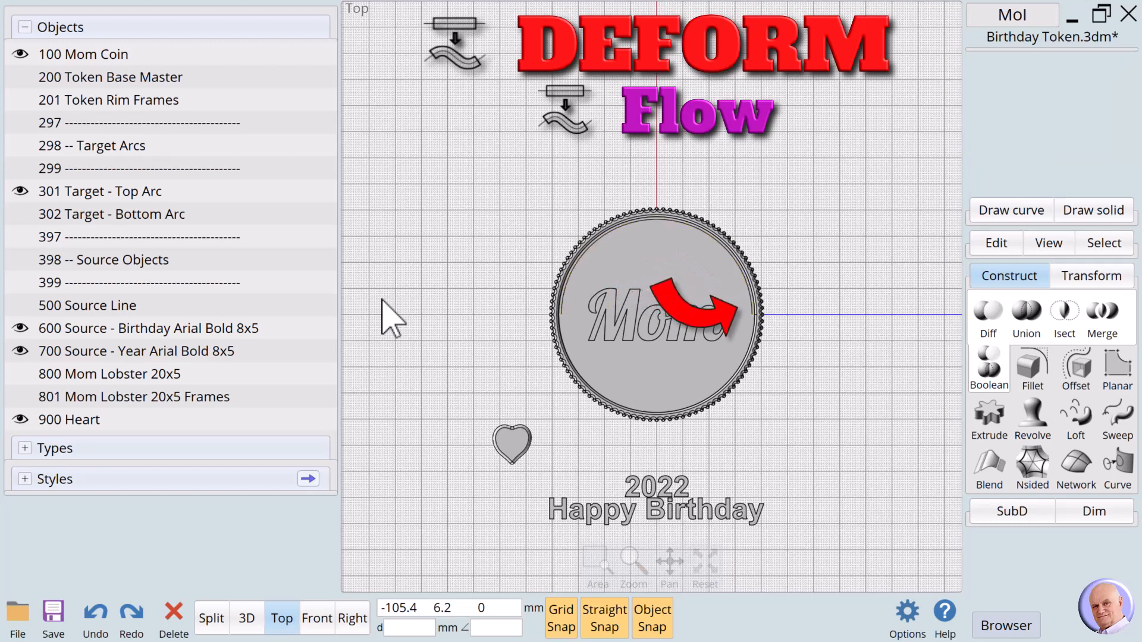
Step: Show the '500 Source Line' and select it to check its length
click(87, 305)
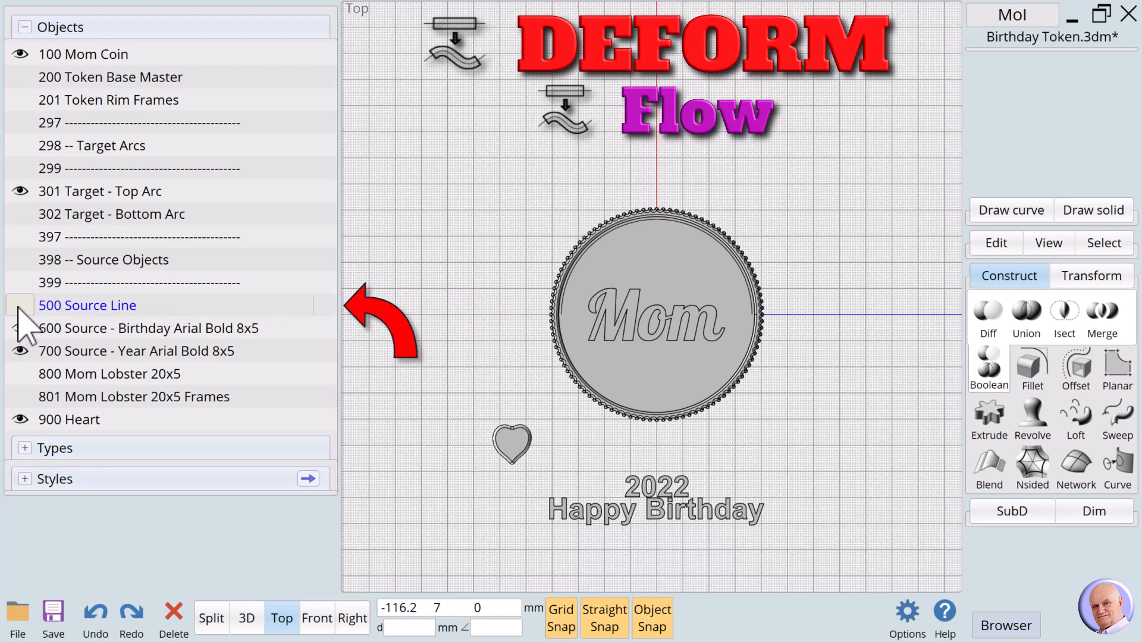
click(19, 305)
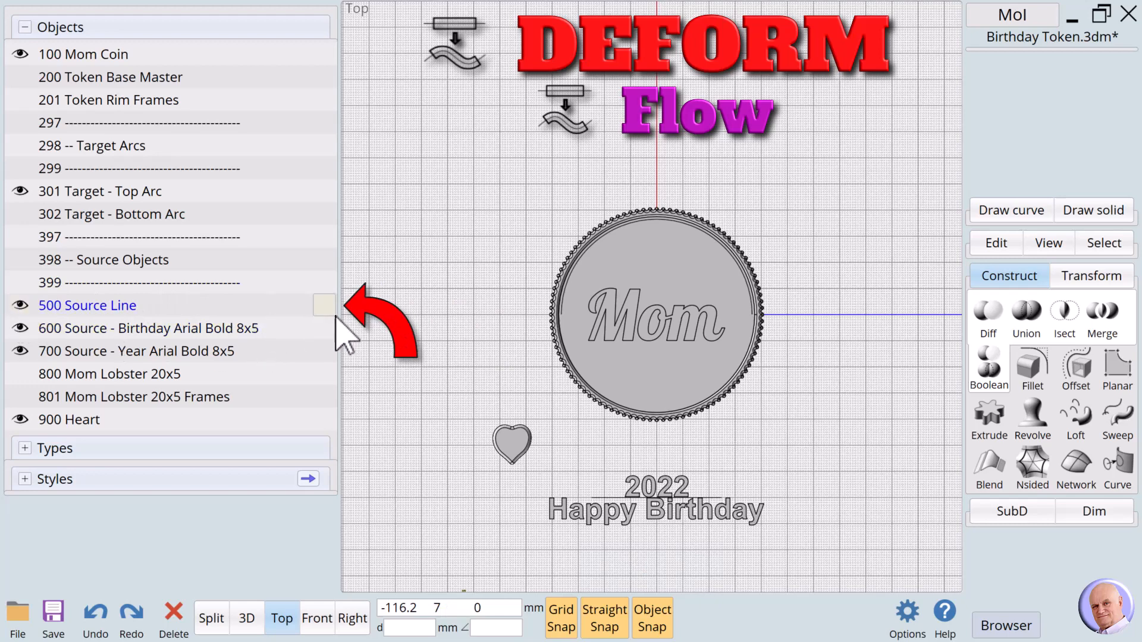
click(87, 305)
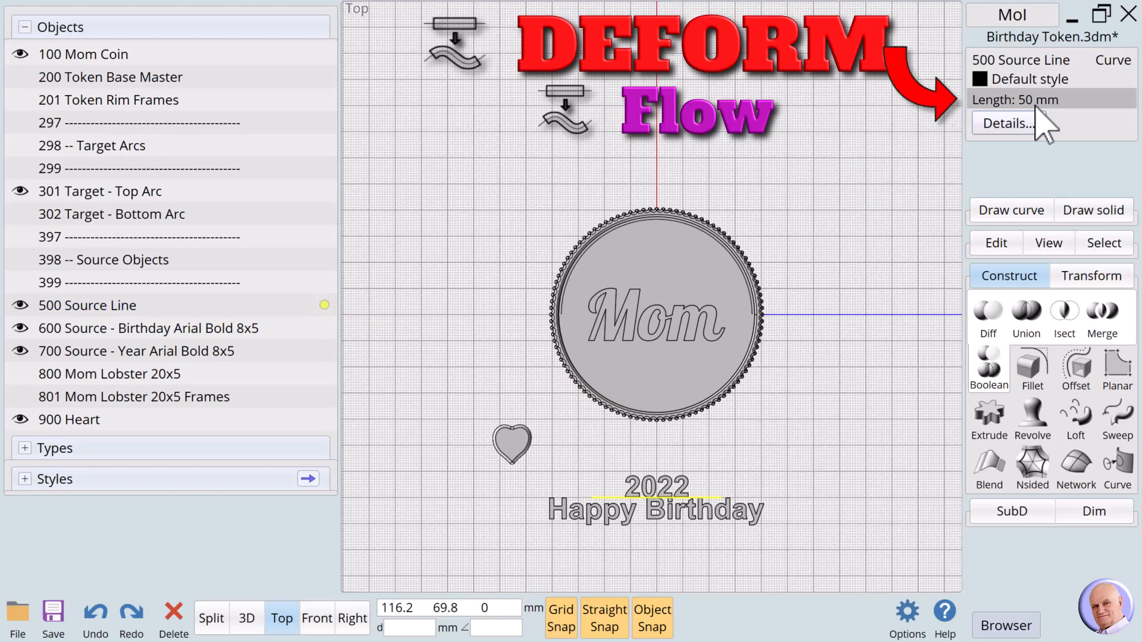
mouse_move(860, 343)
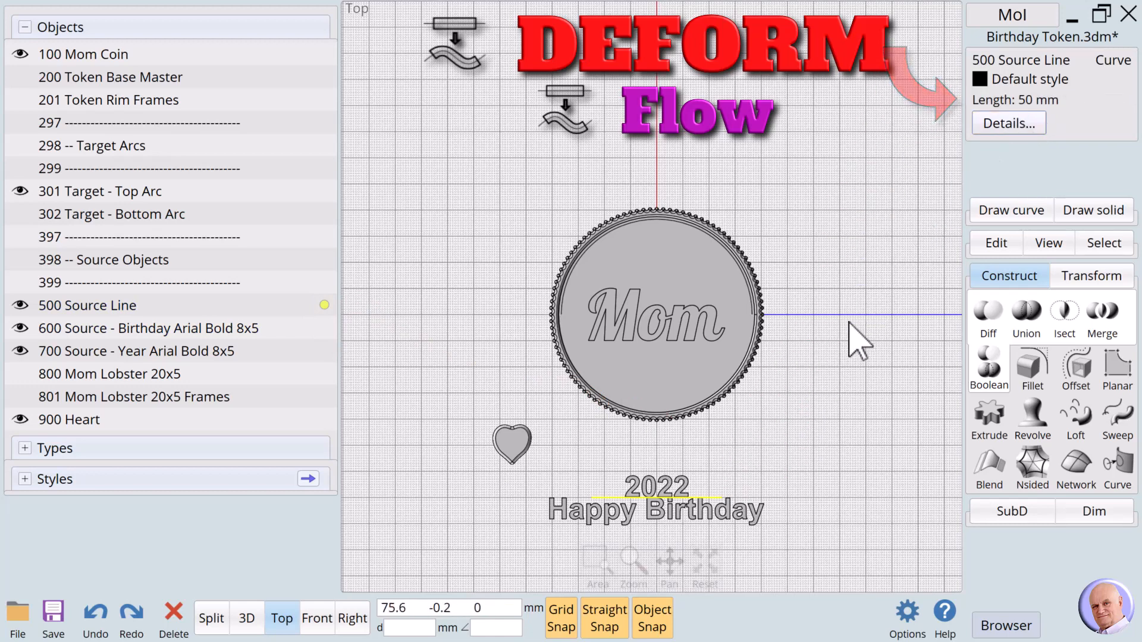
mouse_move(830, 364)
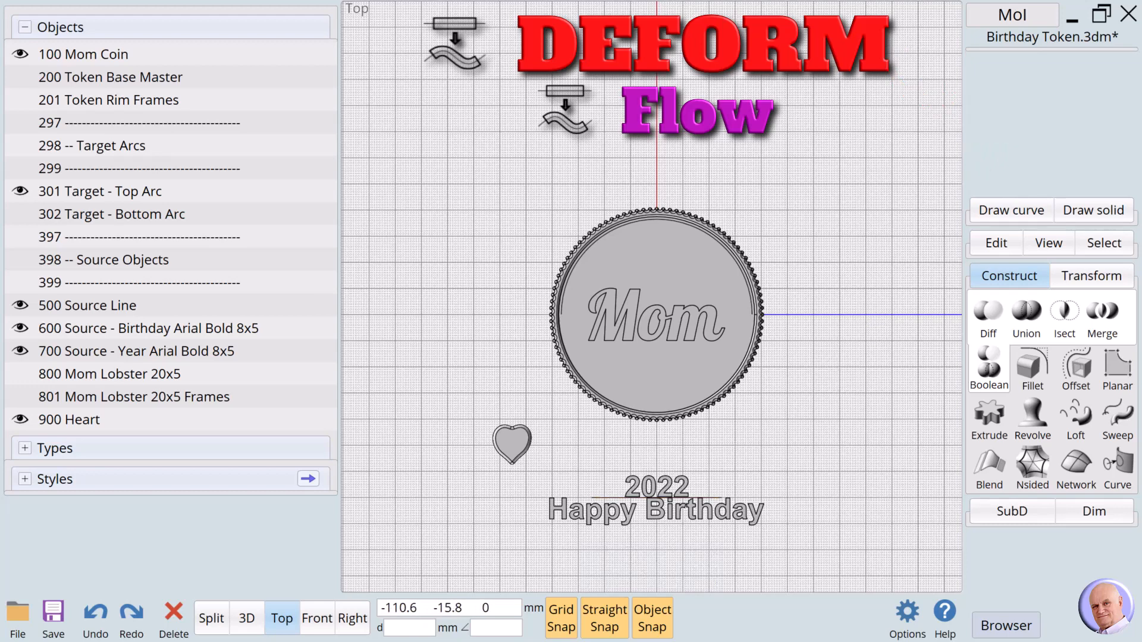
mouse_move(559, 386)
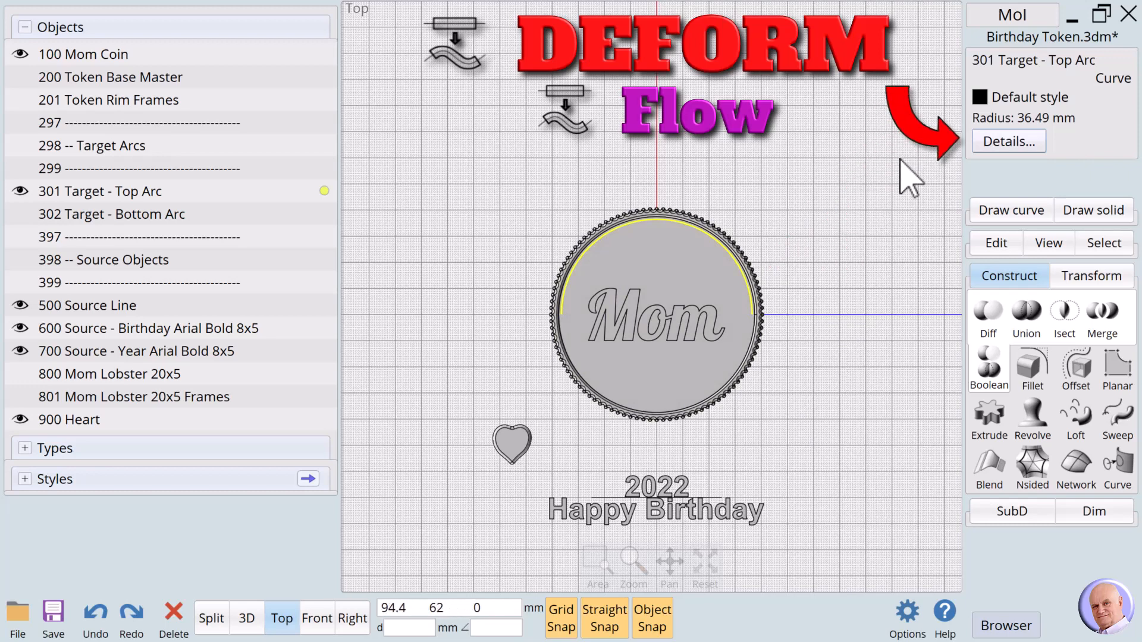
mouse_move(942, 174)
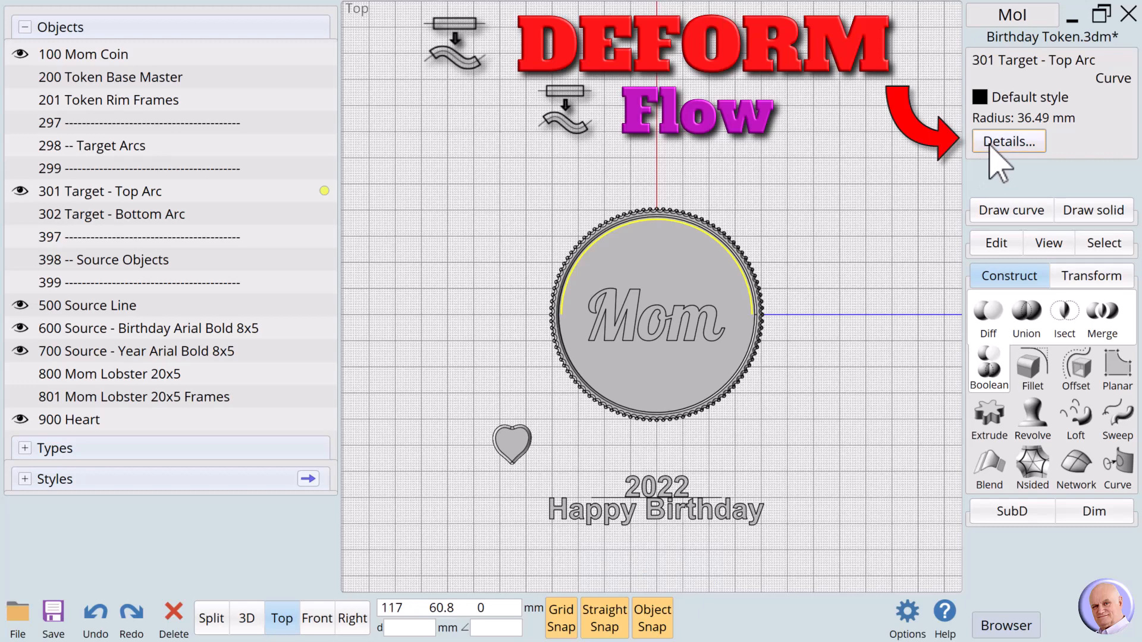
Step: Calculate the Top Arc's length, 114.64 mm, in Details and copy it to the clipboard
click(1008, 140)
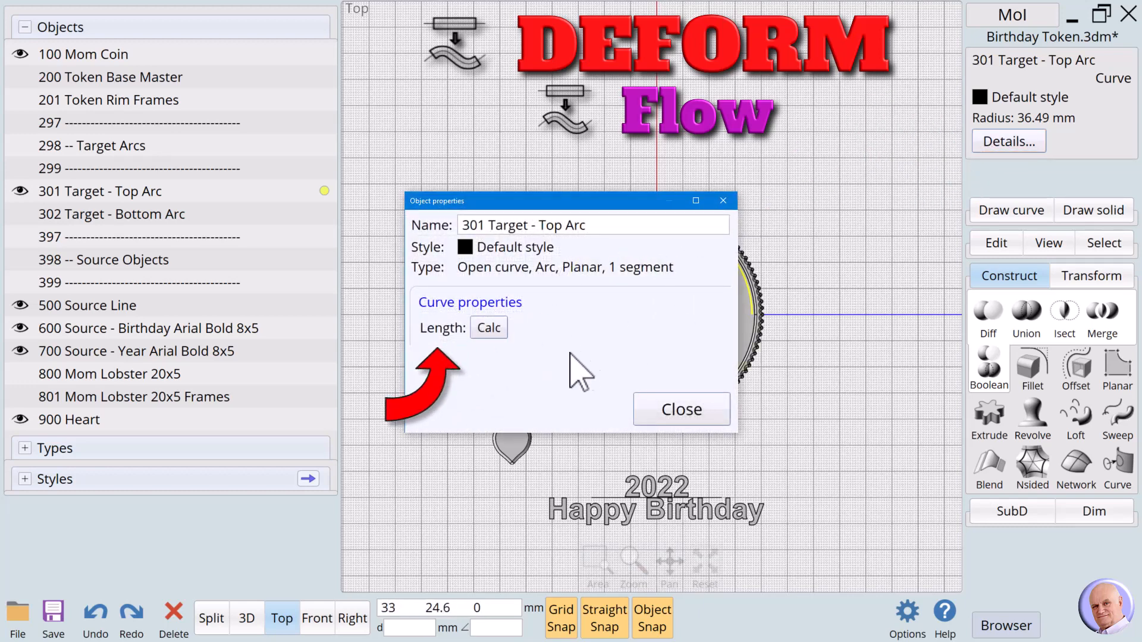
mouse_move(554, 371)
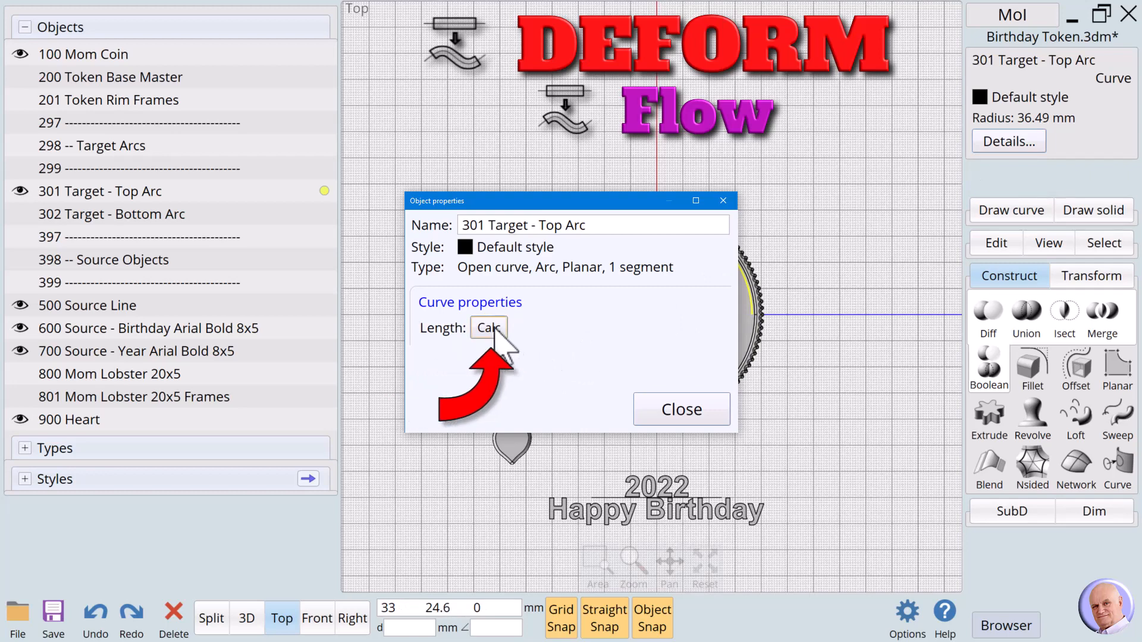
click(488, 328)
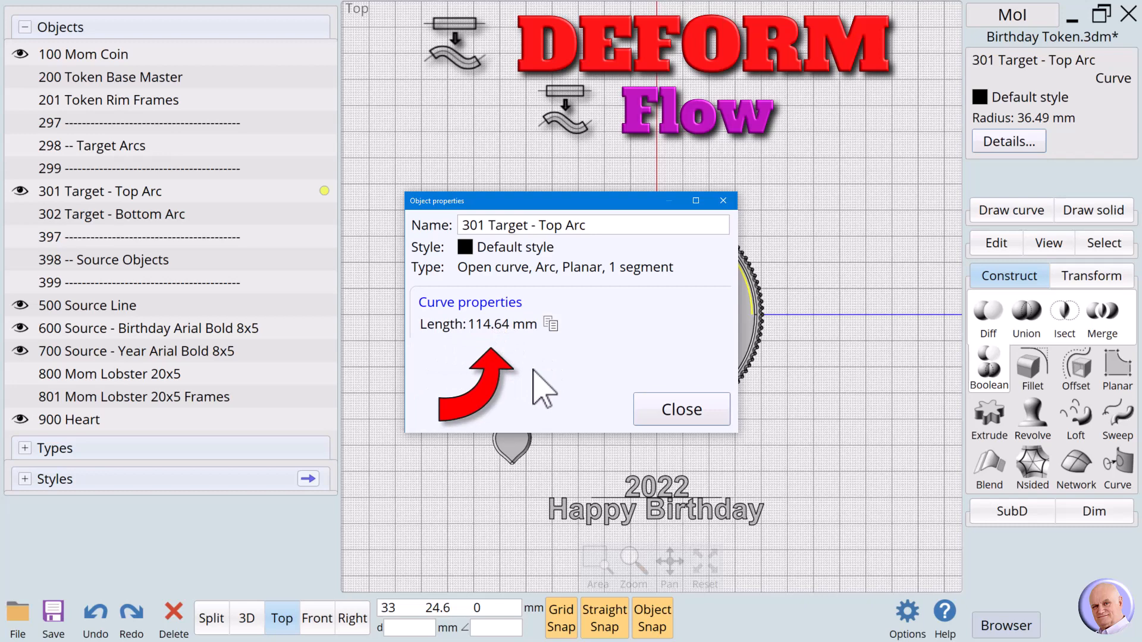
mouse_move(545, 386)
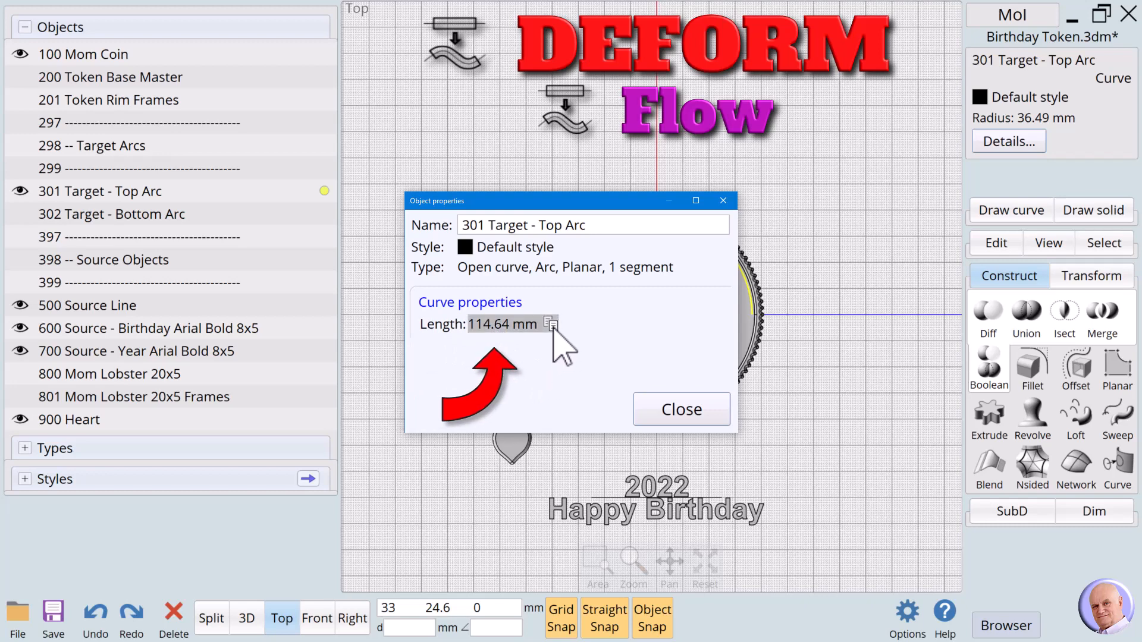
click(550, 324)
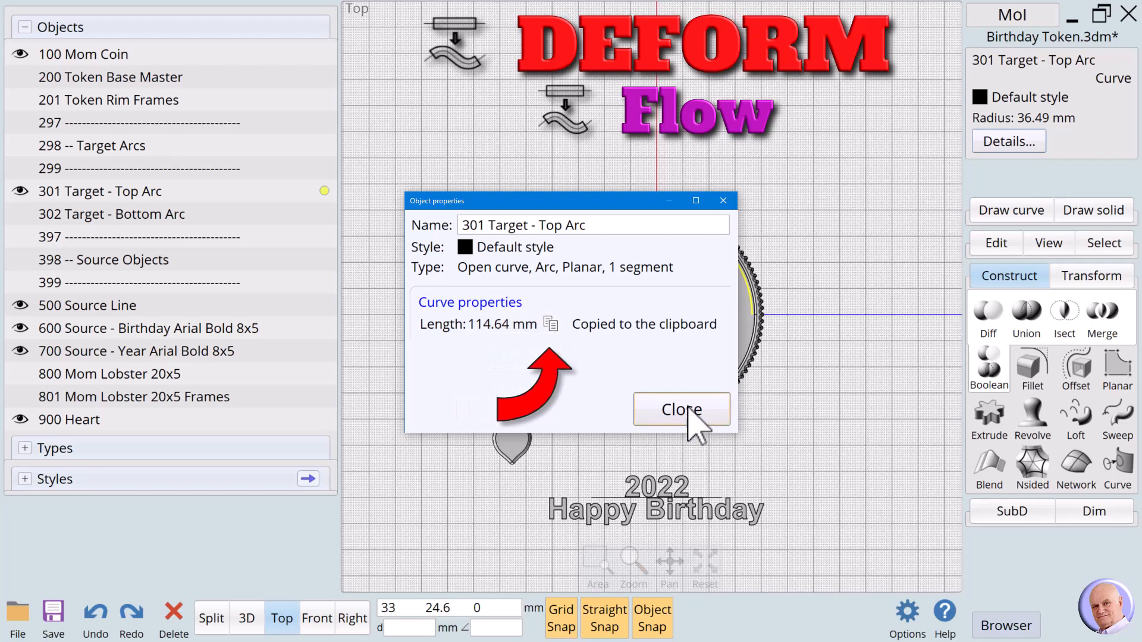
click(680, 409)
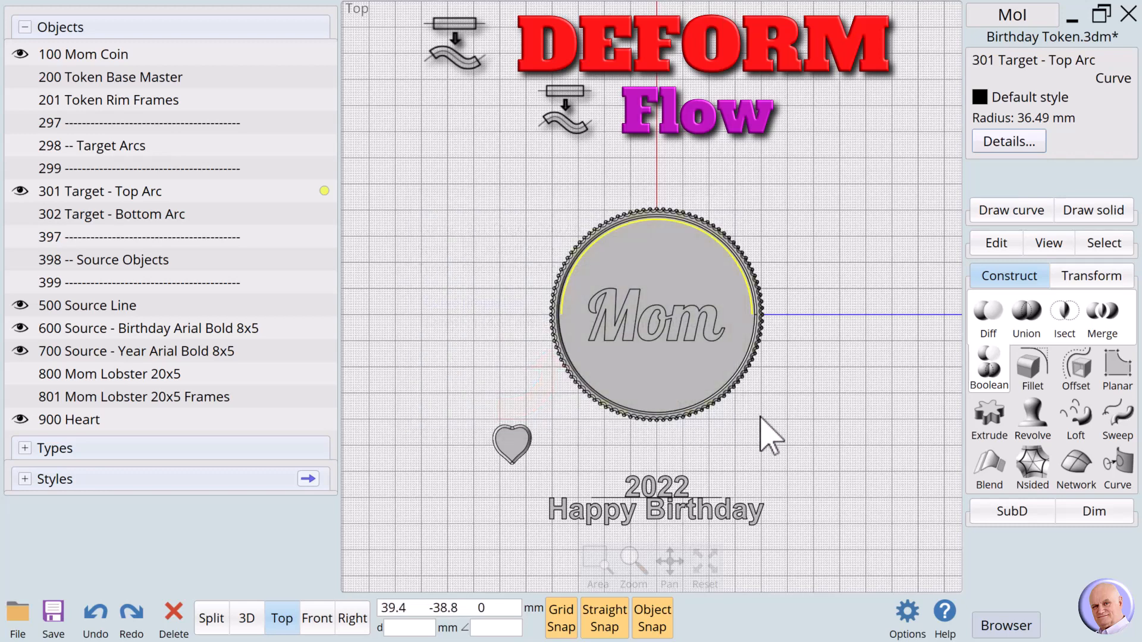
Step: Paste 114.64 mm as the Source Line's length so it matches the Top Arc
click(765, 429)
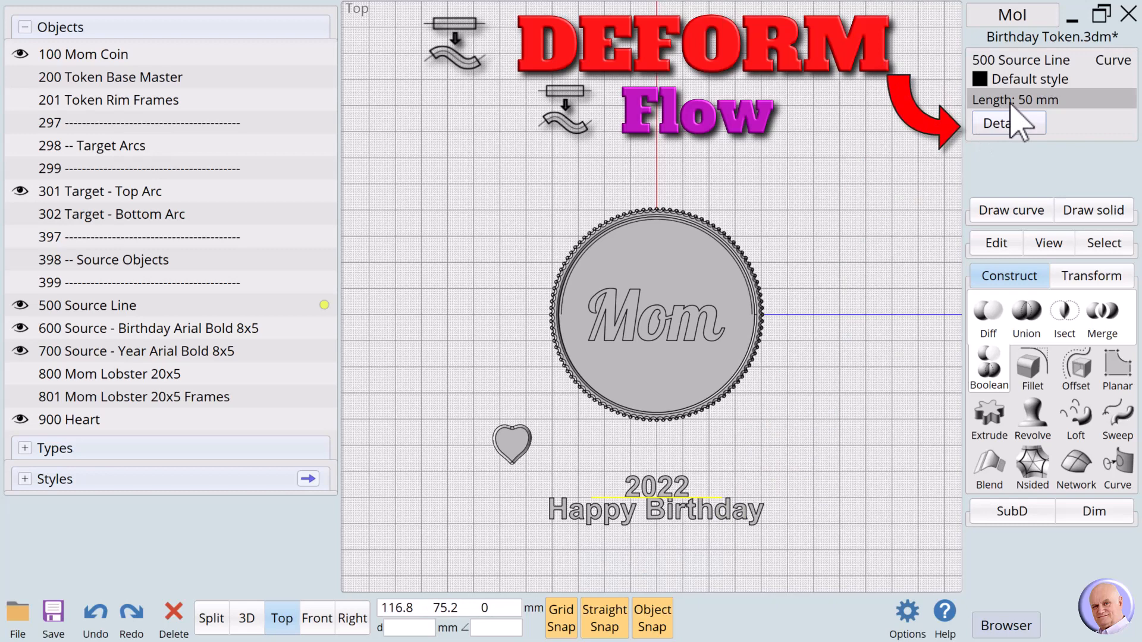
click(1008, 122)
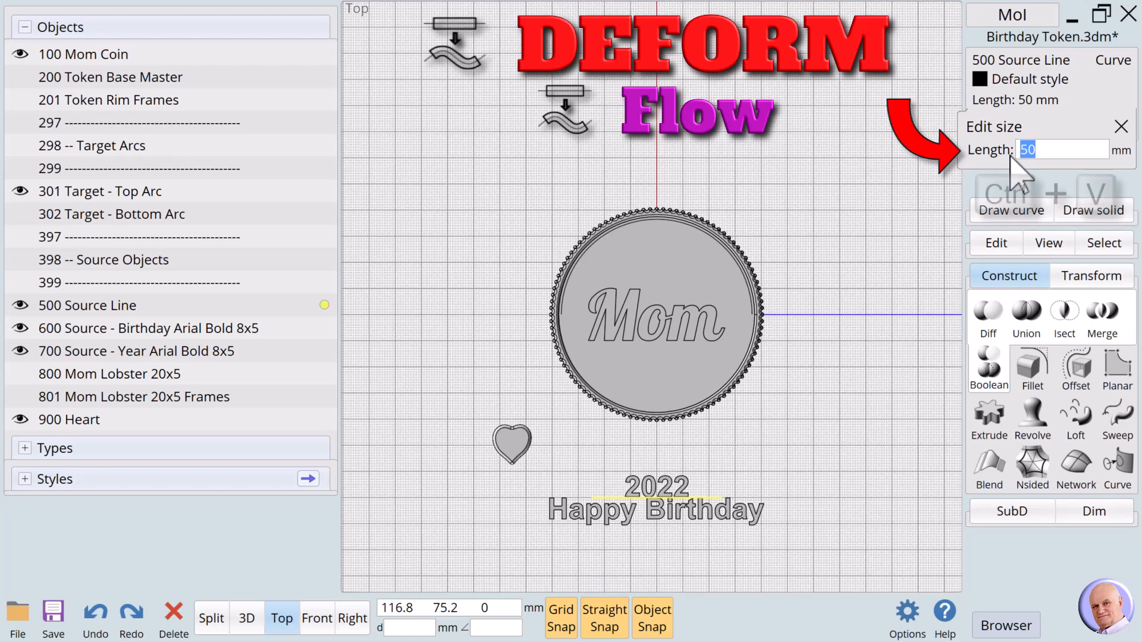
key(ctrl+v)
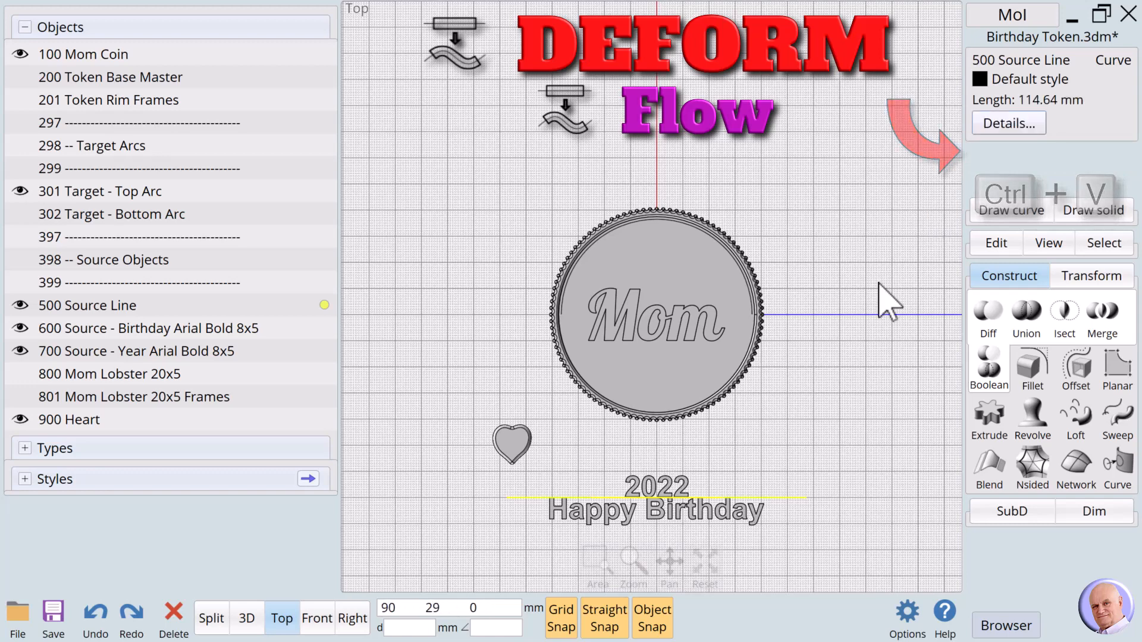
click(772, 499)
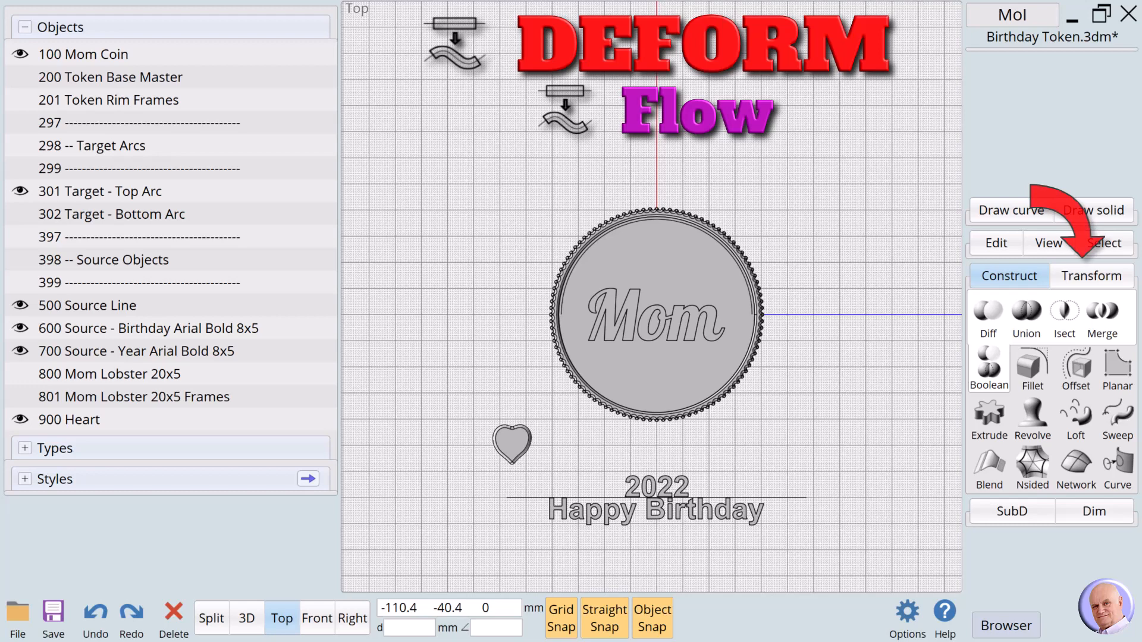
mouse_move(561, 418)
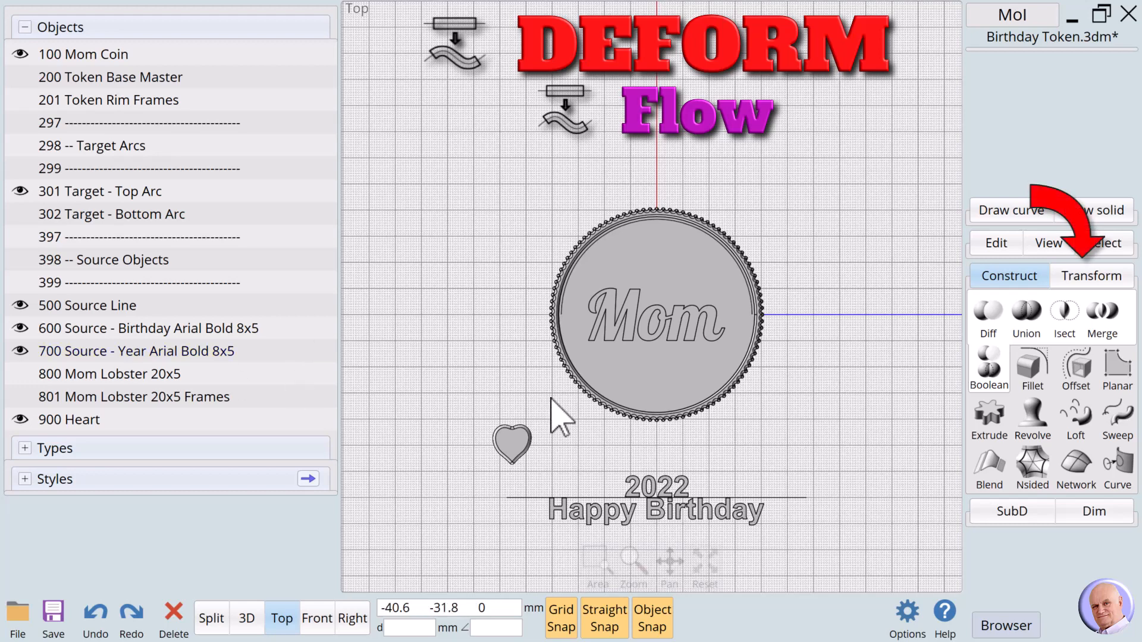
Step: Flow the Happy Birthday text from the Source Line onto the Top Arc
click(1090, 275)
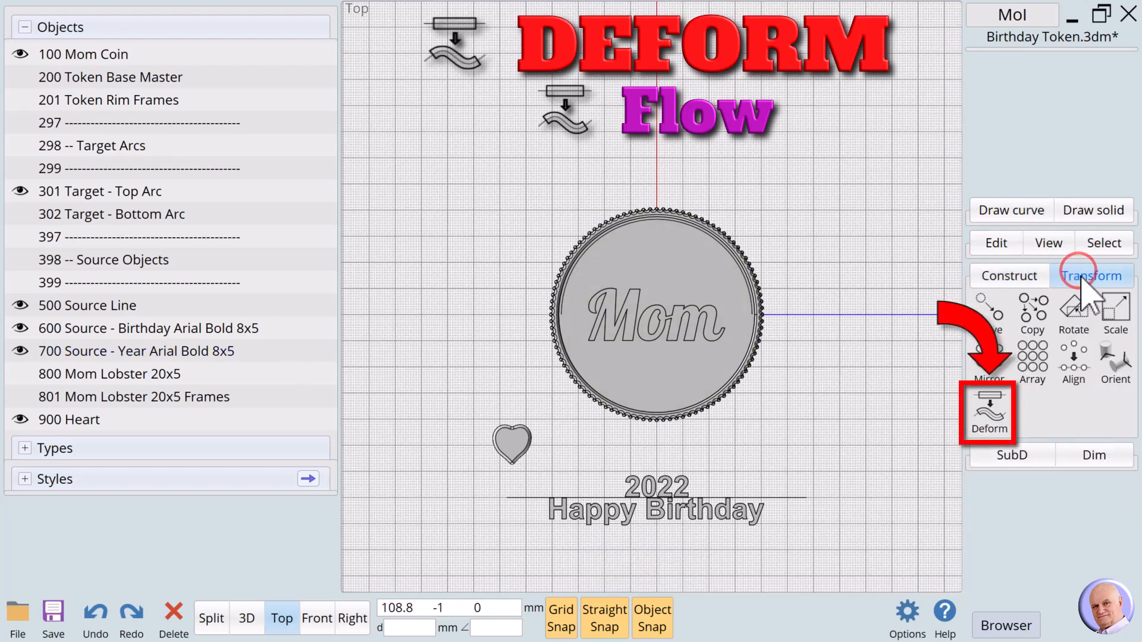
click(988, 411)
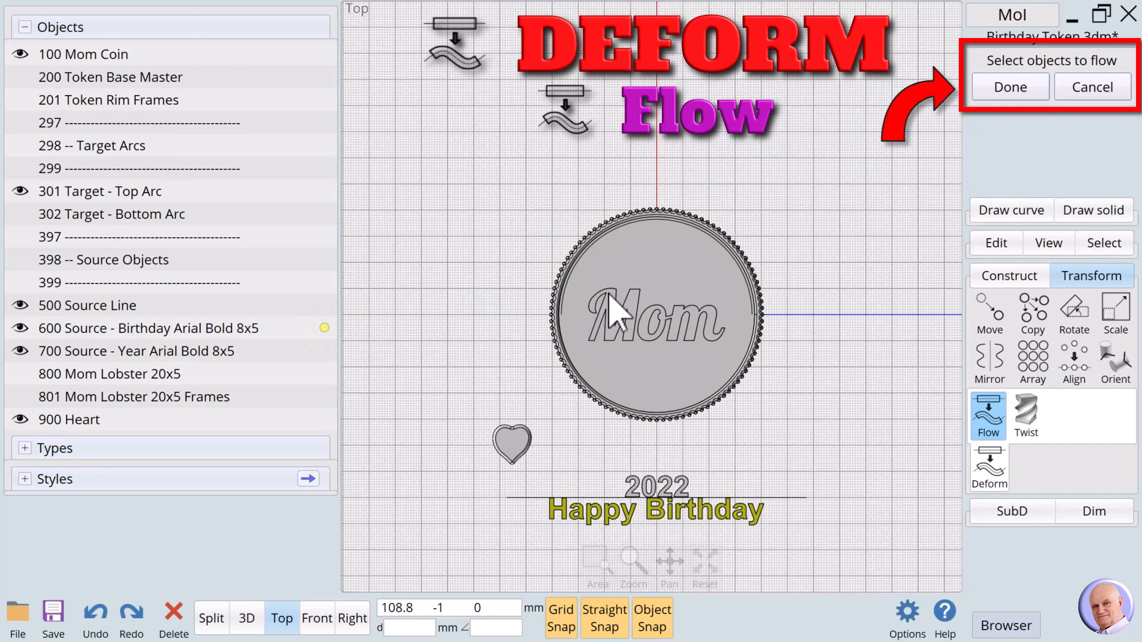
click(1009, 87)
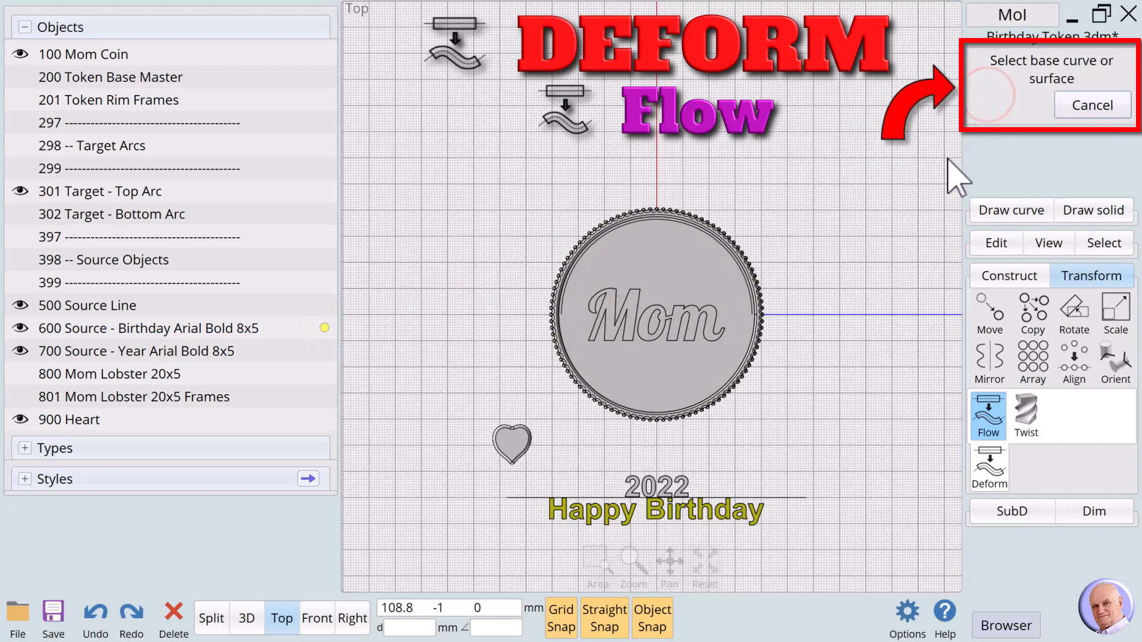
mouse_move(529, 546)
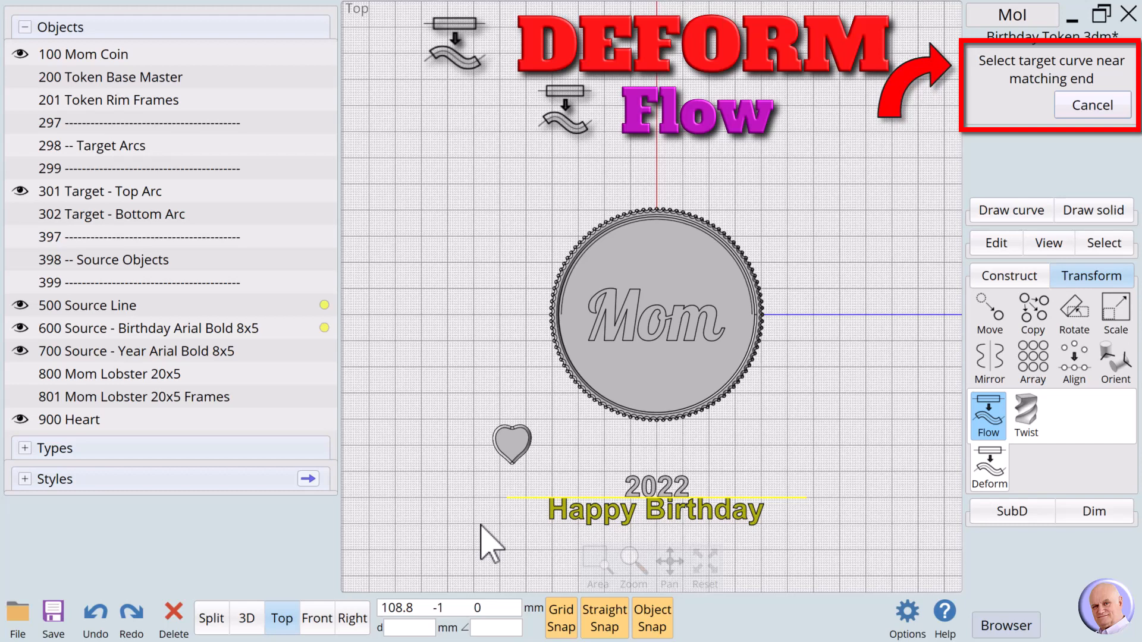
mouse_move(575, 335)
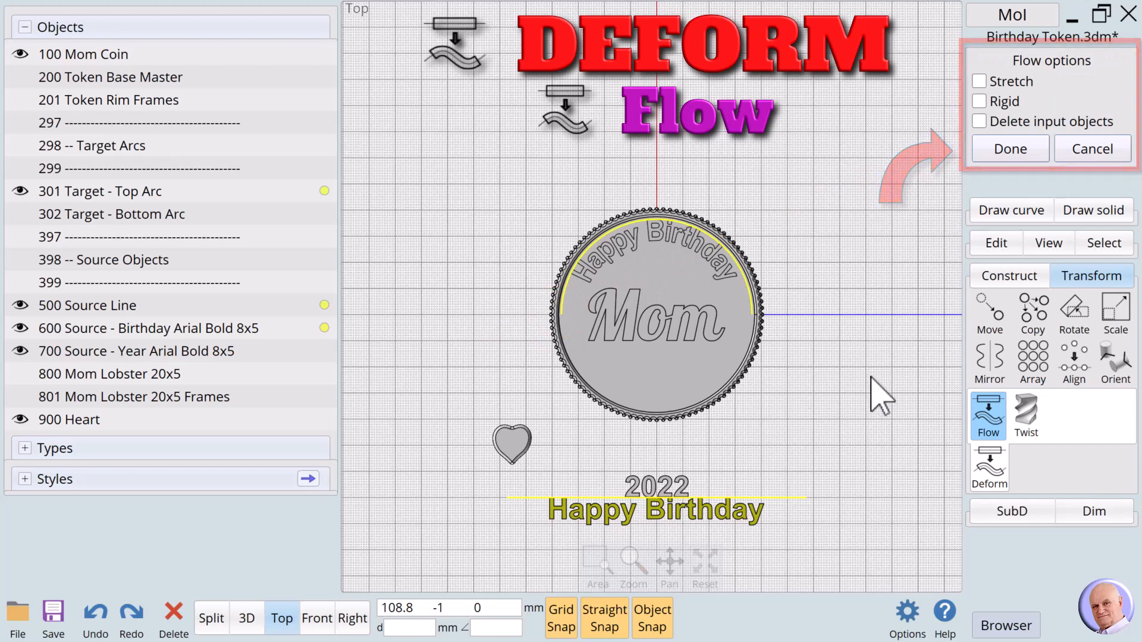
click(1009, 148)
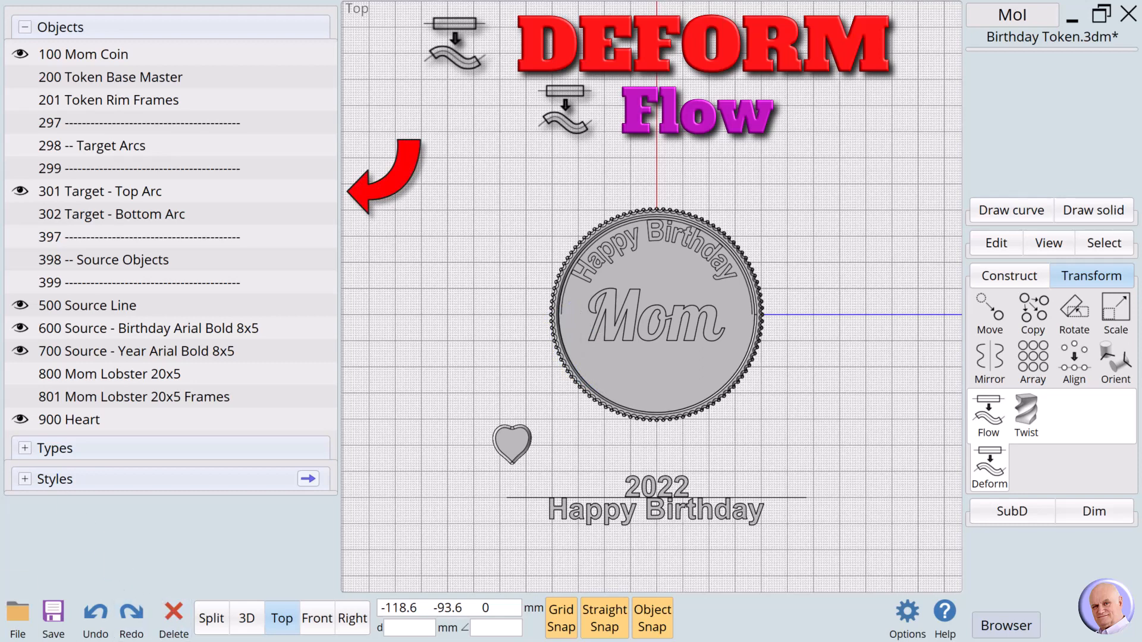
Step: Hide the top arc, show the bottom arc and calculate its length, 114.64 mm, in Details
click(100, 191)
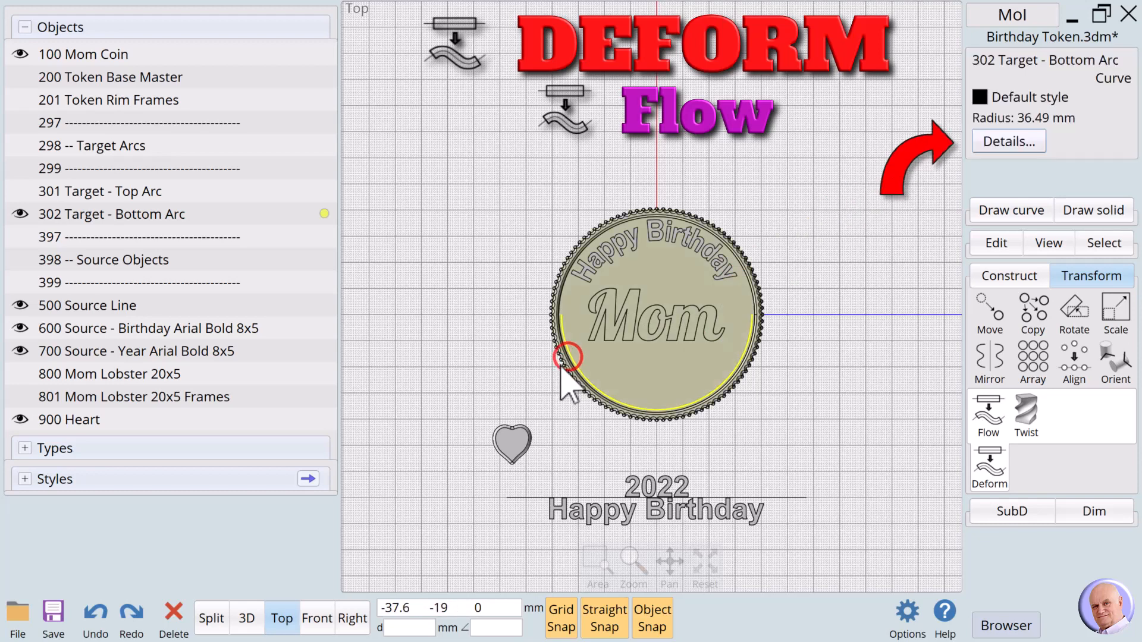
click(1008, 140)
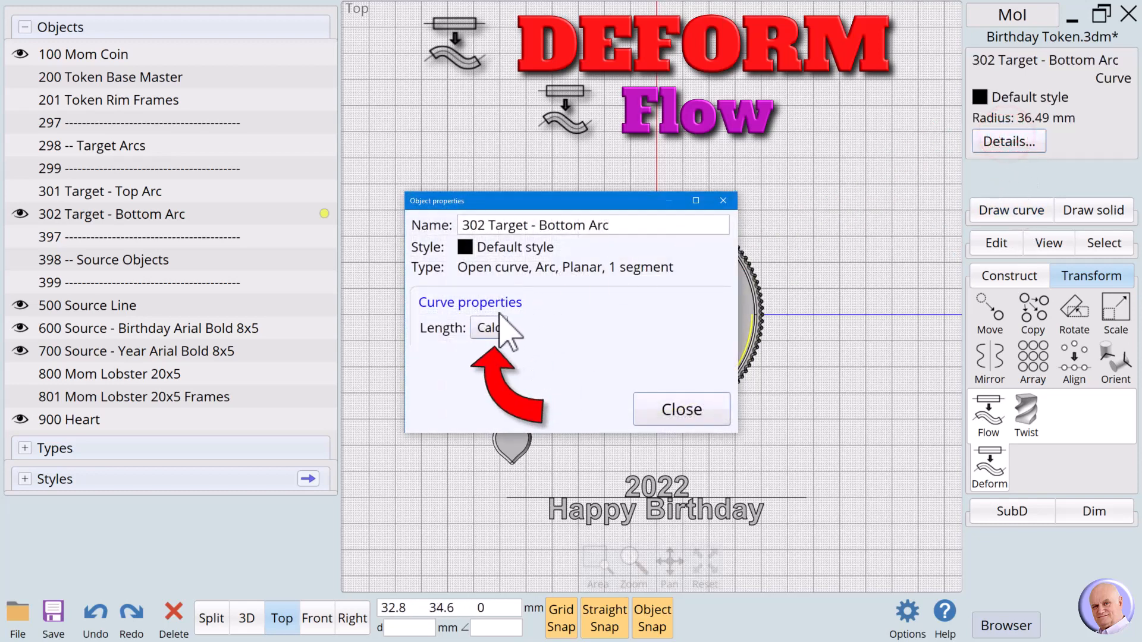
click(490, 327)
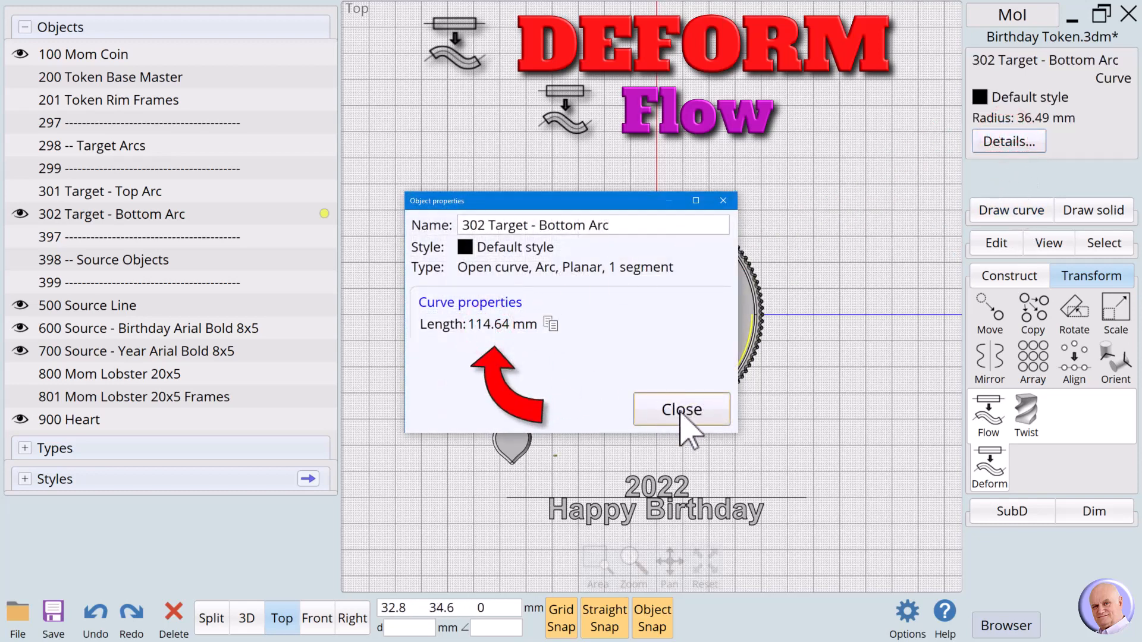
click(681, 409)
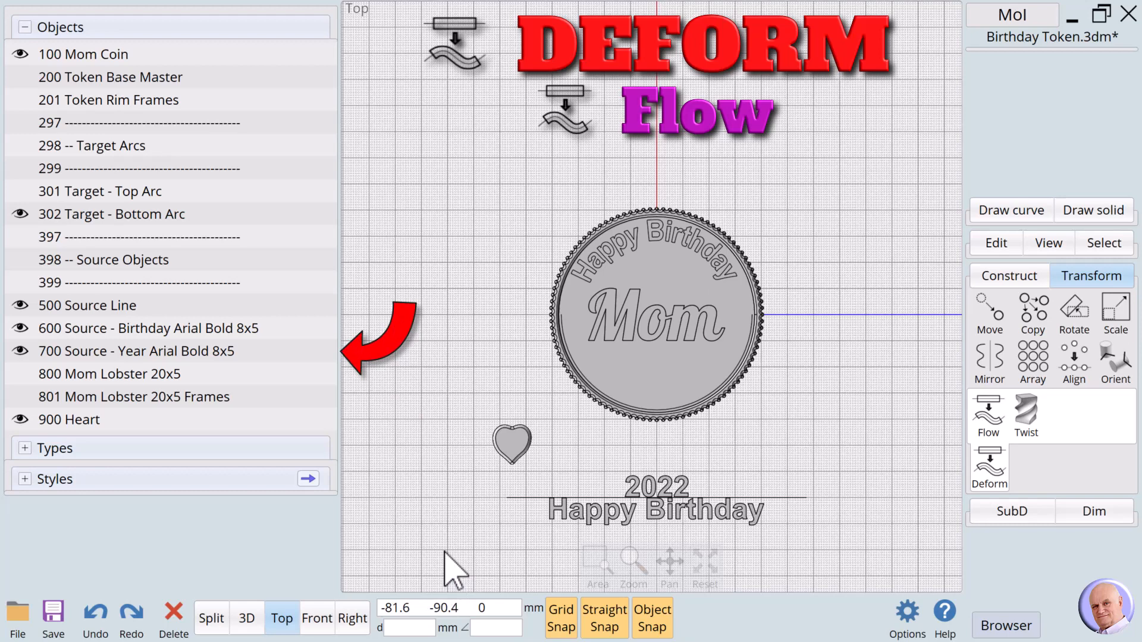
Step: Flow the 2022 year text from the straight source line onto the bottom arc beneath Mom
click(136, 350)
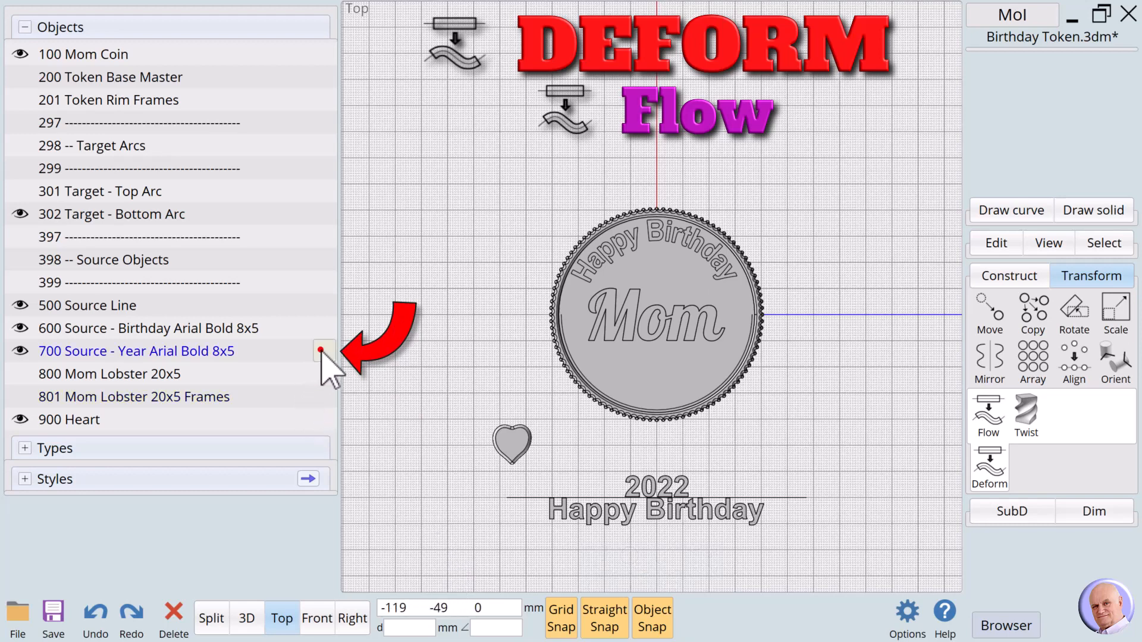
click(136, 351)
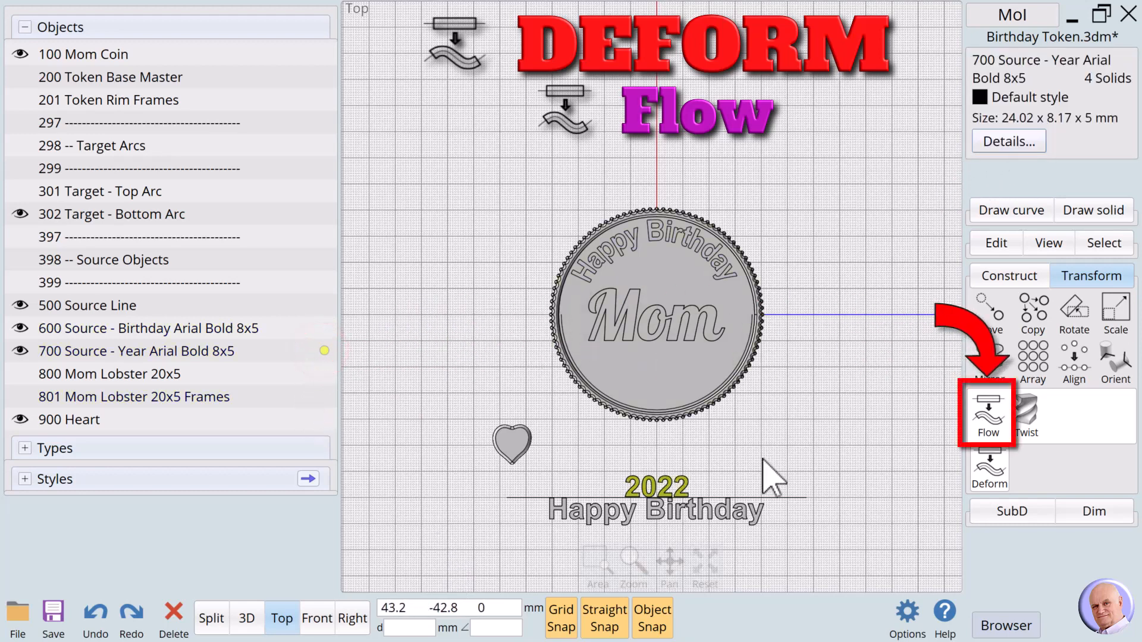
click(987, 412)
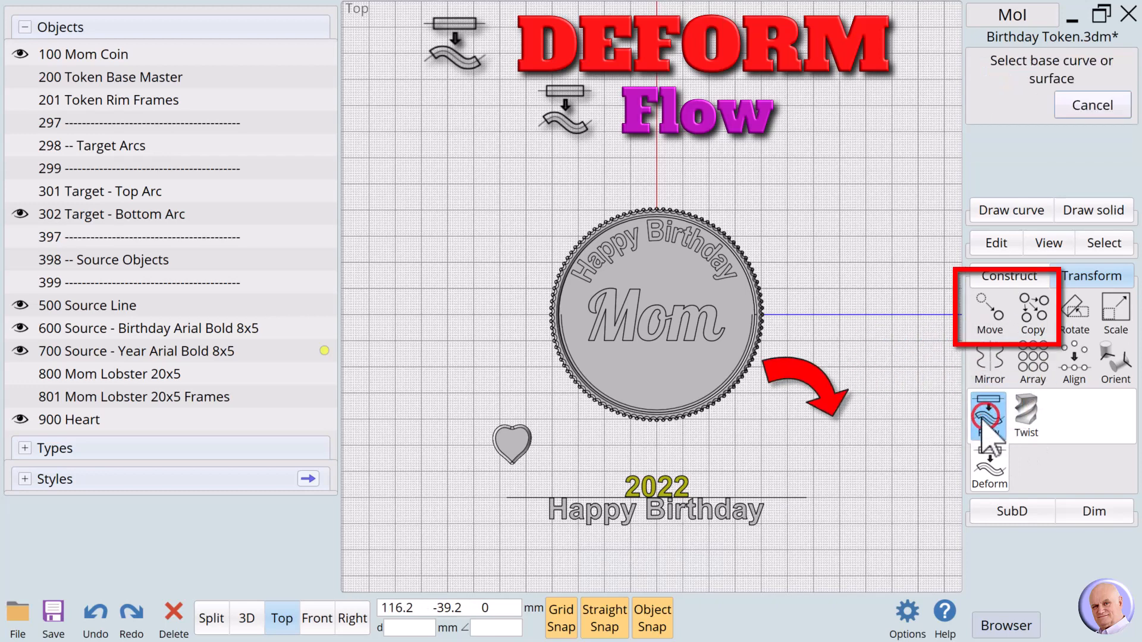
click(987, 412)
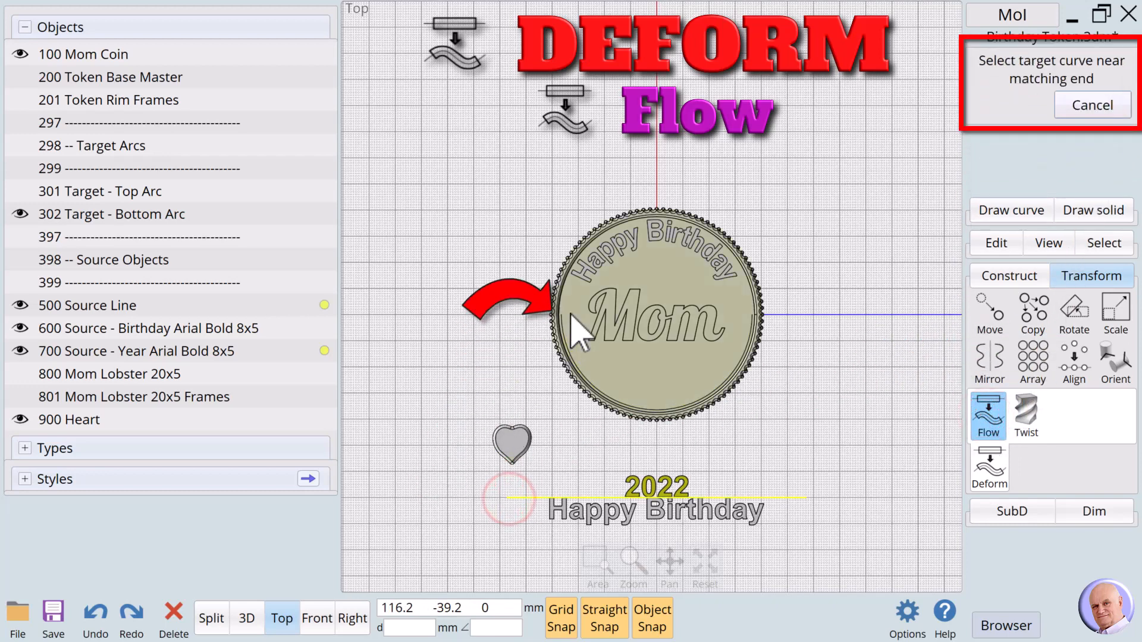
click(575, 315)
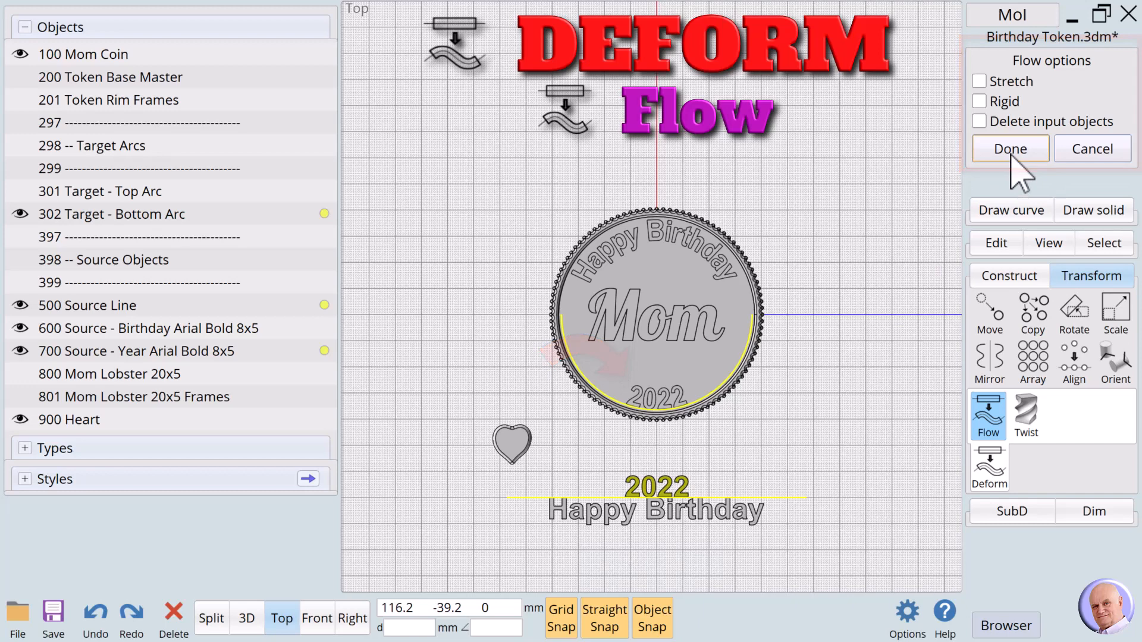
click(1009, 149)
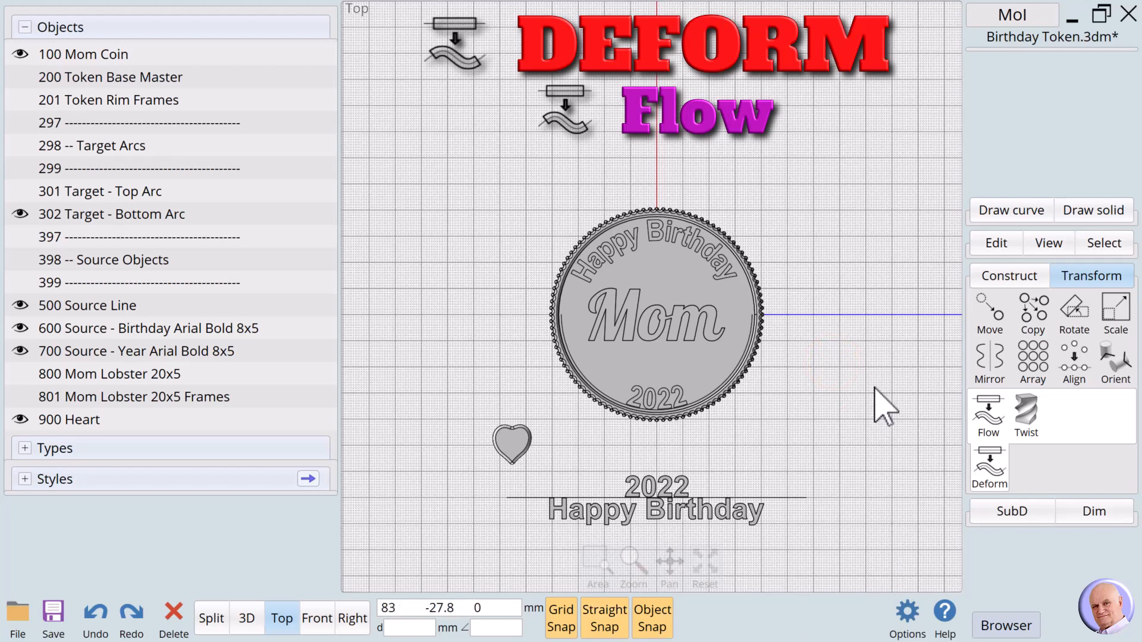
mouse_move(892, 405)
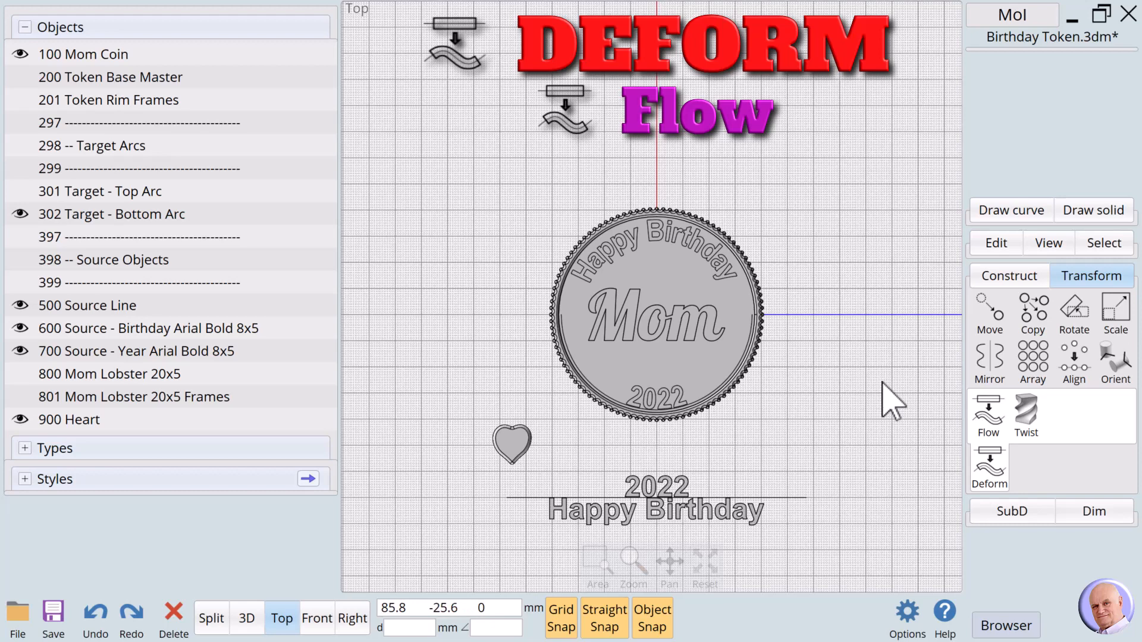
mouse_move(392, 452)
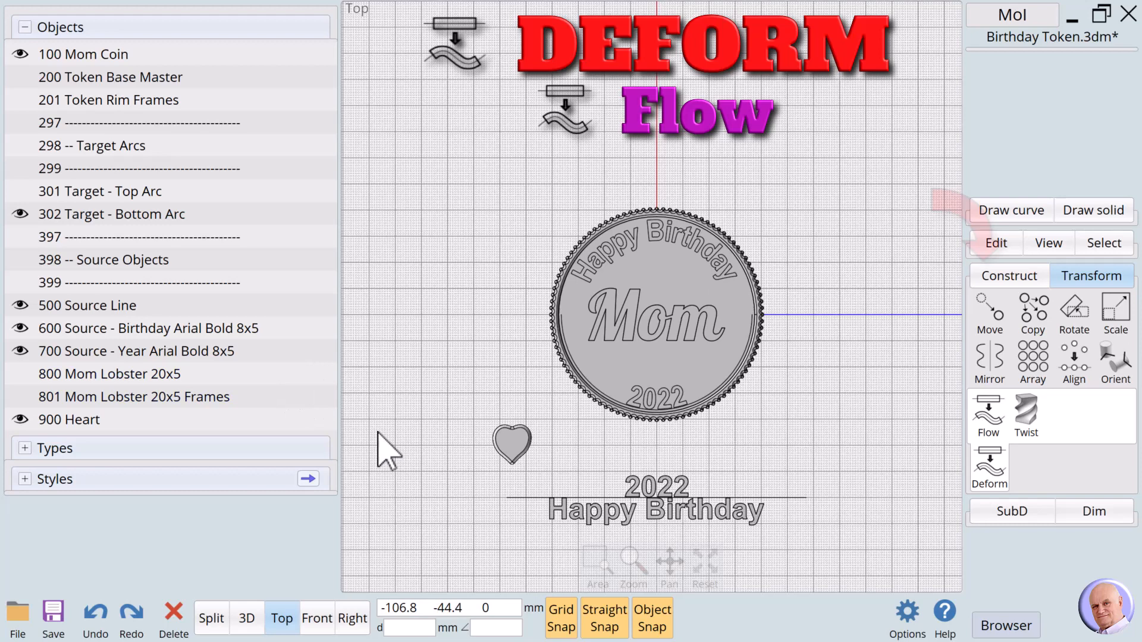
Step: Boolean-union the coin with the curved texts, then hide the arcs, source line and source texts
click(1009, 276)
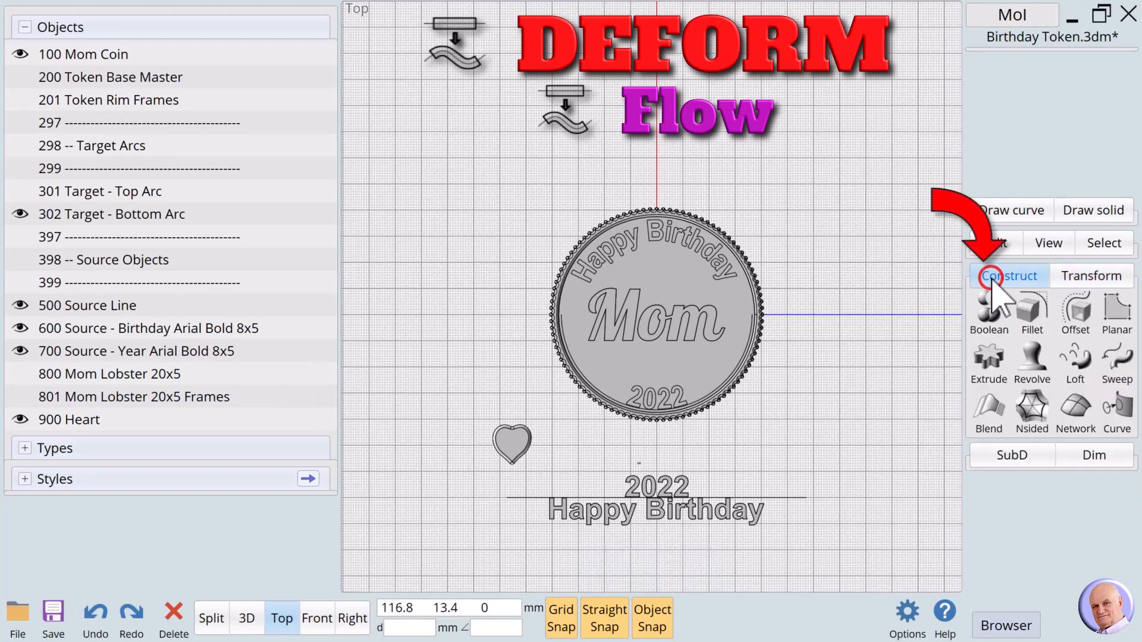
click(988, 313)
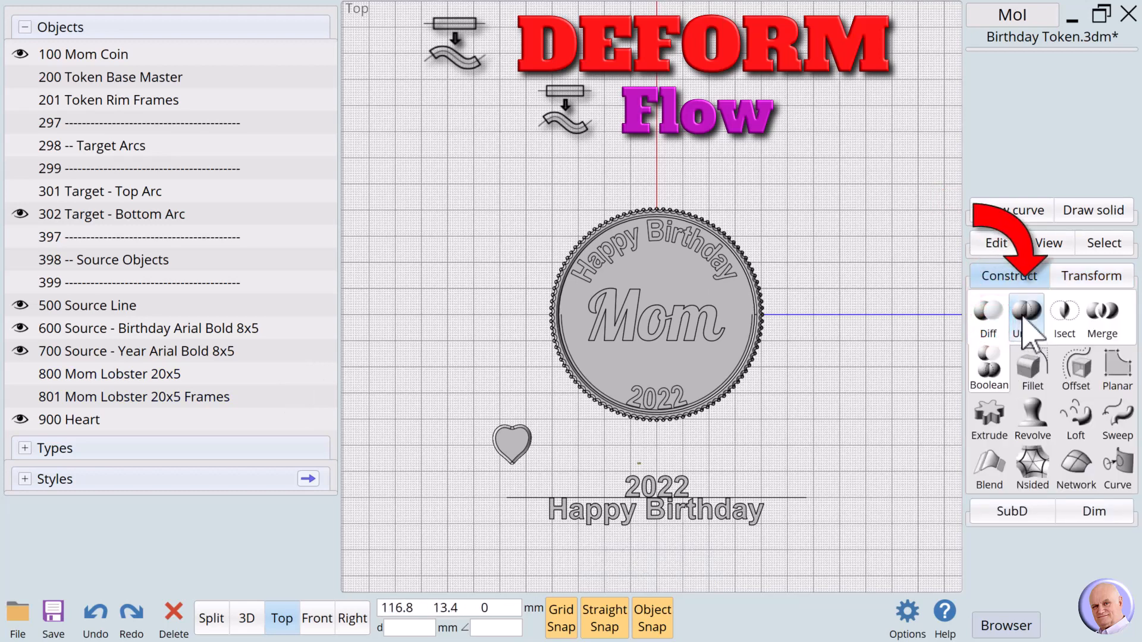
click(1026, 316)
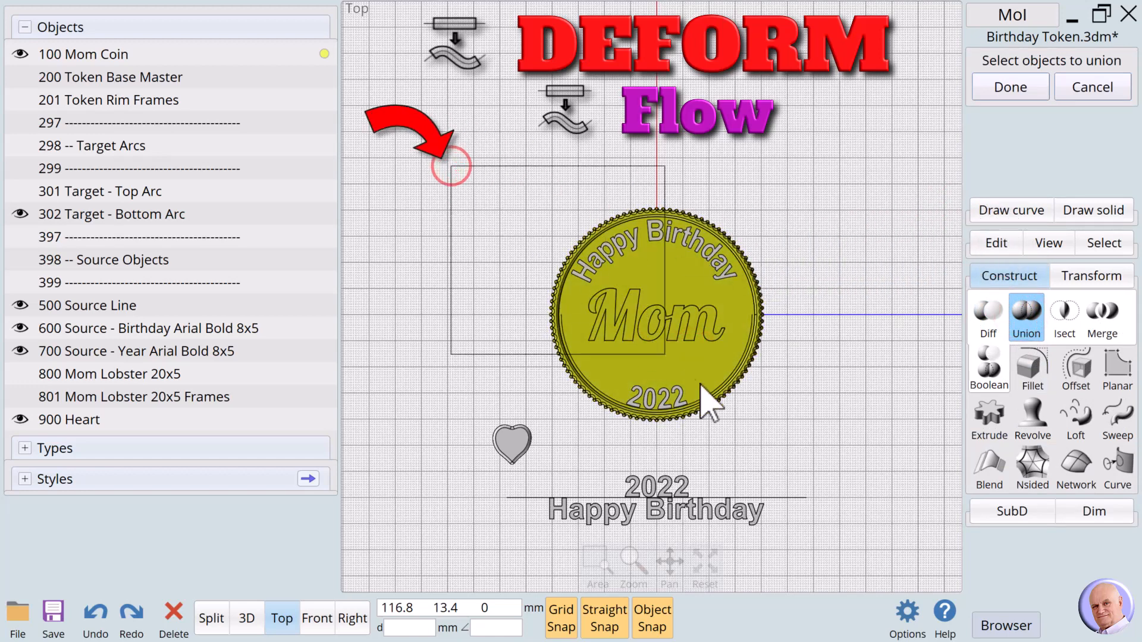
mouse_move(808, 448)
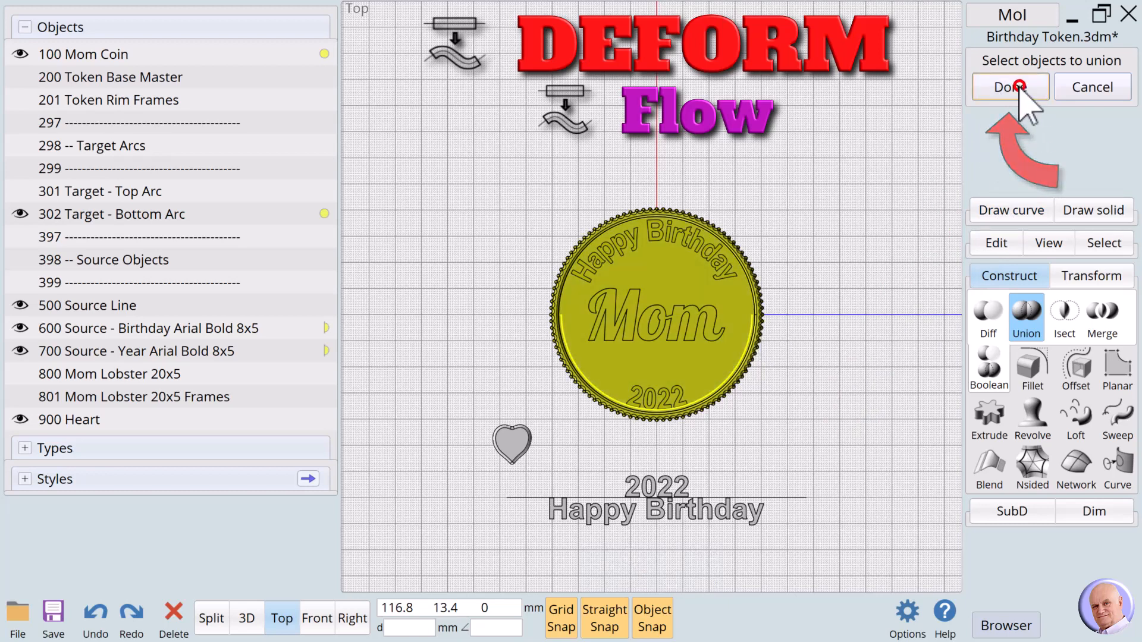
click(1010, 87)
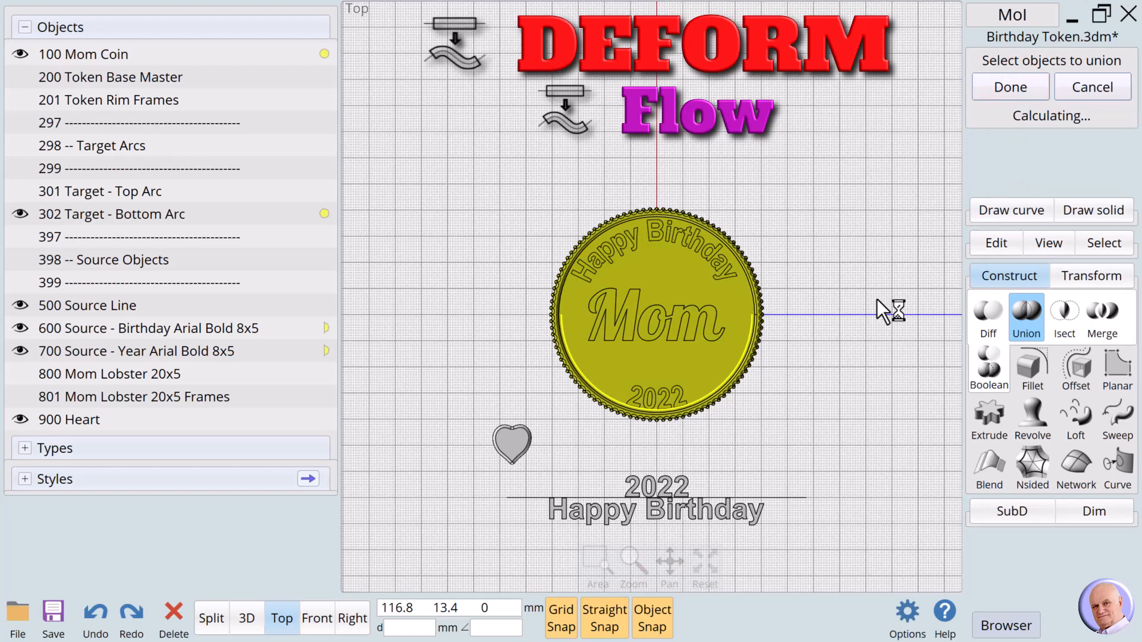
mouse_move(906, 371)
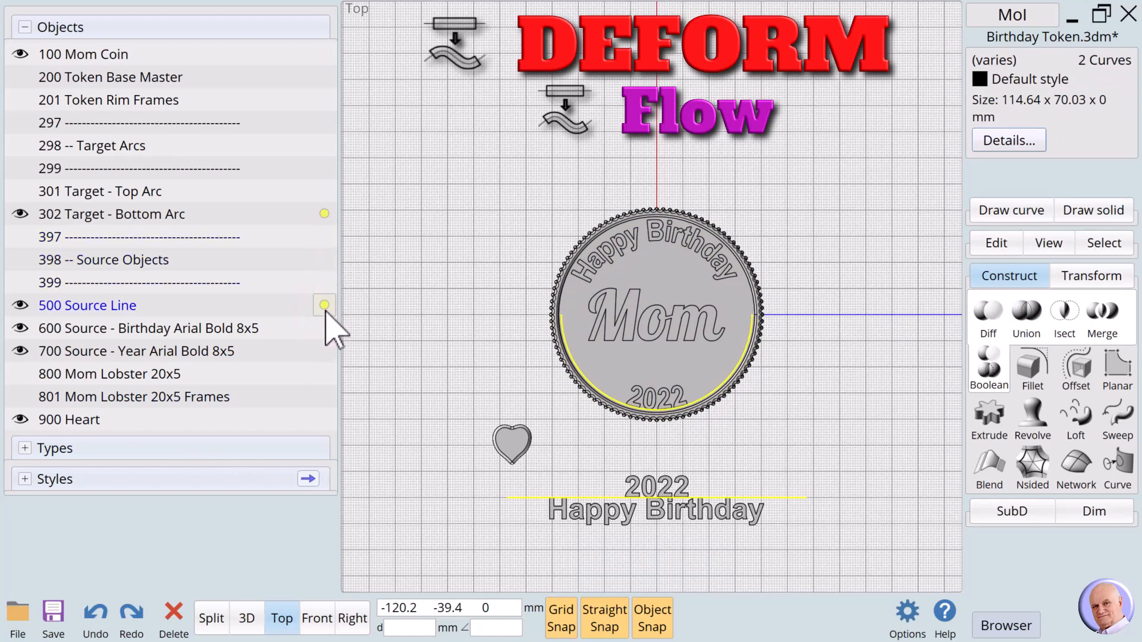
click(20, 305)
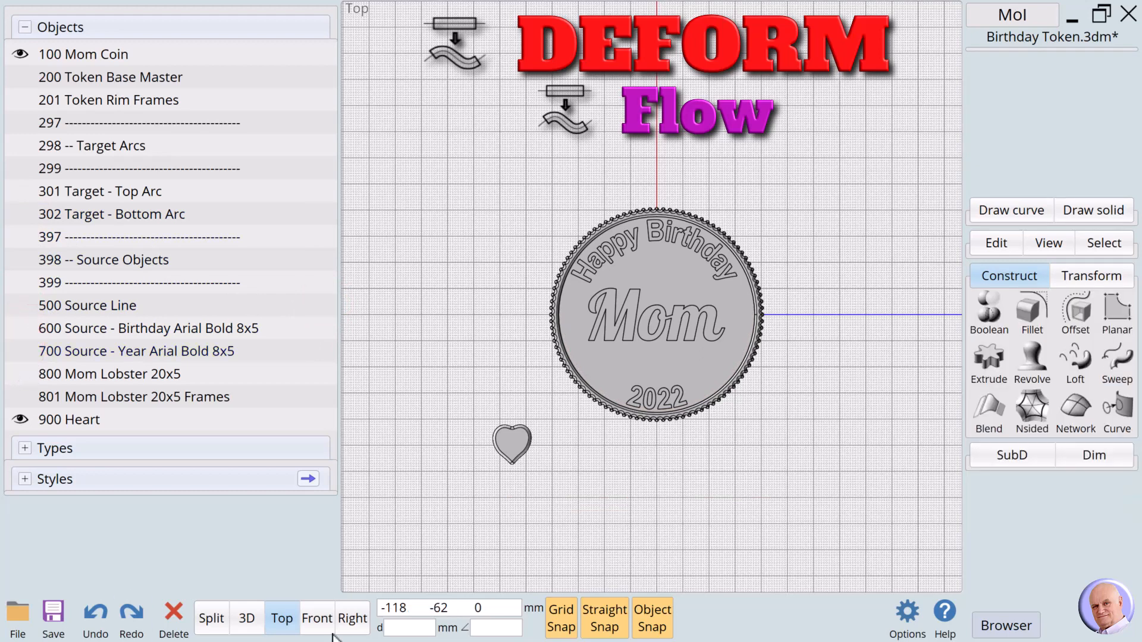
mouse_move(652, 615)
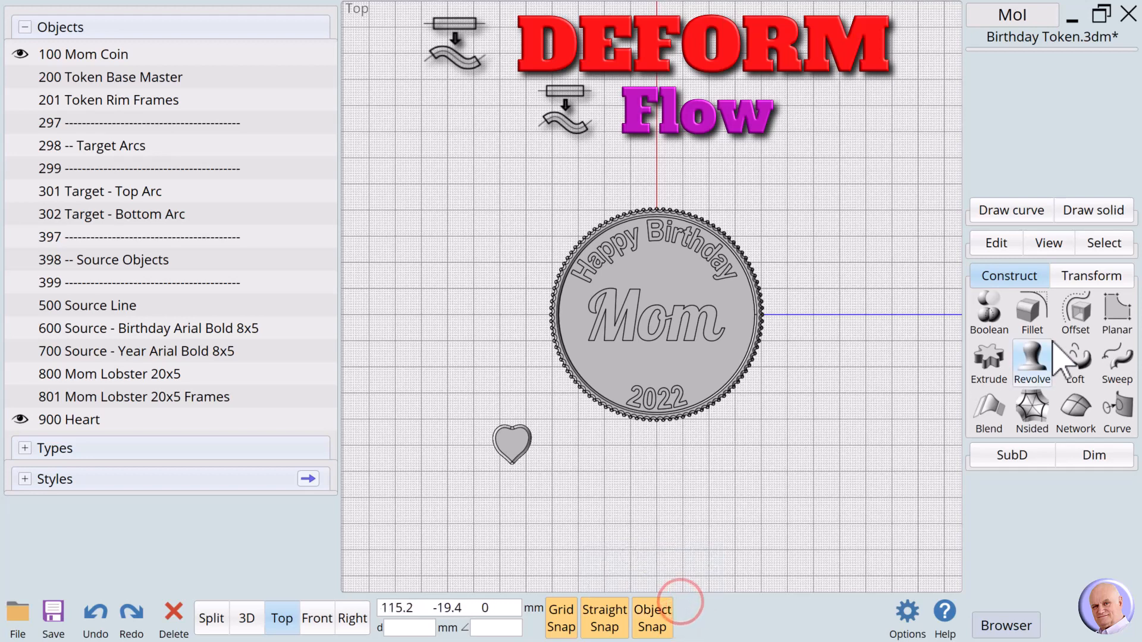
Step: Copy the heart from its centre point, then rotate the top heart about its centre to a slight tilt
click(1031, 313)
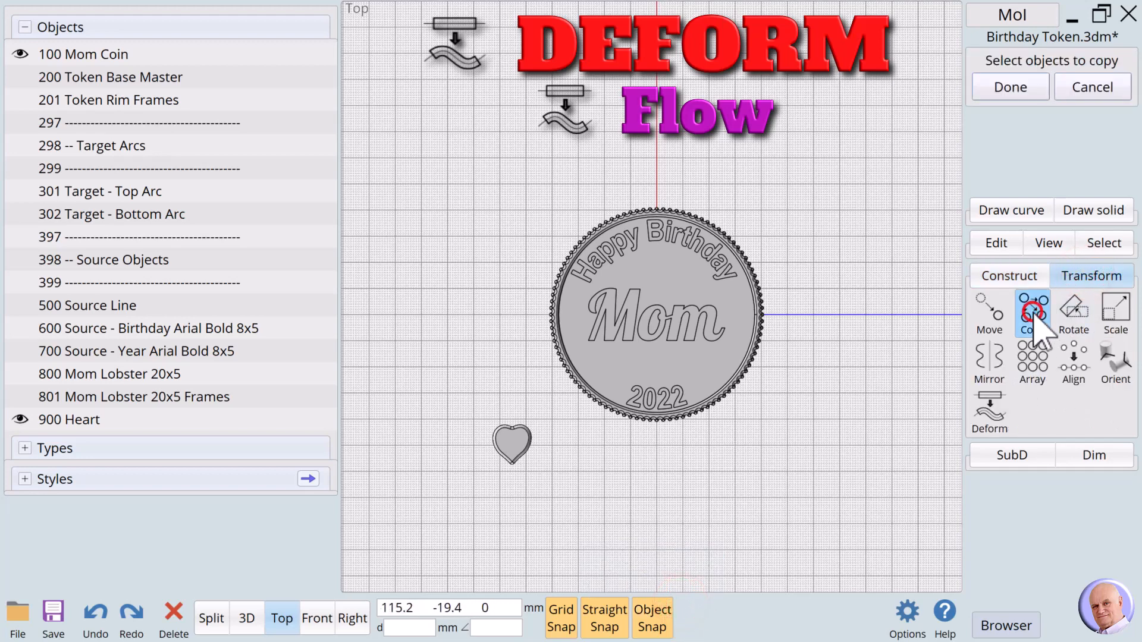
click(512, 444)
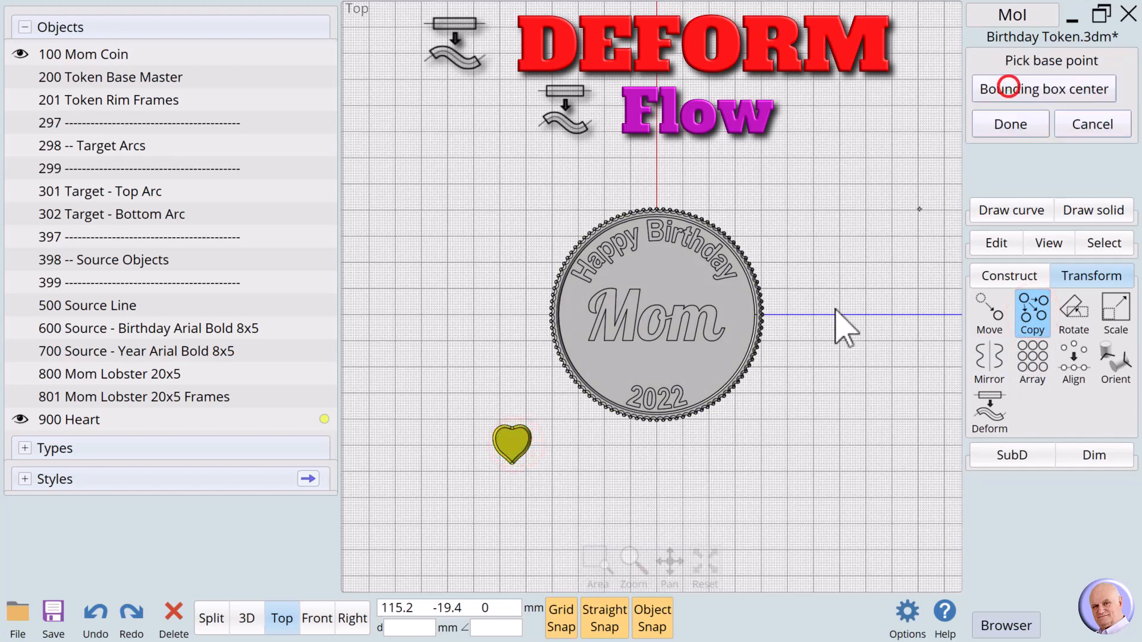
click(1042, 88)
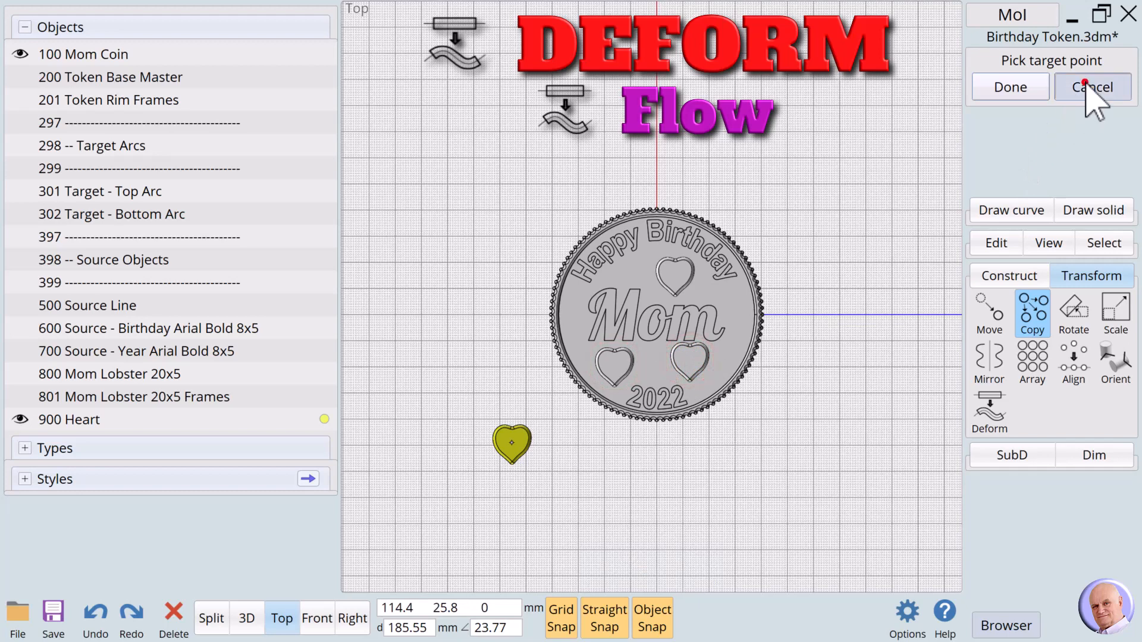
click(1093, 86)
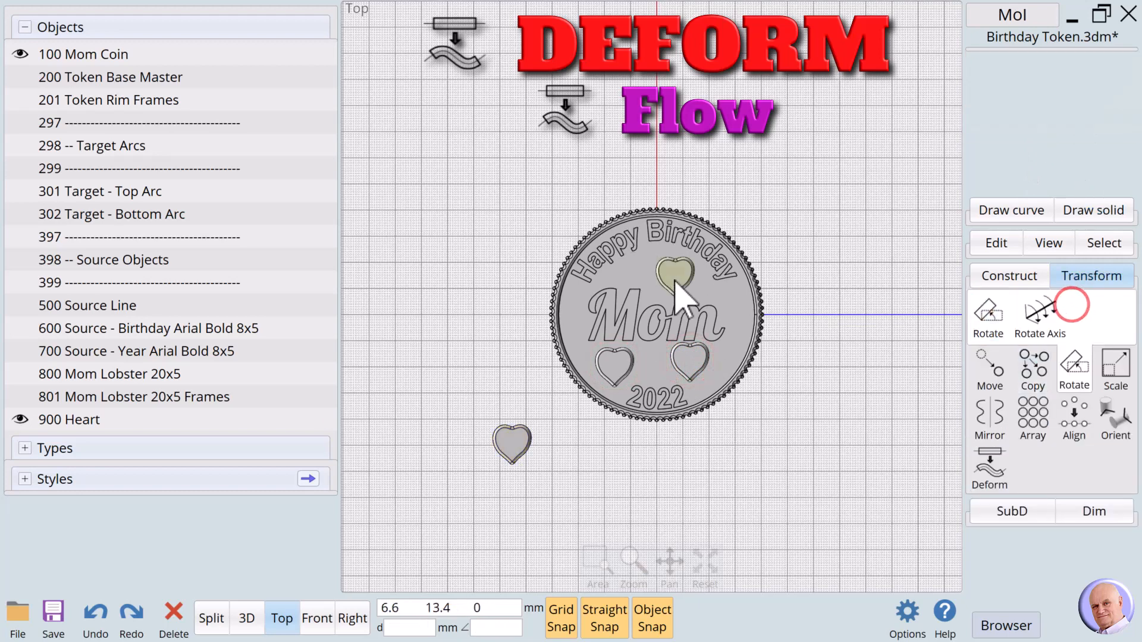
click(675, 273)
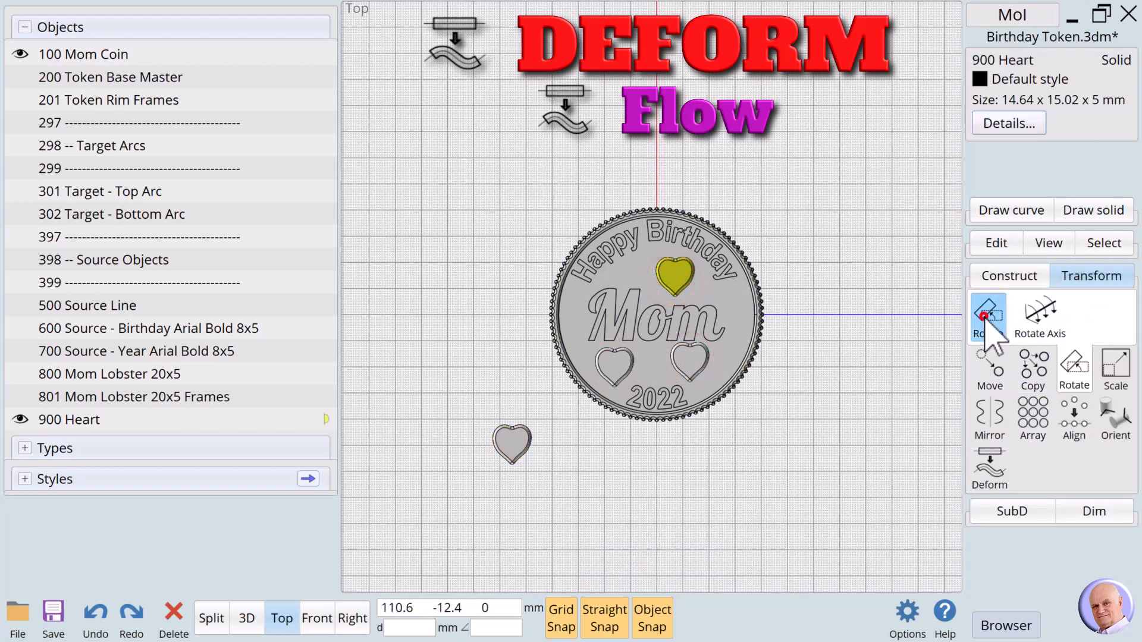
click(987, 317)
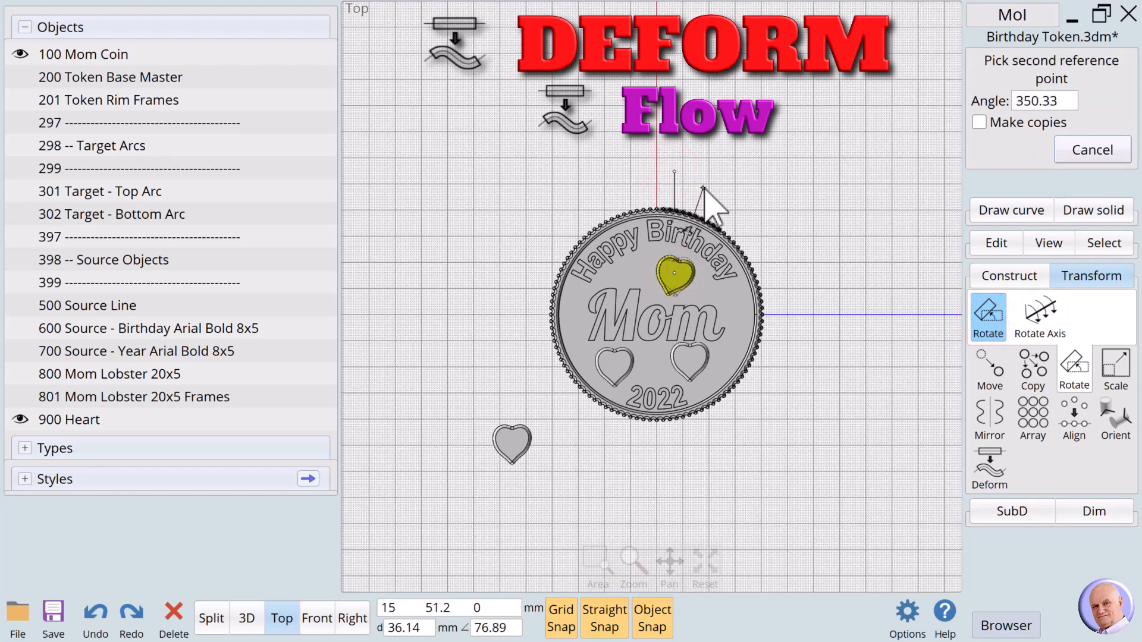
click(1091, 150)
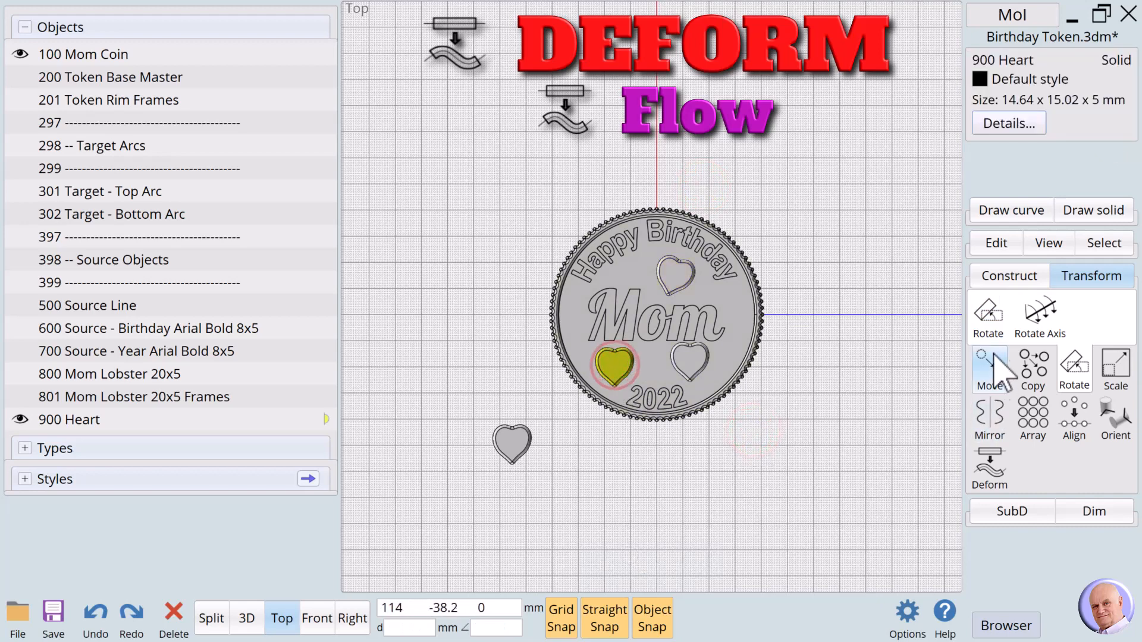
Step: Rotate the lower-left and lower-right hearts about their centres to slight tilt angles
click(989, 317)
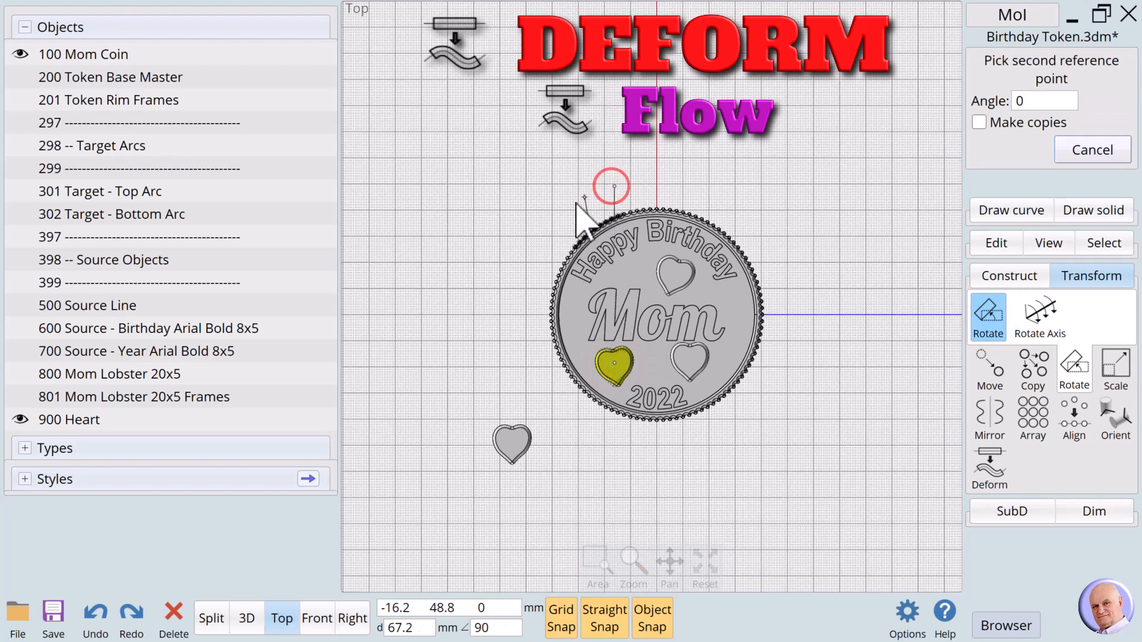
click(808, 367)
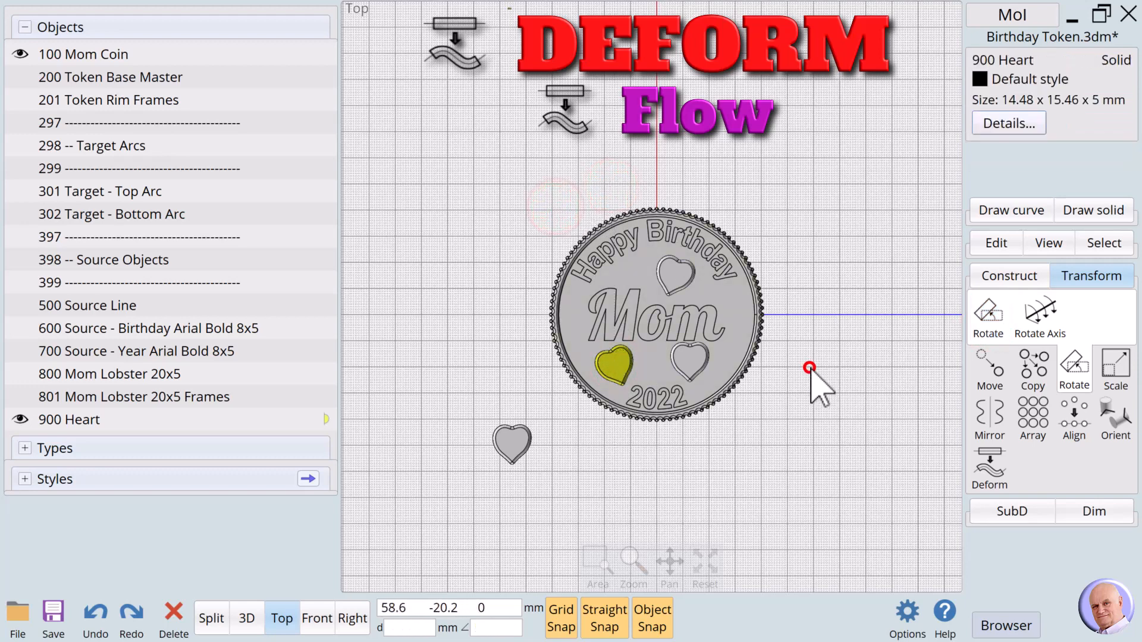
click(987, 315)
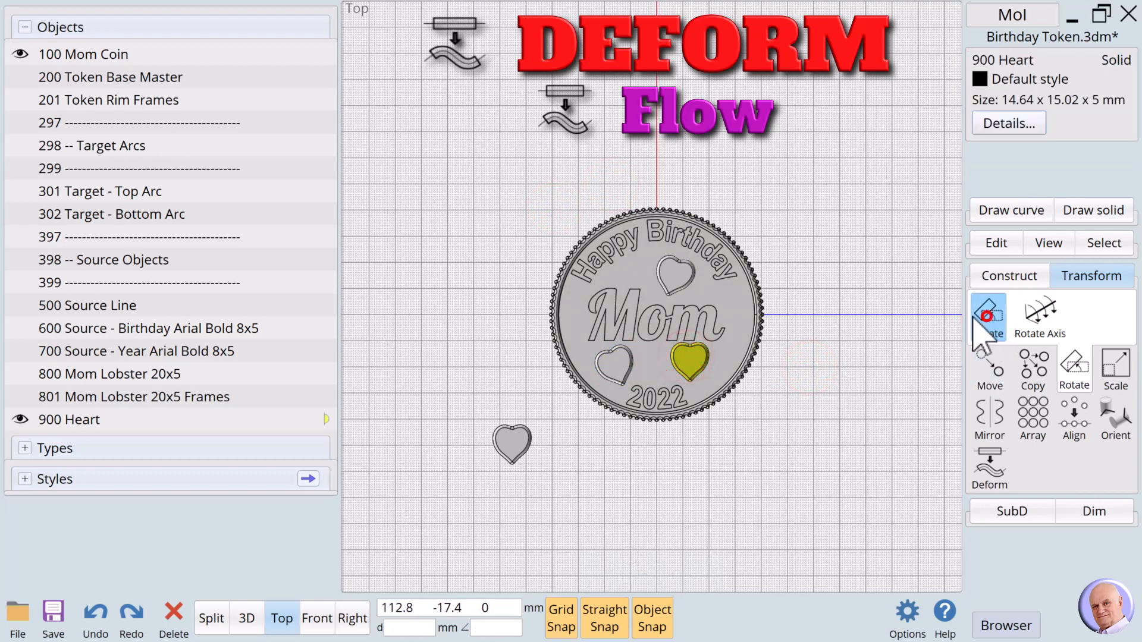
click(989, 317)
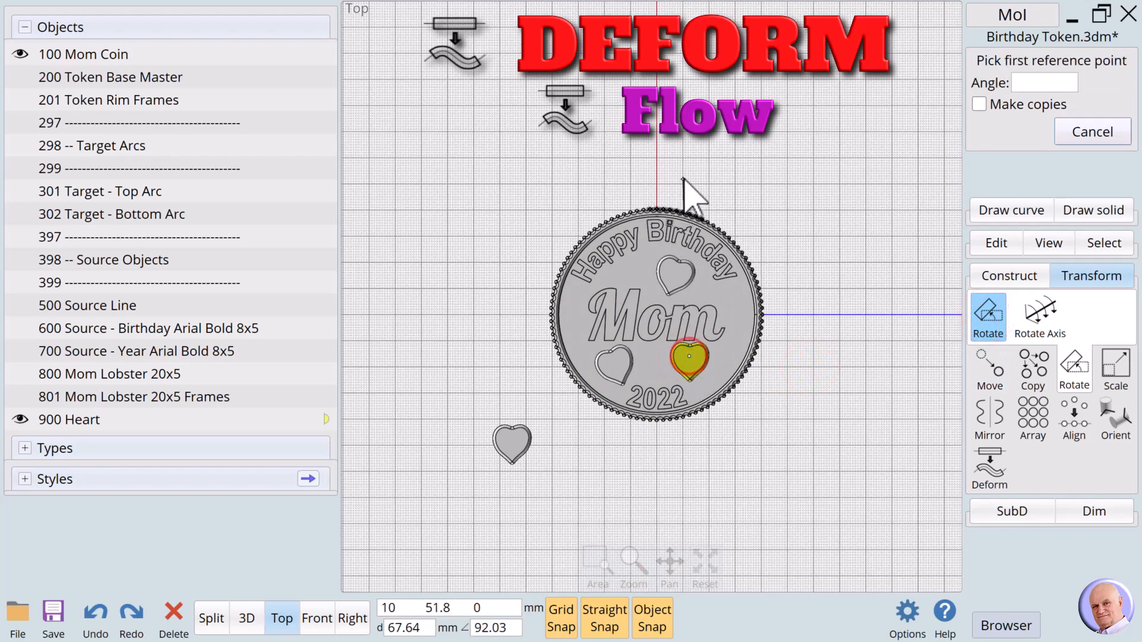
click(723, 188)
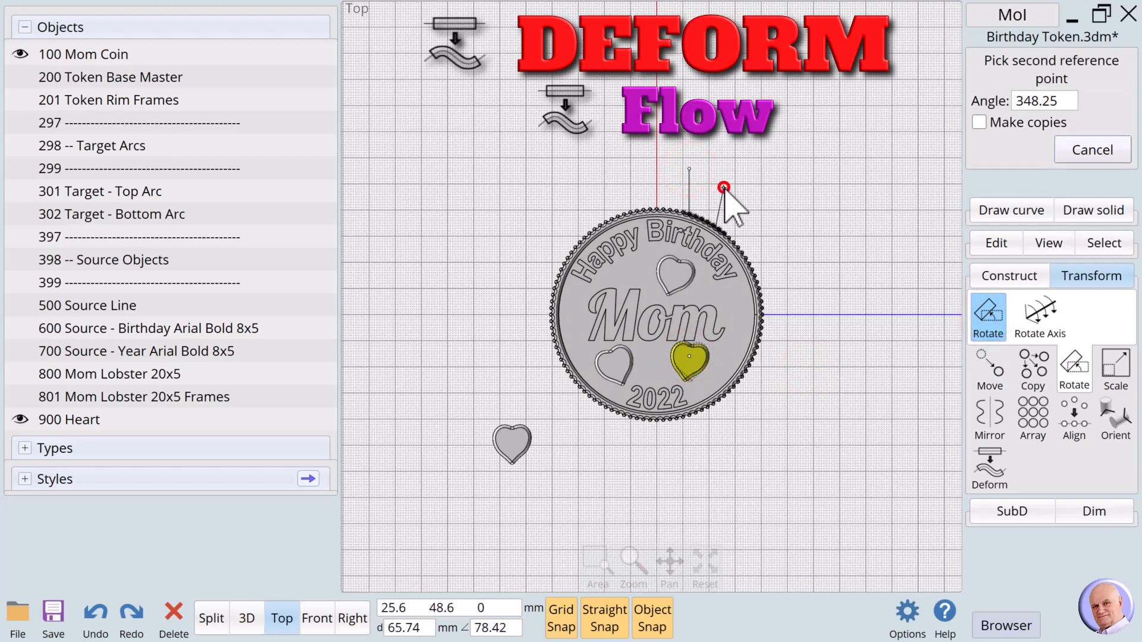
click(695, 367)
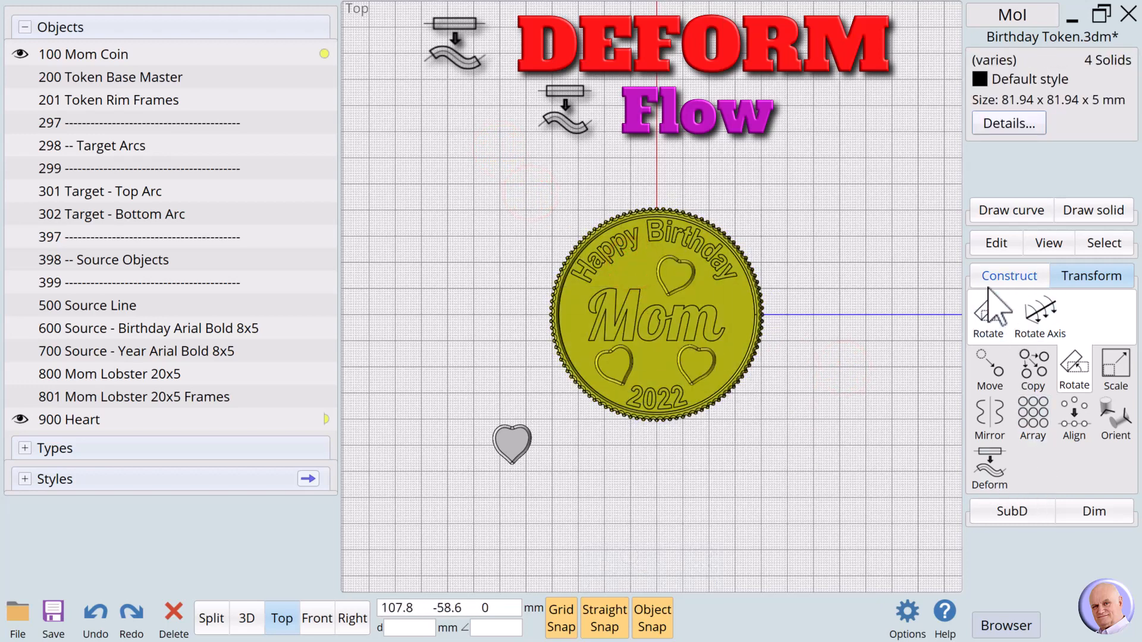
Step: Union the coin and its three hearts into one solid, then load Flow - Beaded Bracelet.3dm
click(1009, 275)
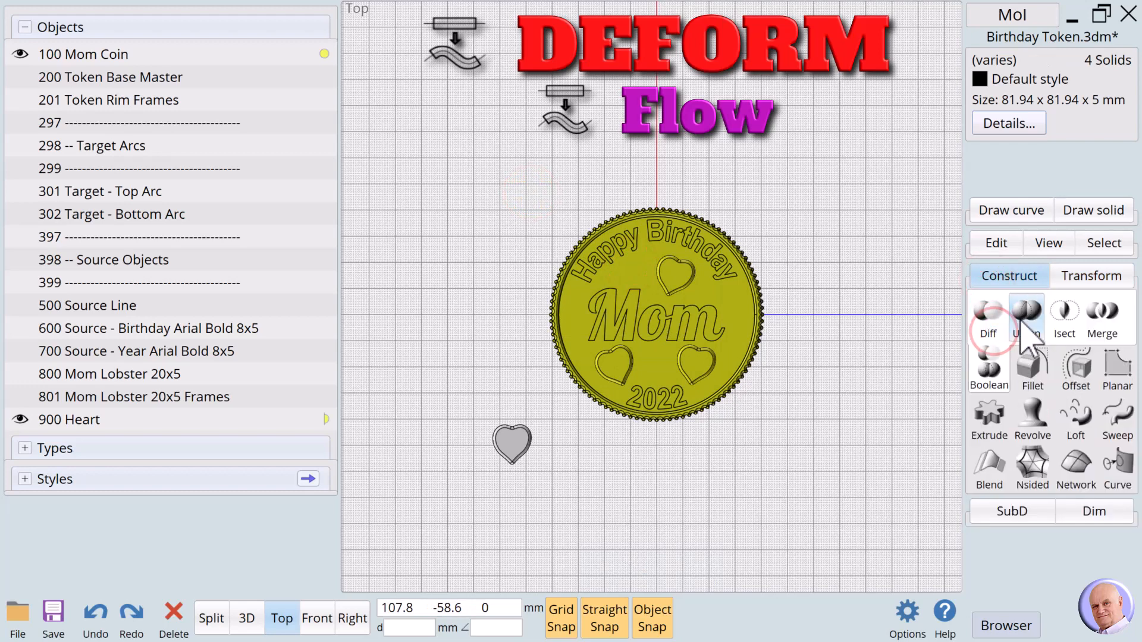
click(1026, 317)
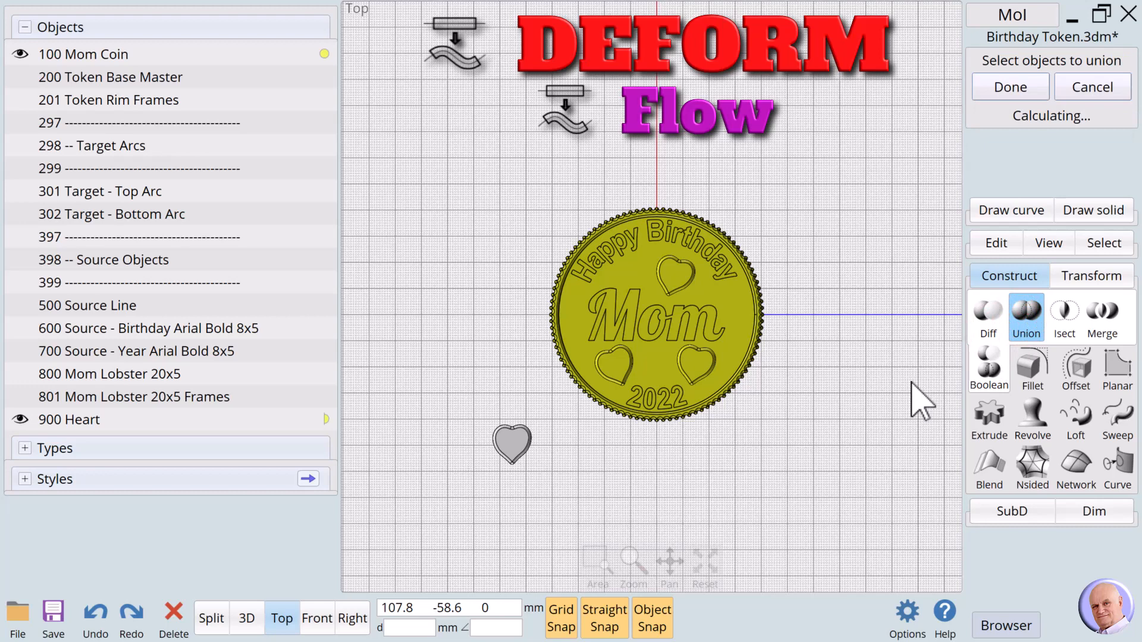
click(1009, 87)
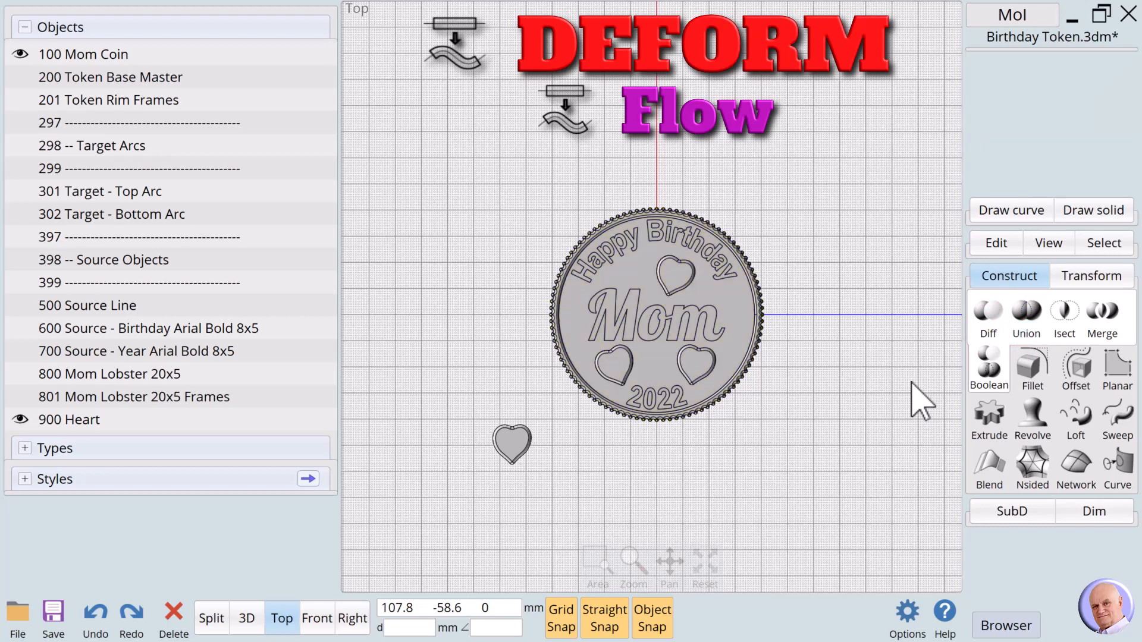
click(19, 420)
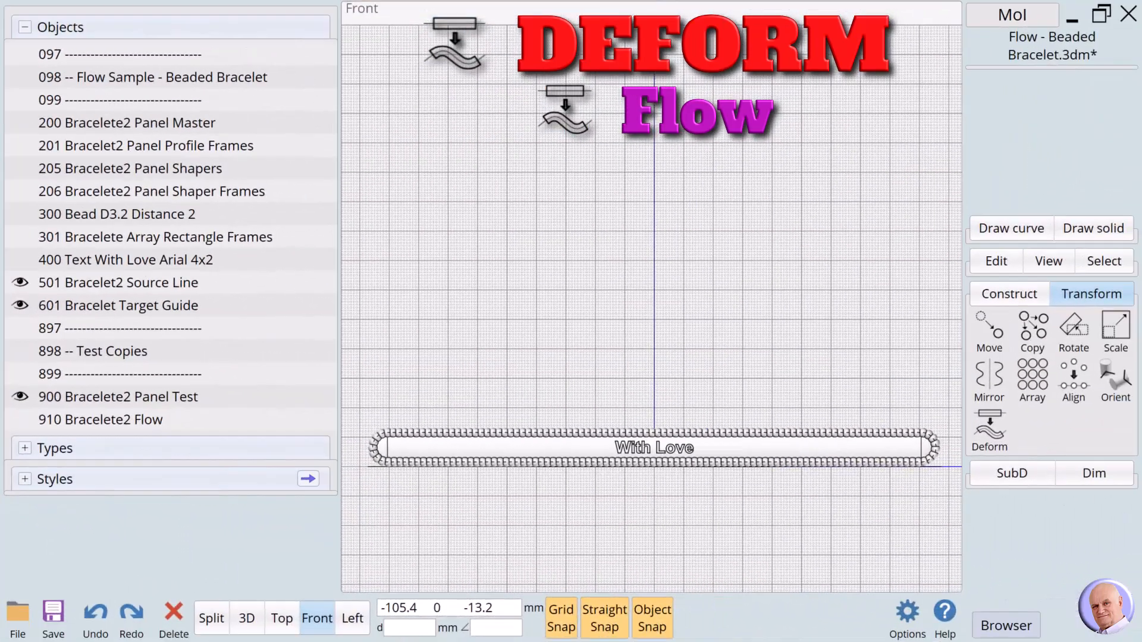
mouse_move(801, 575)
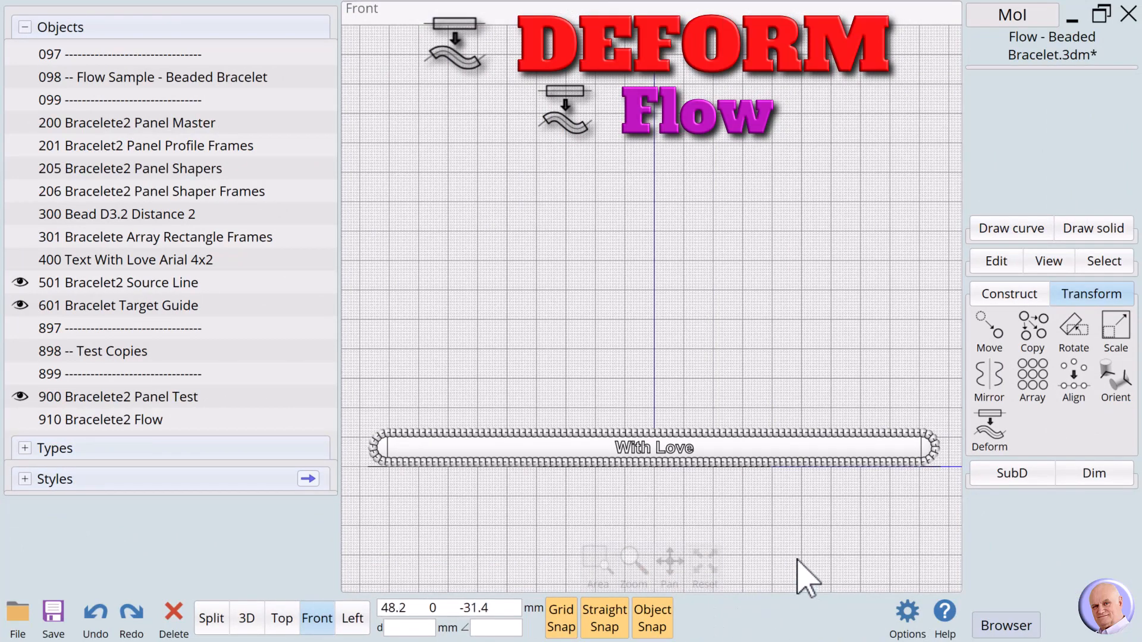
mouse_move(798, 575)
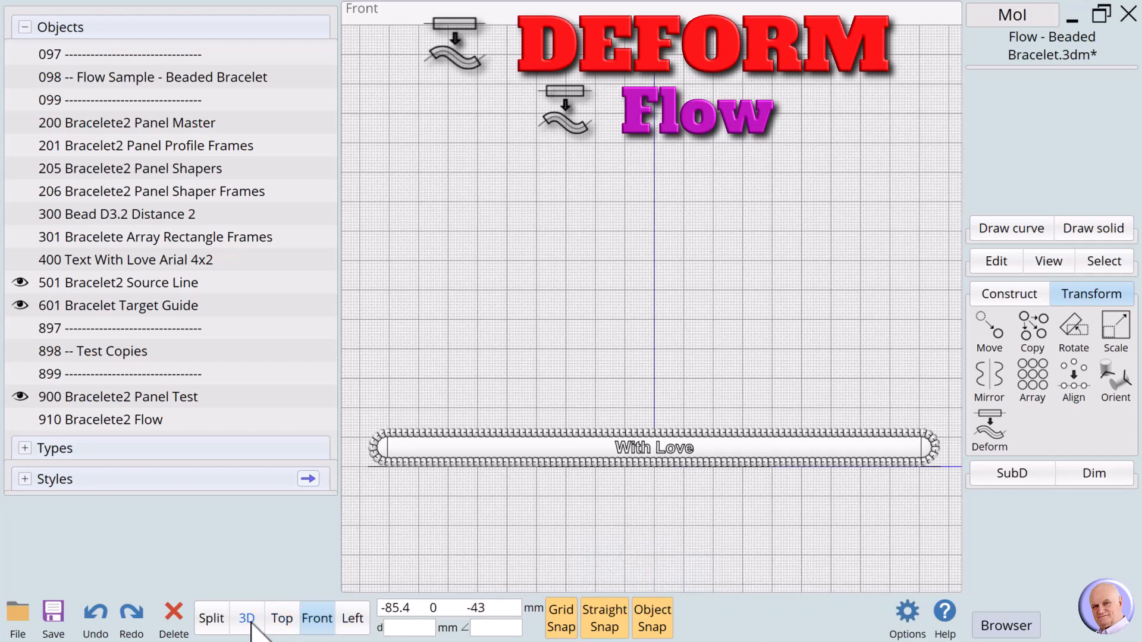
Step: View the beaded panel in perspective and reveal the straight source line and circular target guide
click(246, 619)
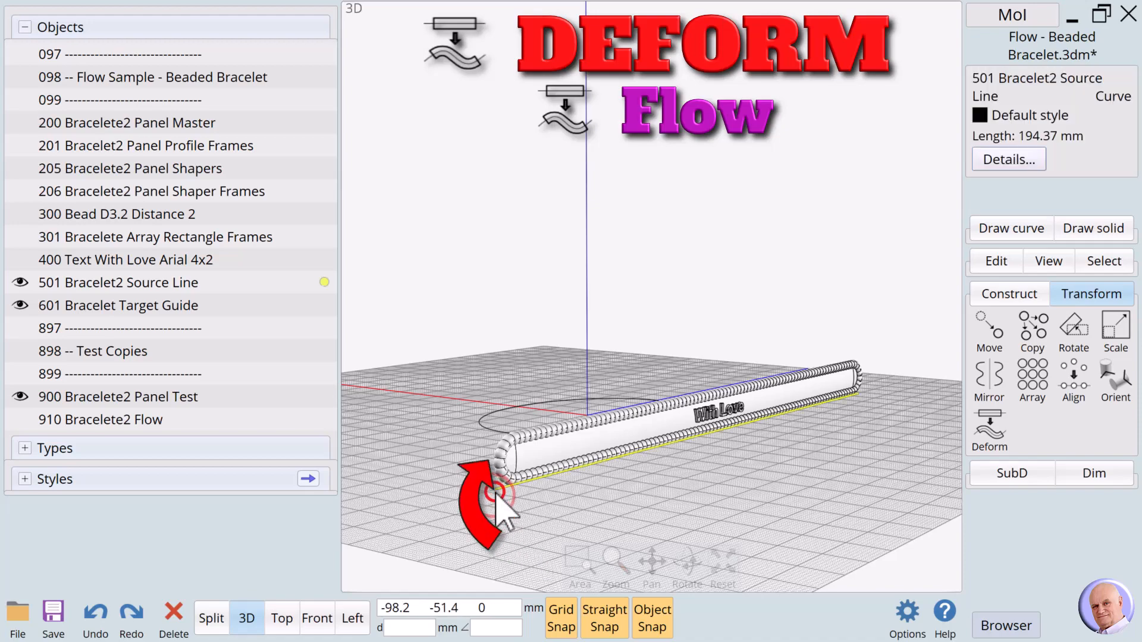
click(118, 305)
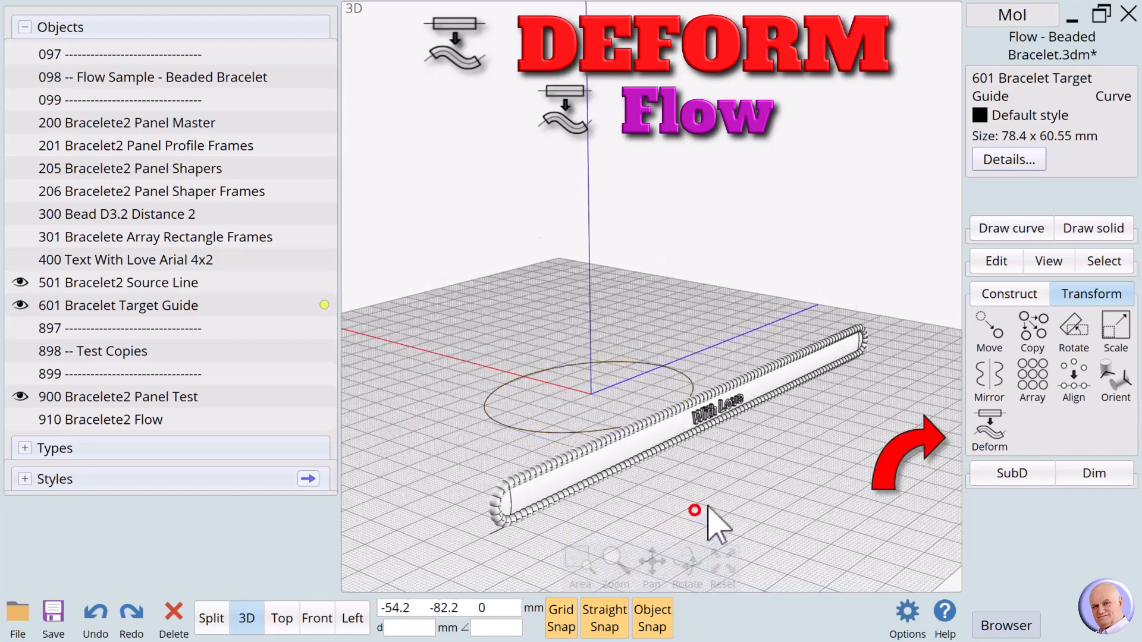
Step: Flow the beaded With Love panel from the source line onto the circular guide, forming a round bracelet
click(989, 437)
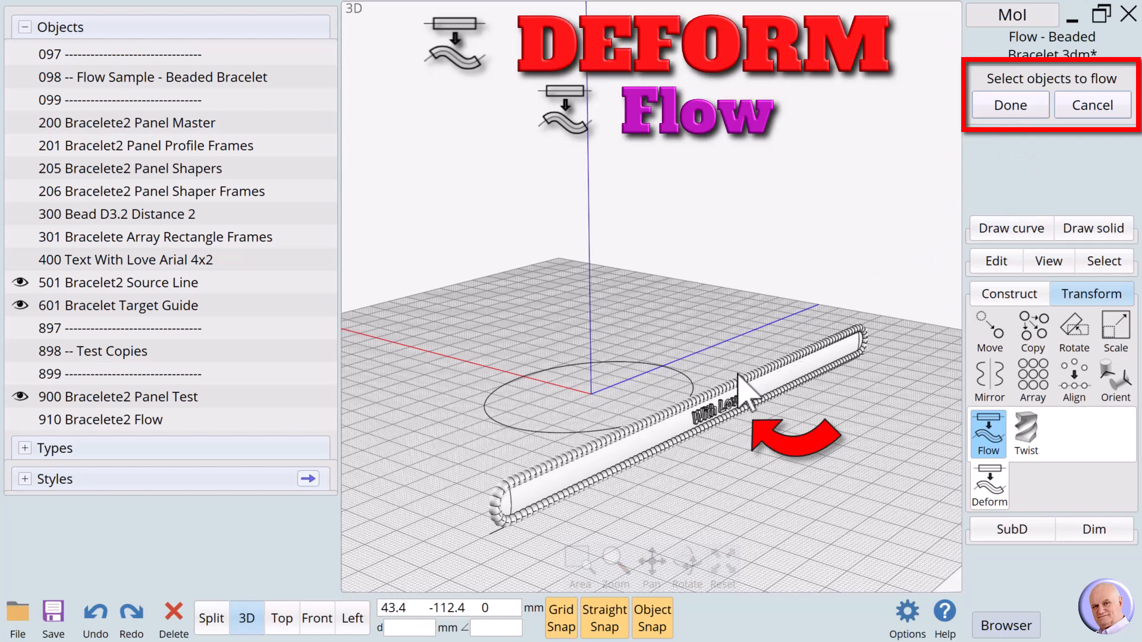
click(1010, 105)
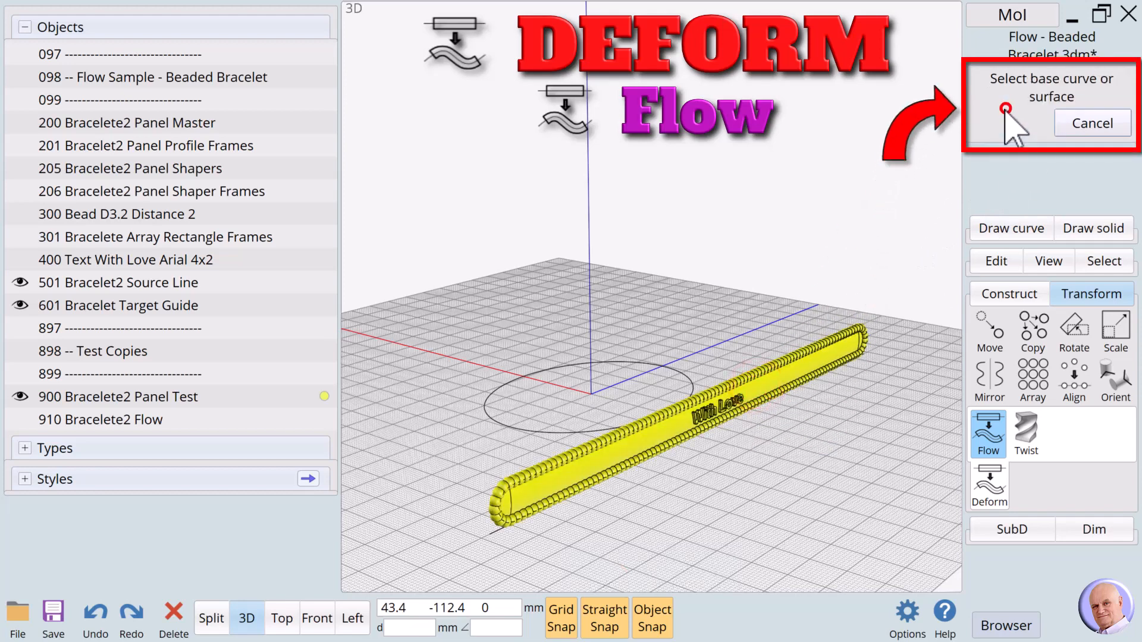
mouse_move(499, 564)
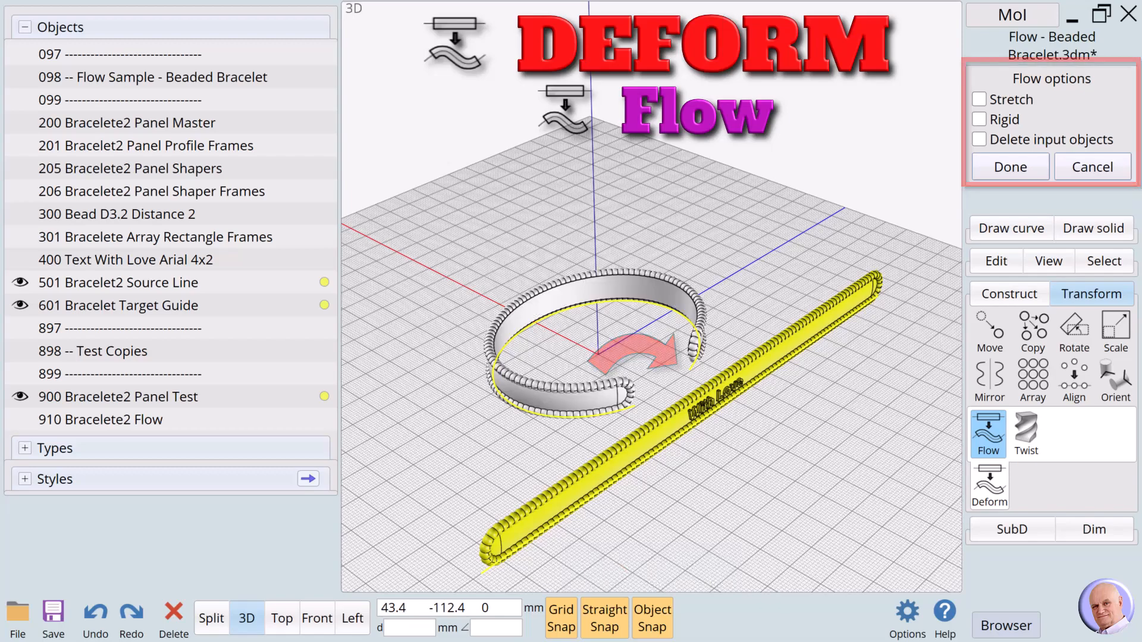
click(684, 563)
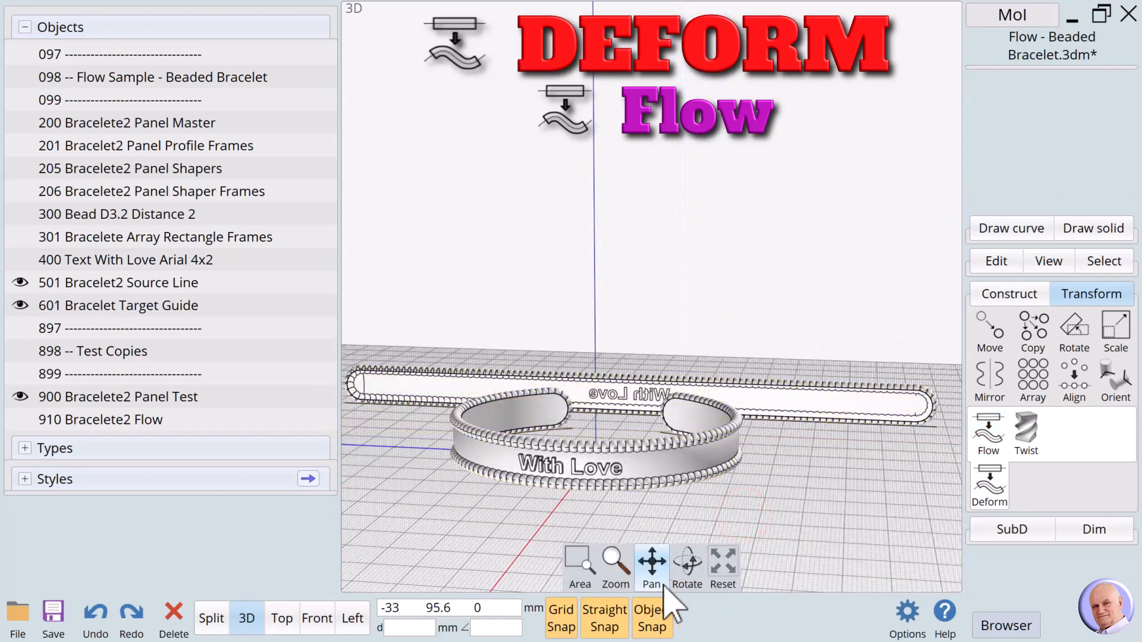
Step: Load the Flow.3dm cup wrapping sample and view the 60 mm cup in perspective
click(685, 565)
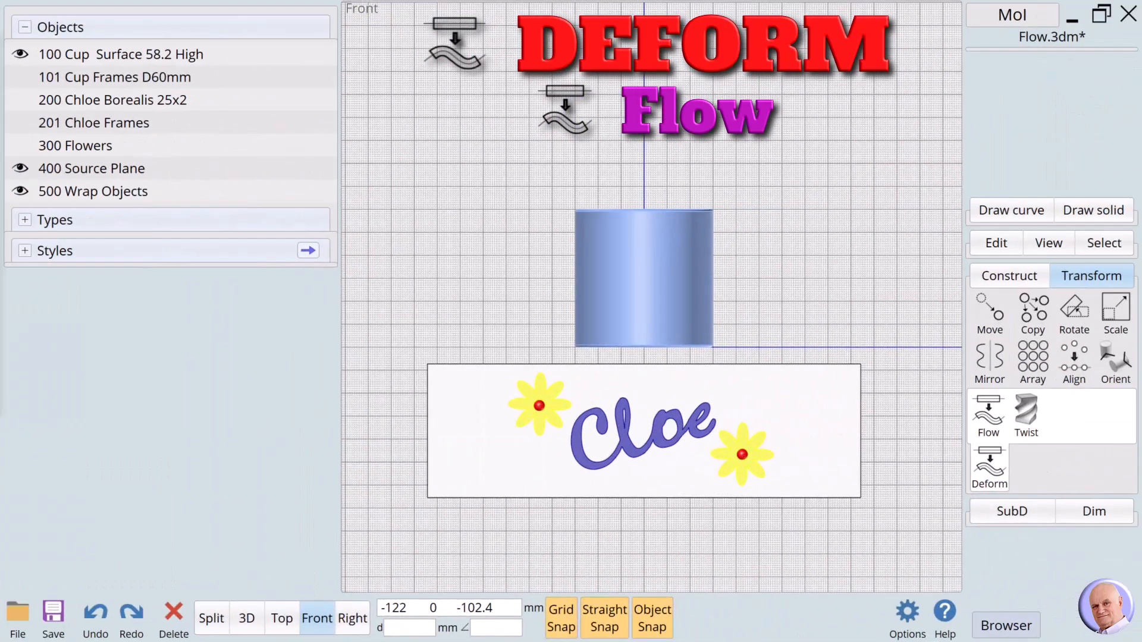
mouse_move(783, 623)
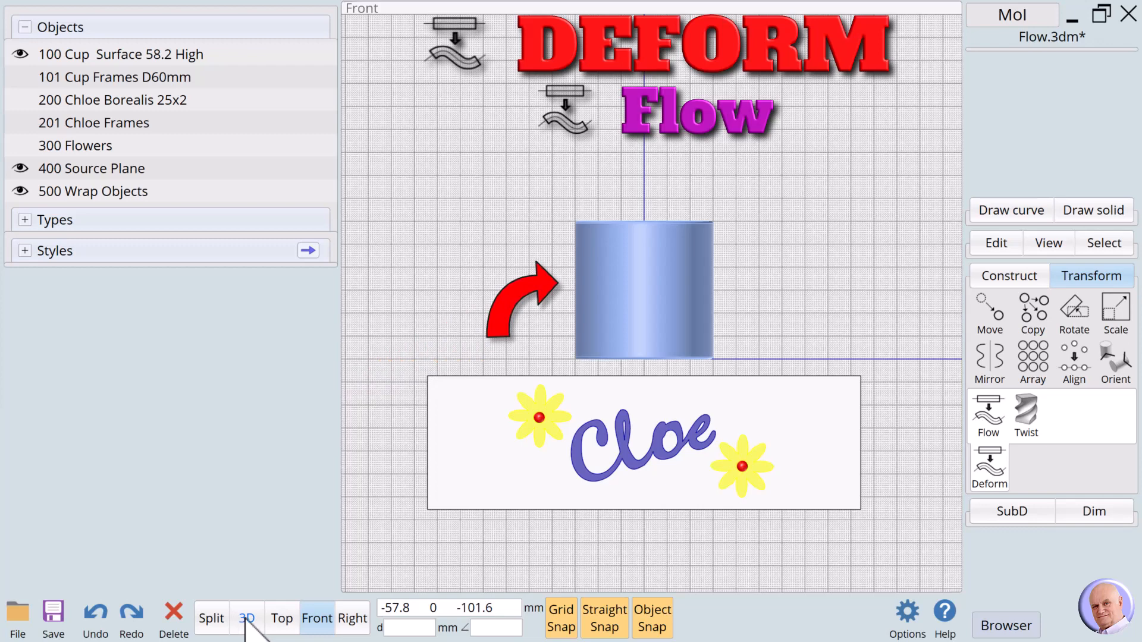
click(246, 619)
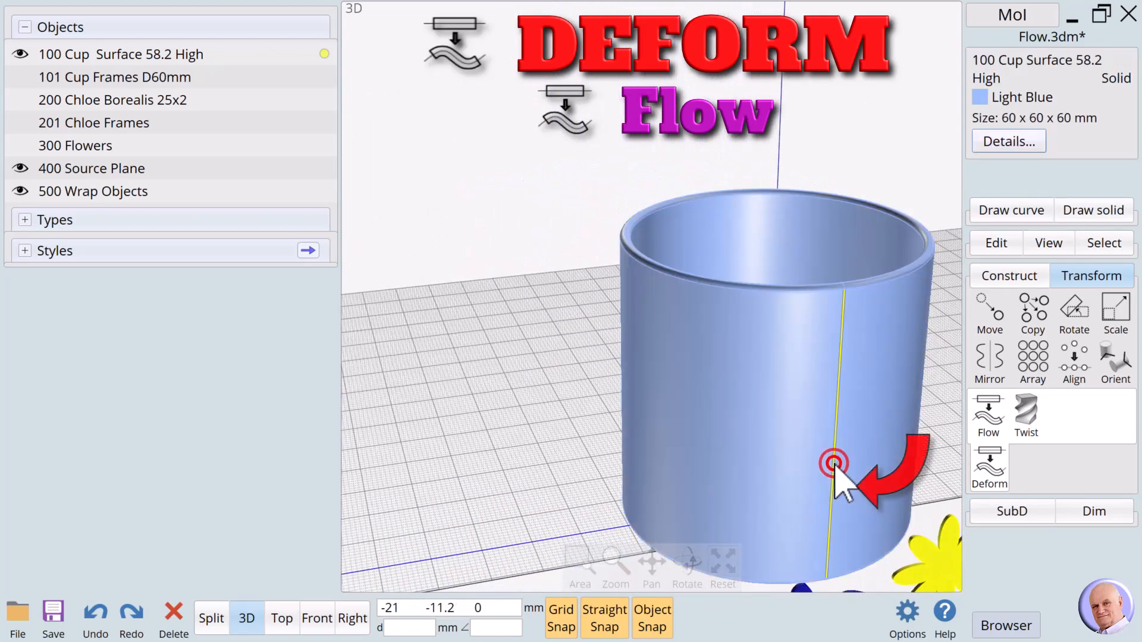
Step: Measure the cup's 58.2 mm seam edge, return to Front view and select the three Cloe-and-flowers wrap objects
click(834, 464)
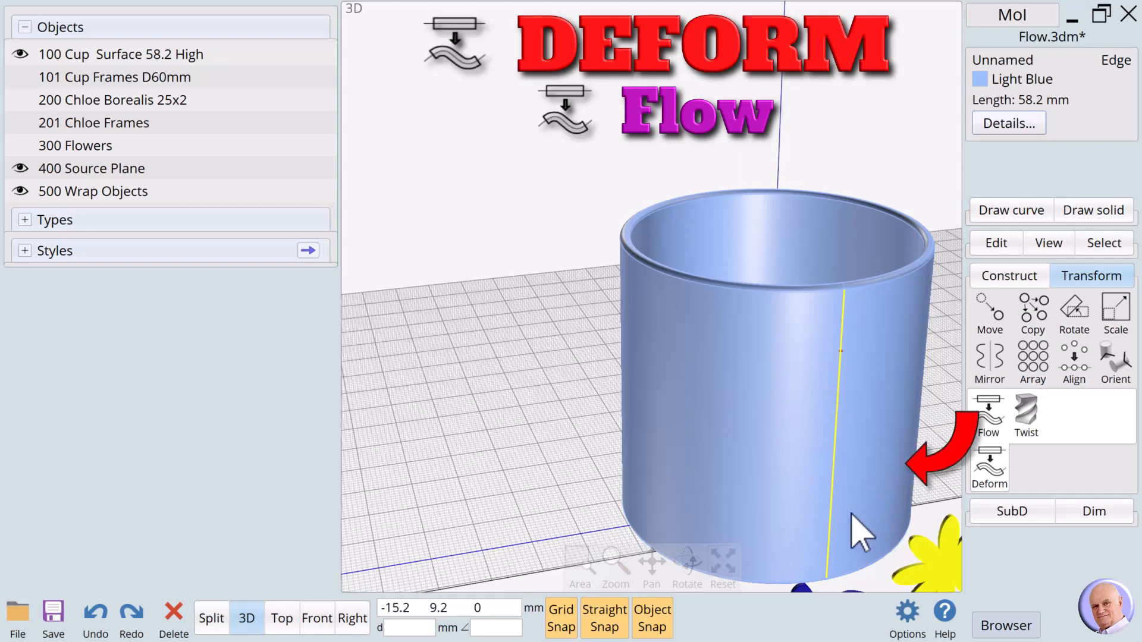
mouse_move(681, 477)
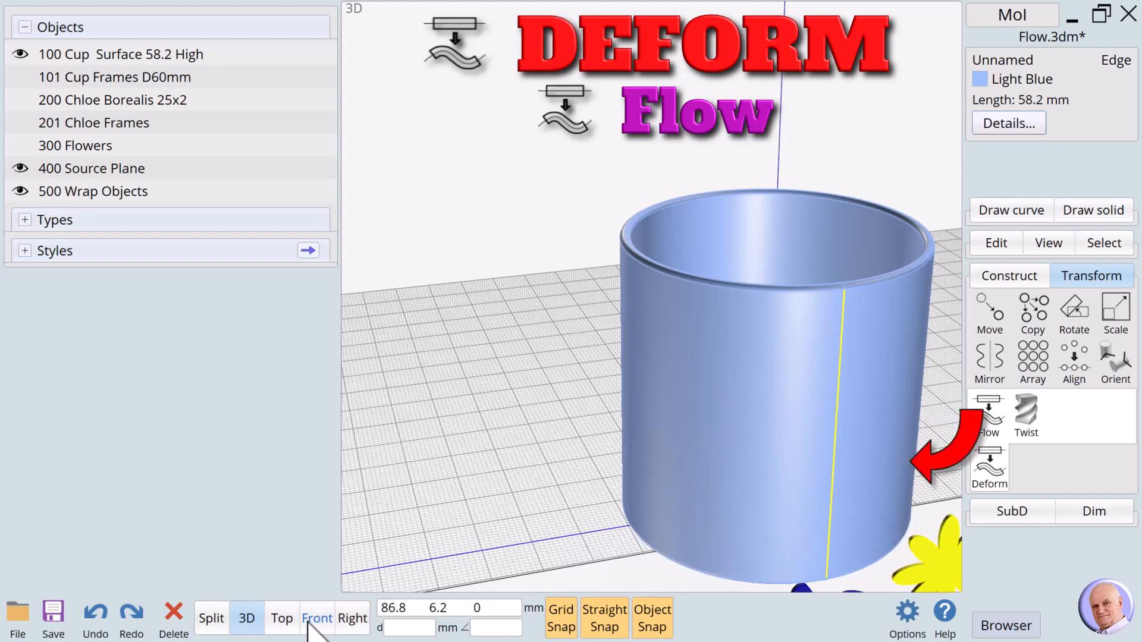
click(316, 619)
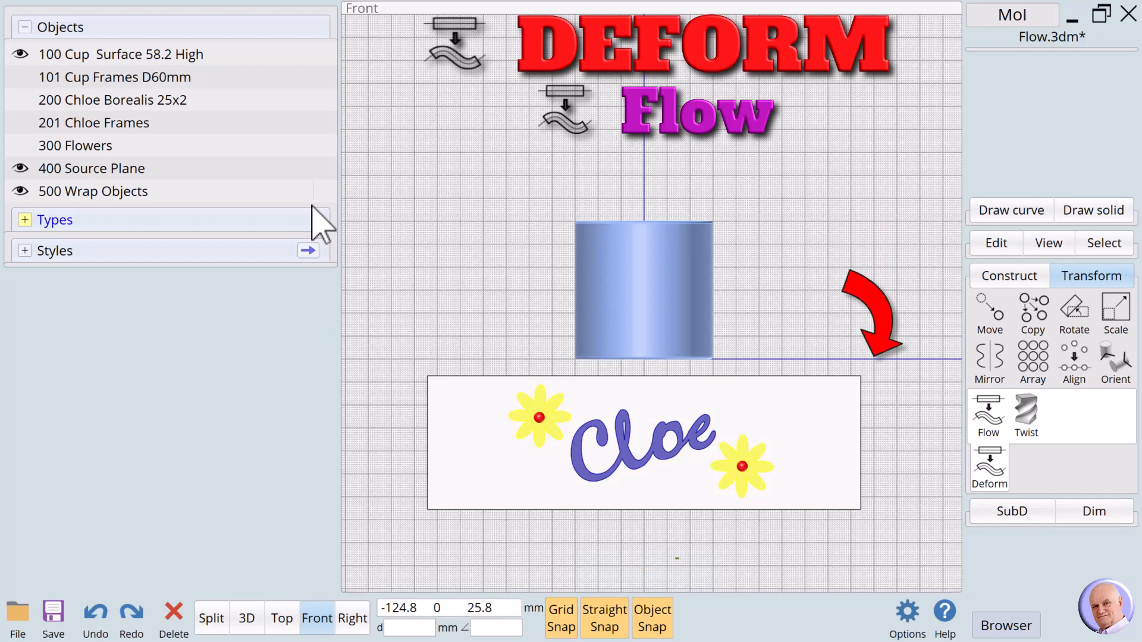
click(93, 191)
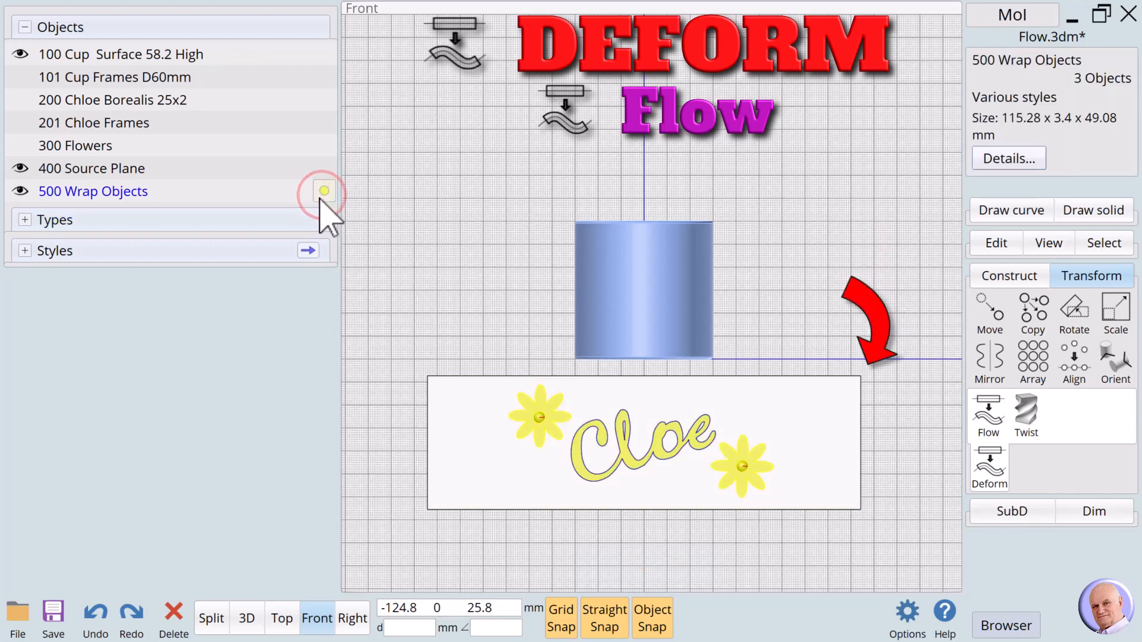
mouse_move(668, 532)
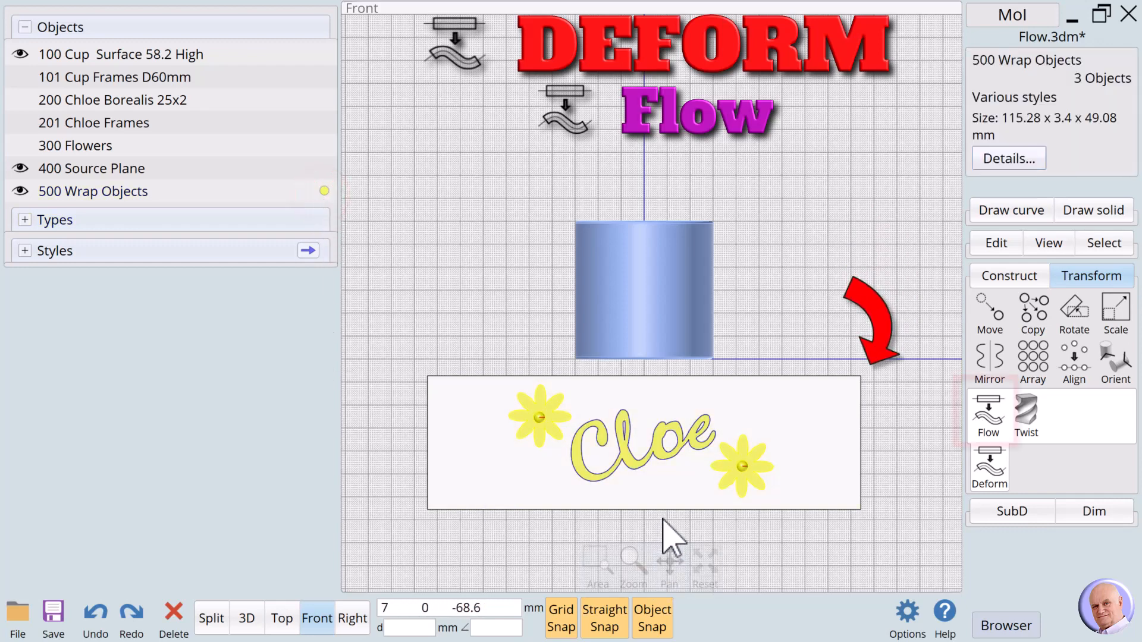
Step: Deselect the wrapped Cloe lettering and flowers and orbit the cup in perspective to inspect the wrap
click(988, 415)
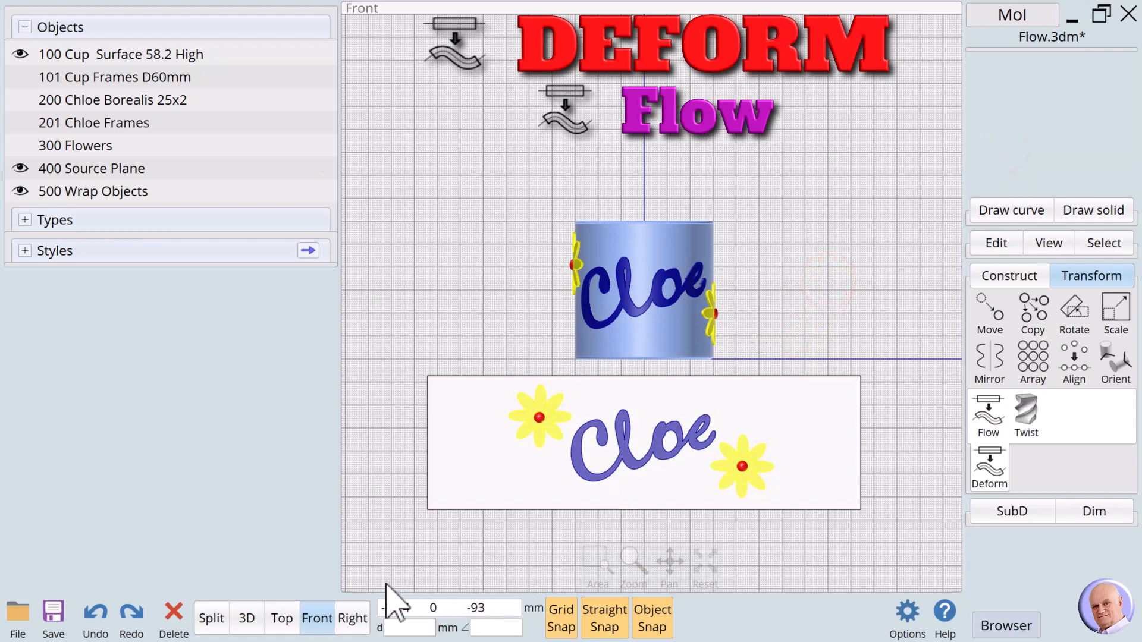
click(246, 618)
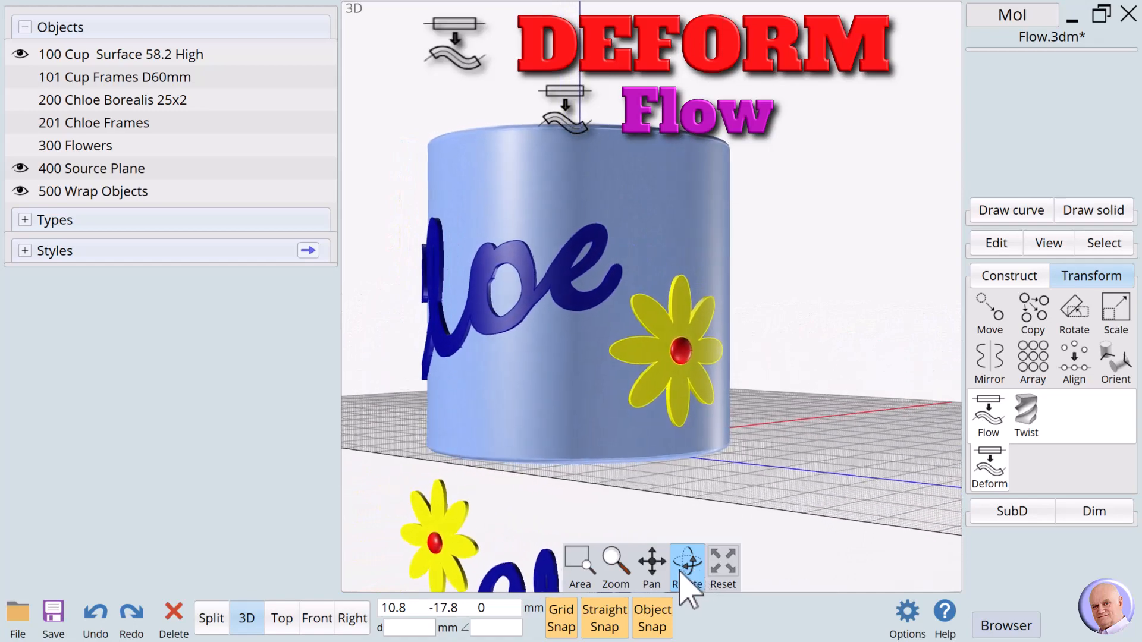
click(316, 619)
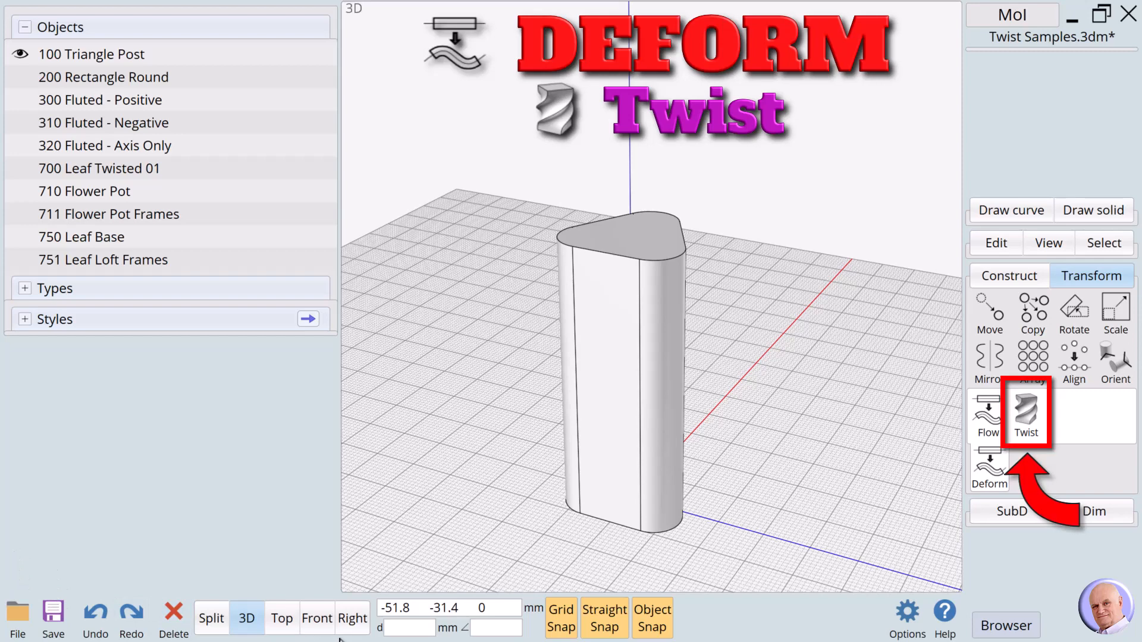
mouse_move(316, 619)
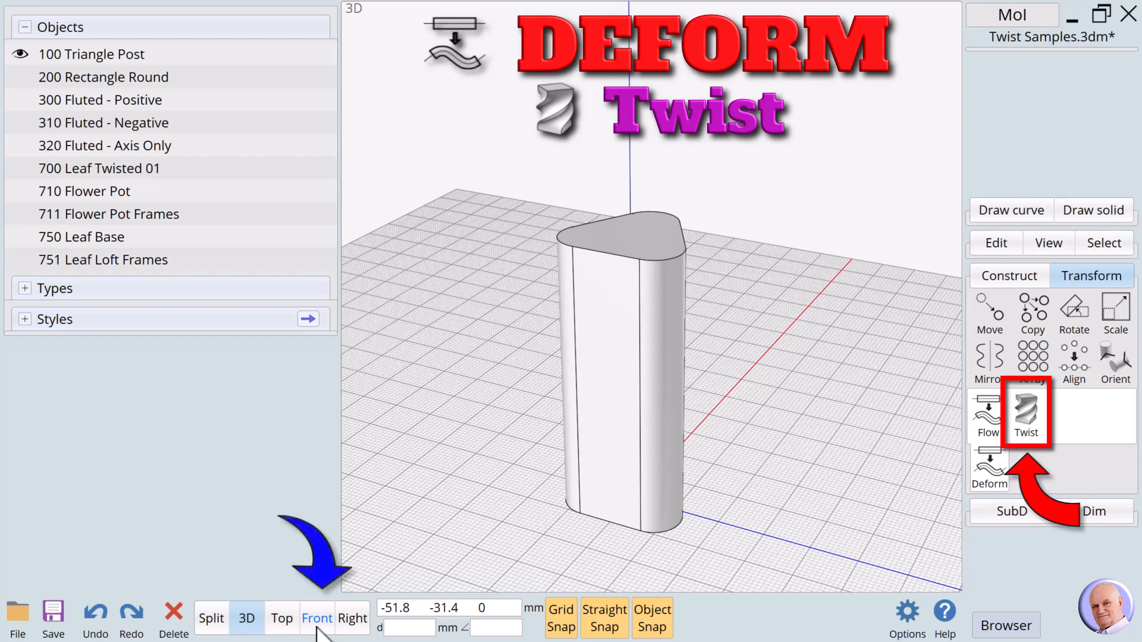
Step: Start Twist in Front view and pick the Triangle Post as the object to deform
click(316, 618)
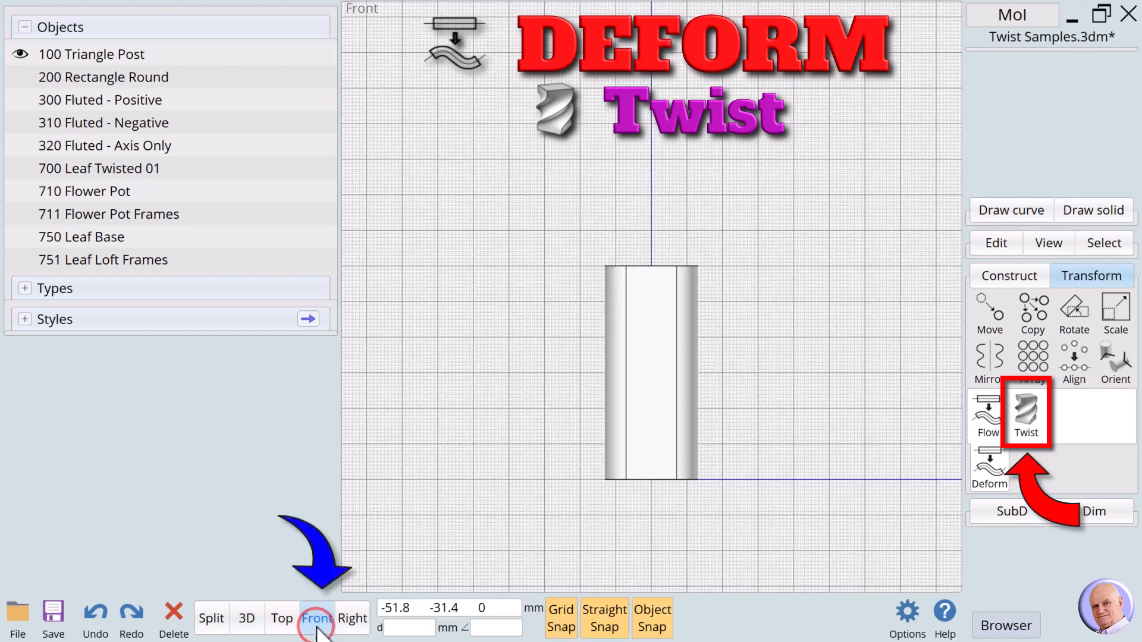
mouse_move(1025, 408)
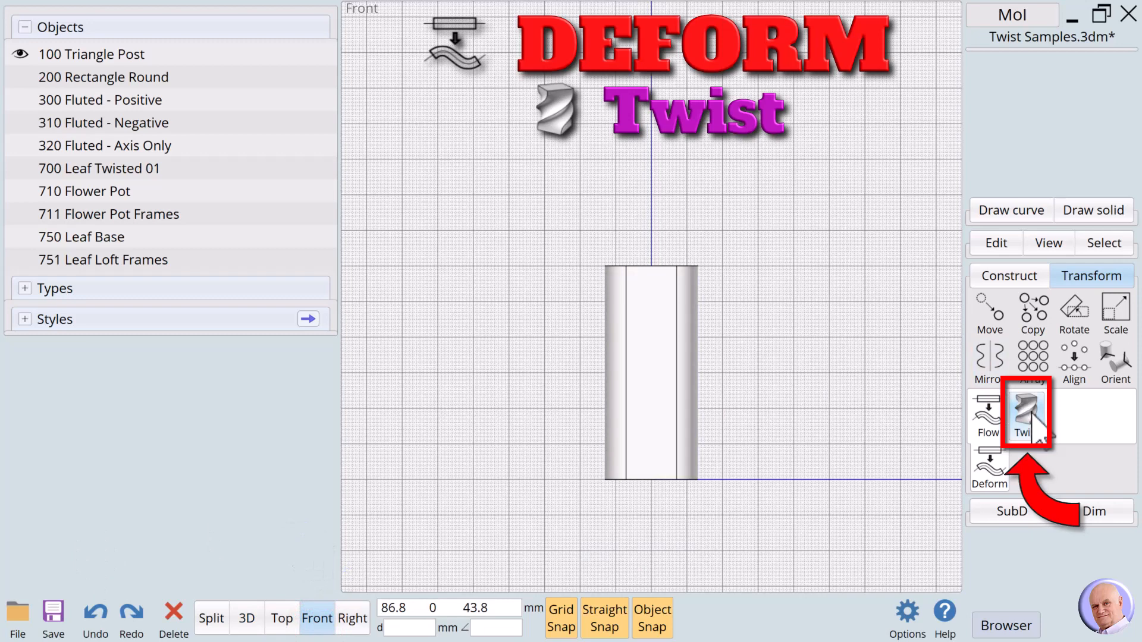
click(1025, 412)
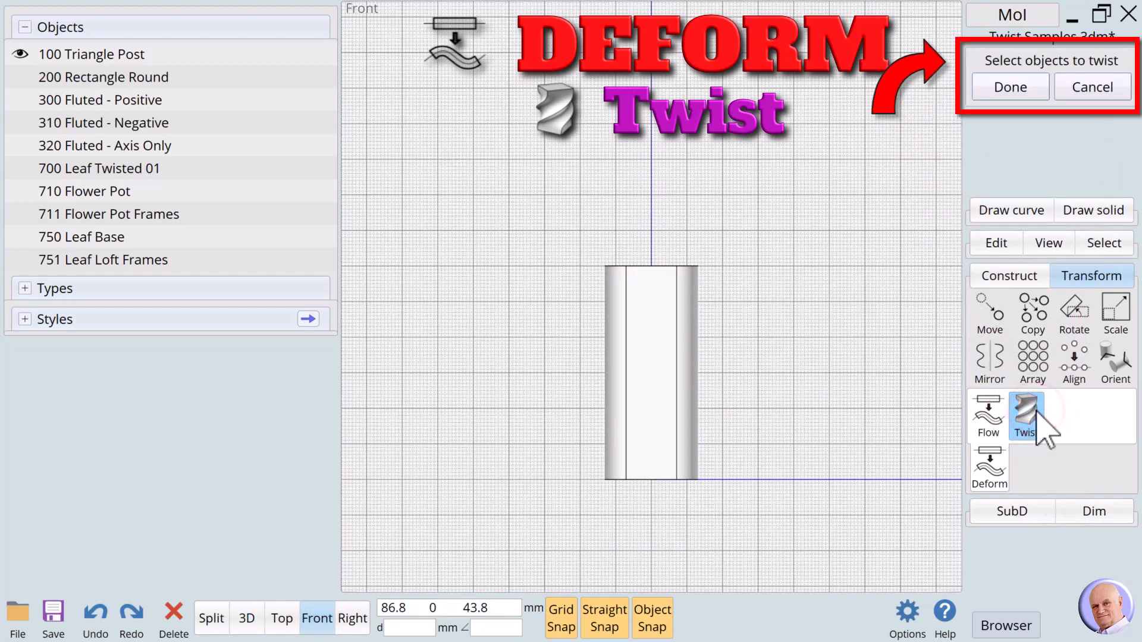
mouse_move(987, 418)
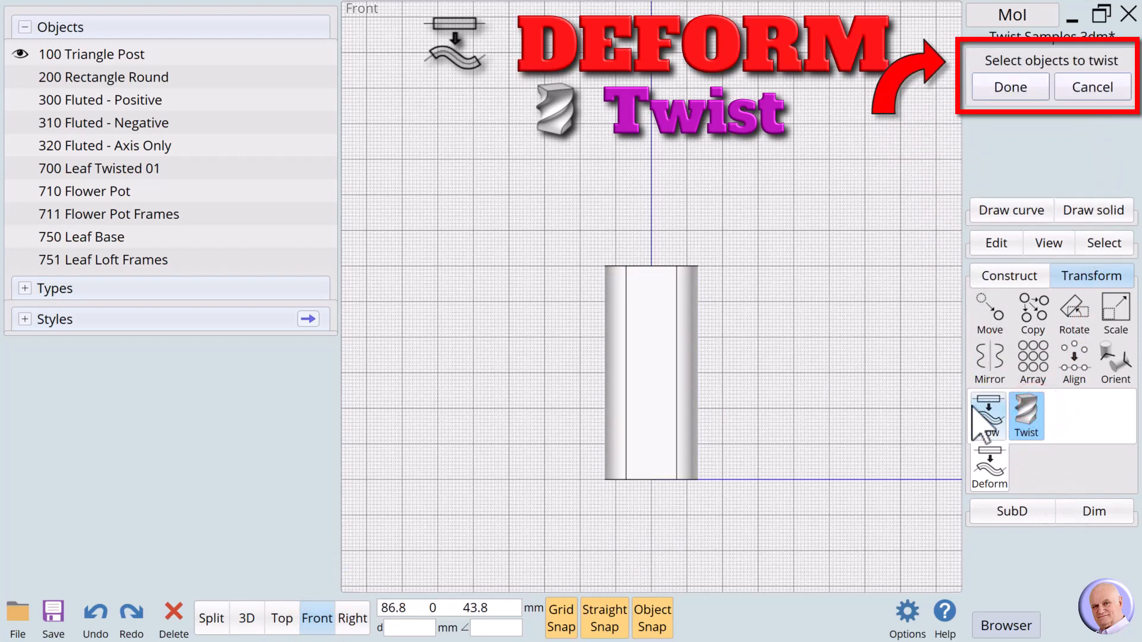
click(650, 371)
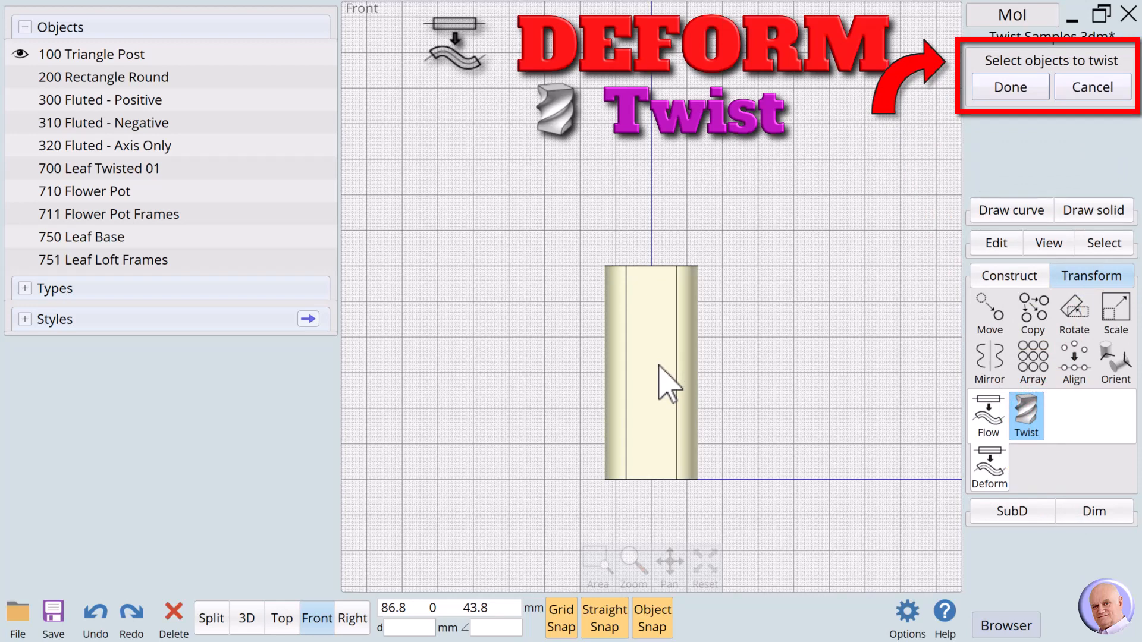
click(656, 368)
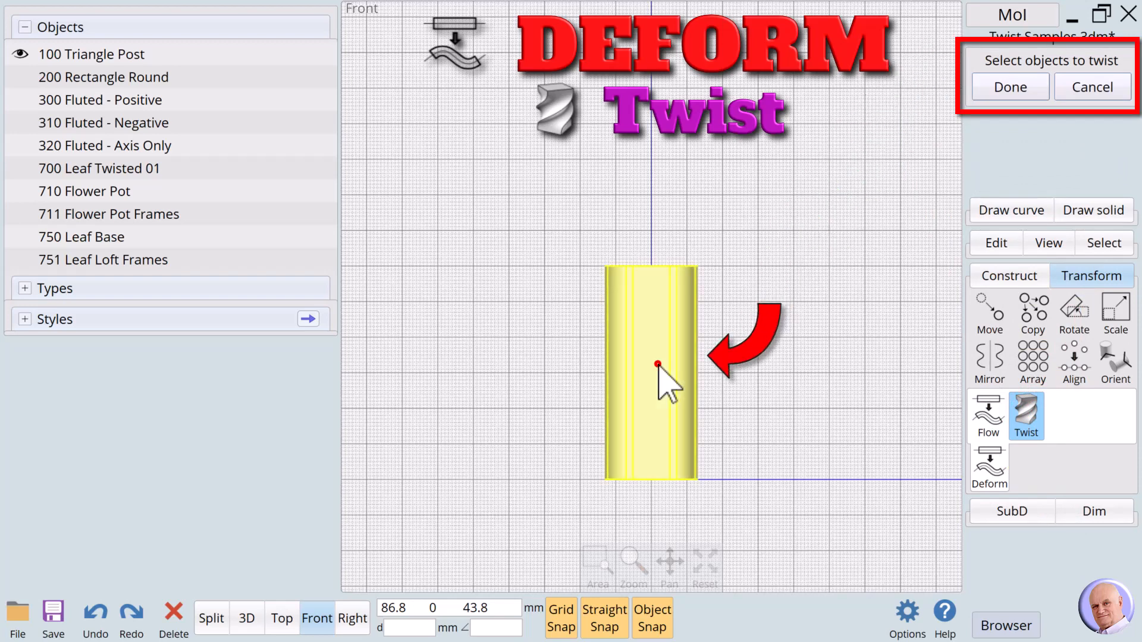
click(648, 364)
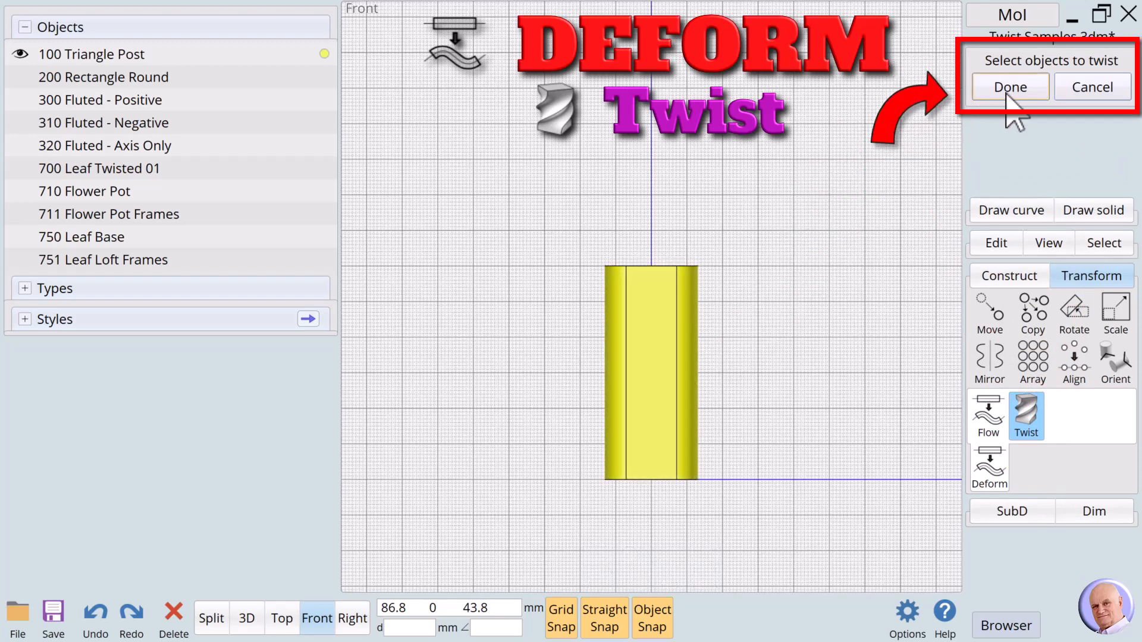
Step: Confirm the post and run the twist axis from the origin up to its top centre
click(1010, 87)
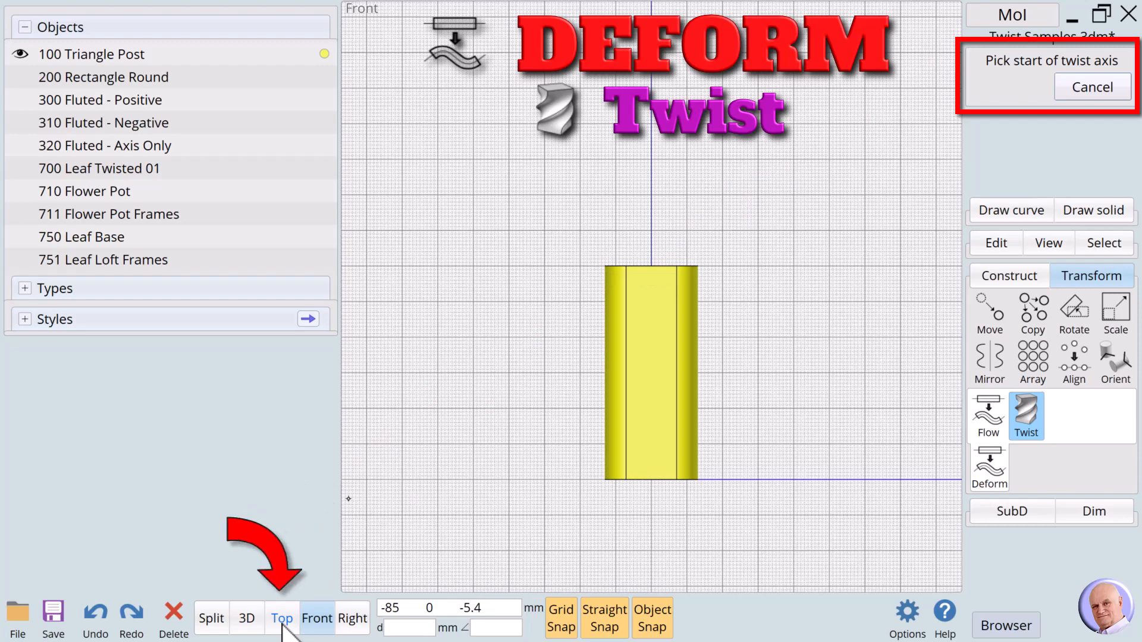
click(282, 618)
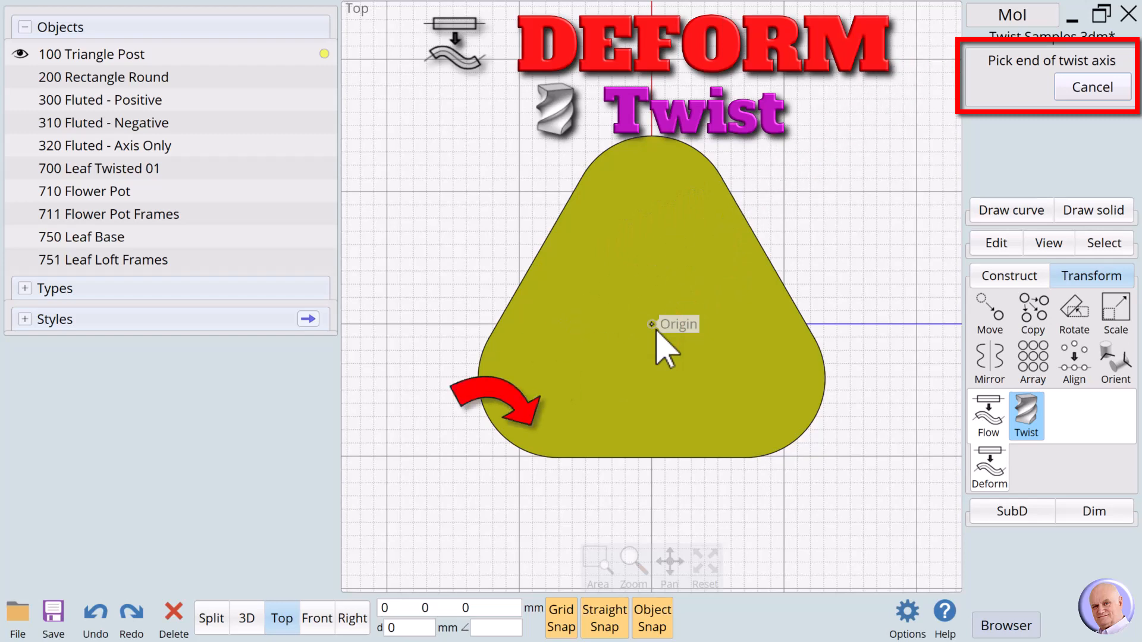
click(315, 617)
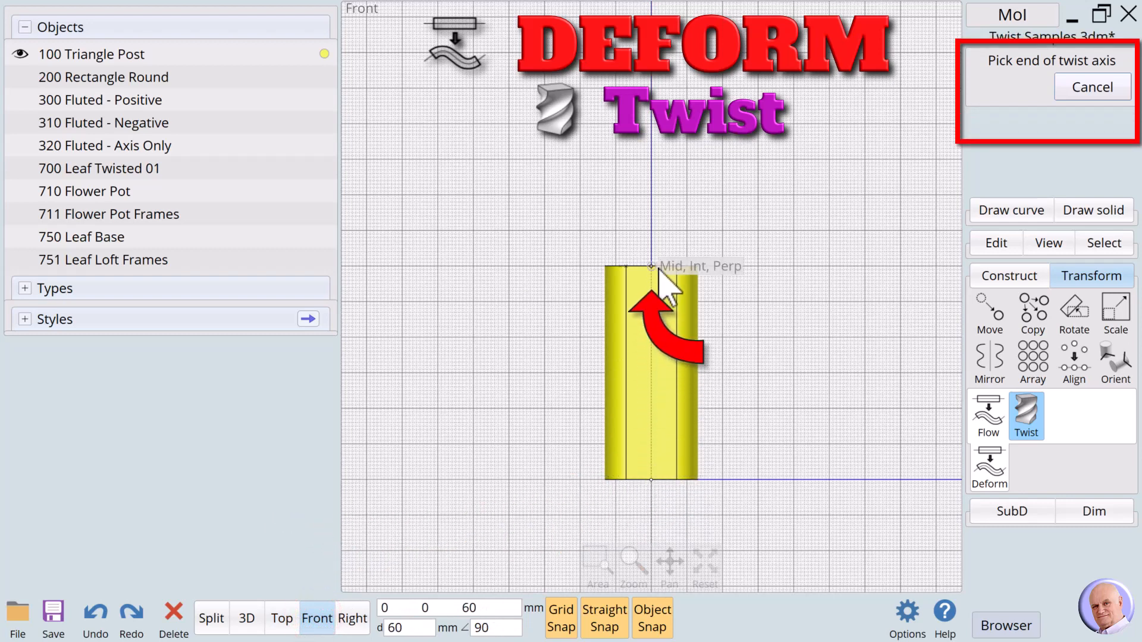
click(650, 265)
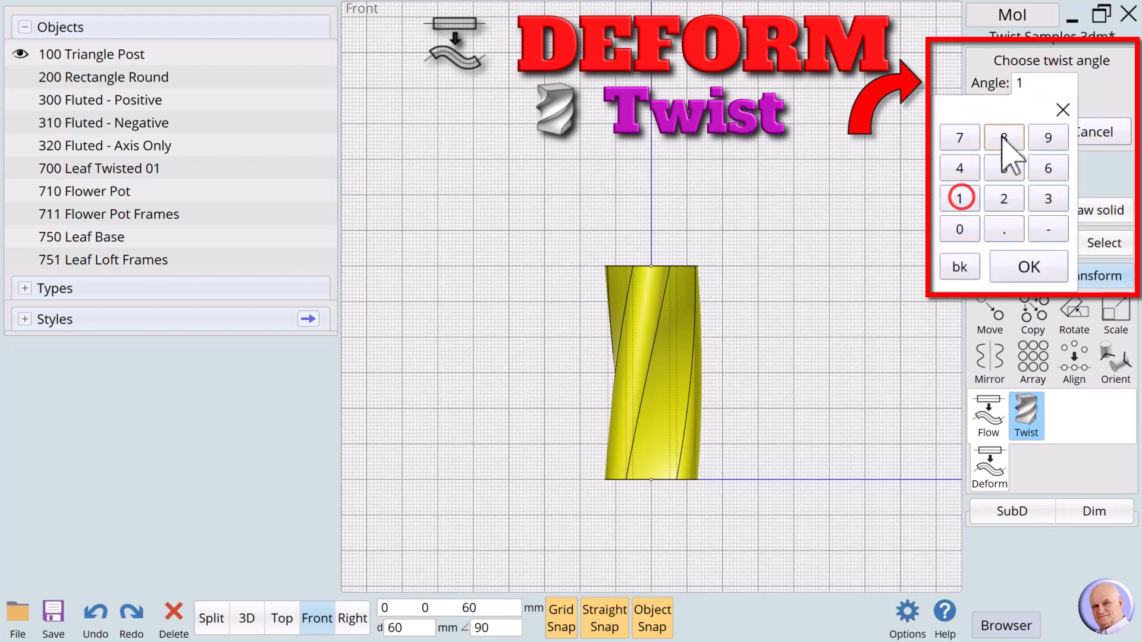
Step: Try twist angles 180 and 360, then finish the Triangle Post twist at 720 degrees
click(1028, 266)
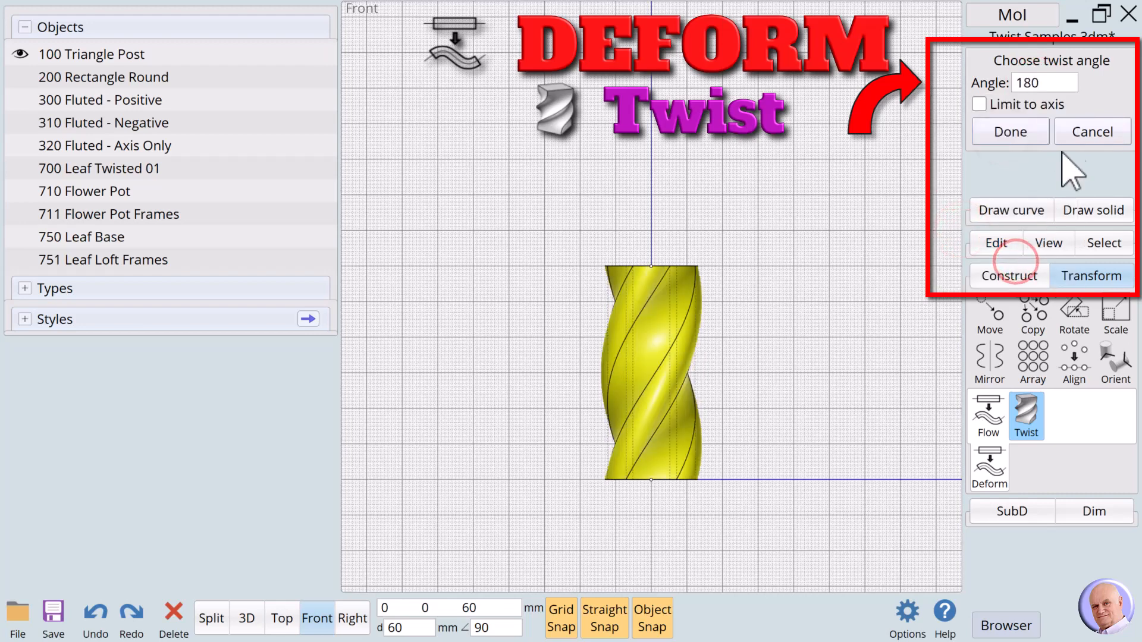
click(1042, 82)
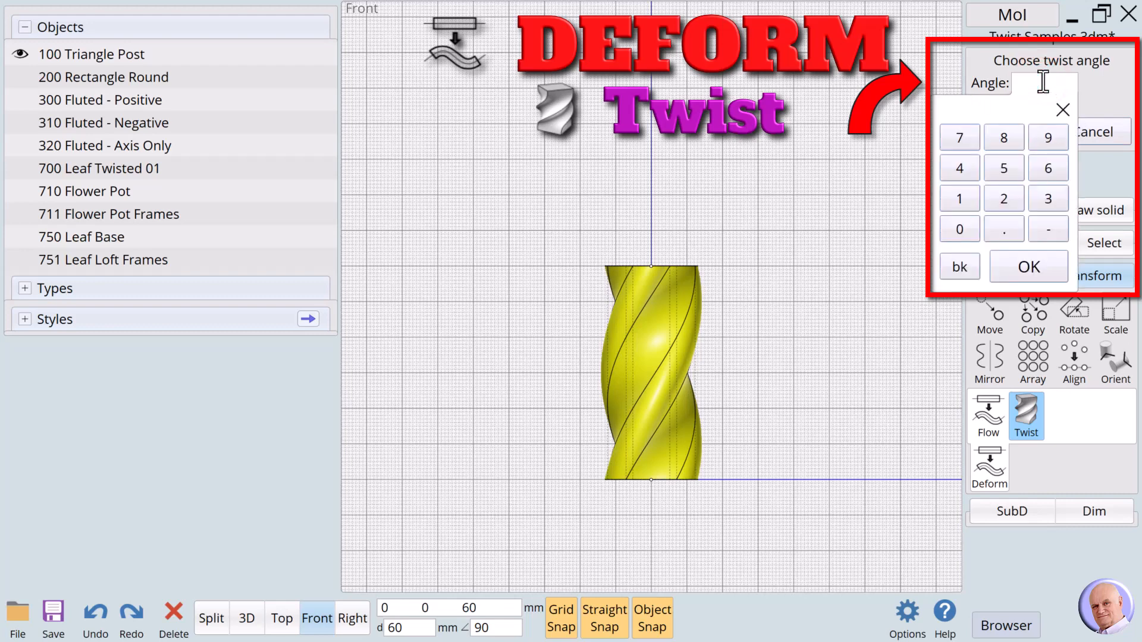
text(36)
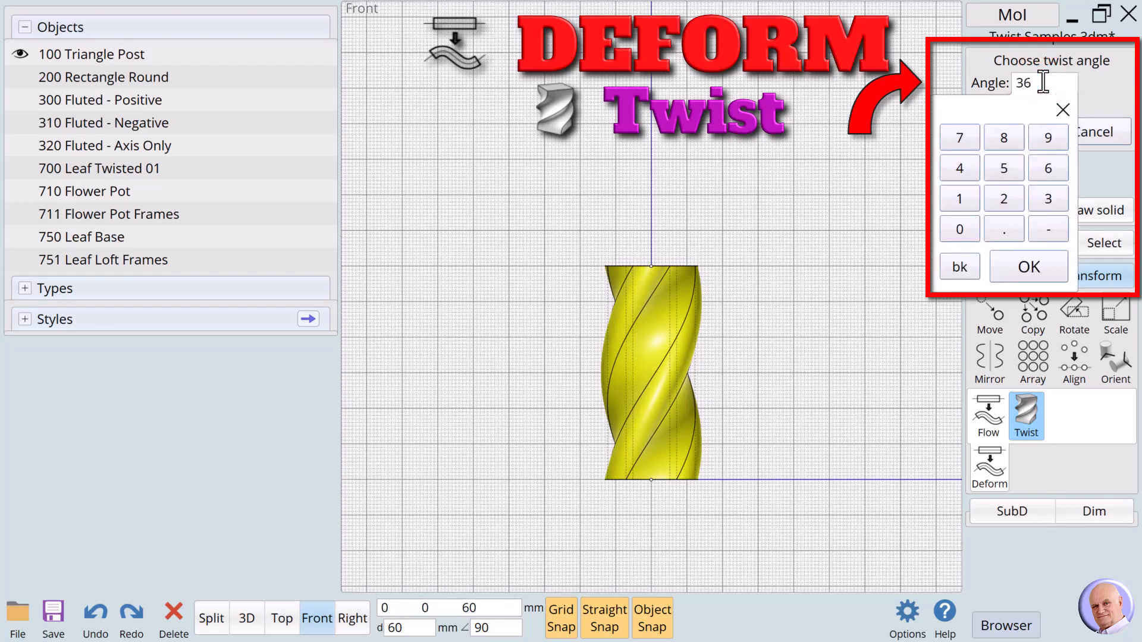
click(959, 228)
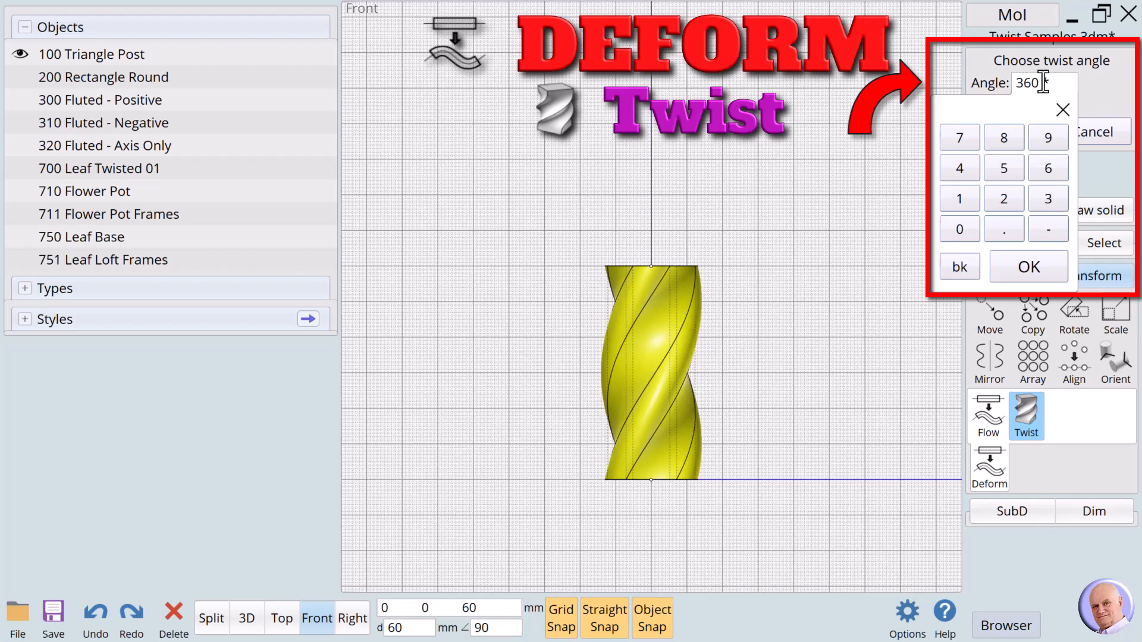
click(1028, 266)
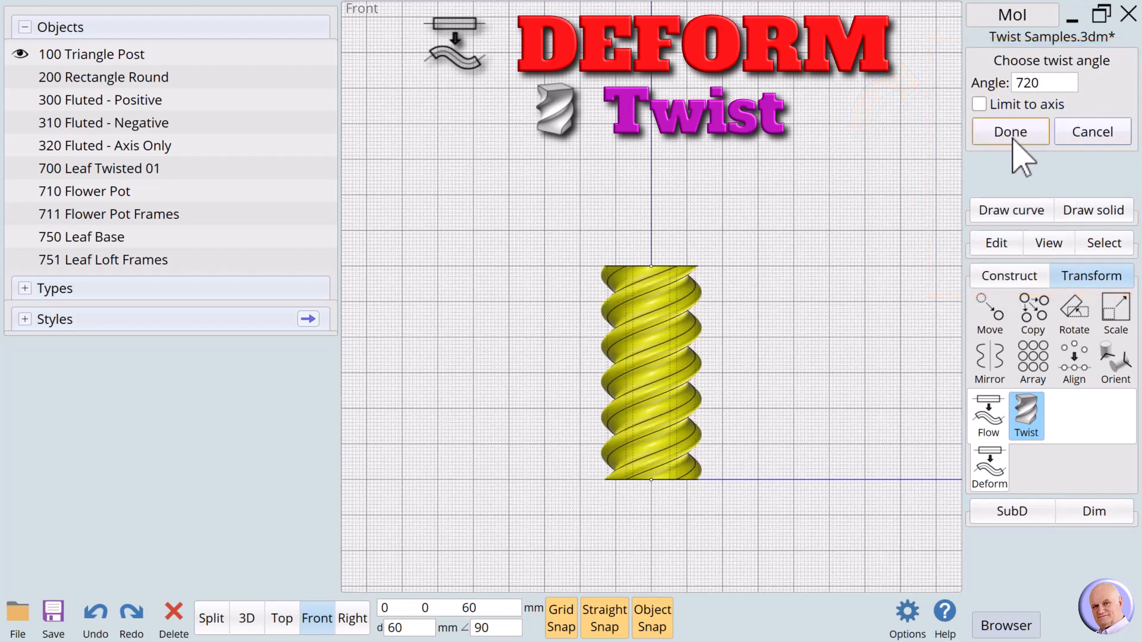
click(1010, 132)
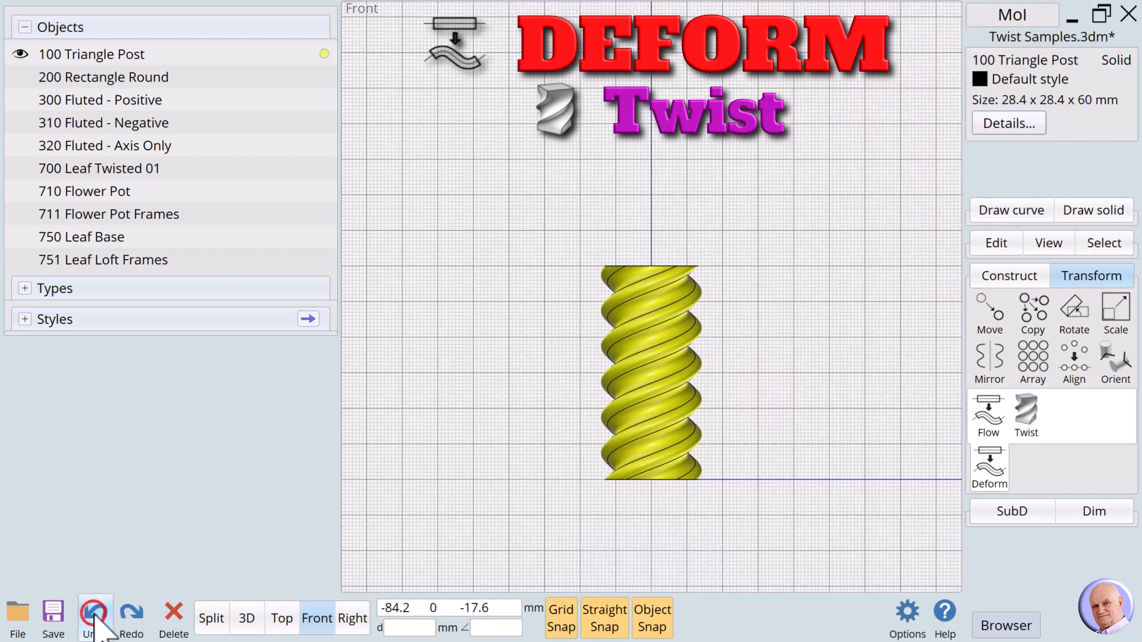
Step: Undo the twist and view the straight Triangle Post in 3D
click(94, 610)
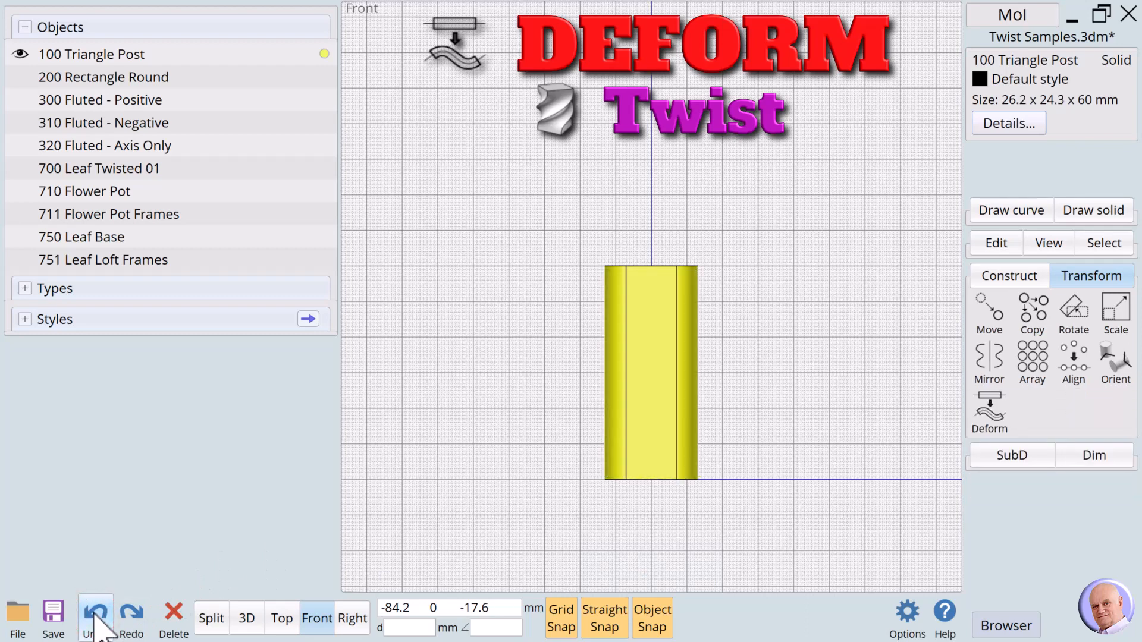
click(246, 617)
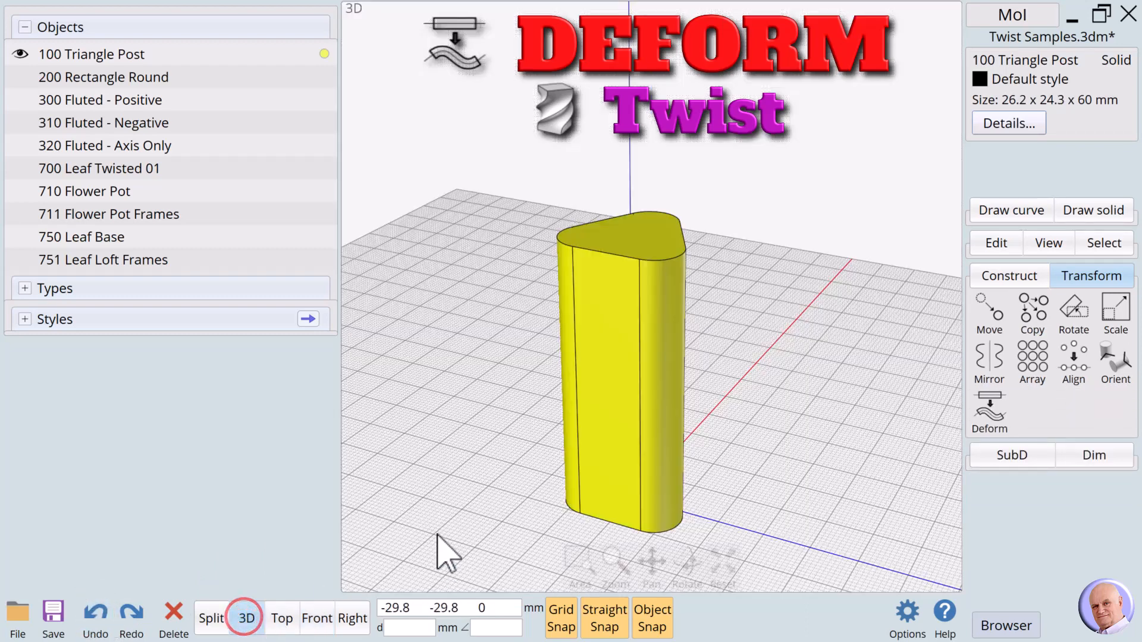
mouse_move(40, 528)
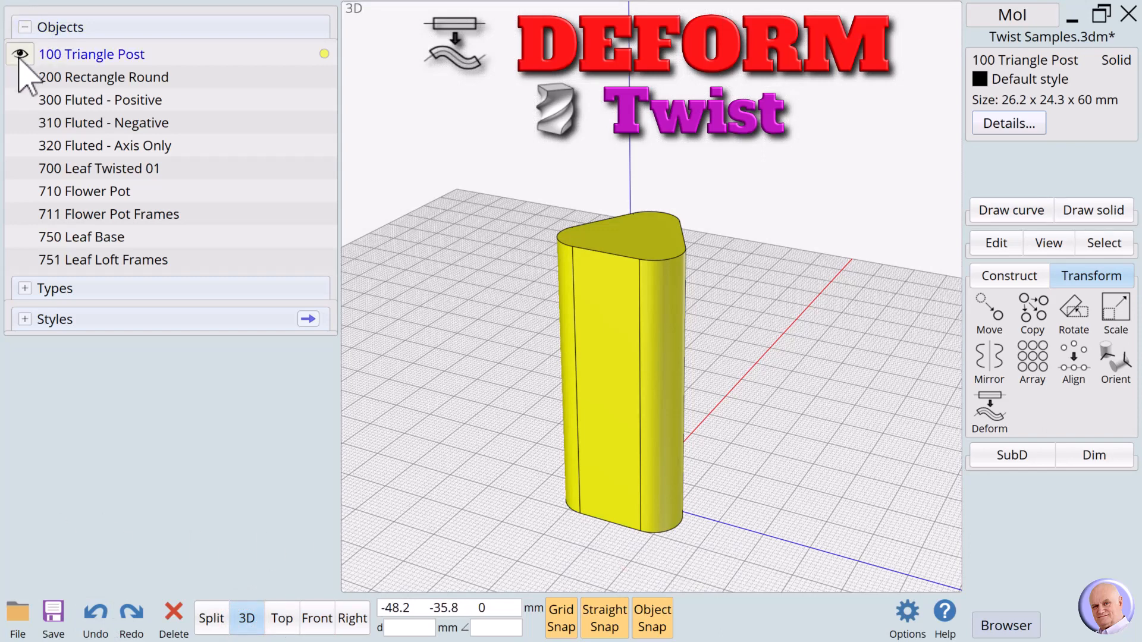
Step: Hide the Triangle Post and start twisting the Rectangle Round solid about its centre axis
click(103, 77)
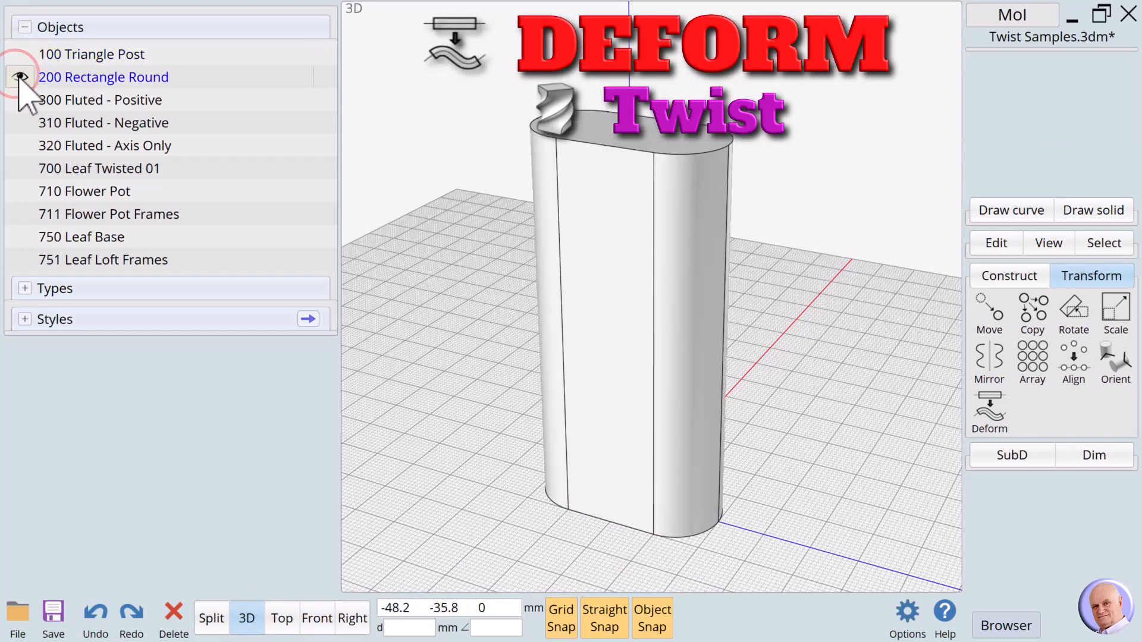
click(615, 404)
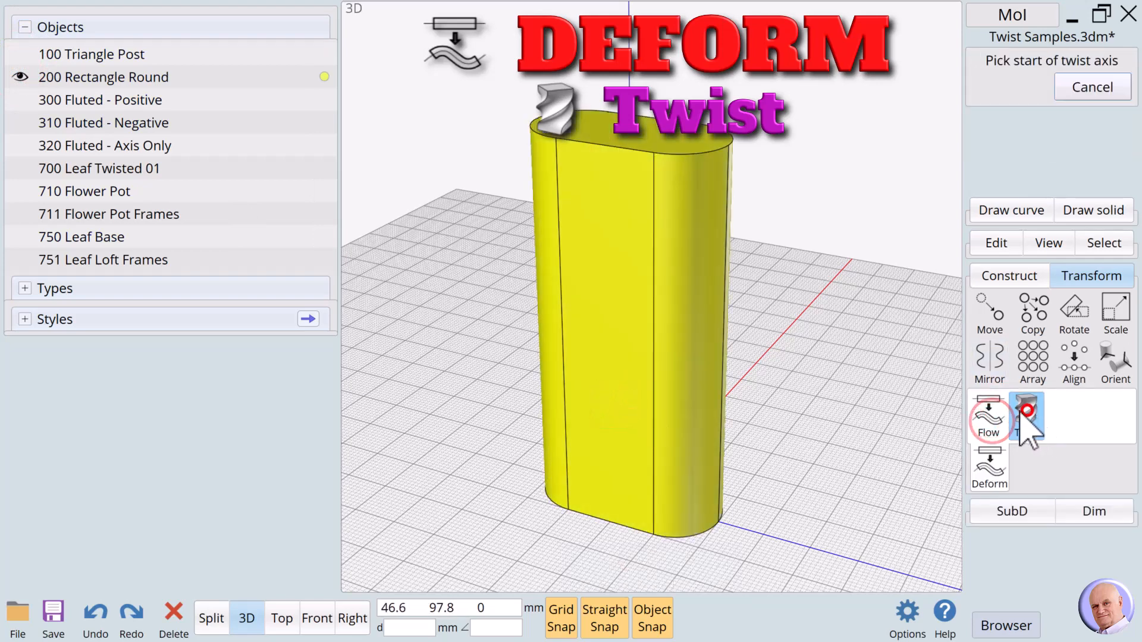
click(1025, 416)
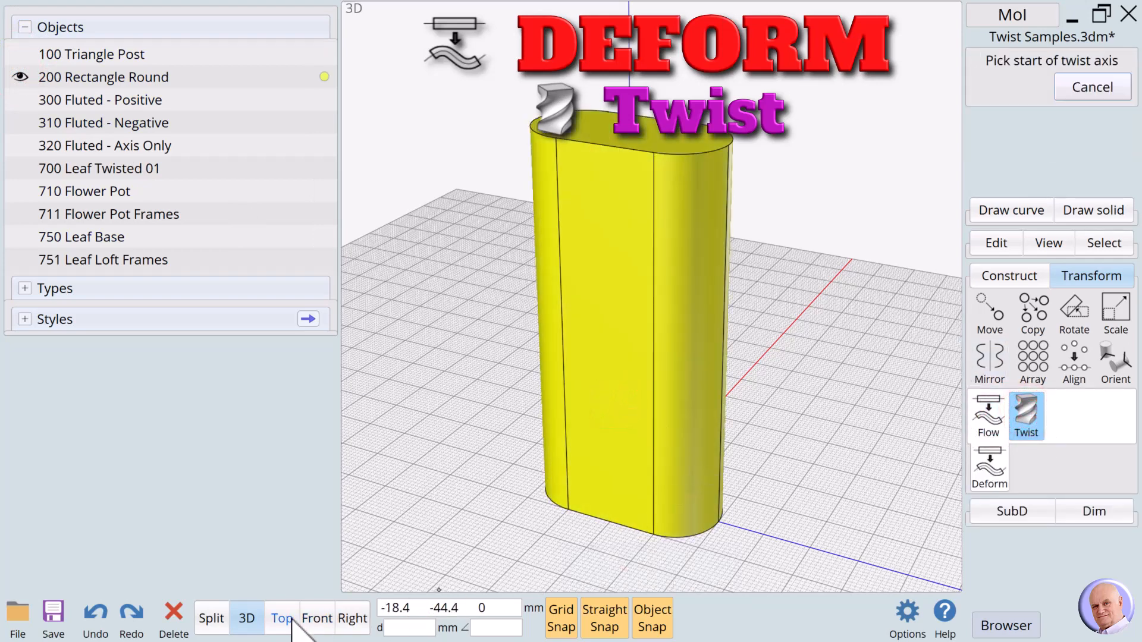
click(282, 618)
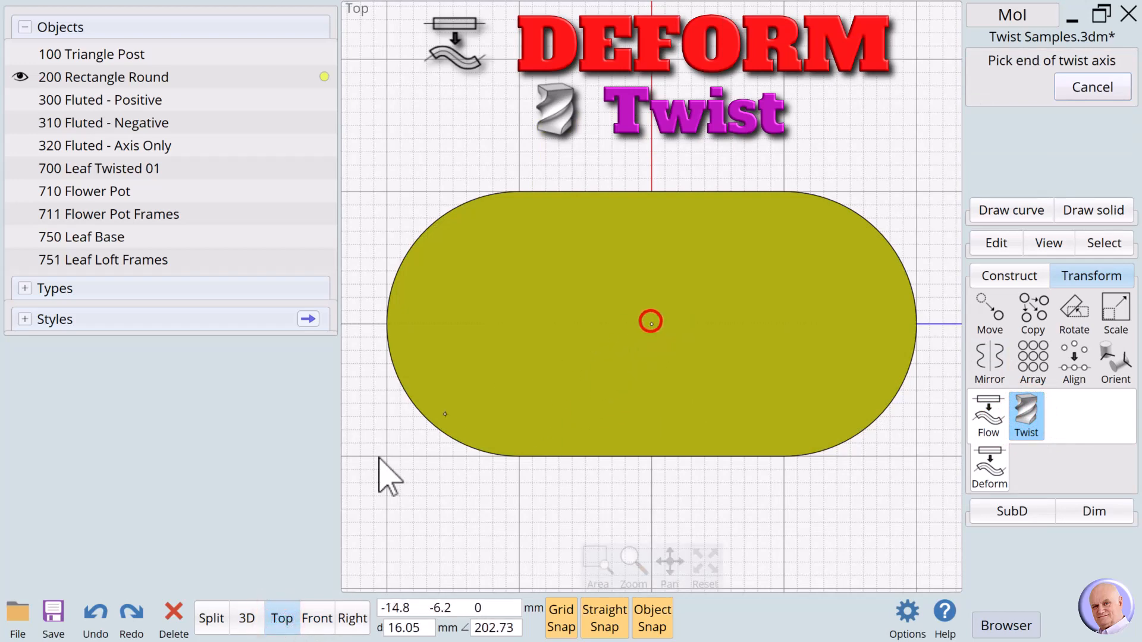
click(315, 618)
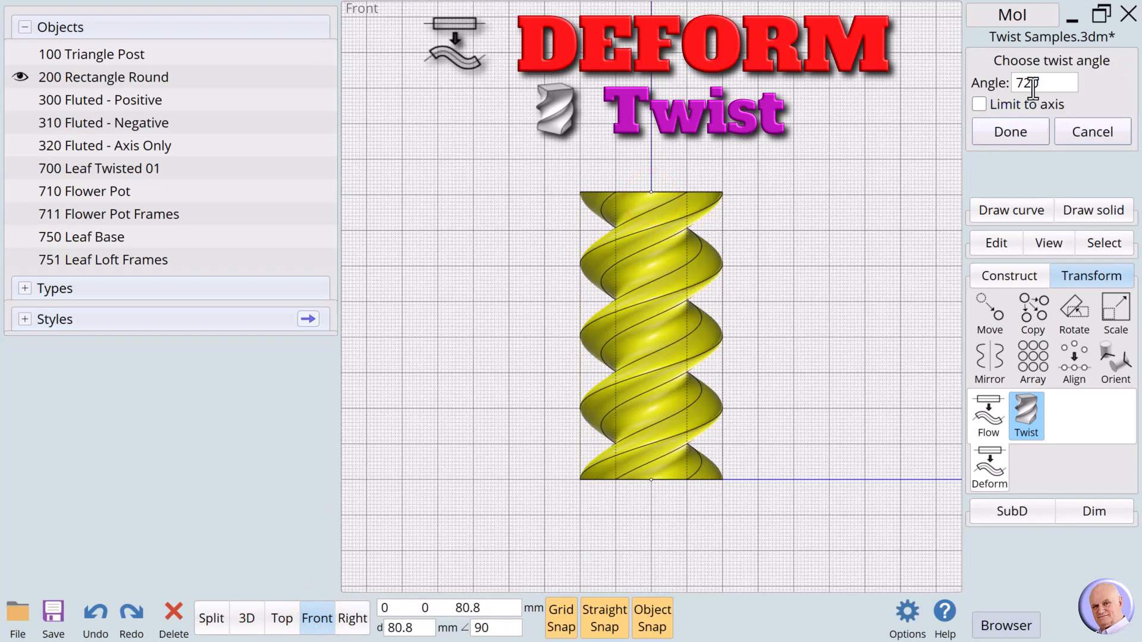
Step: Try a 180 twist, then apply a -360 degree twist to the Rectangle Round solid
click(1043, 82)
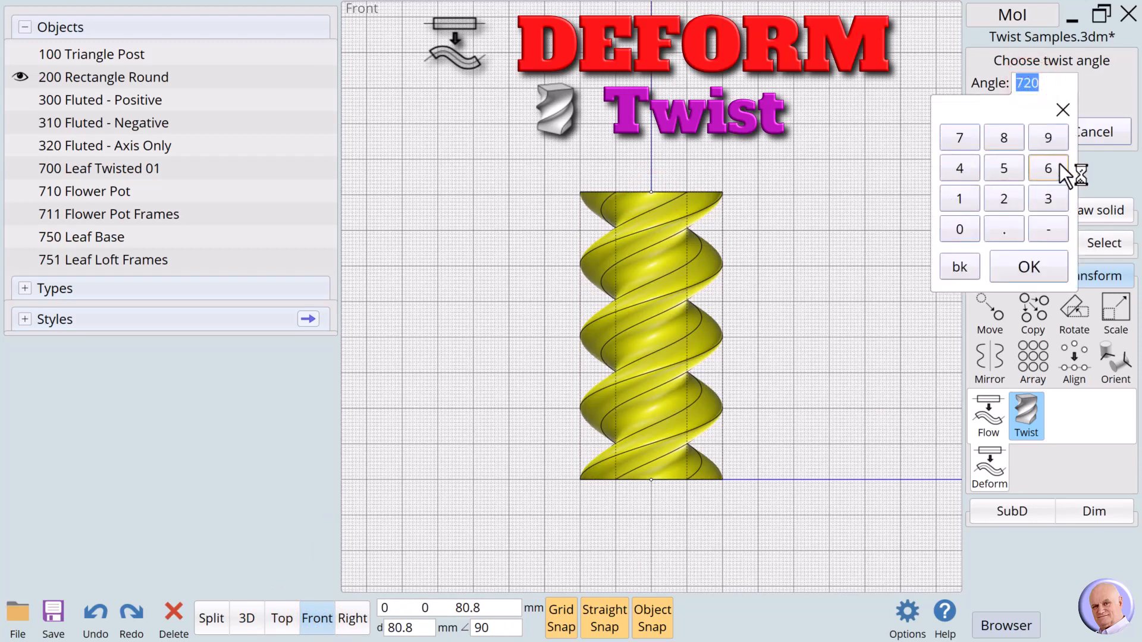
click(959, 198)
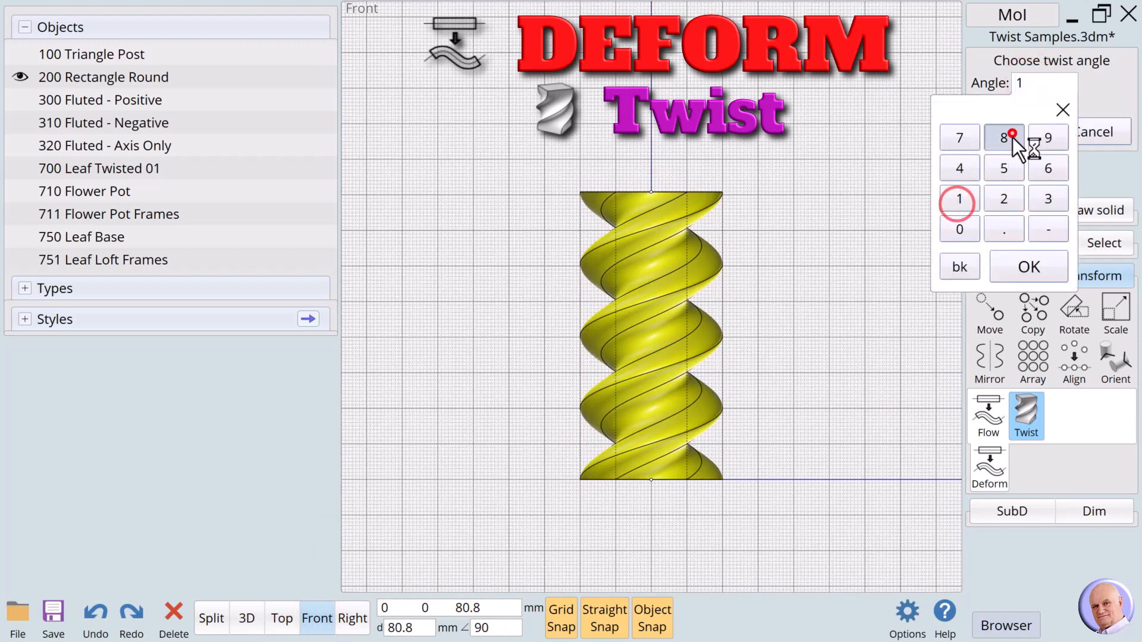
click(1027, 266)
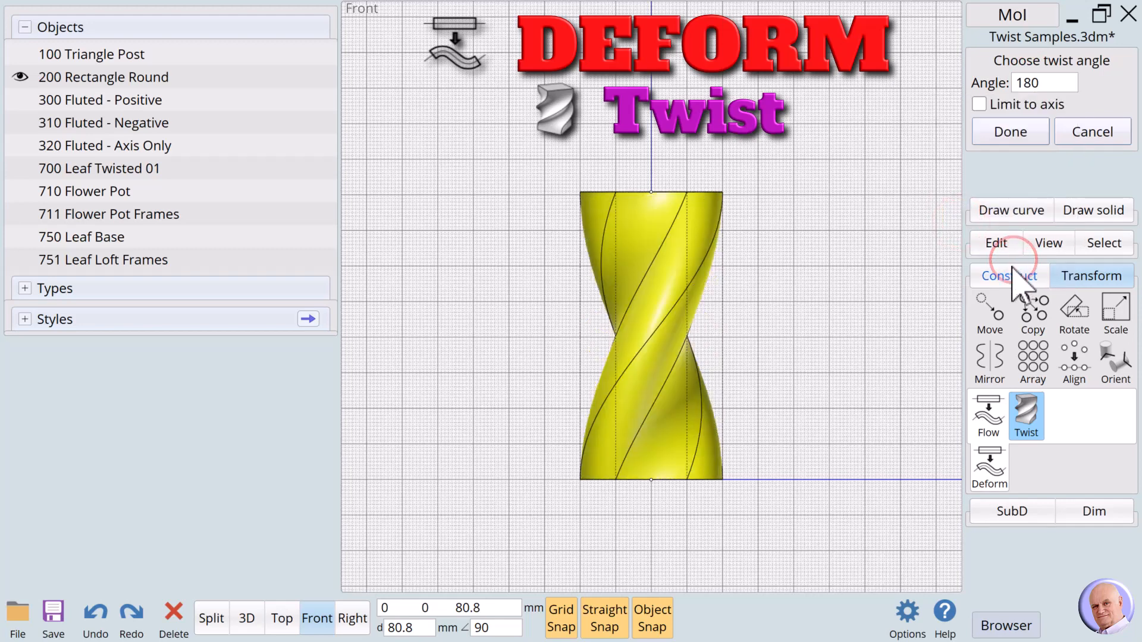
click(1042, 82)
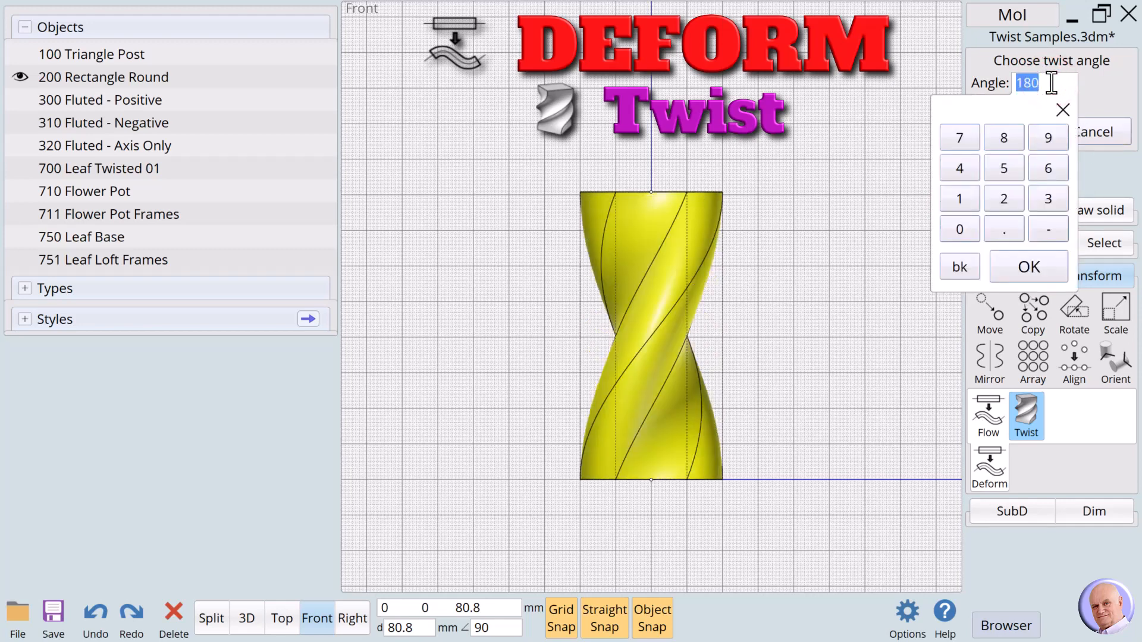
text(-360)
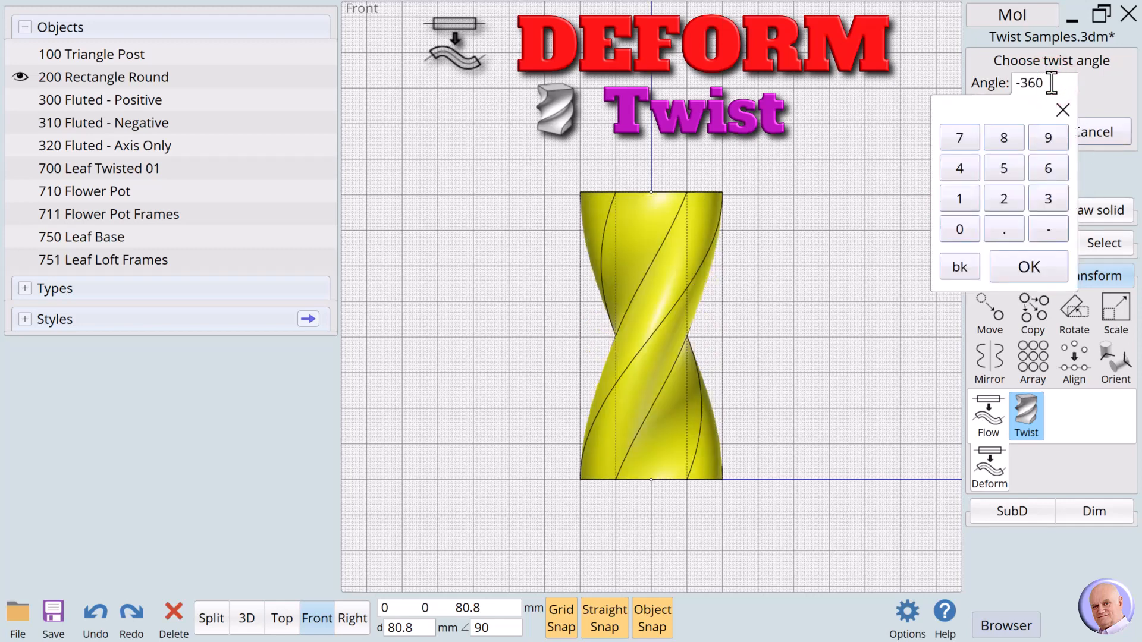
click(1027, 266)
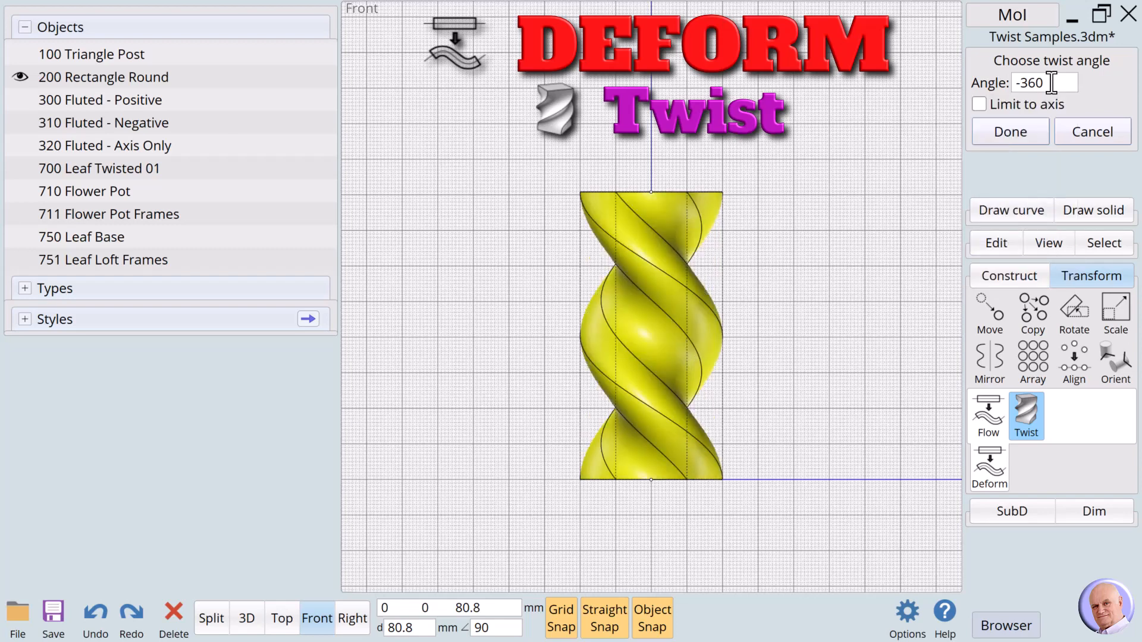
click(1009, 132)
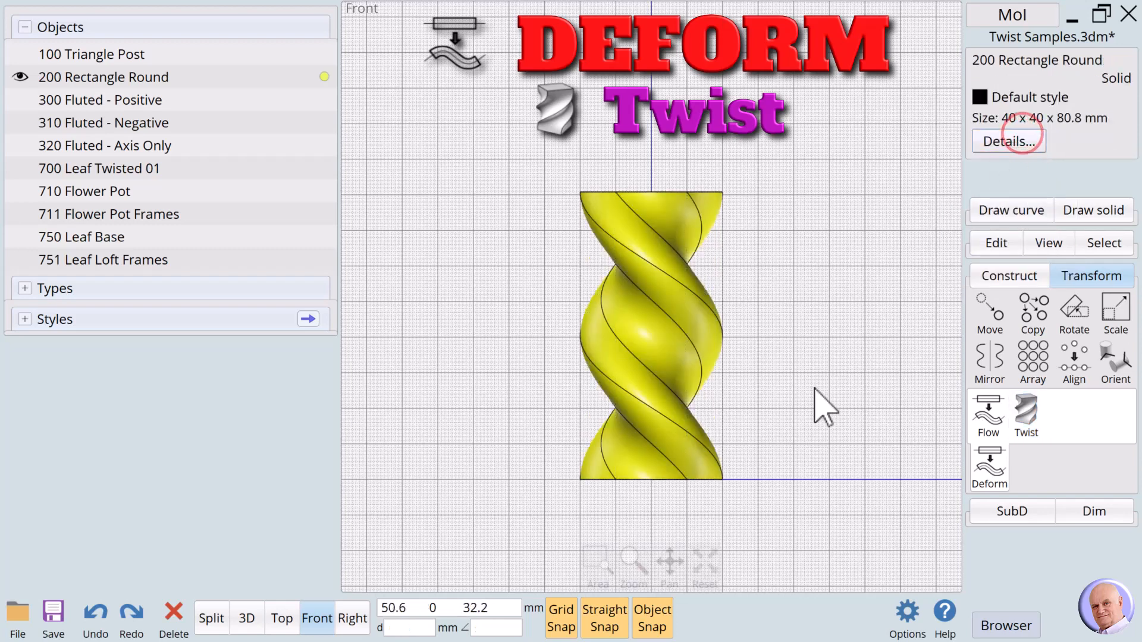
Step: Deselect the twisted solid and hide the 200 Rectangle Round object
click(827, 408)
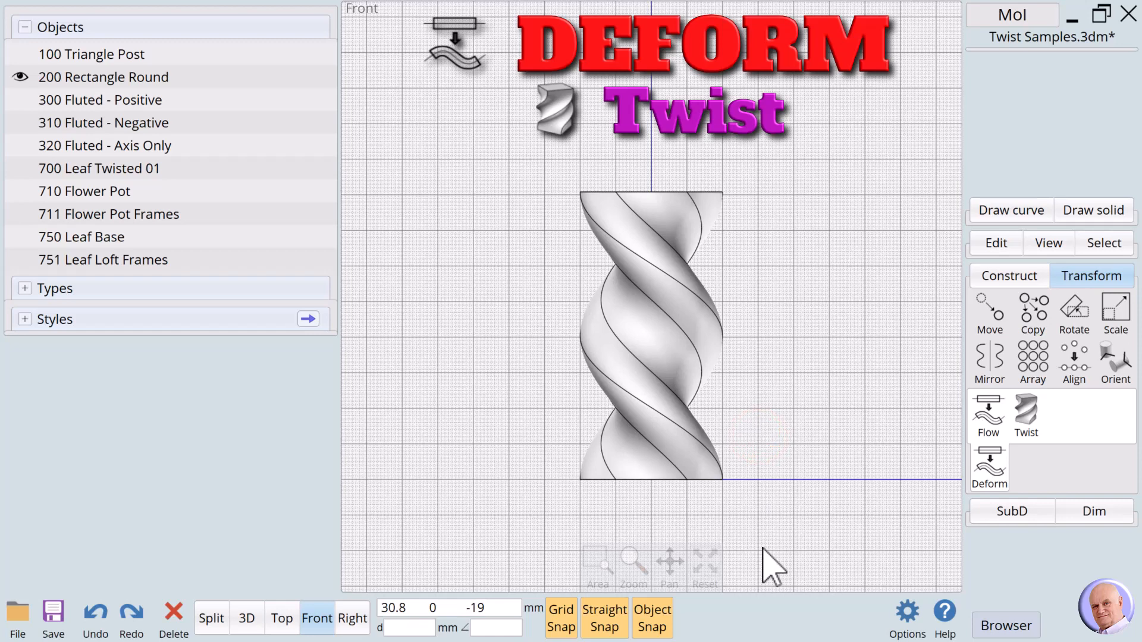
mouse_move(164, 29)
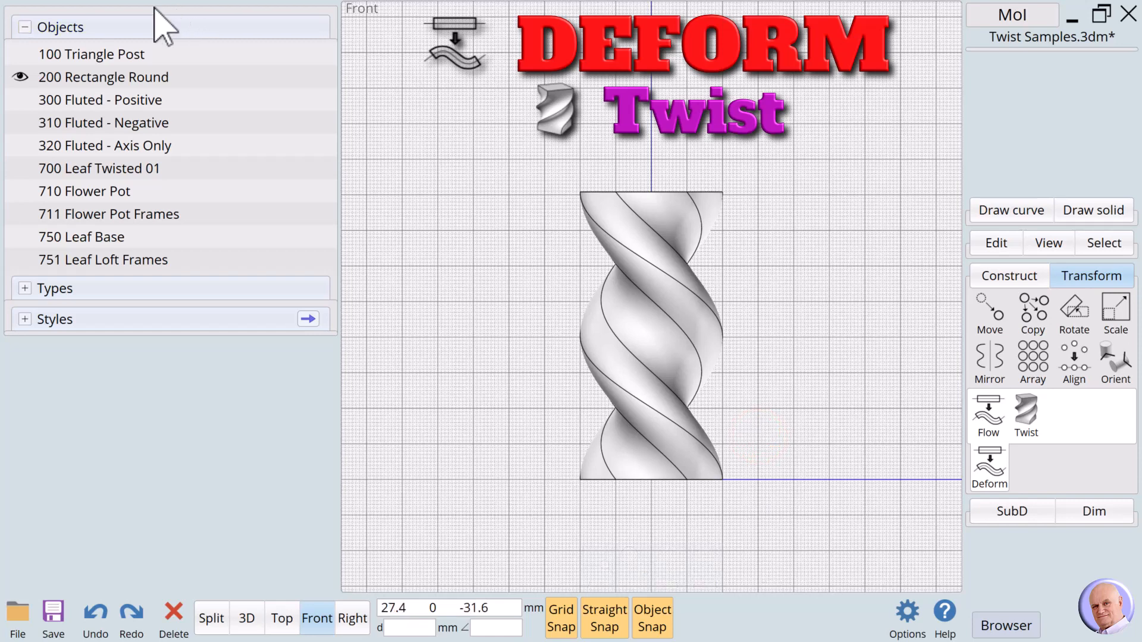
click(19, 77)
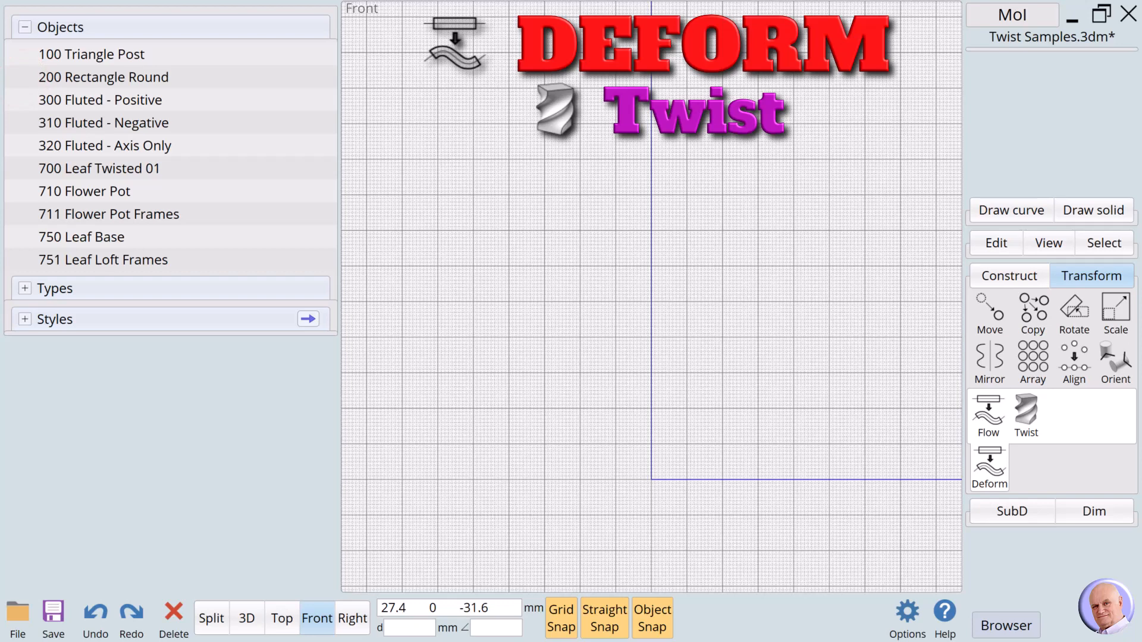
Step: Show and select the 300 Fluted - Positive column and start twisting it
click(103, 122)
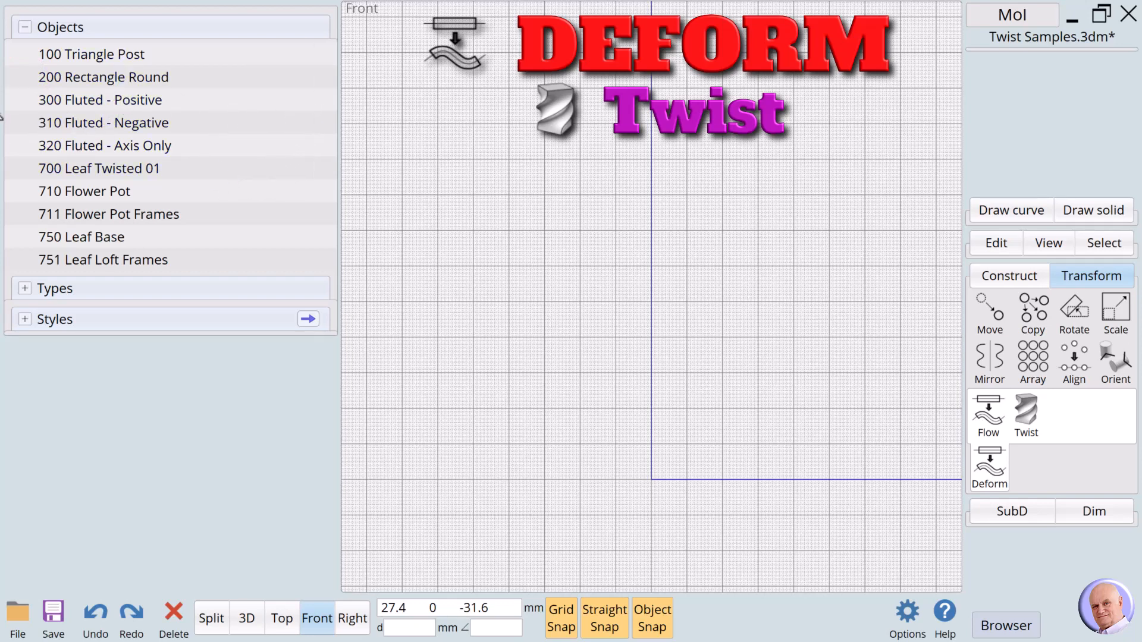
click(100, 100)
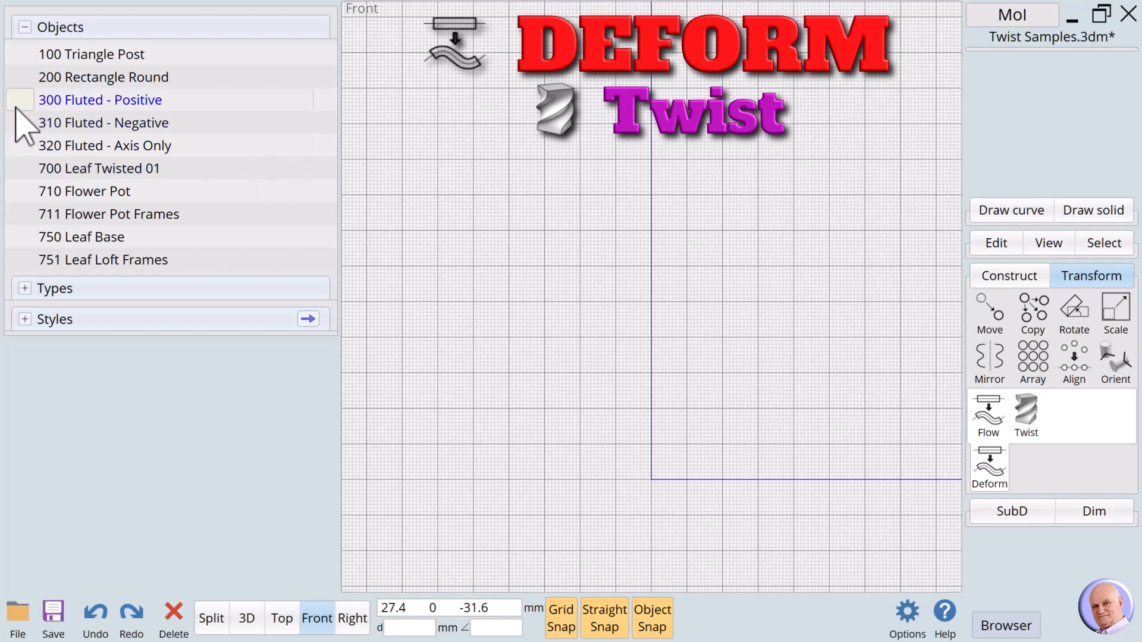
click(19, 100)
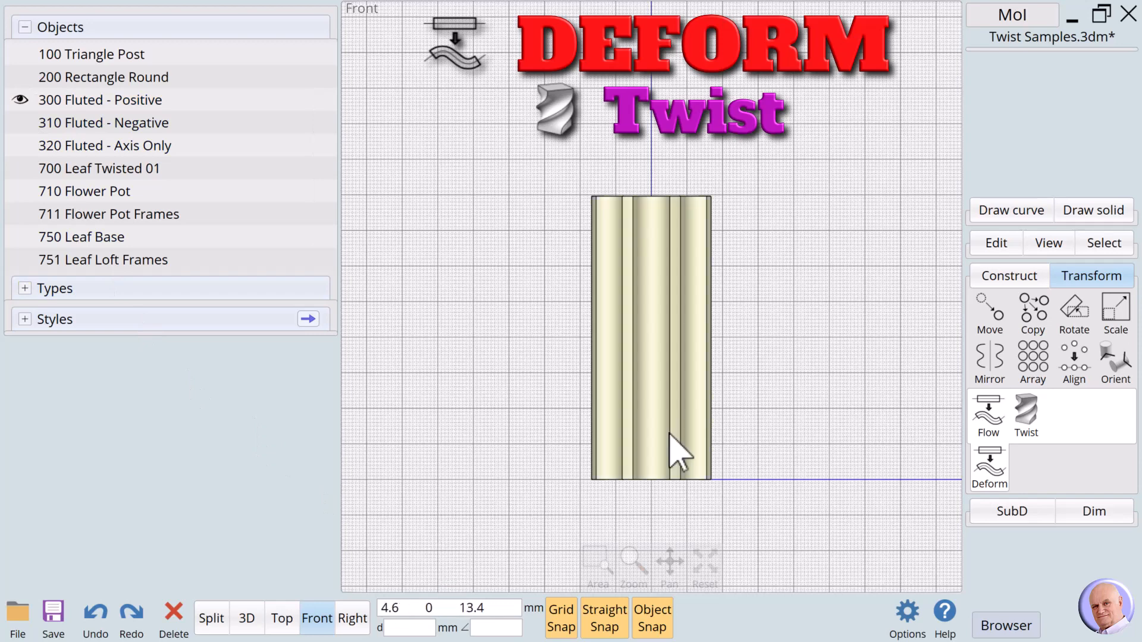
click(668, 434)
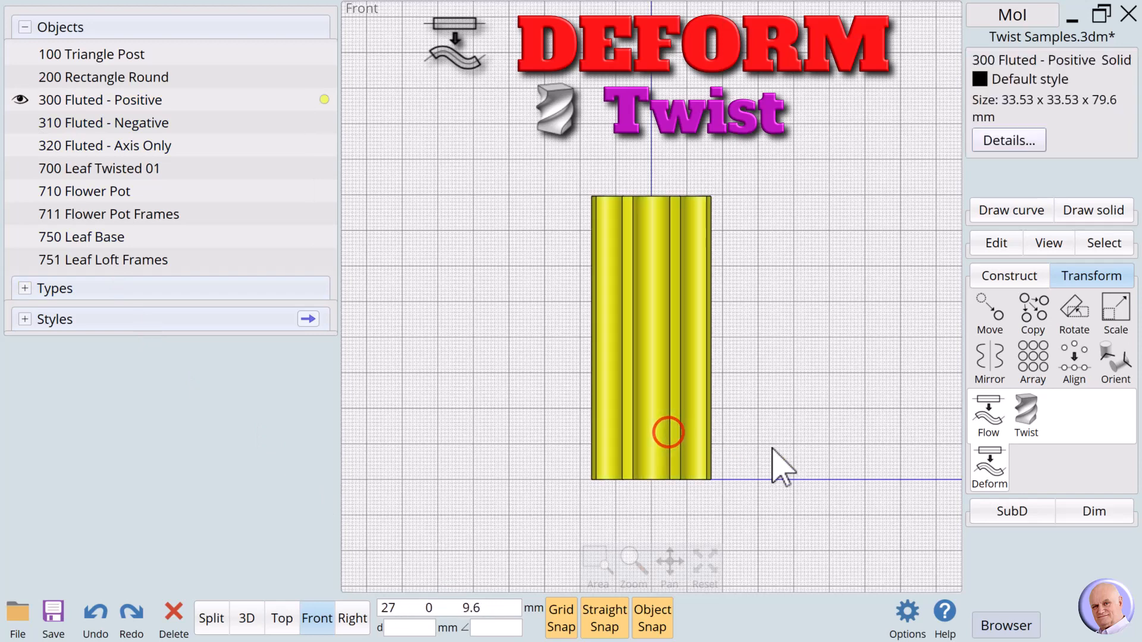
click(1025, 415)
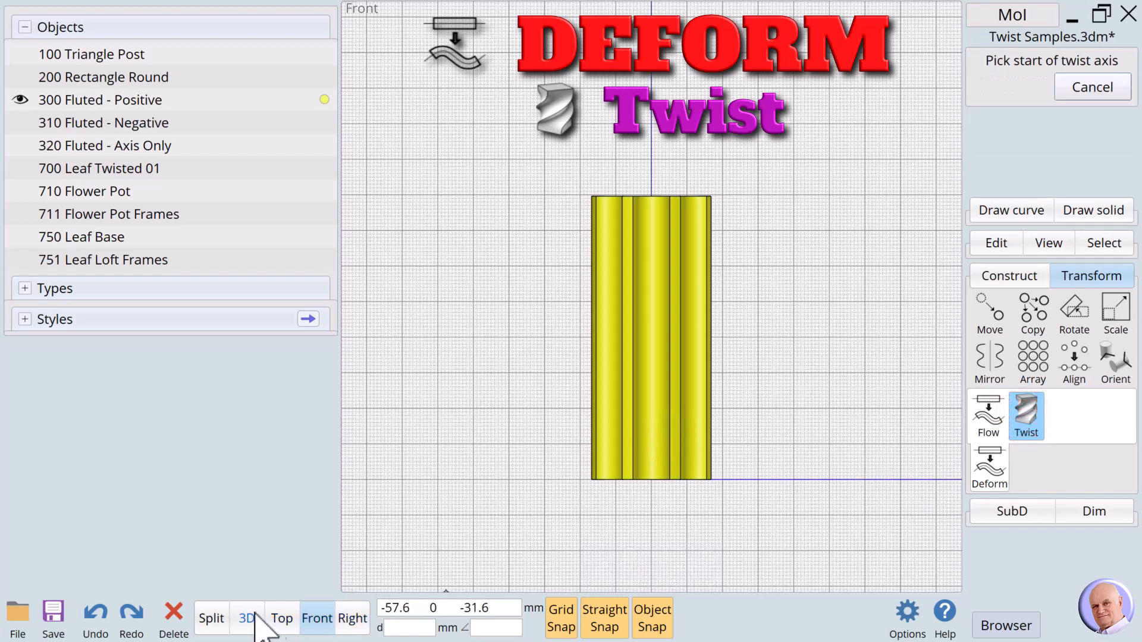
Step: Set the twist axis up the column's centre and apply a 360 degree twist
click(282, 619)
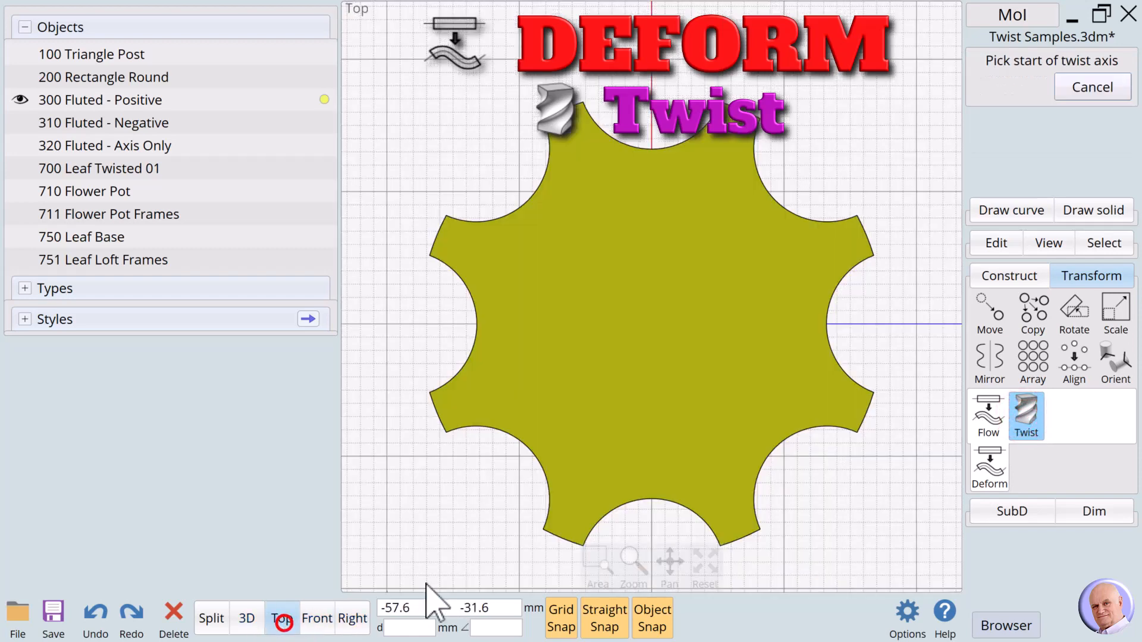
click(344, 579)
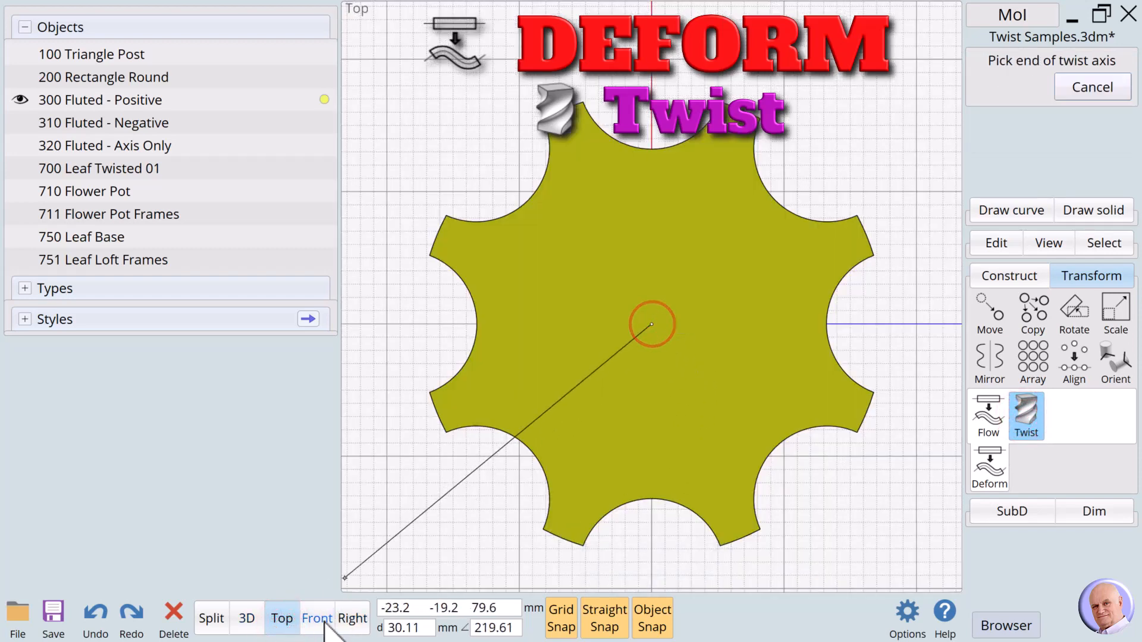
click(315, 618)
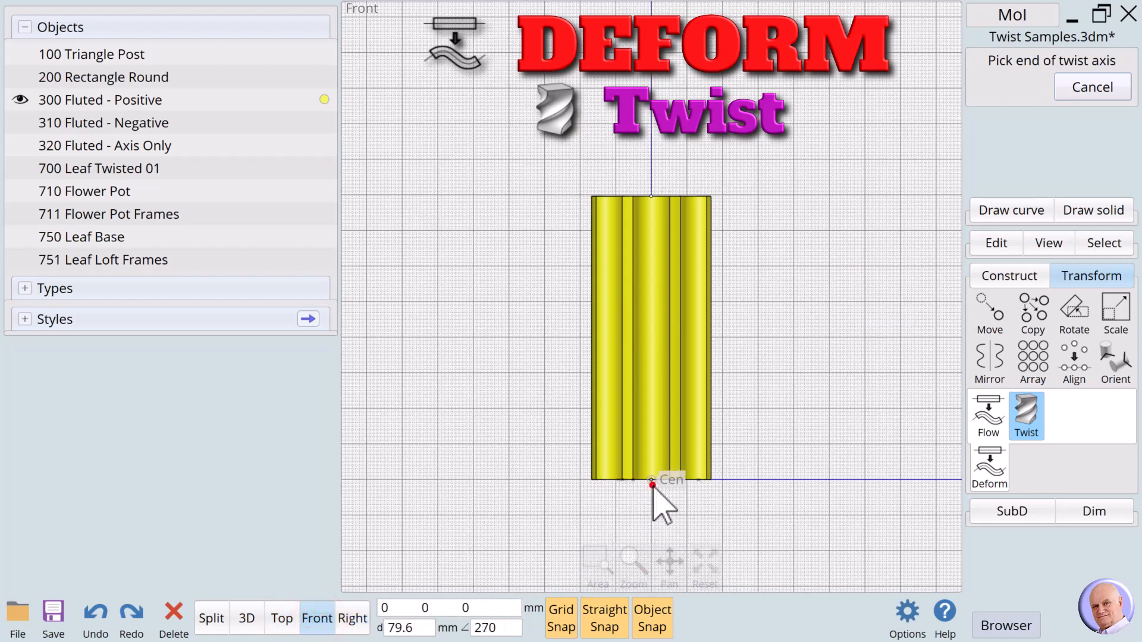
click(651, 483)
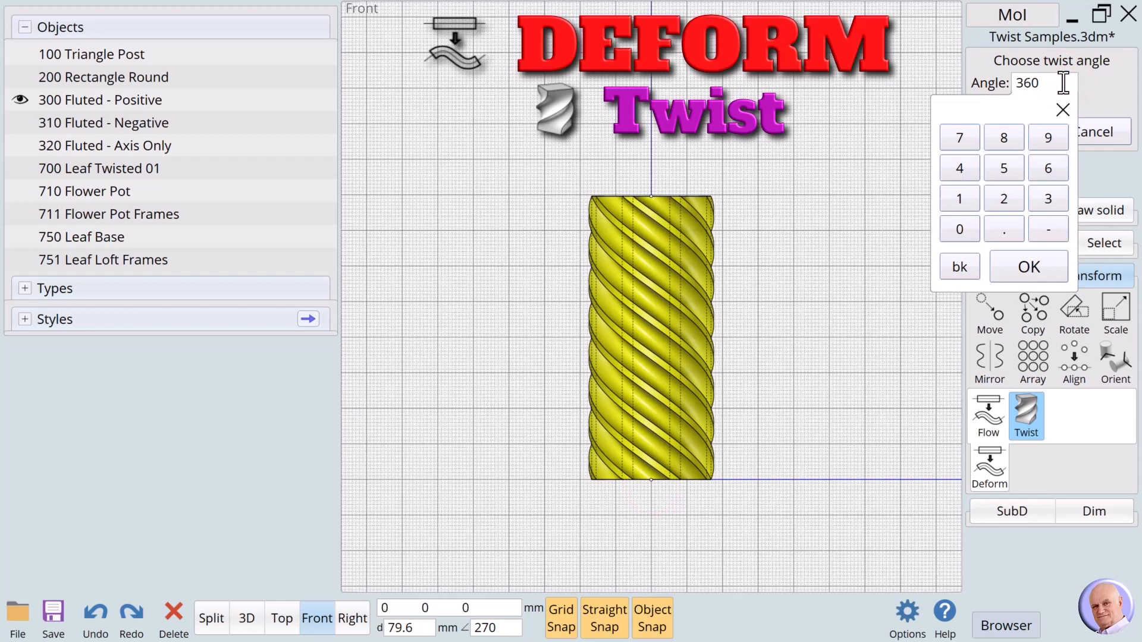
click(1029, 266)
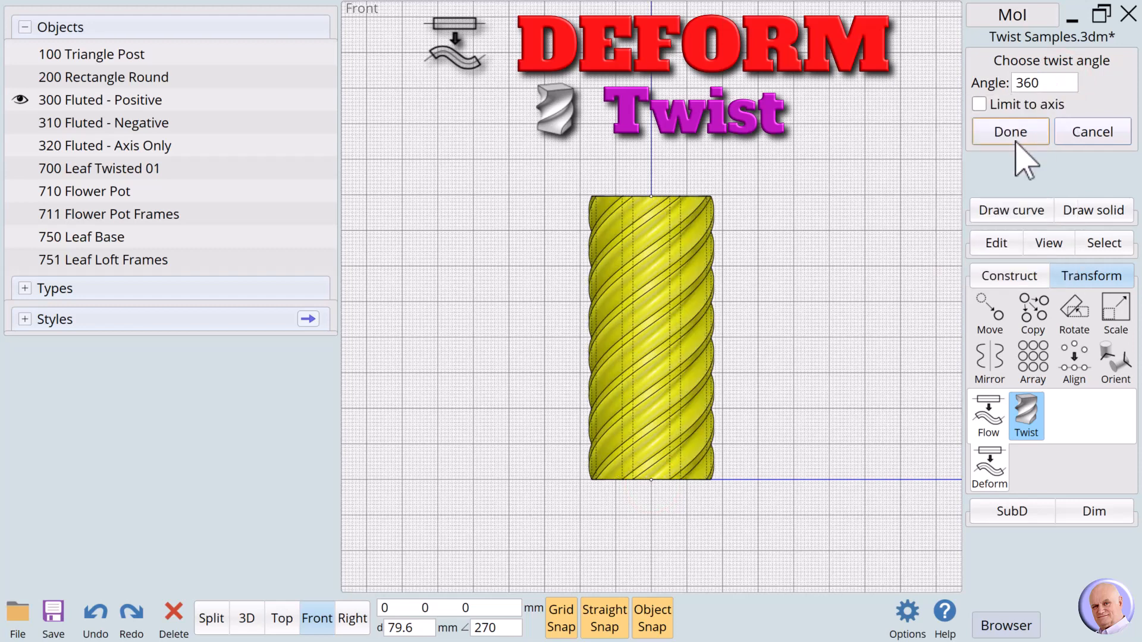
click(1009, 132)
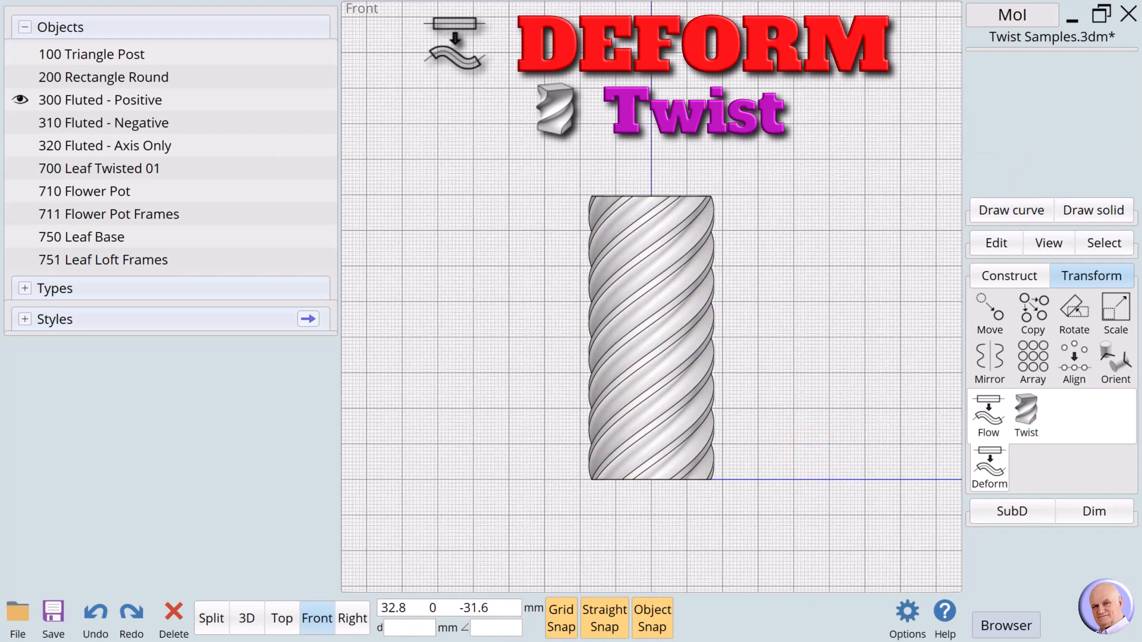
Step: Show the 310 Fluted - Negative column and twist it -360 degrees about its vertical axis
click(19, 100)
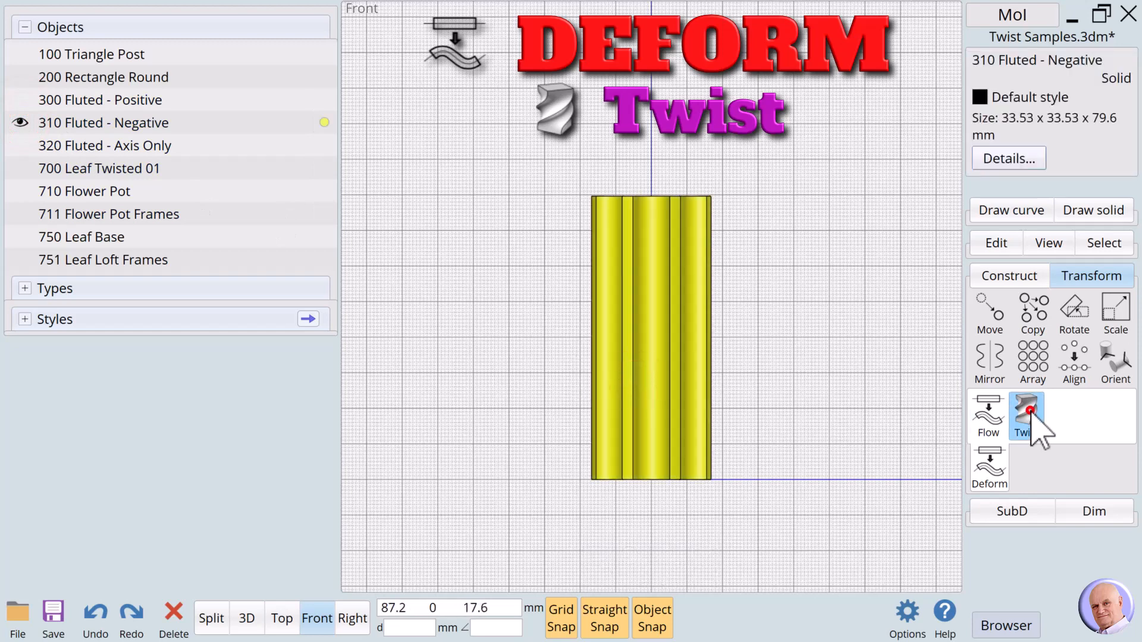
click(1026, 415)
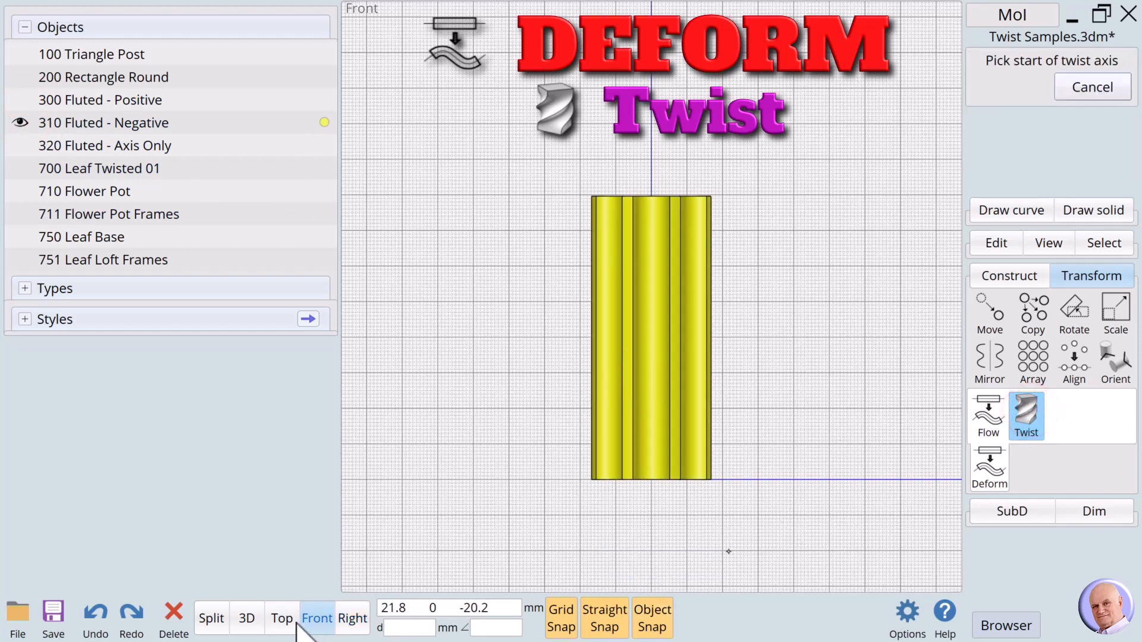
click(282, 618)
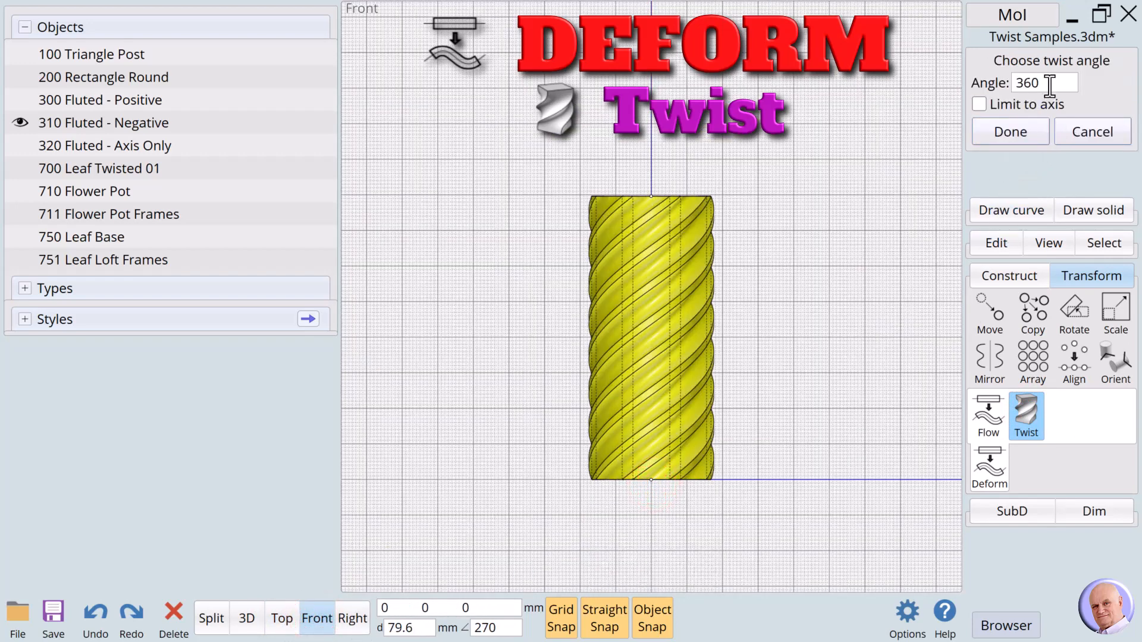
click(1042, 82)
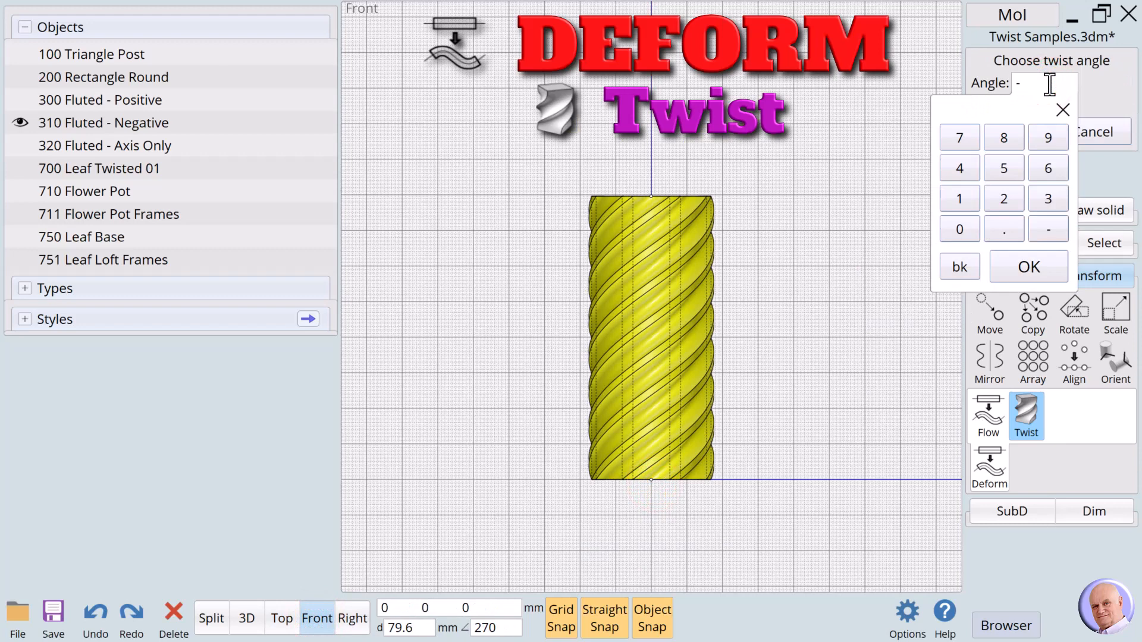
click(1028, 267)
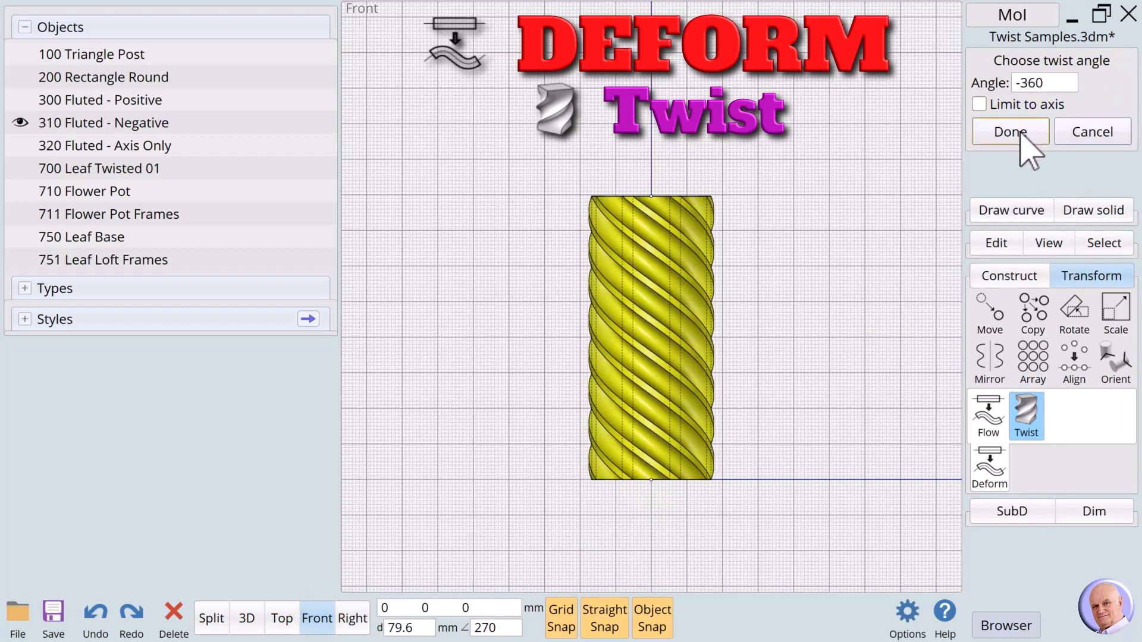
click(1009, 132)
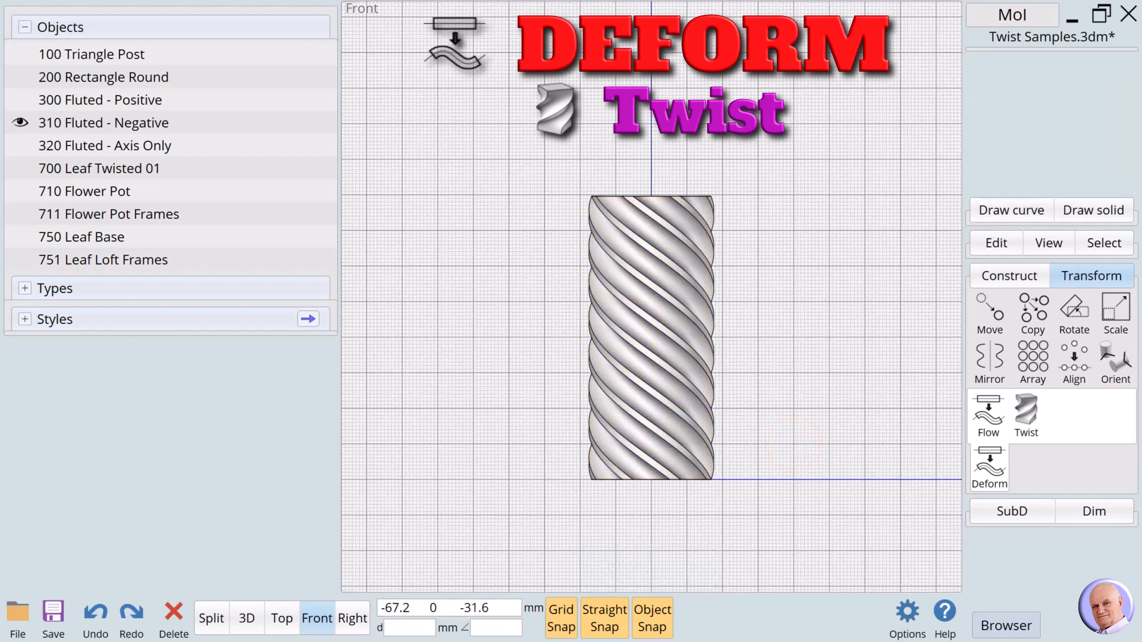
Step: Show both twisted fluted columns, inspect them in 3D, then look straight down on the cross-section
click(101, 100)
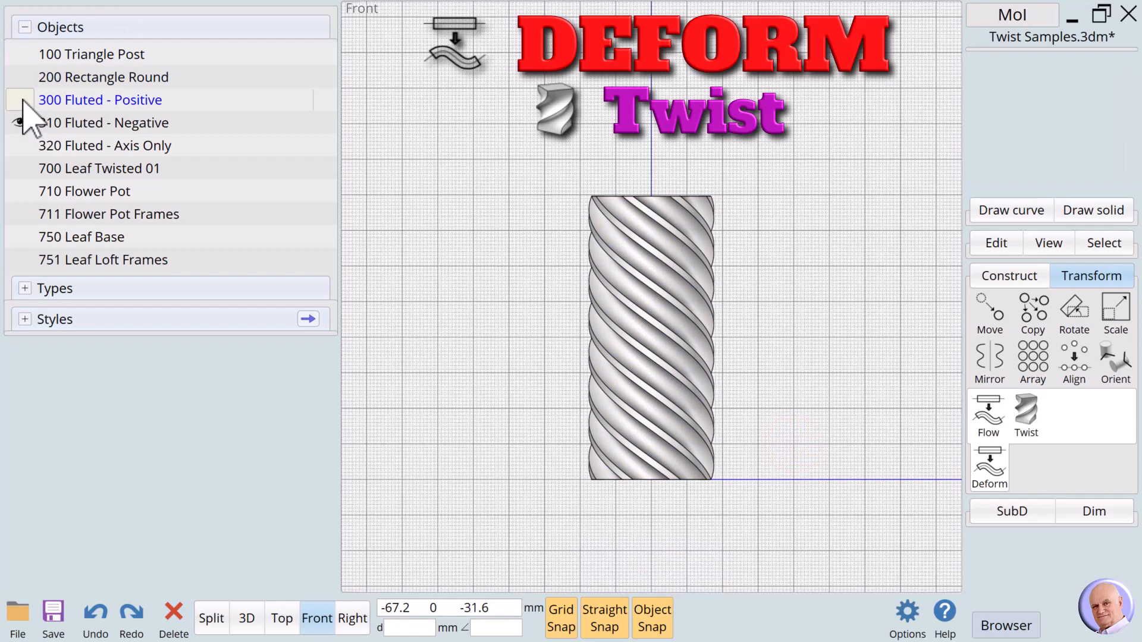
click(19, 123)
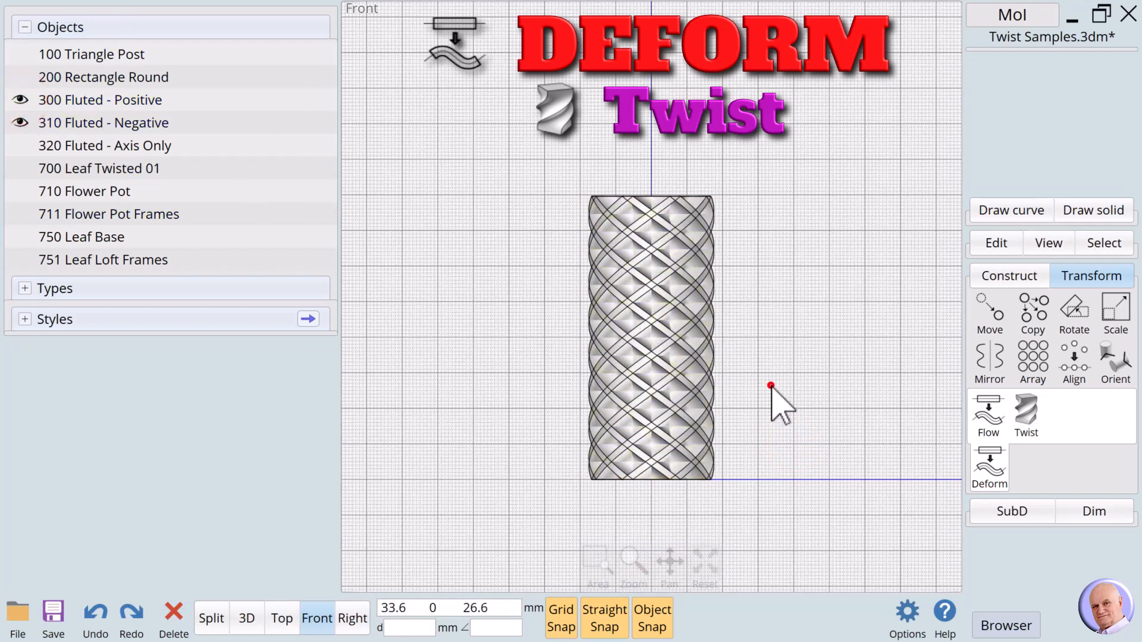
click(246, 619)
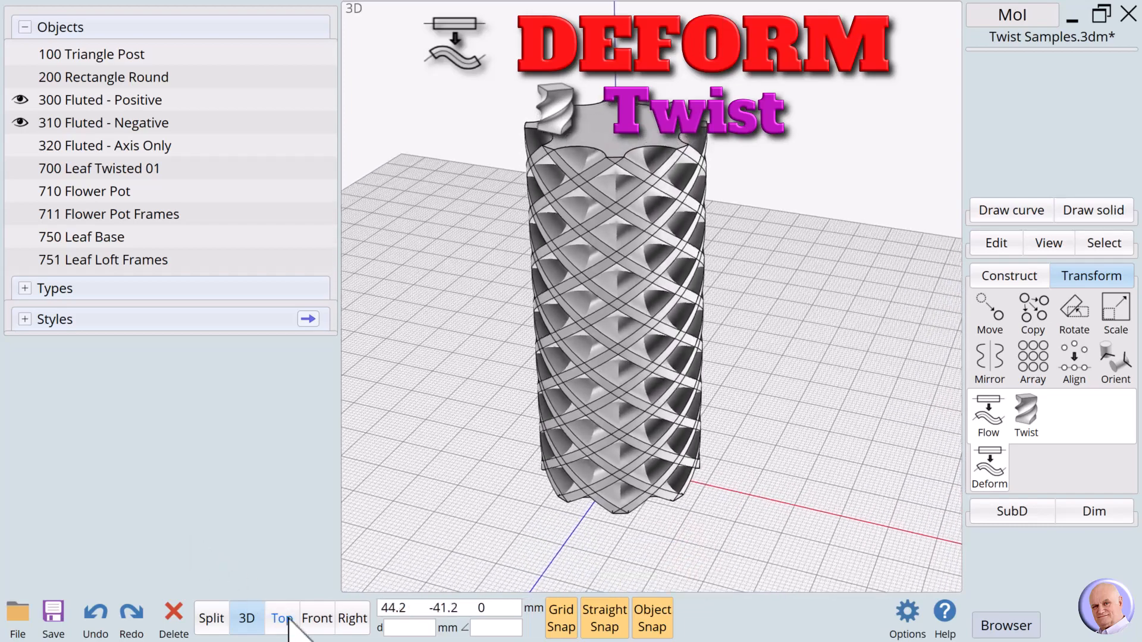
click(281, 617)
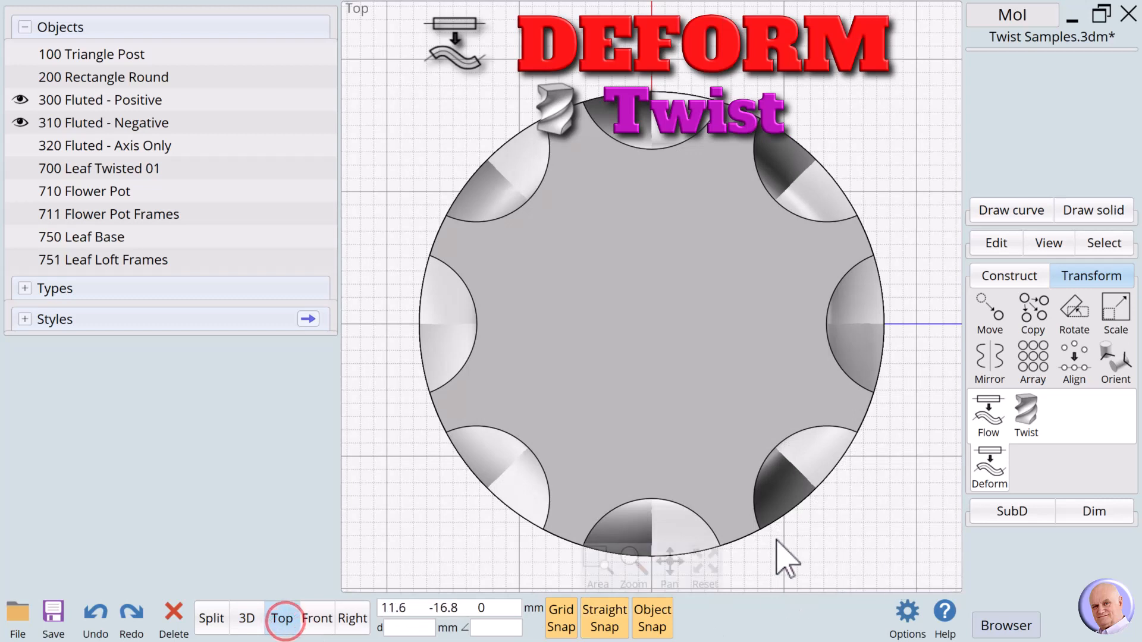
Step: Draw a centred 13.75 radius circle and Boolean Diff it from both fluted columns to hollow them
click(1011, 209)
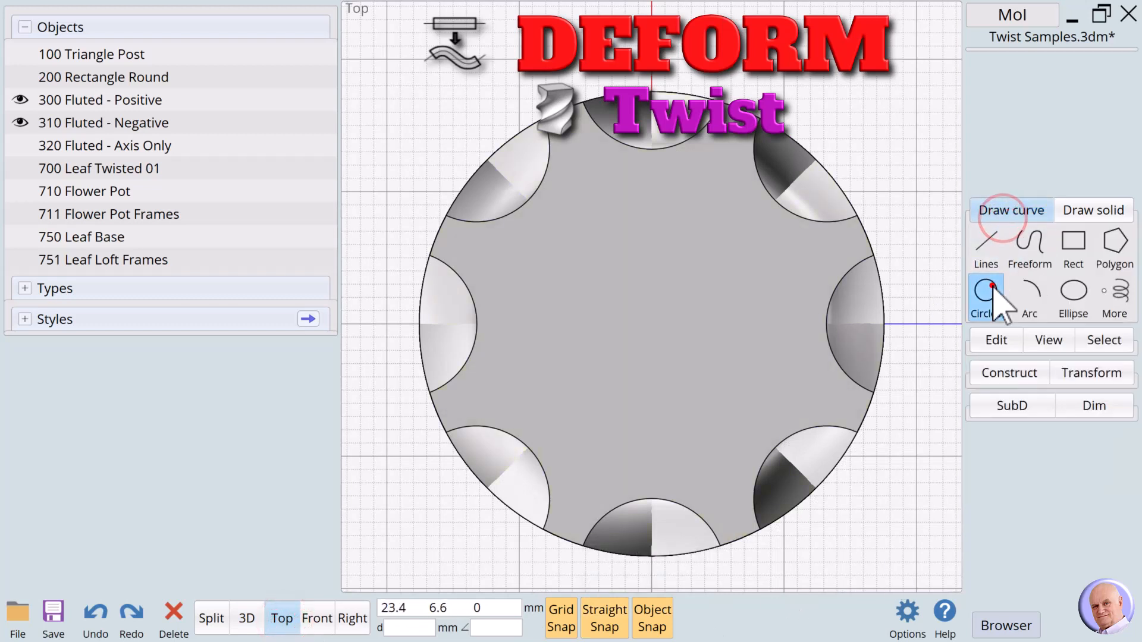
click(986, 299)
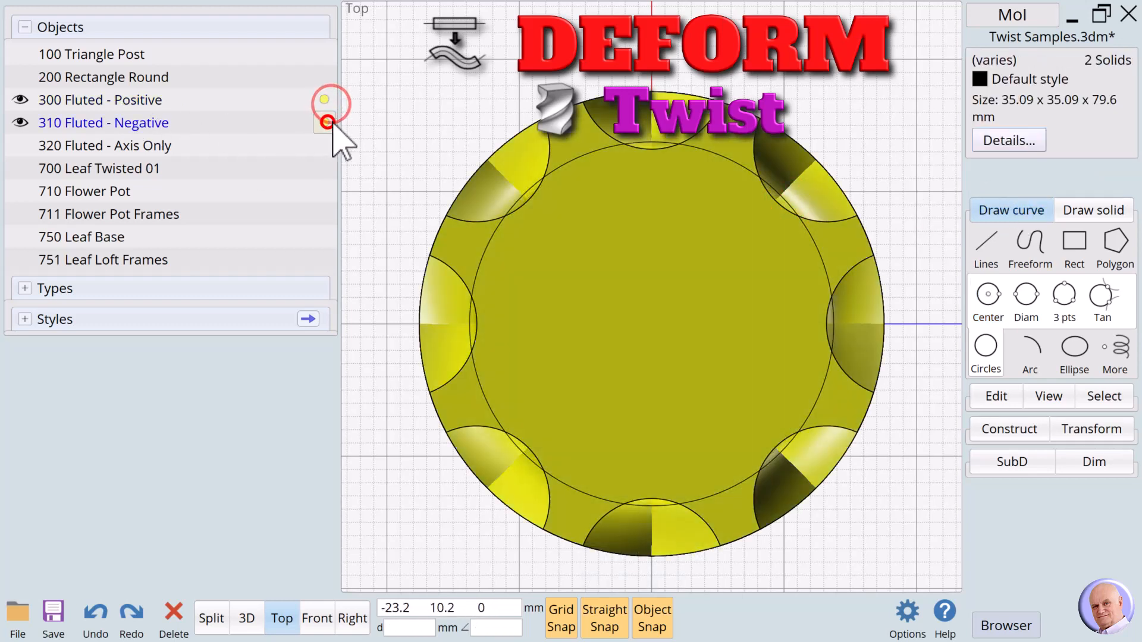
click(1010, 429)
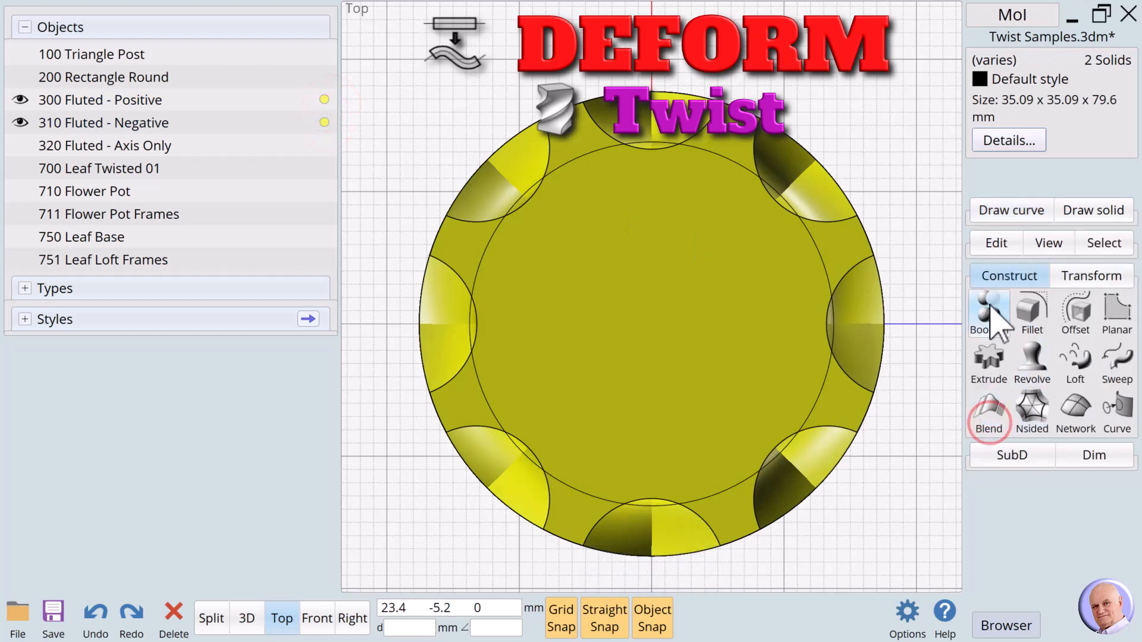
click(989, 313)
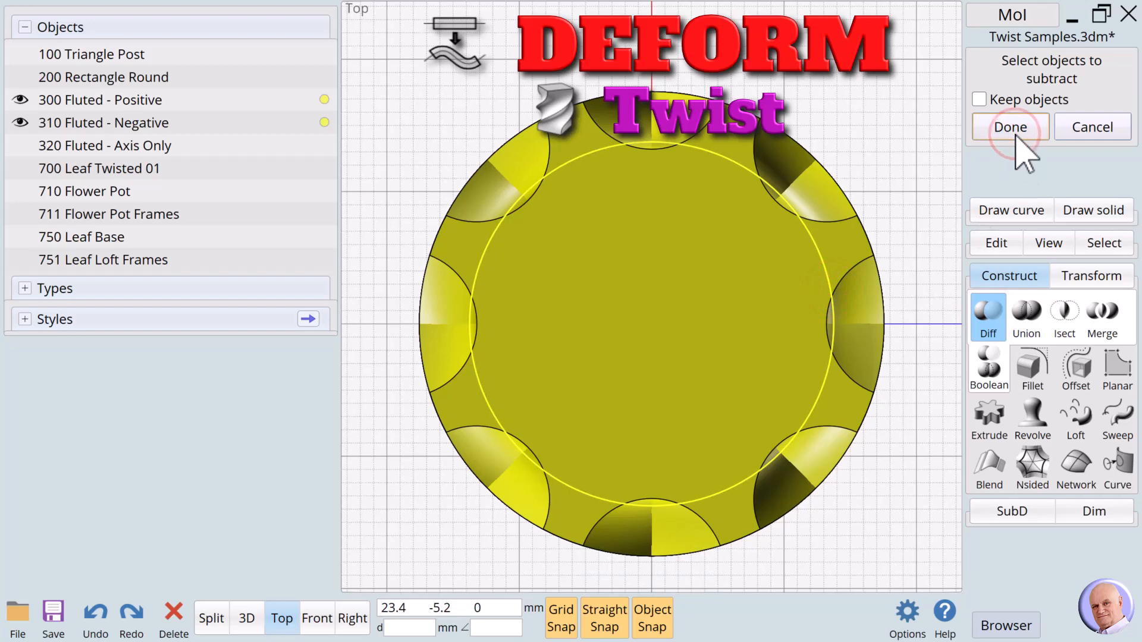
click(1009, 126)
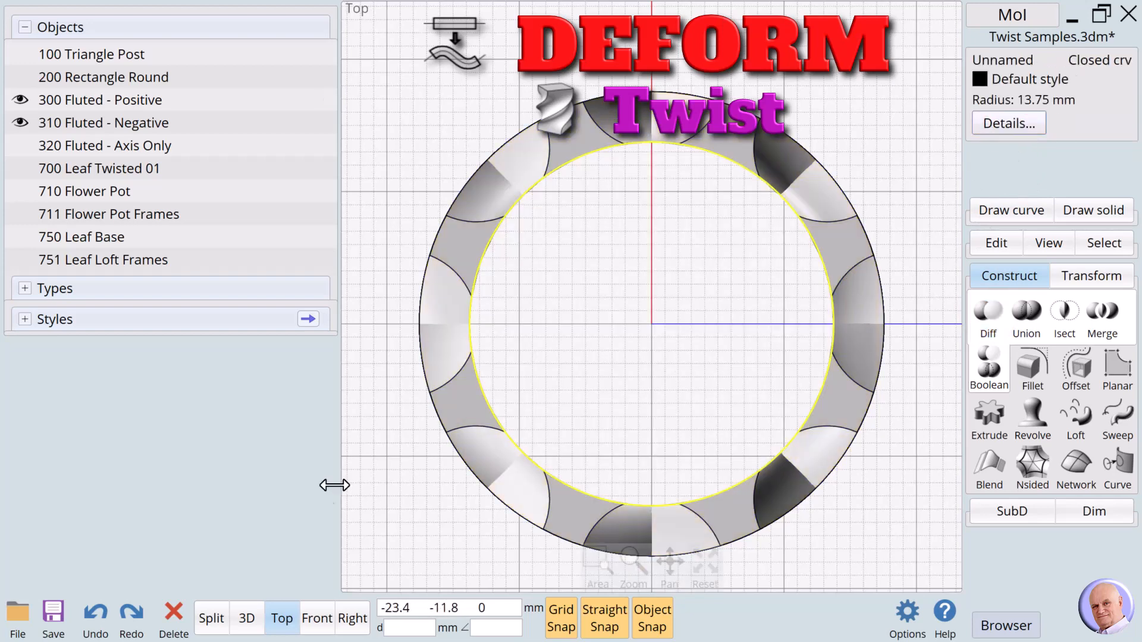
click(247, 619)
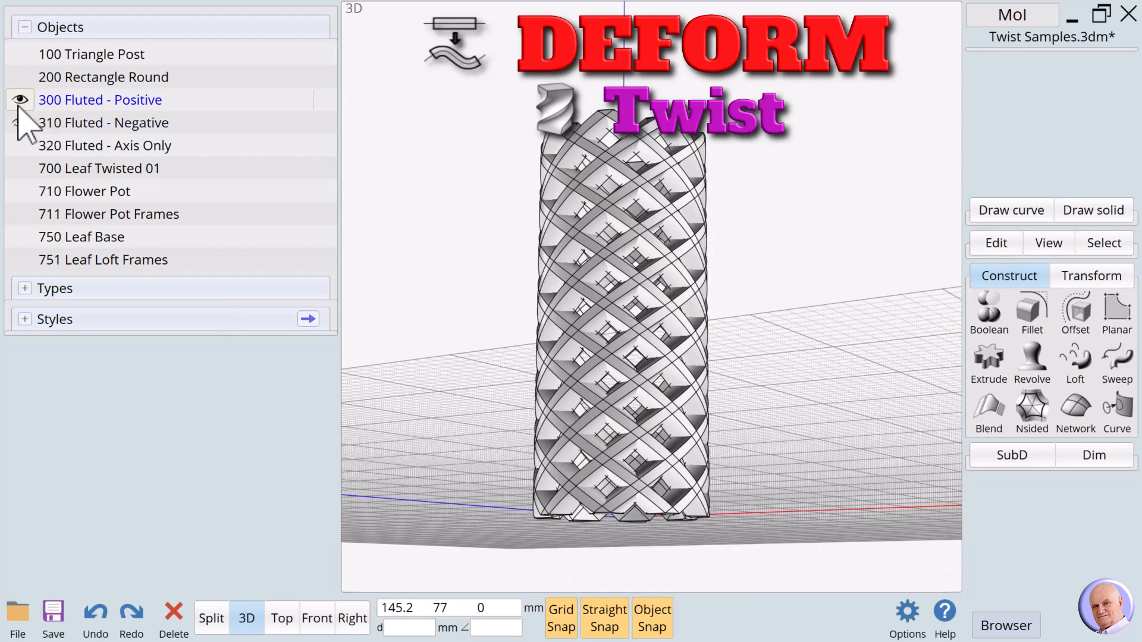
Step: Show only the 320 Fluted - Axis Only column and pick it as the Twist object in Front view
click(105, 145)
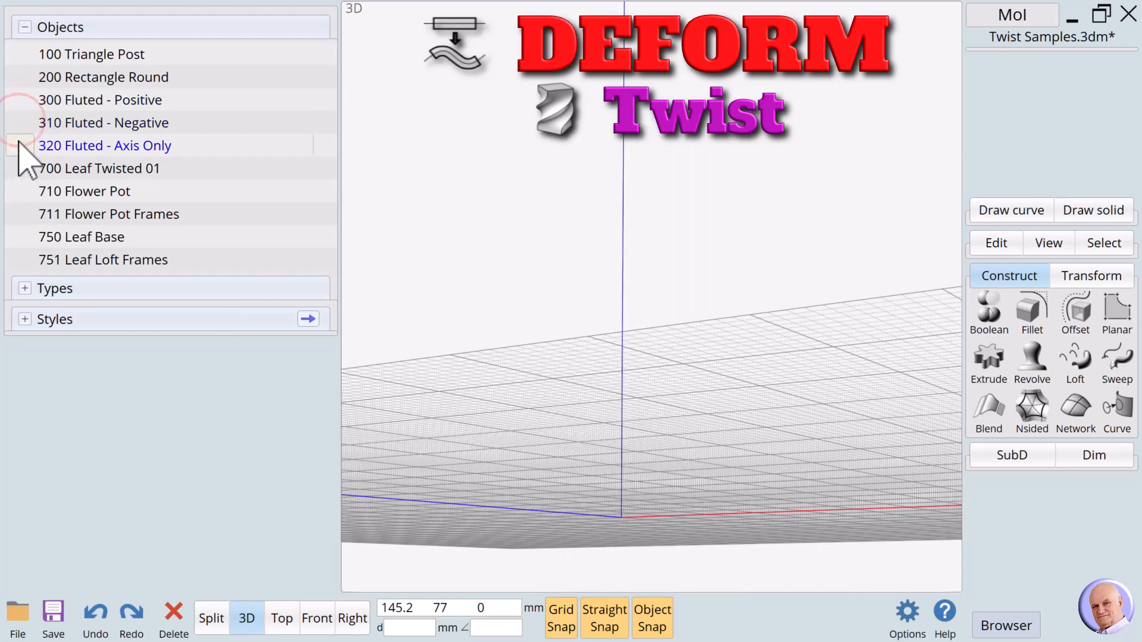
click(17, 145)
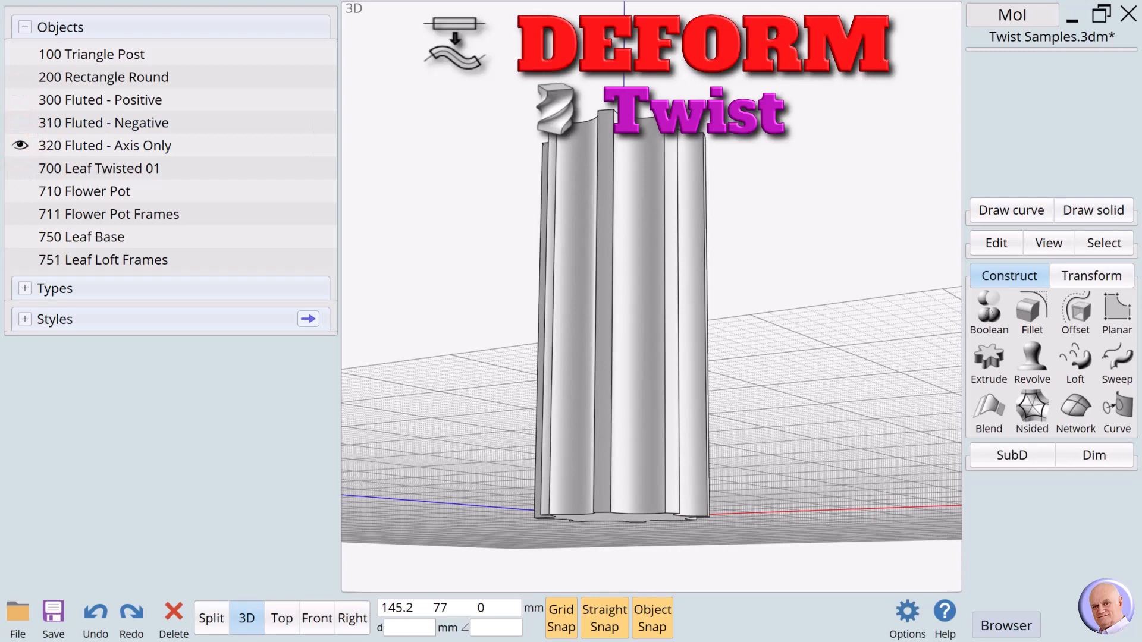
click(315, 619)
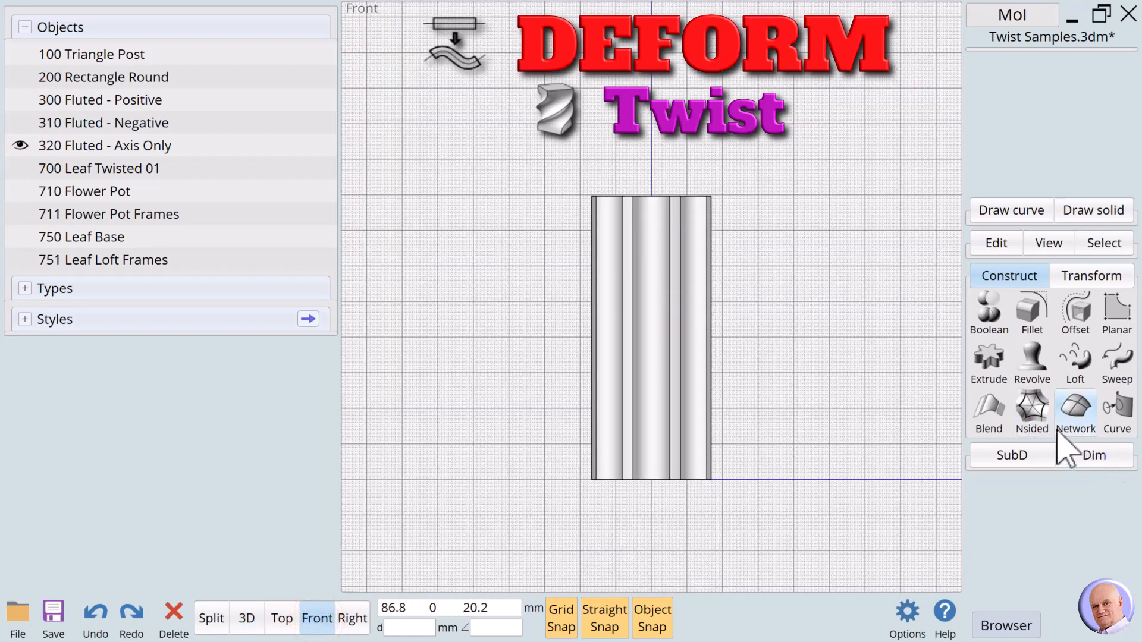
click(1090, 276)
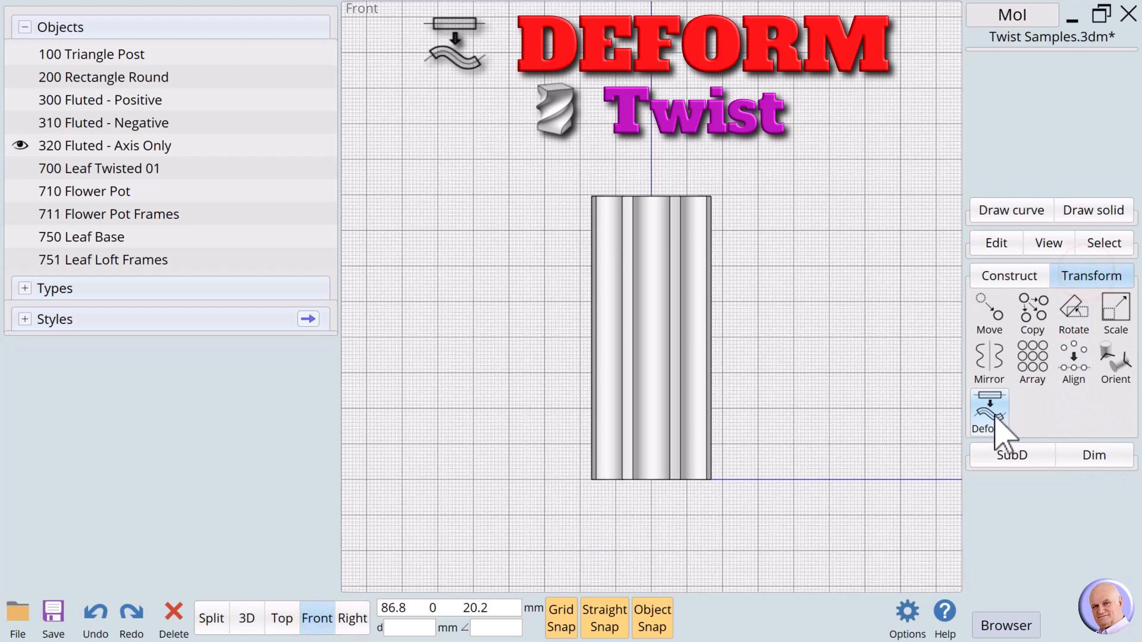
click(1024, 415)
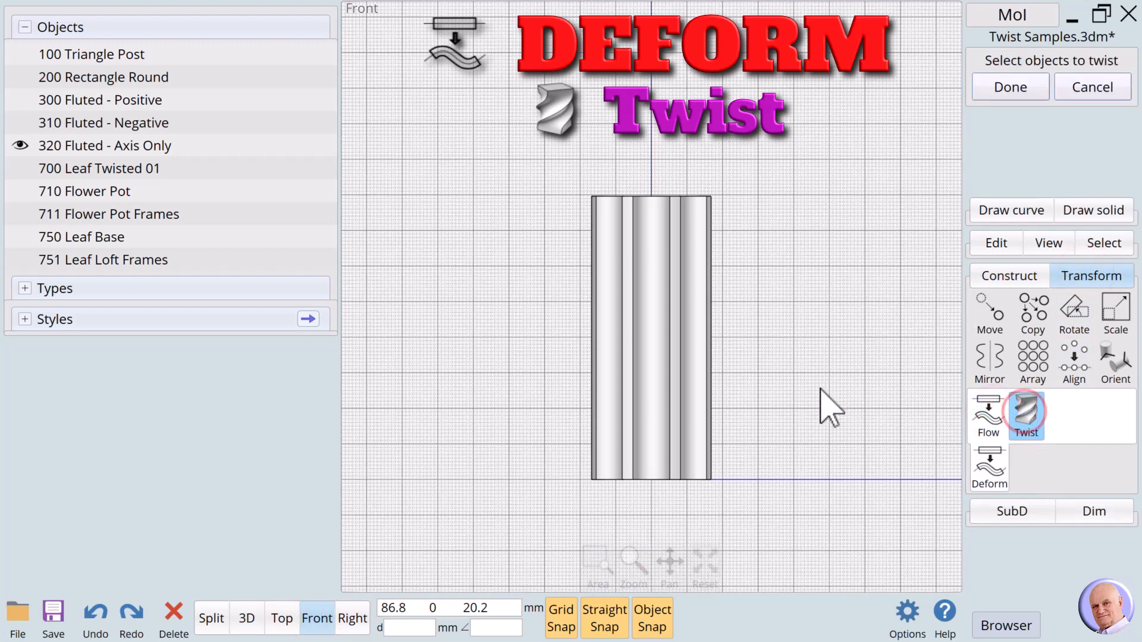
click(650, 337)
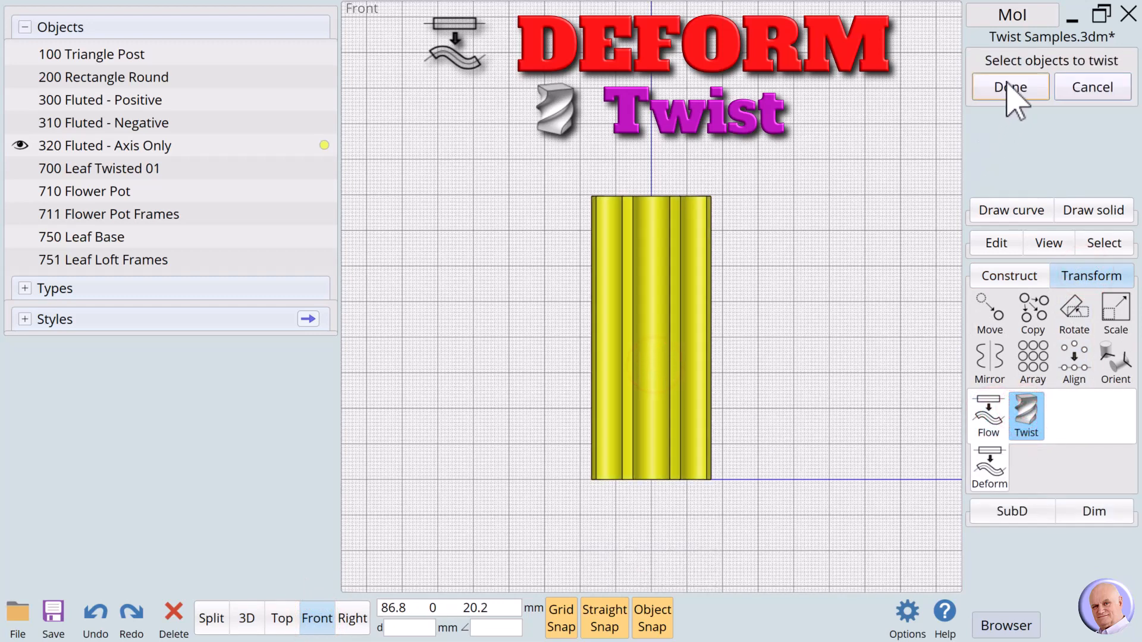
click(1009, 87)
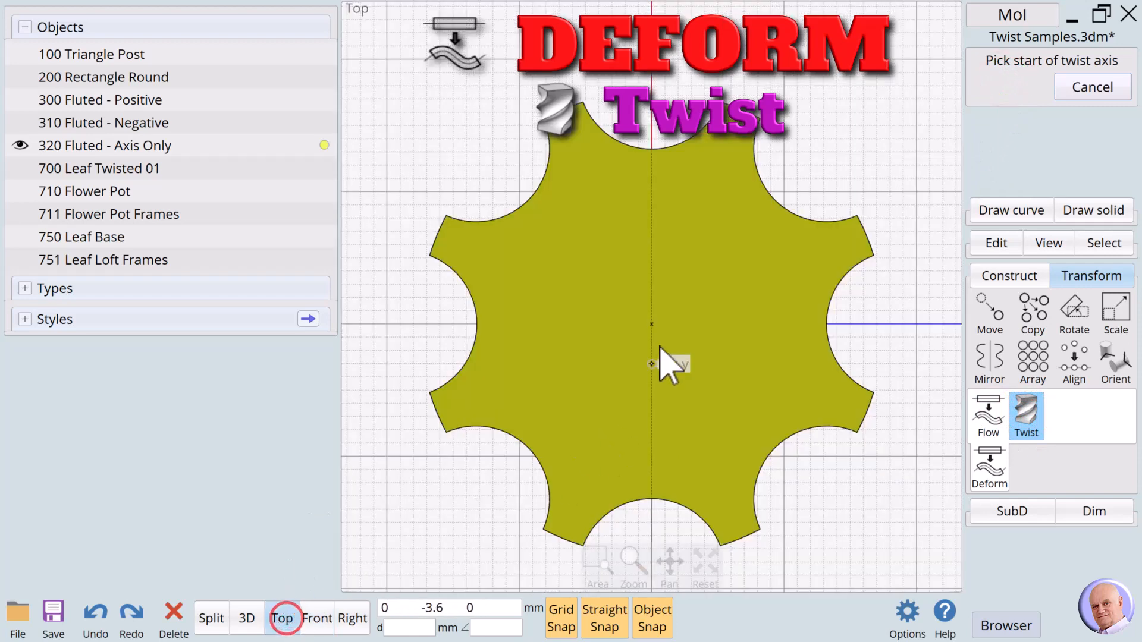
Step: Set the twist axis at the column's centre and enter a 180 degree angle
click(651, 325)
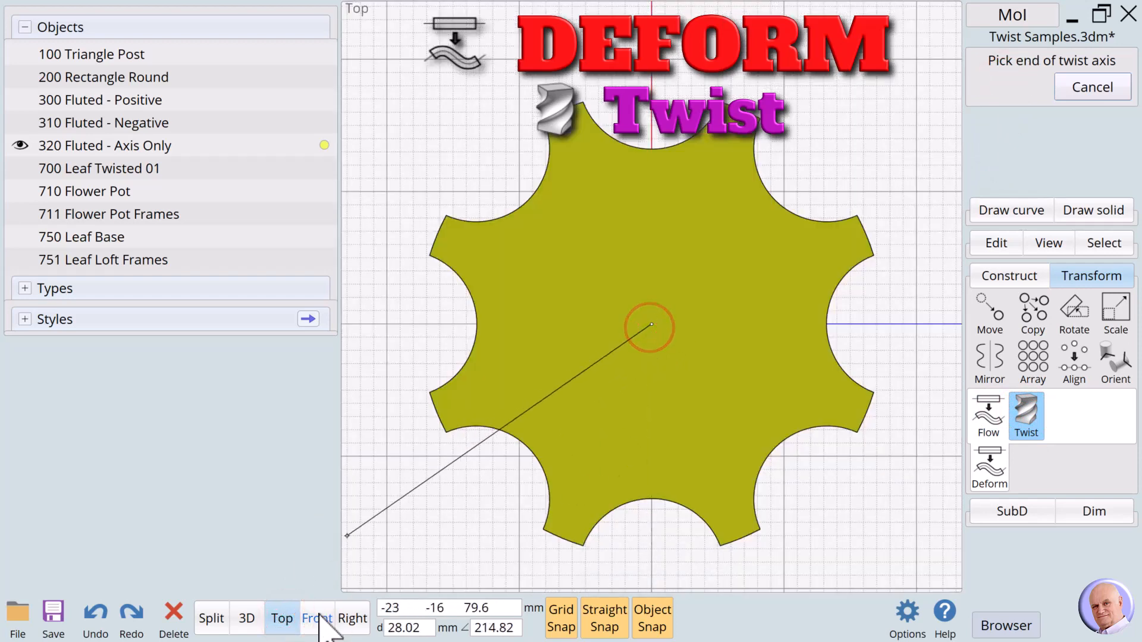
click(316, 618)
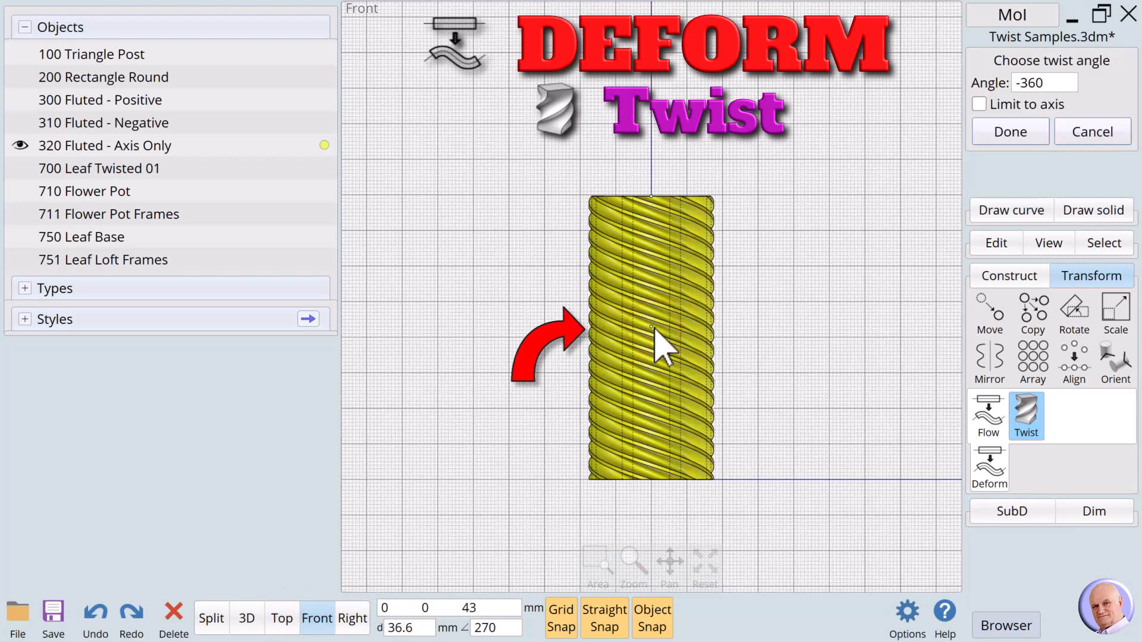
click(1052, 82)
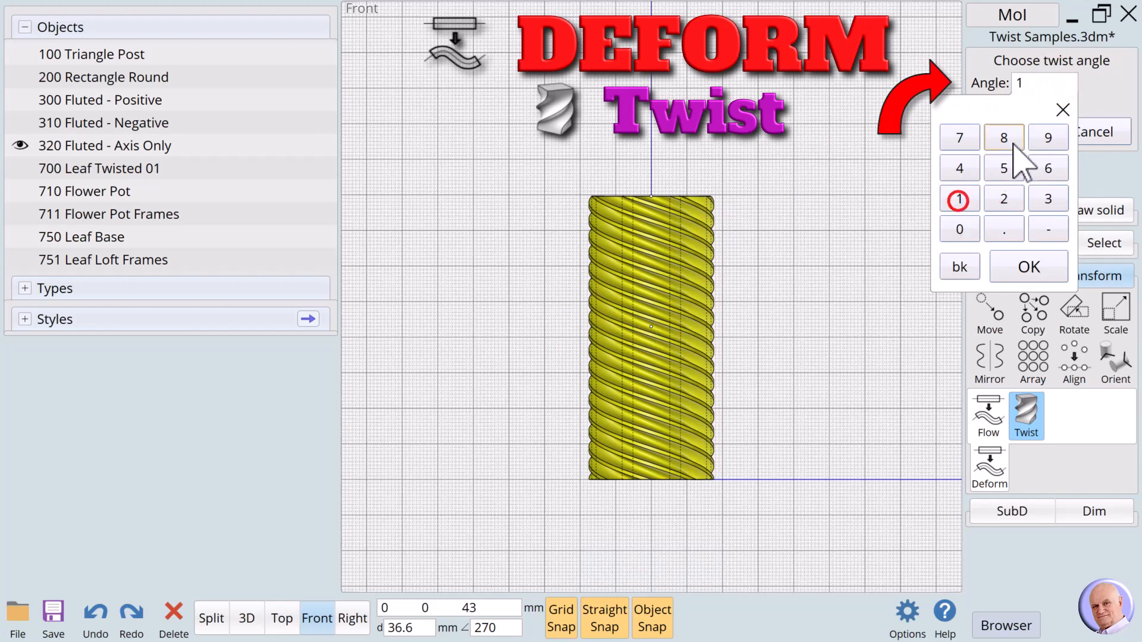
click(960, 228)
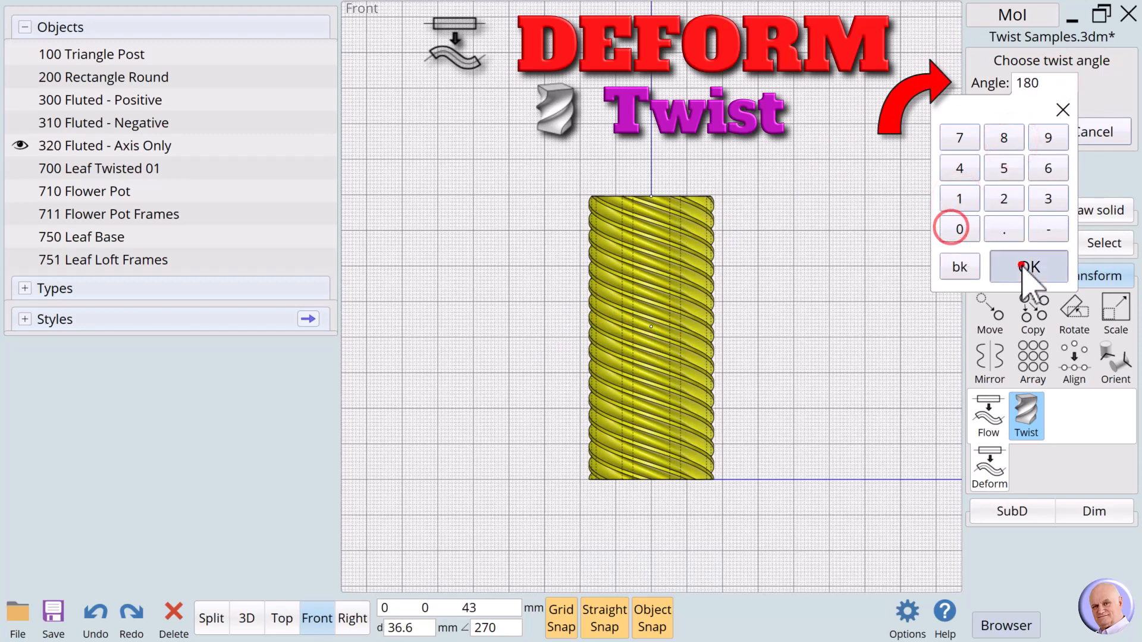
click(1027, 266)
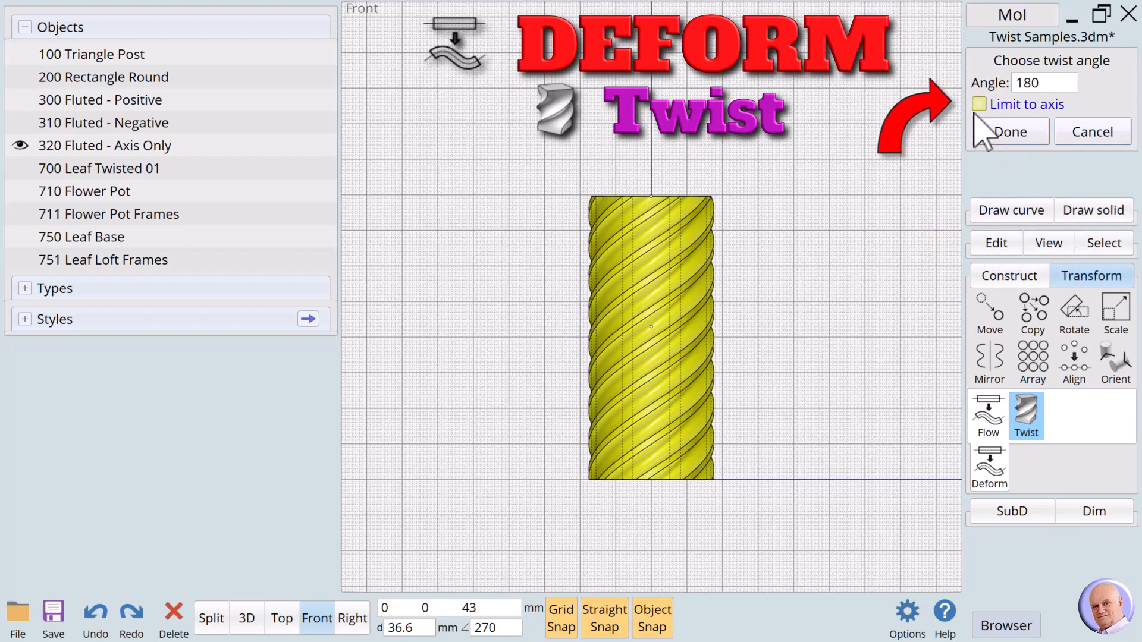
Step: Limit the twist to the axis with ease in 0.78 and ease out 0.18, then finish it
click(980, 104)
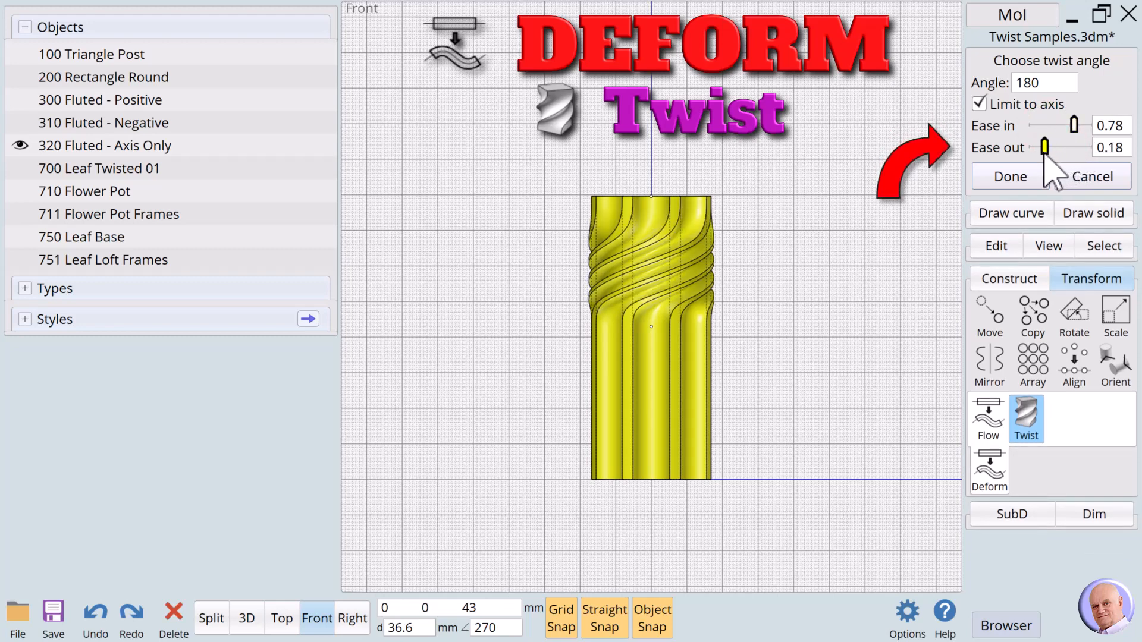
click(1009, 176)
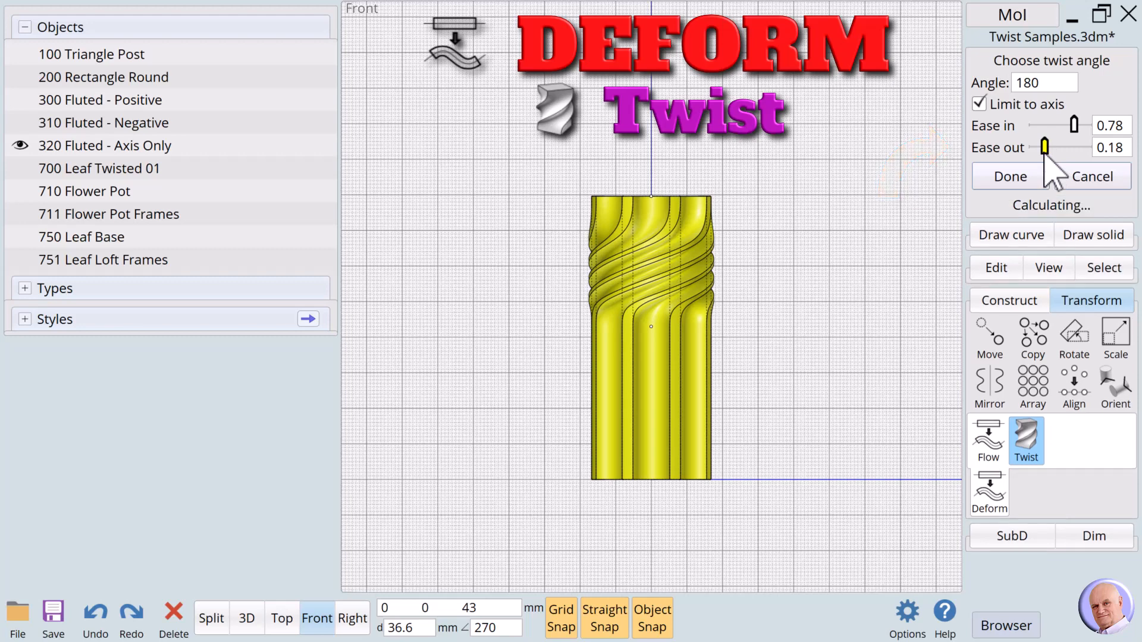
click(1009, 176)
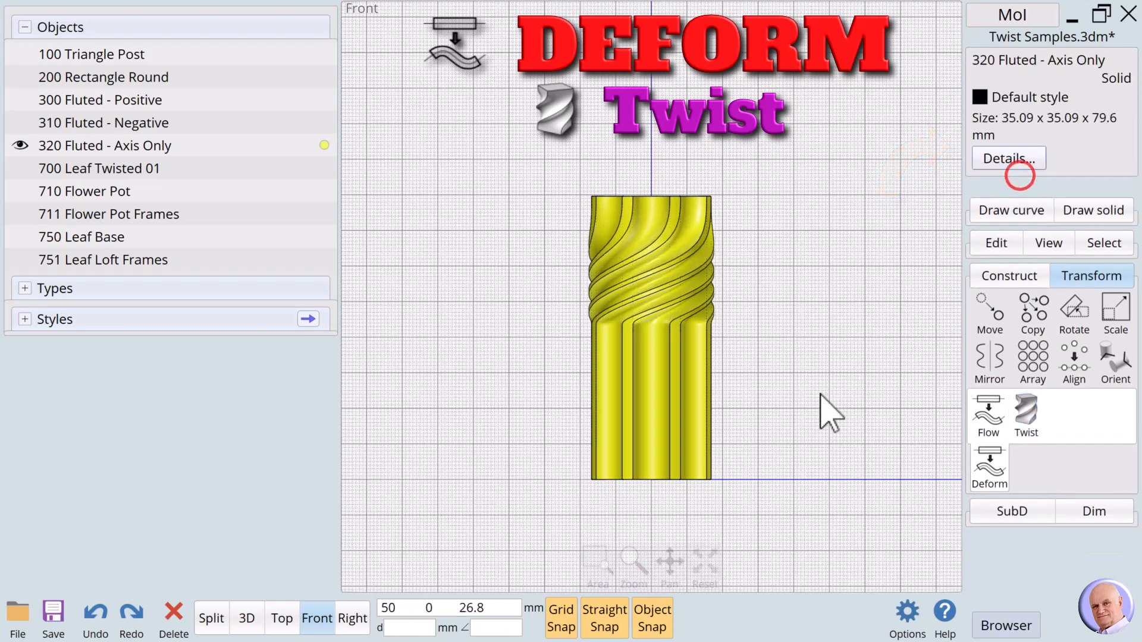
click(246, 619)
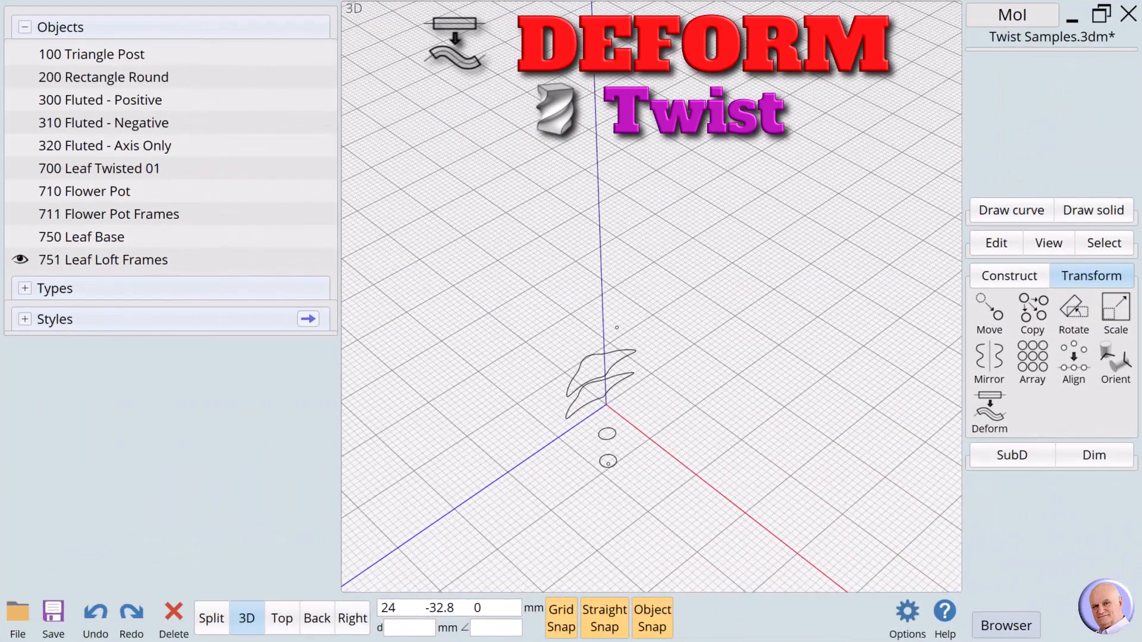
mouse_move(473, 582)
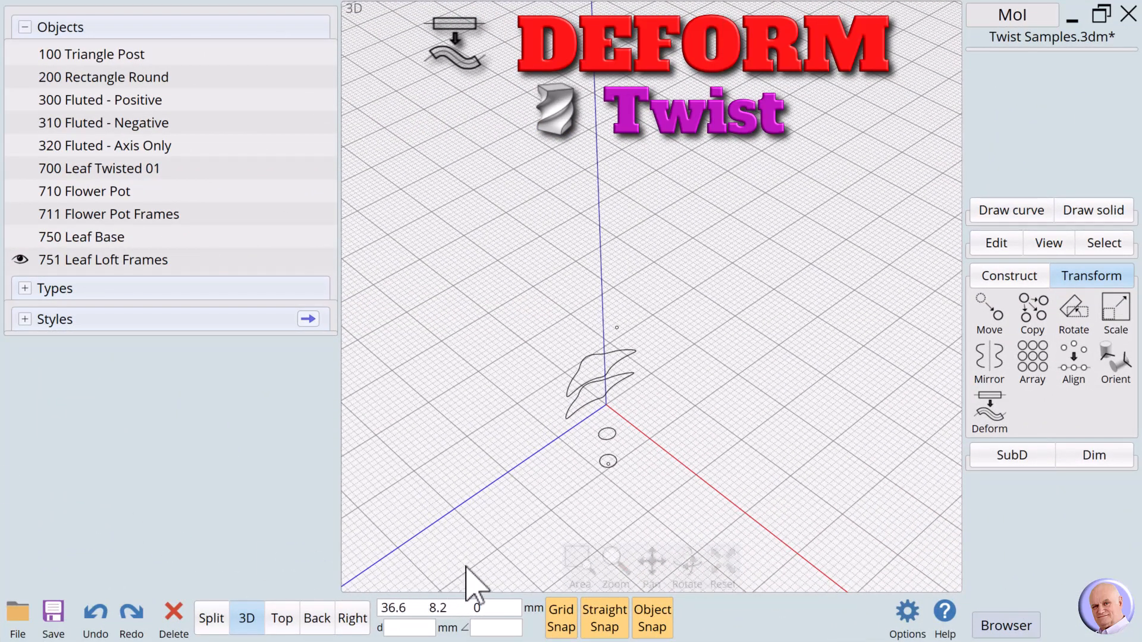
Step: Loft the six Leaf Loft Frames curves into a slender leaf surface and recentre the view on it
click(607, 461)
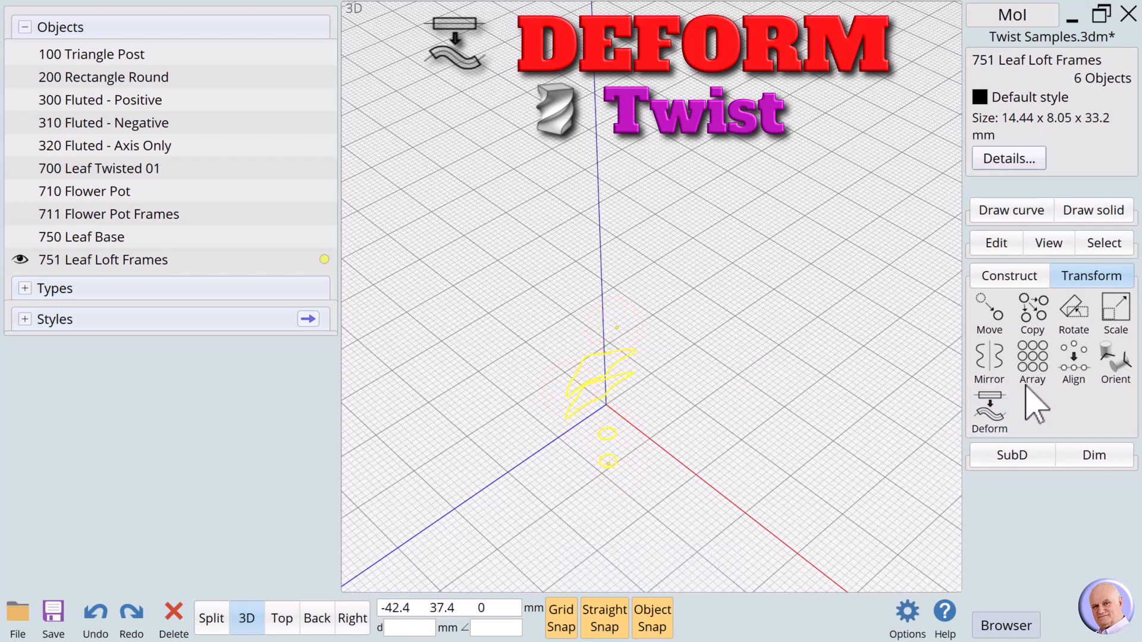
click(1075, 360)
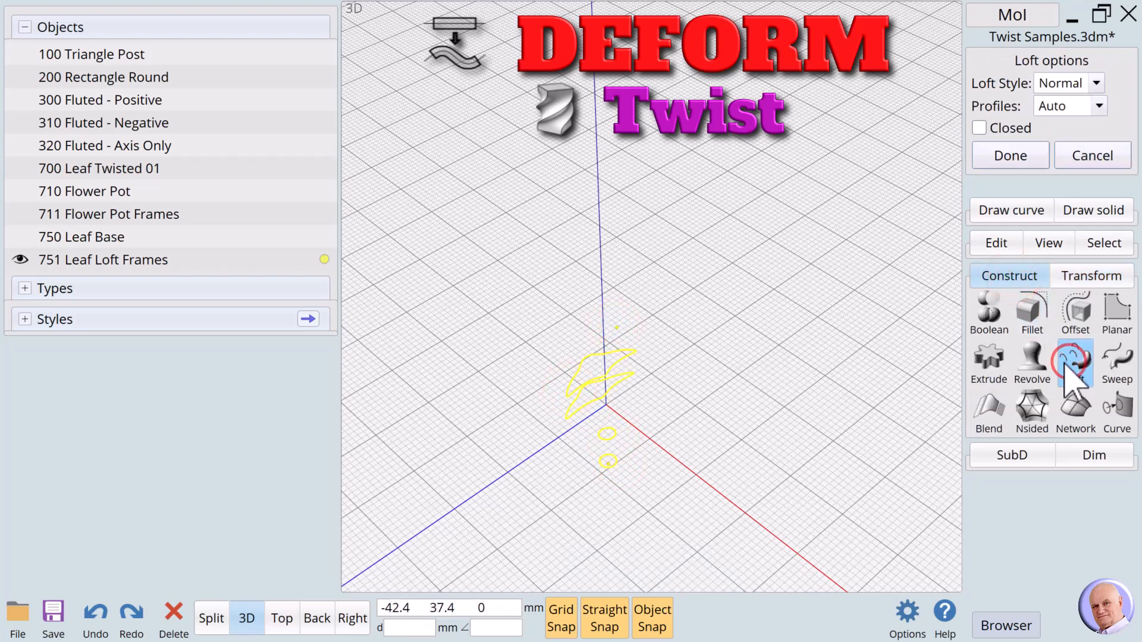
click(1075, 362)
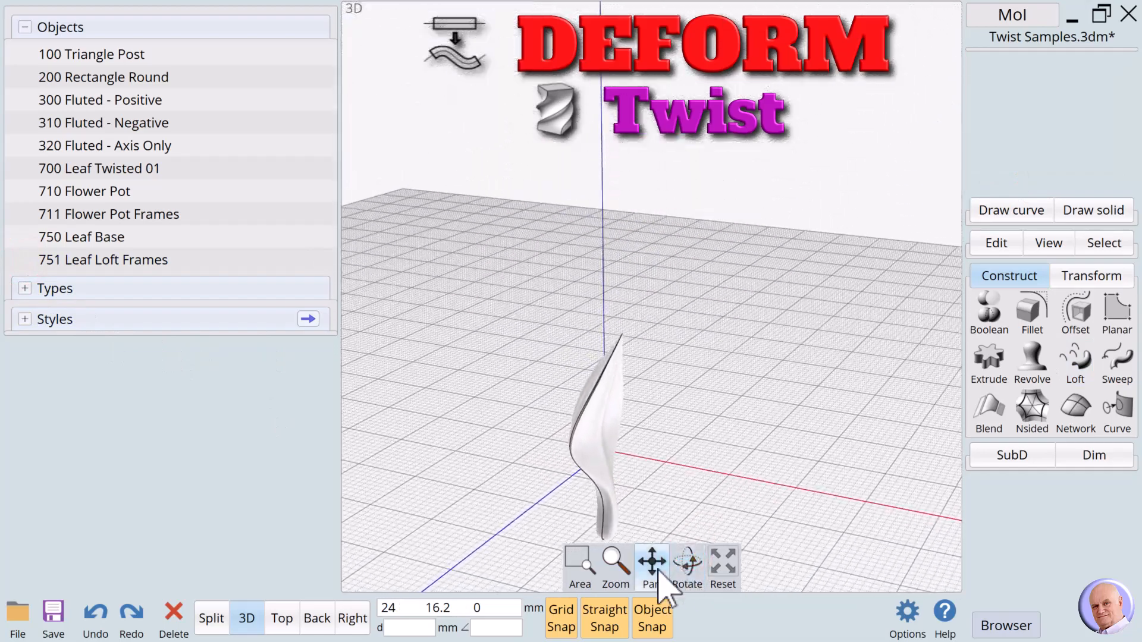
click(684, 564)
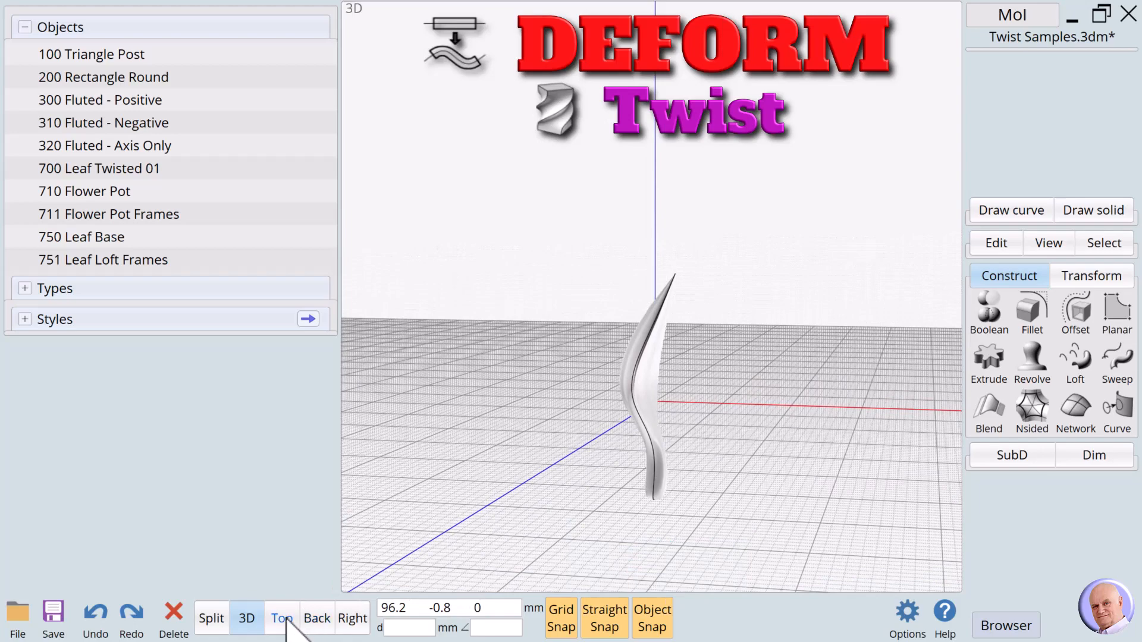
Step: Start a Twist on the leaf with its axis picked from base to tip across Top and Back views
click(281, 619)
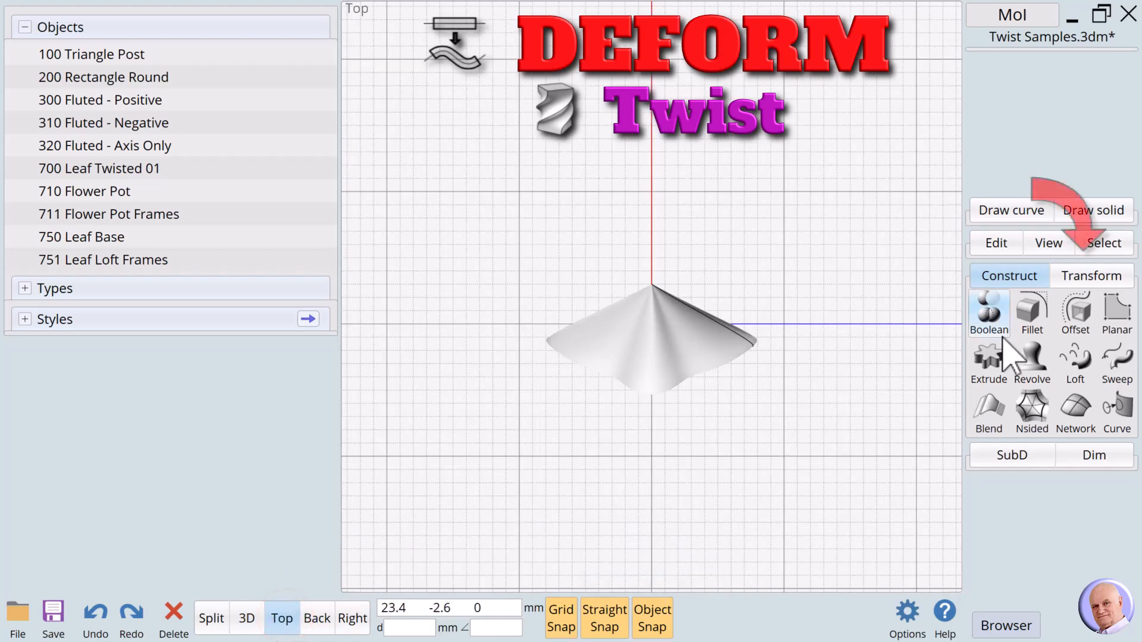
click(1091, 275)
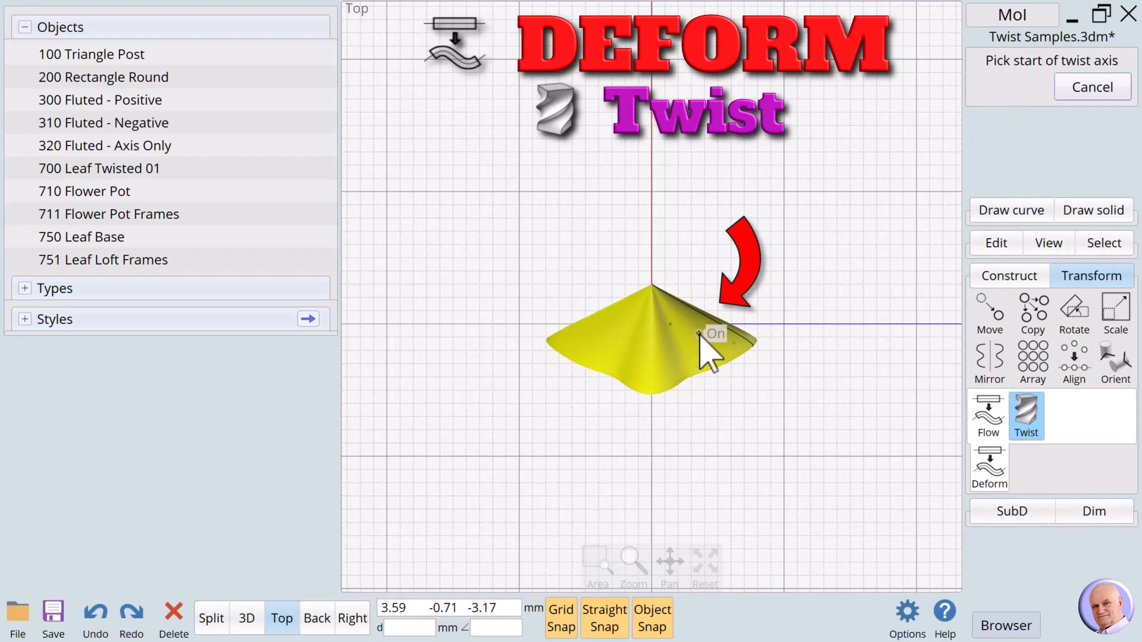
click(699, 334)
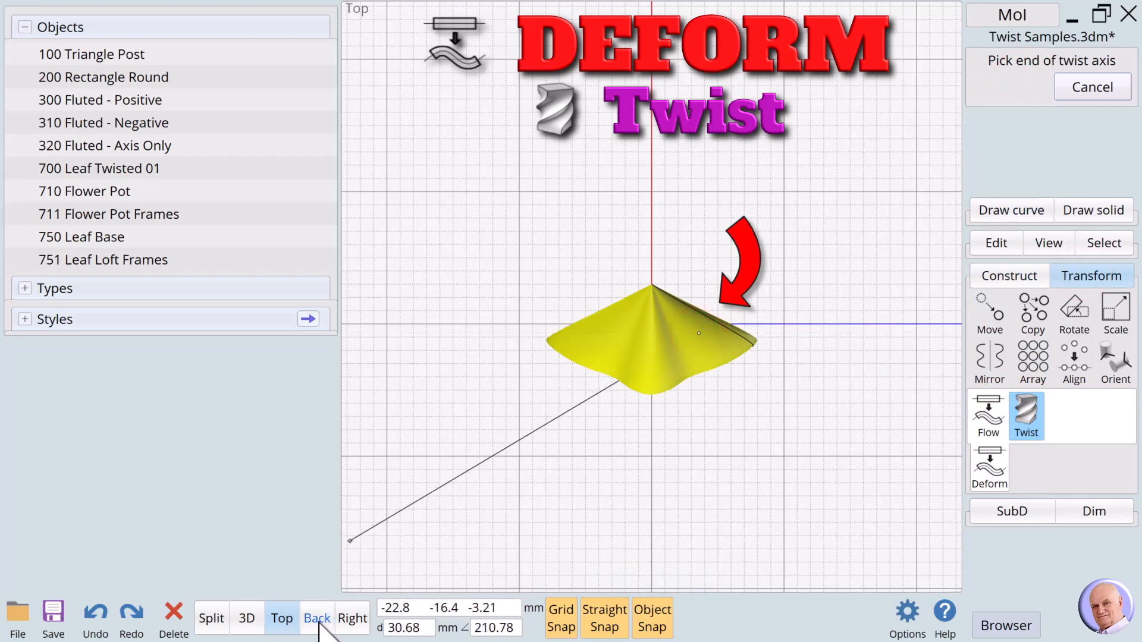
click(316, 618)
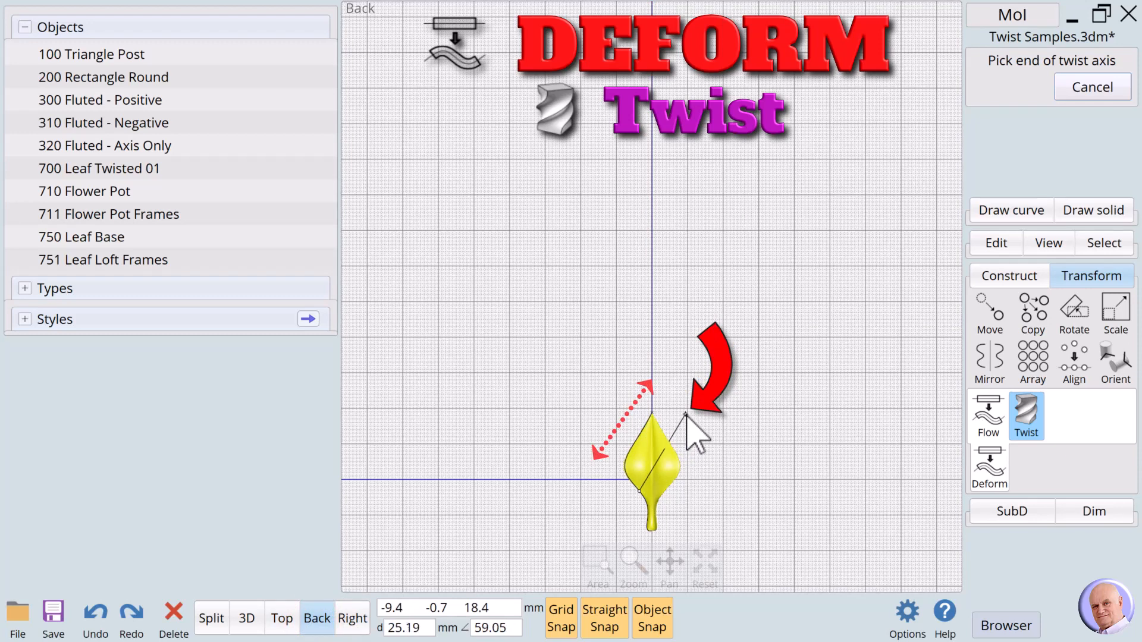
click(684, 411)
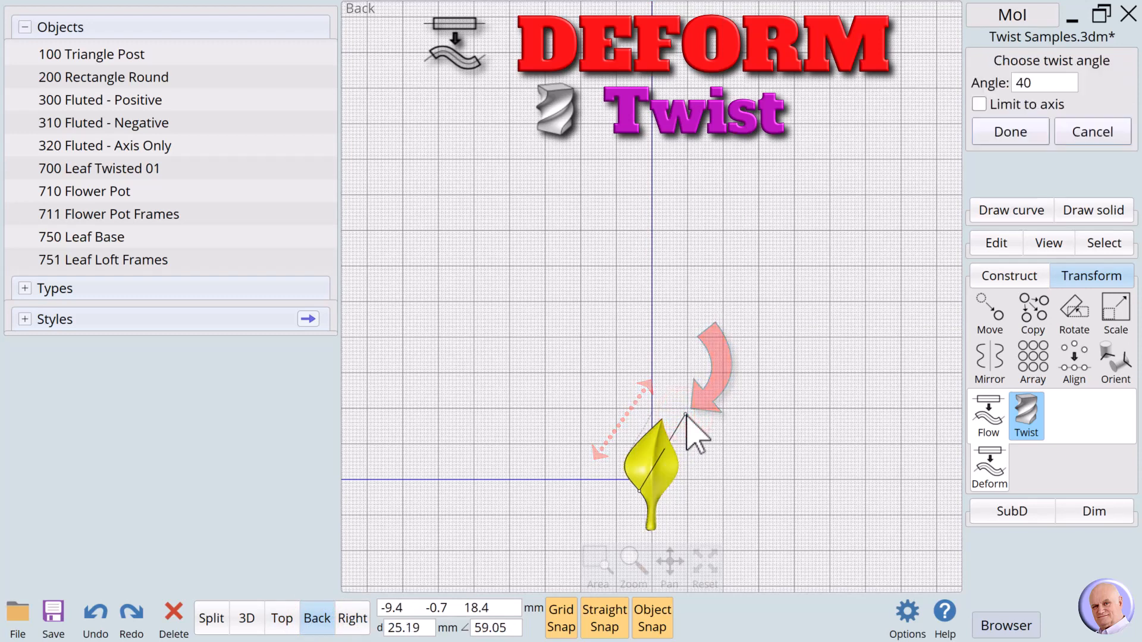
Step: Set the twist angle to 30 degrees, confirm it, and inspect the curled leaf in perspective
click(1043, 82)
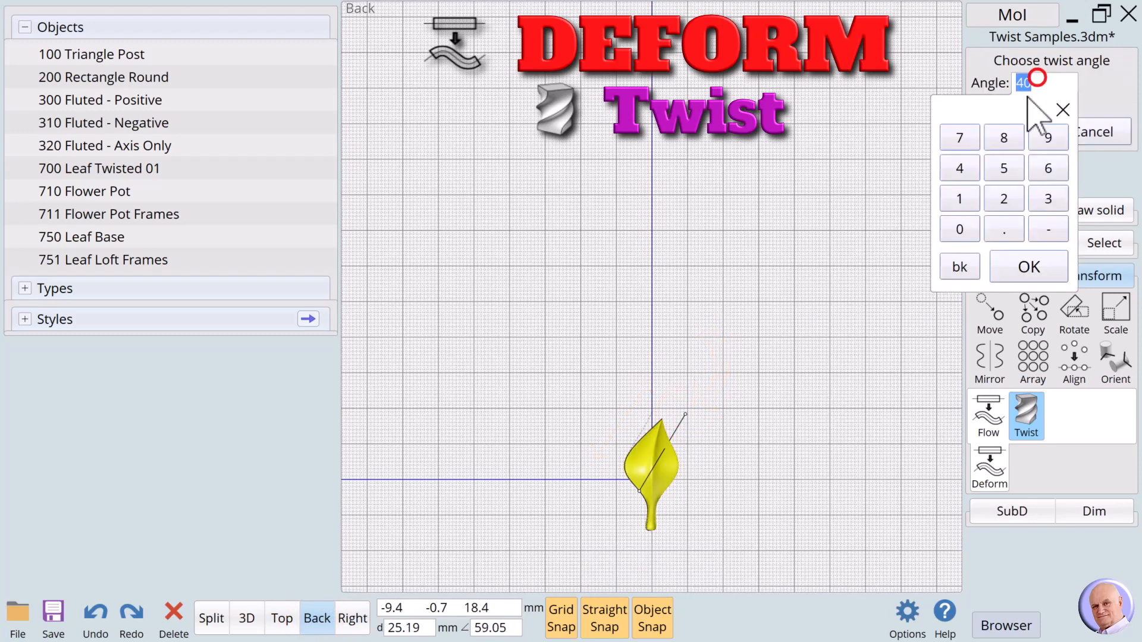
click(959, 229)
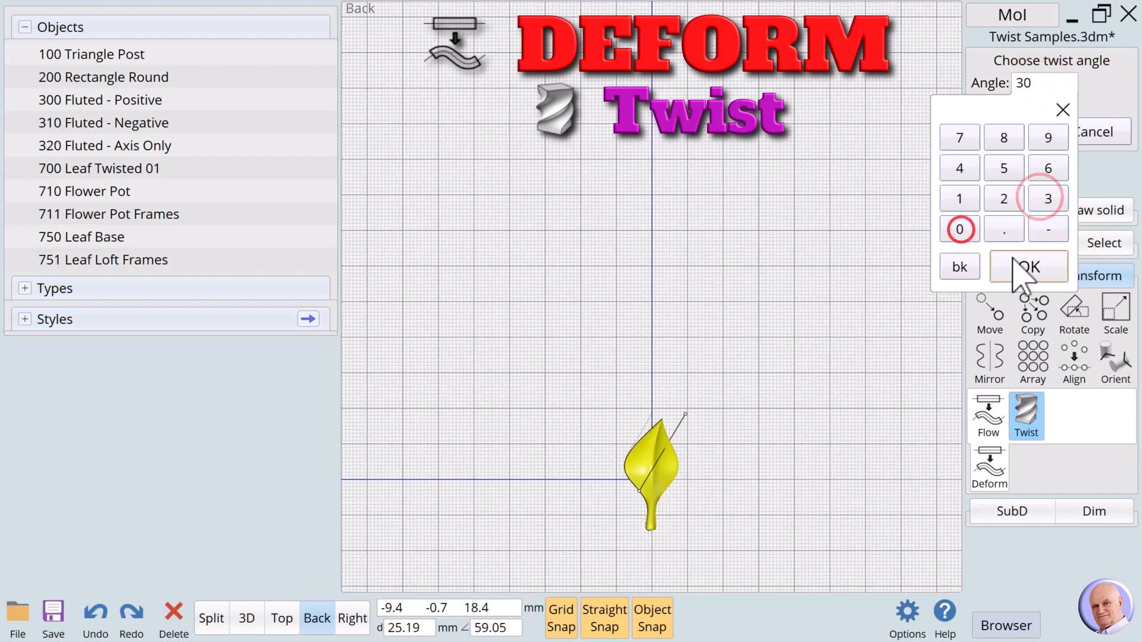
click(1028, 265)
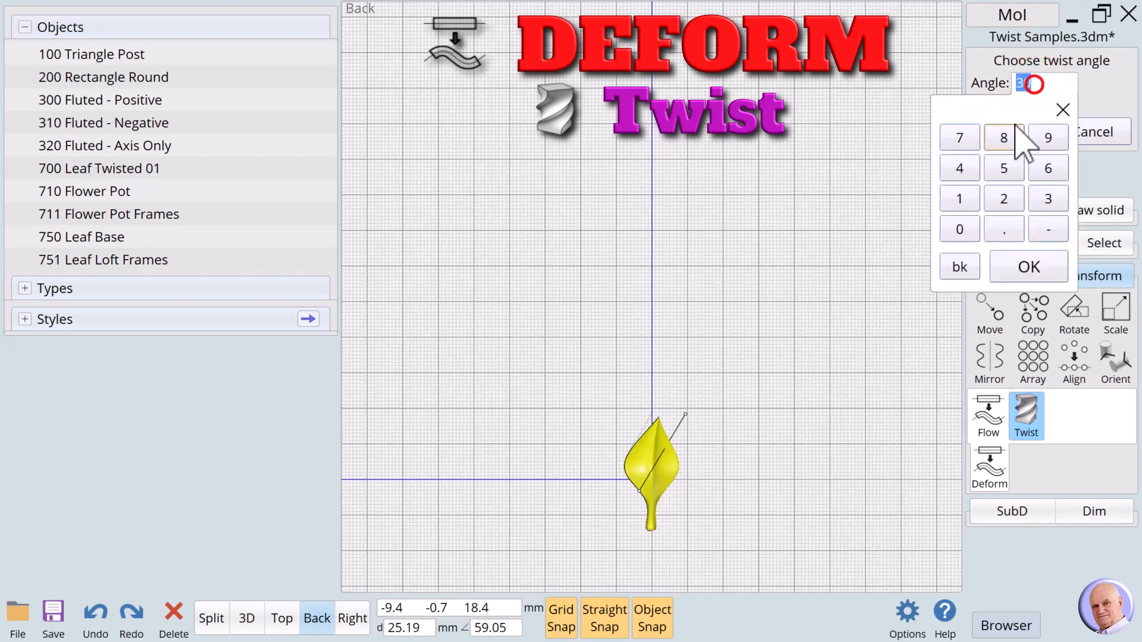
click(1003, 168)
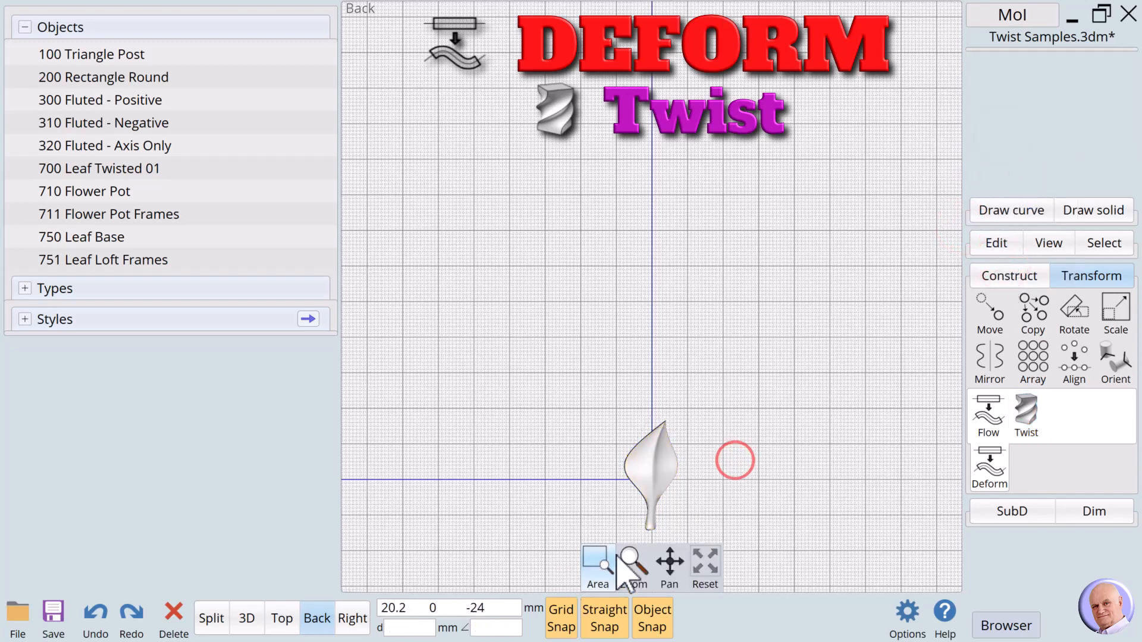
click(247, 618)
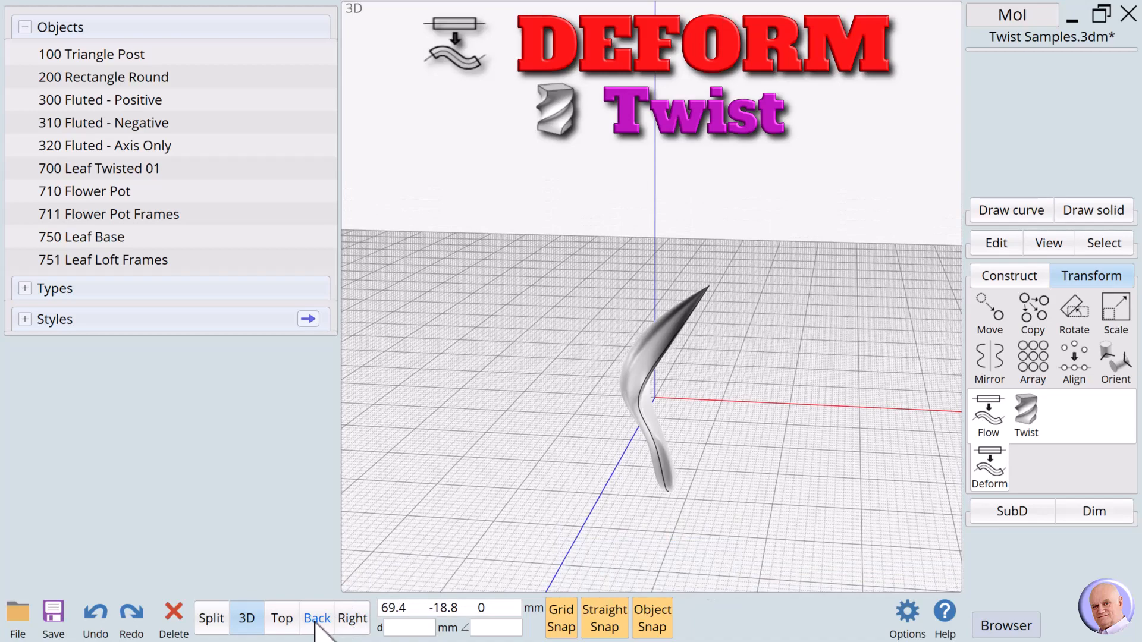
Step: From the side view, rotate the leaf about its base with two reference points so it leans outward
click(316, 618)
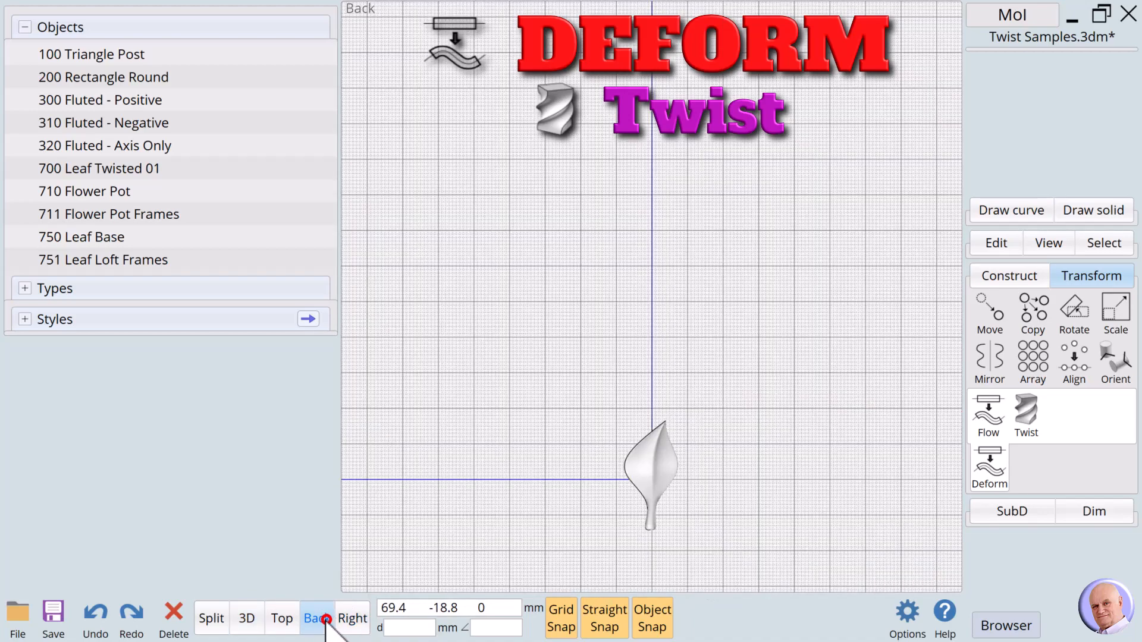
click(316, 618)
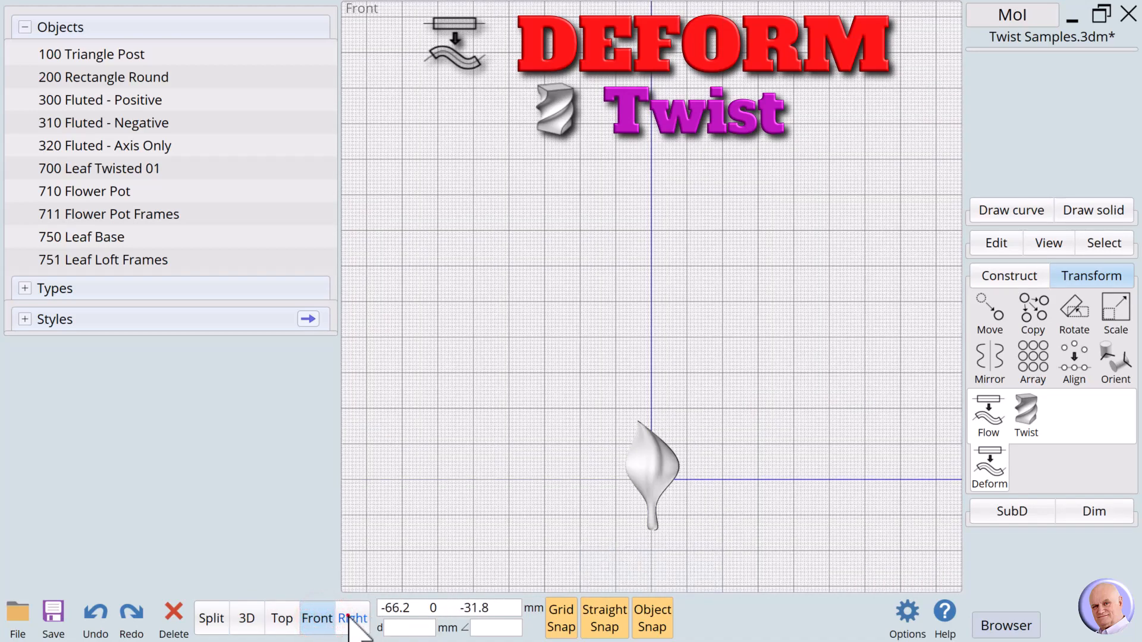
click(353, 619)
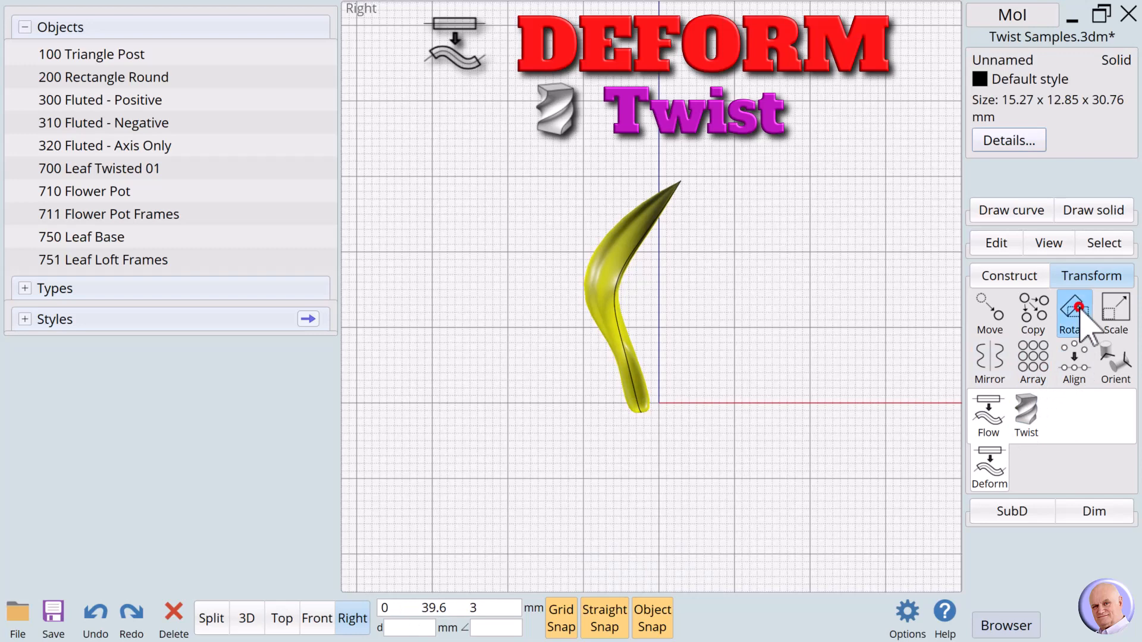
click(1073, 313)
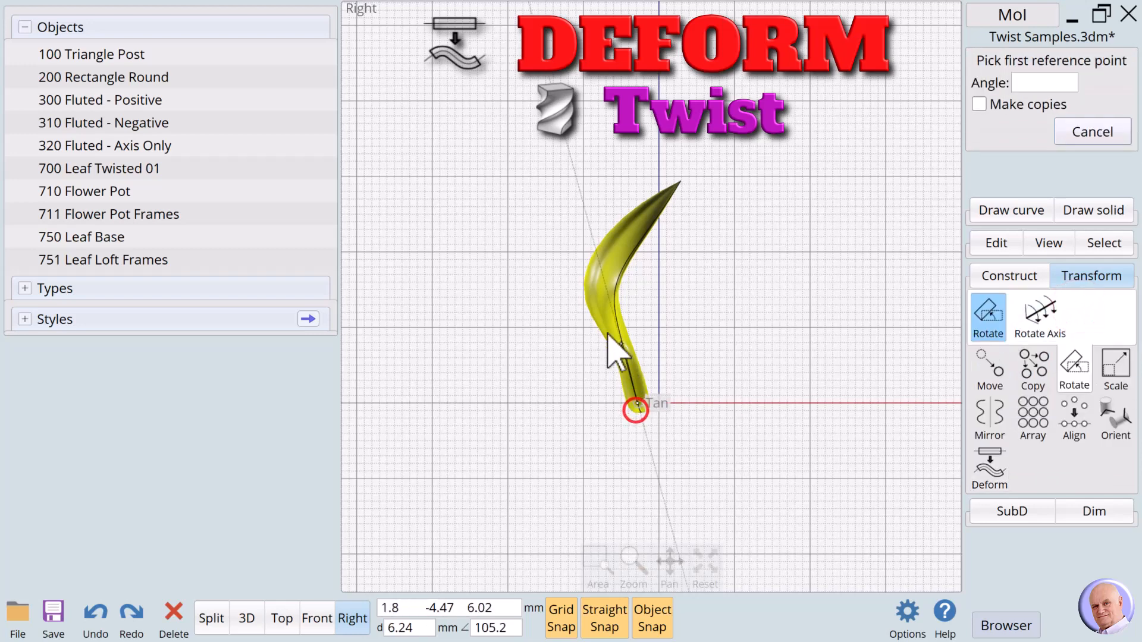
click(635, 409)
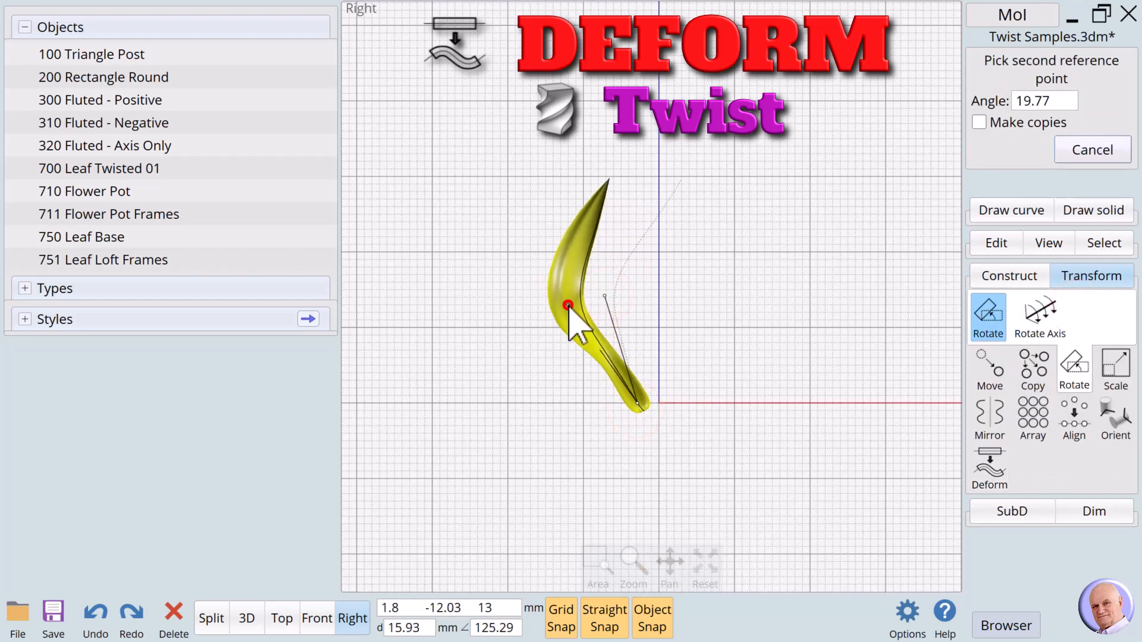
click(646, 399)
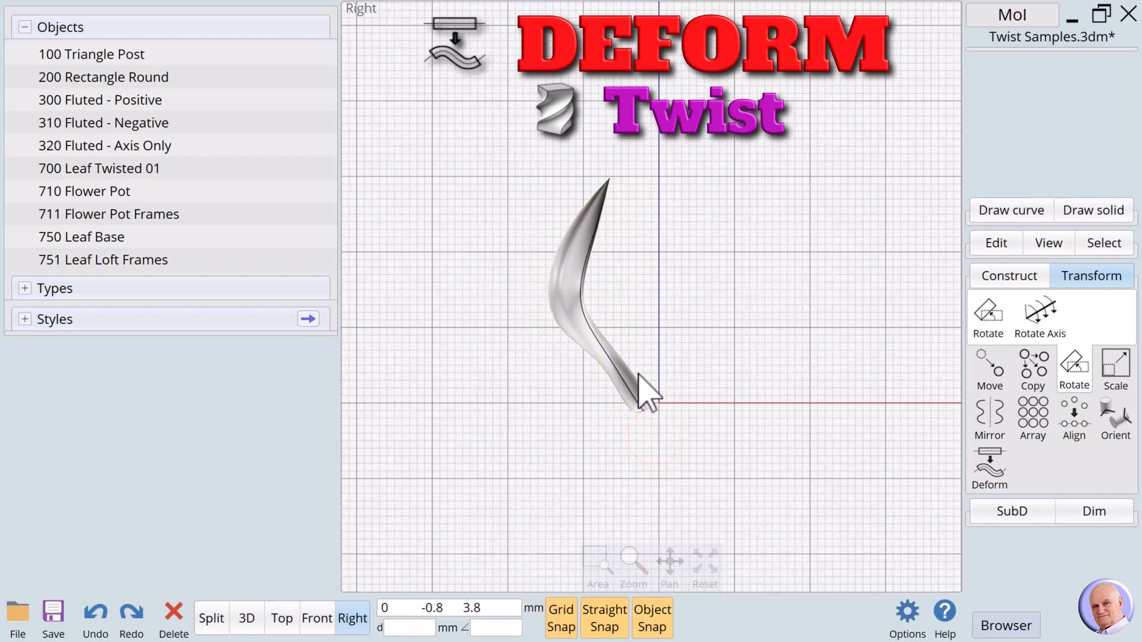
click(281, 619)
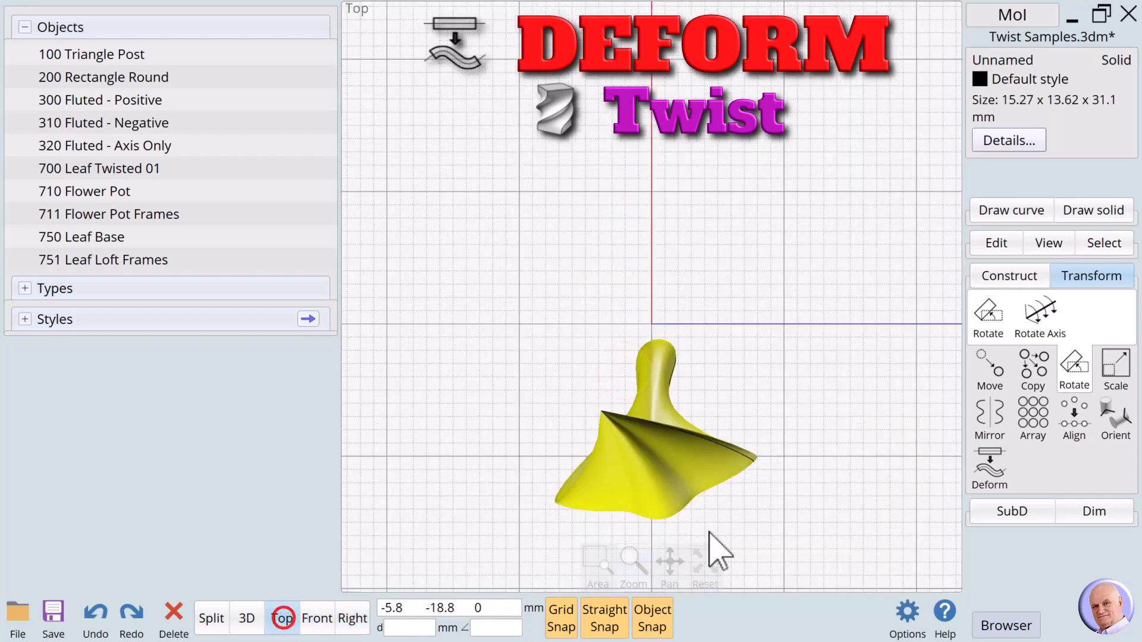
Step: Circular-array the leaf around the origin into a full ring of seven leaves
click(1065, 366)
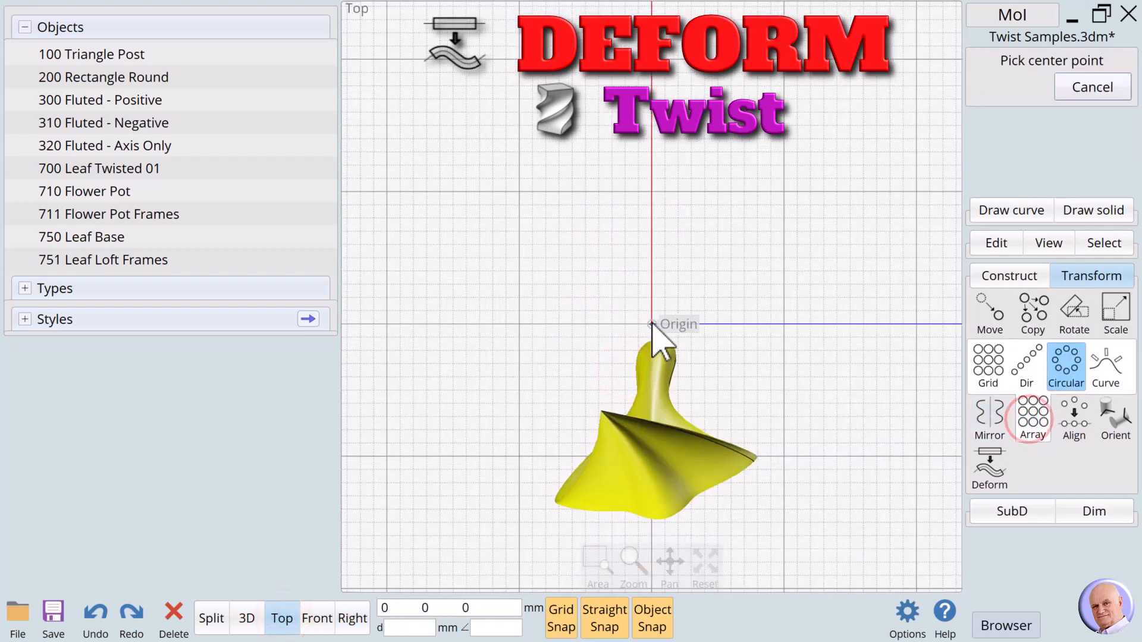
click(650, 324)
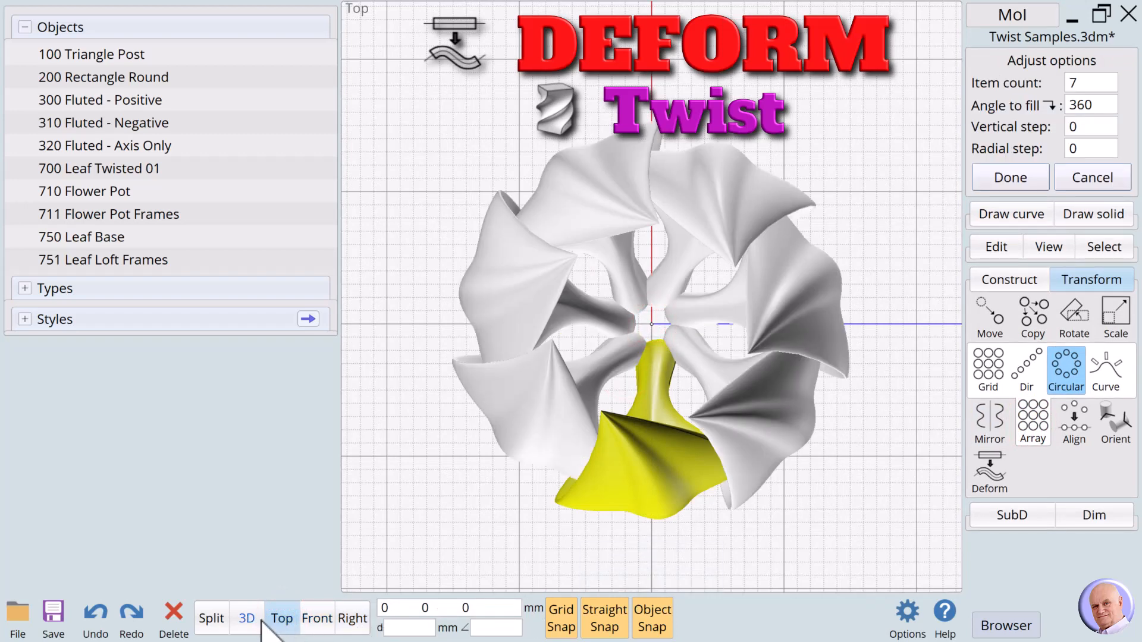
click(247, 619)
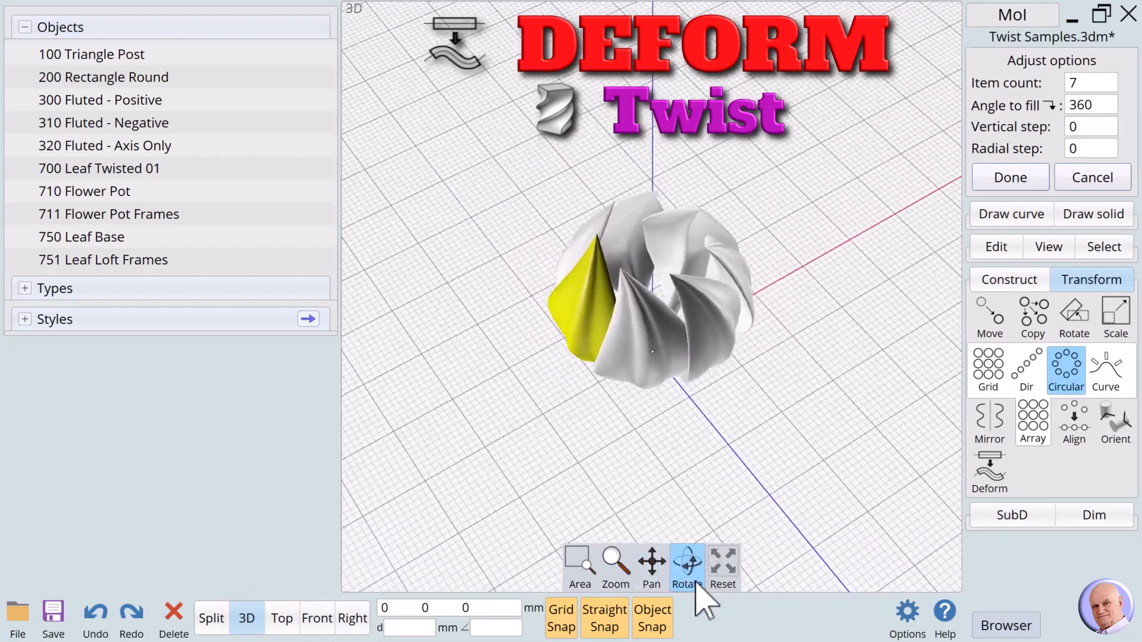
click(1009, 177)
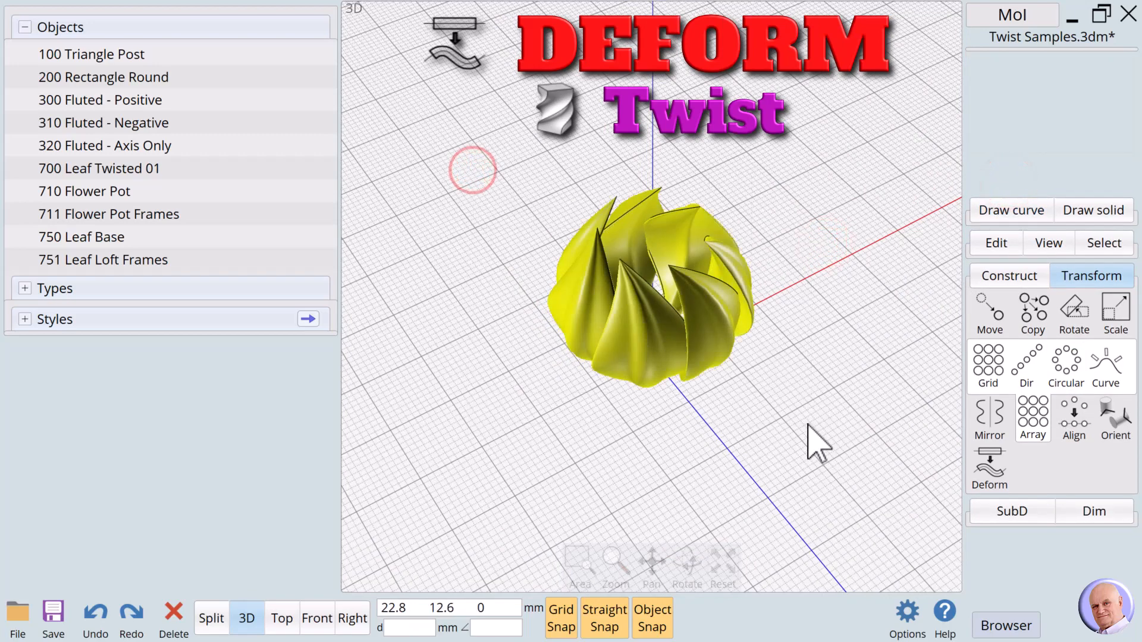
Step: Assign the Green style to the leaf ring and reveal the flower pot beneath it
click(1012, 78)
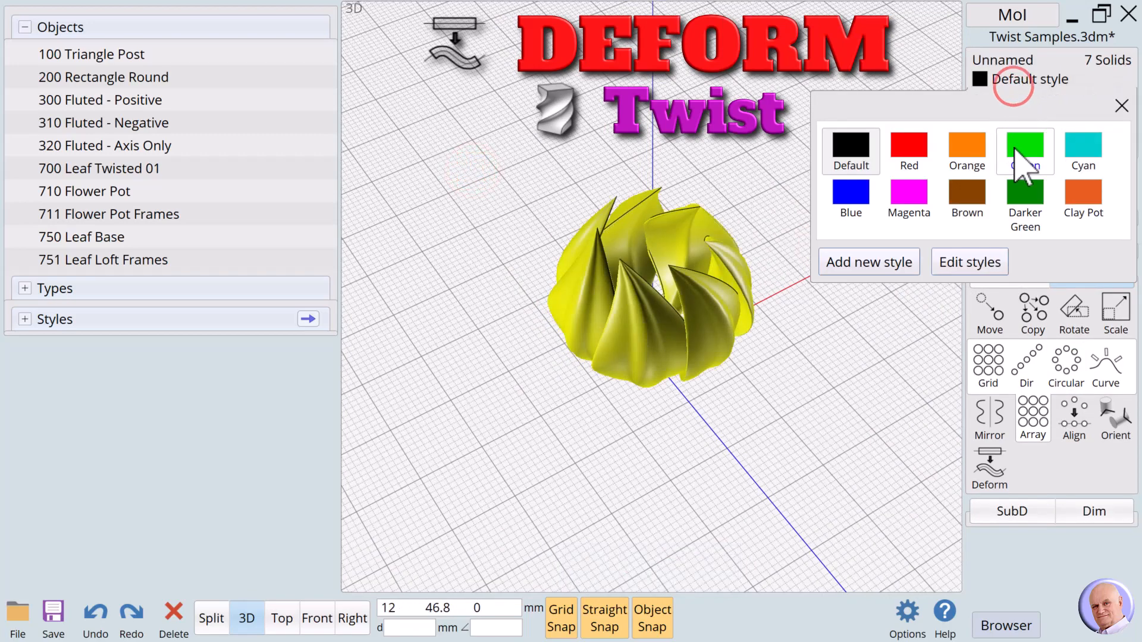
click(1025, 150)
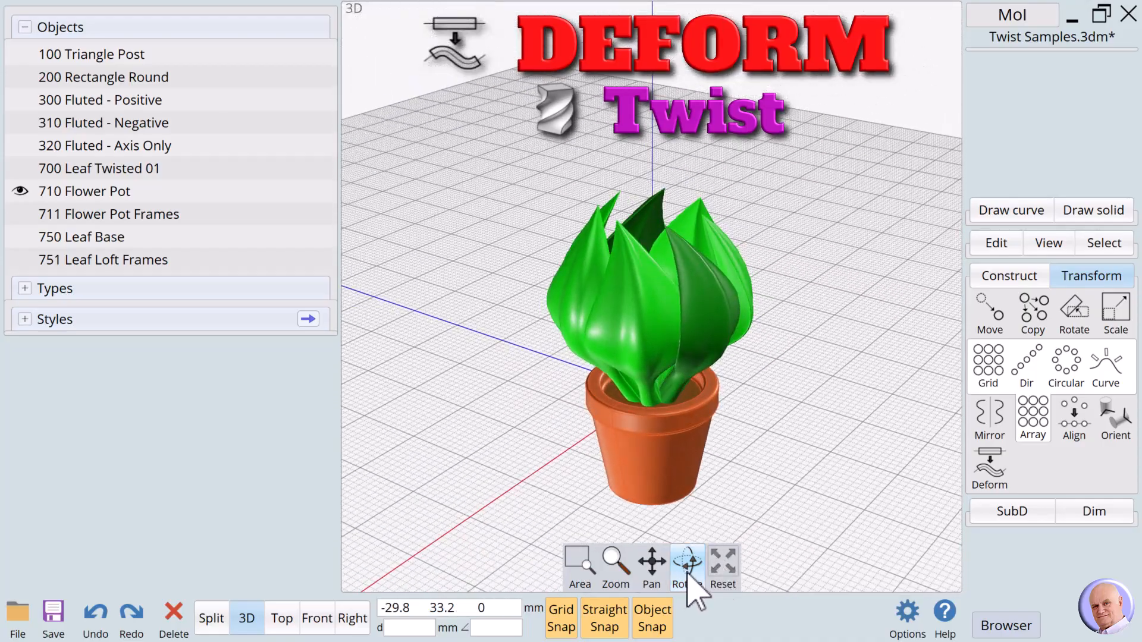
click(685, 564)
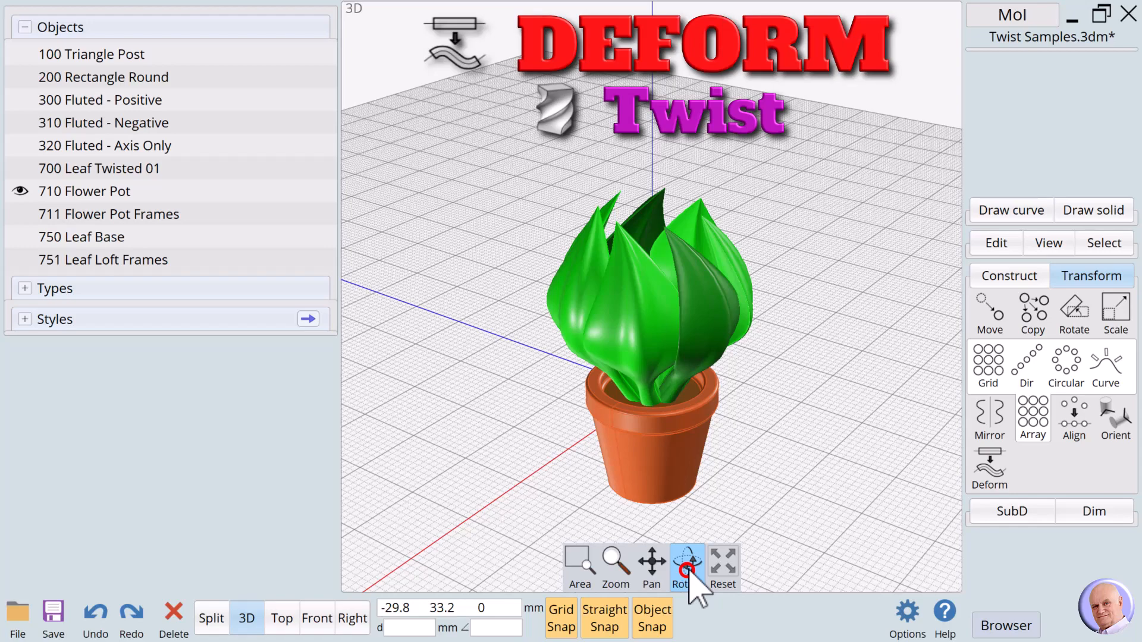